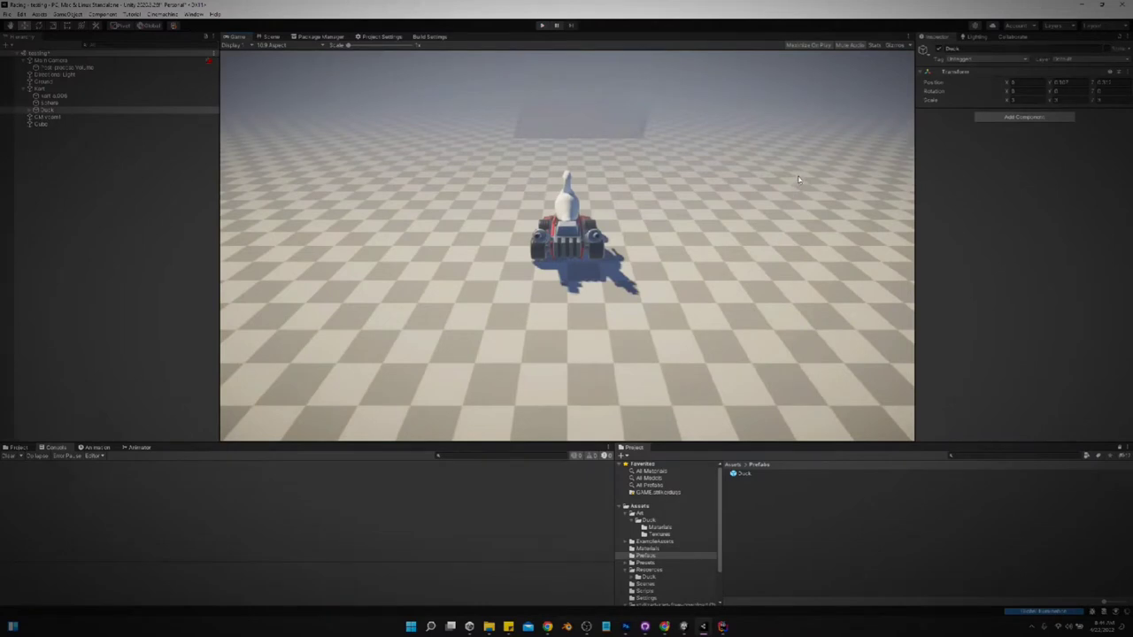
mouse_move(742, 608)
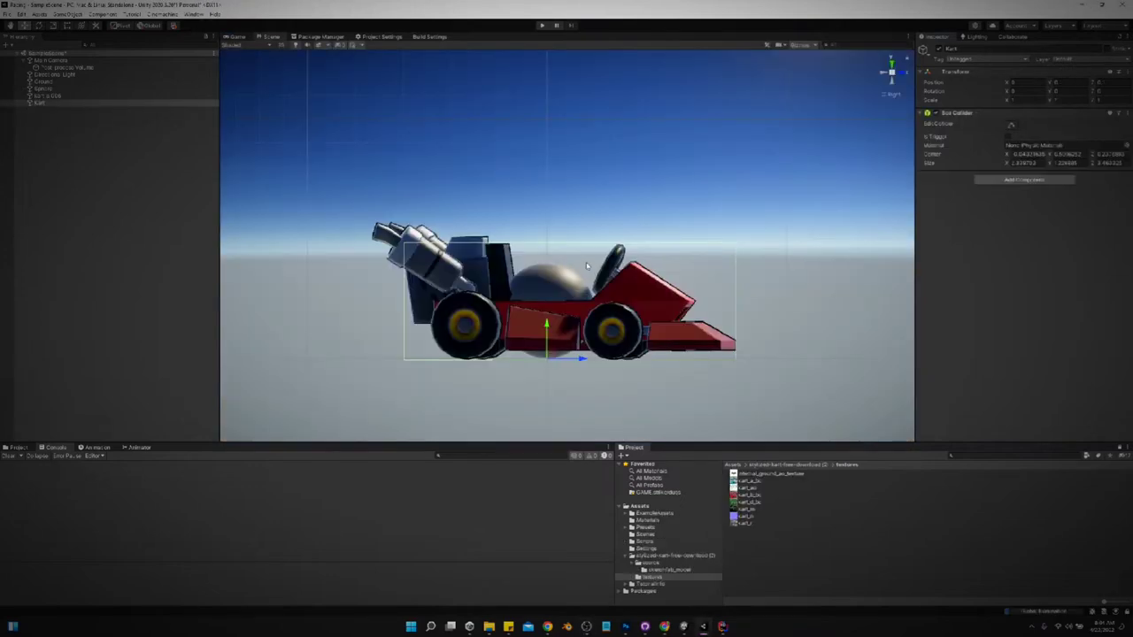
Inspect kart_a.006, Sphere and Kart in the Hierarchy, then lower the kart_a.006 body.
left_click(49, 96)
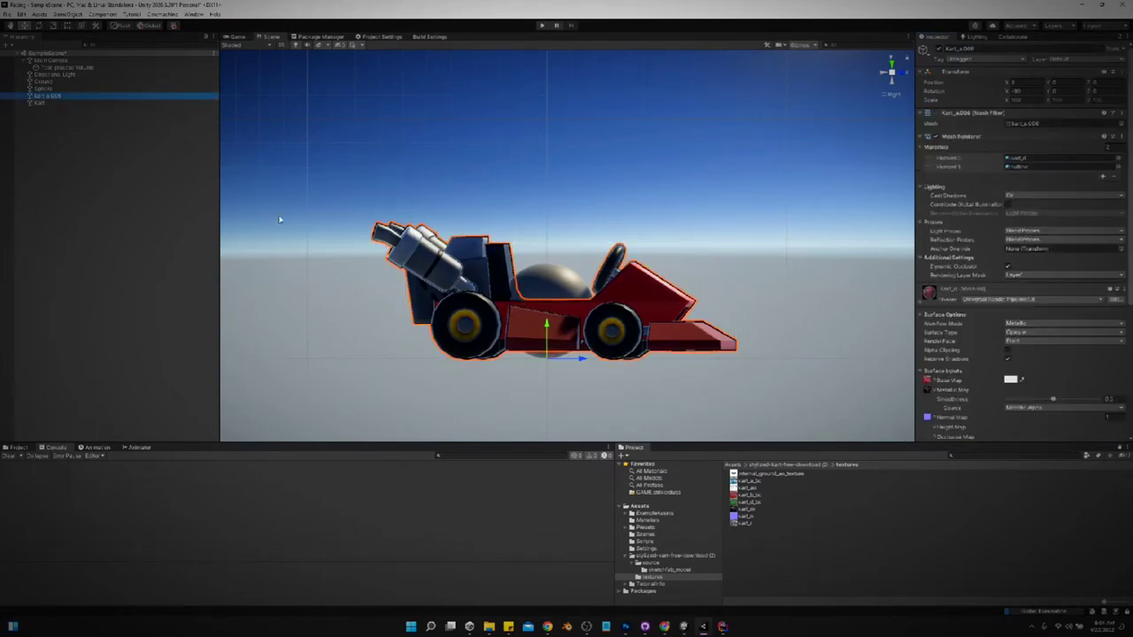
left_click(43, 89)
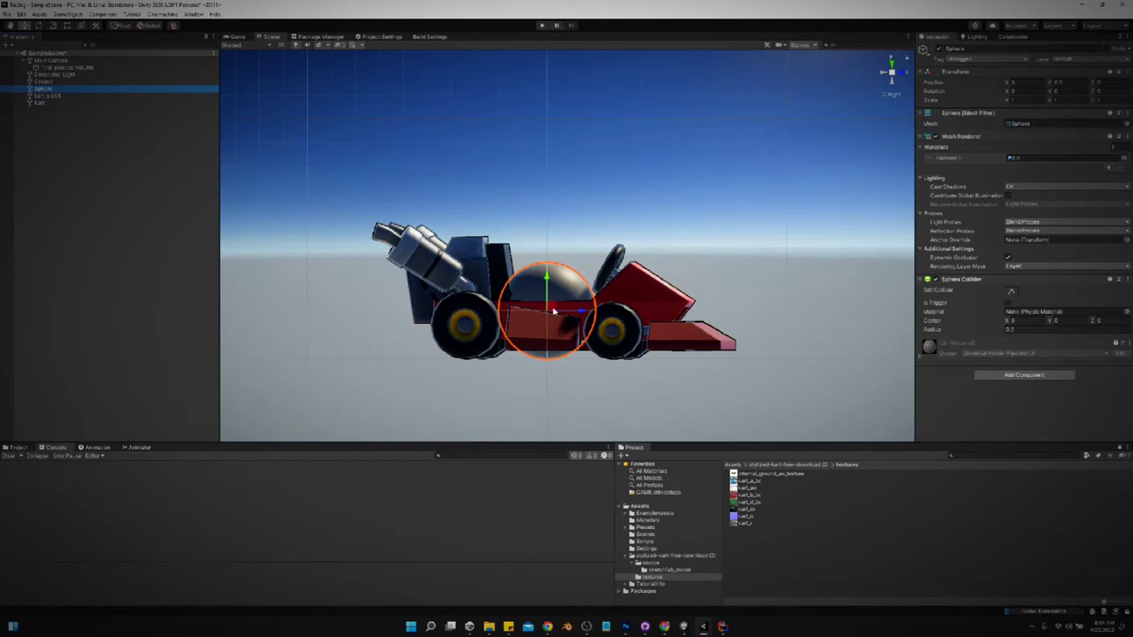
left_click(46, 96)
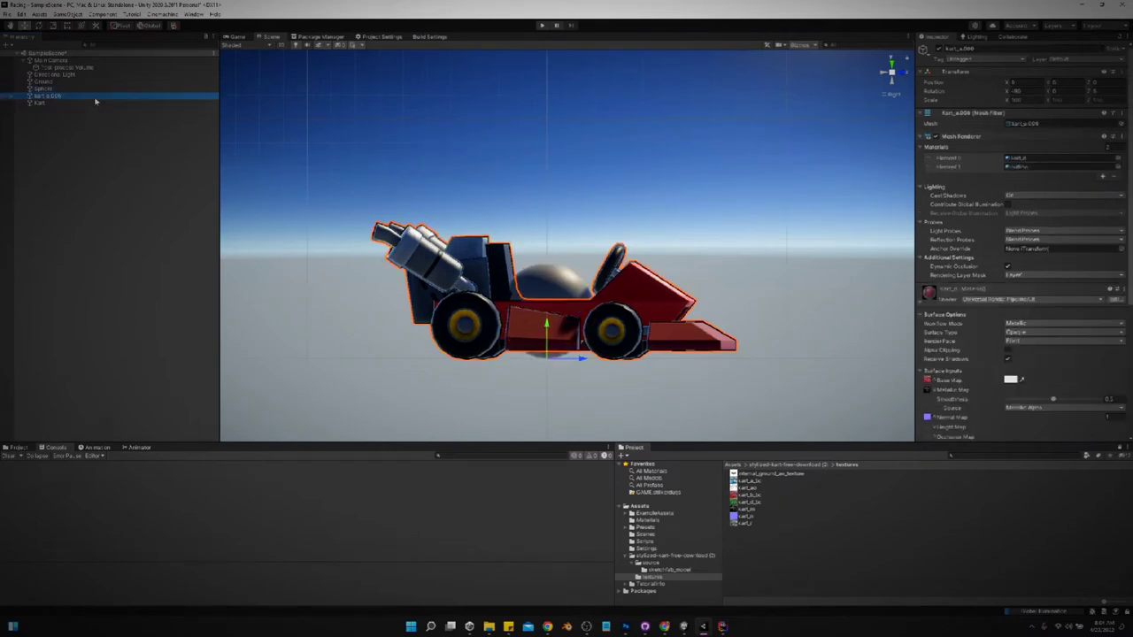
left_click(39, 103)
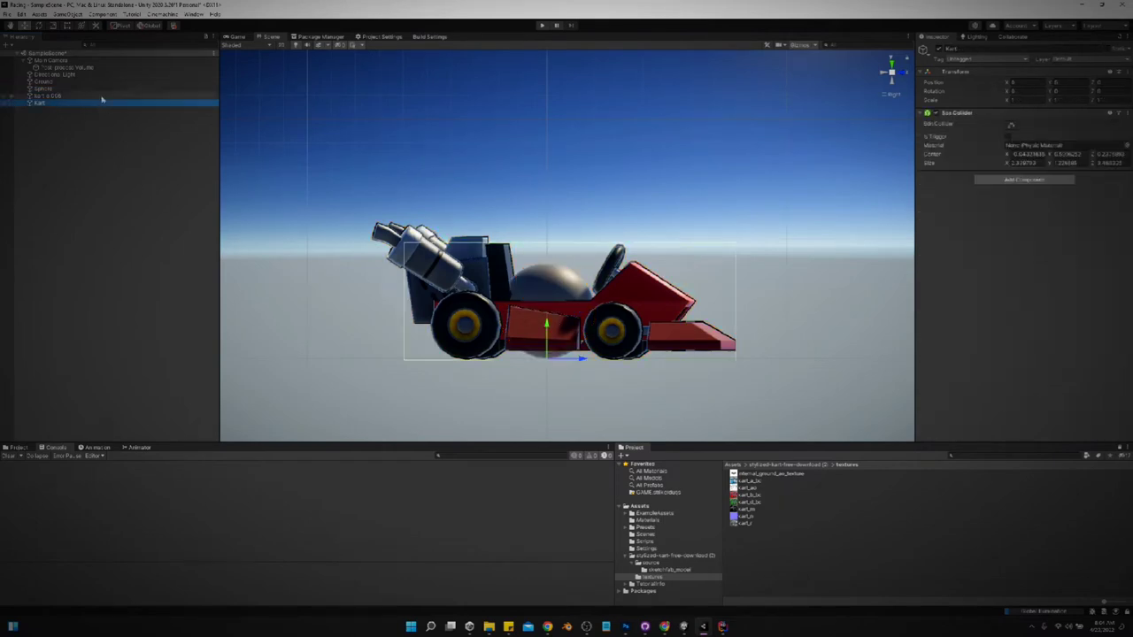
left_click(48, 95)
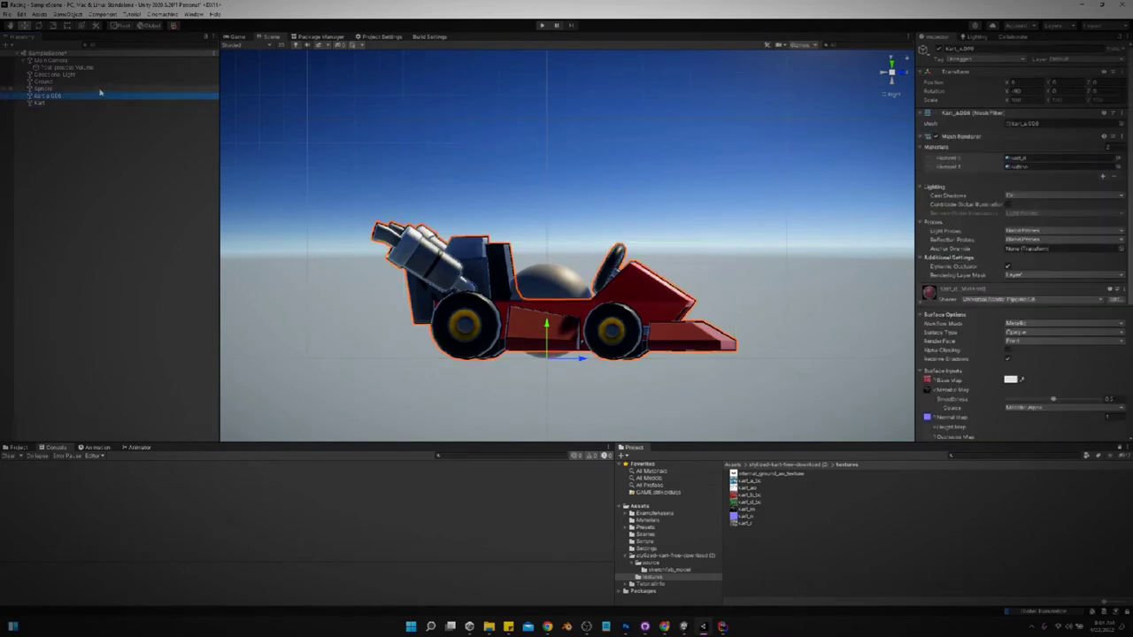
left_click(42, 89)
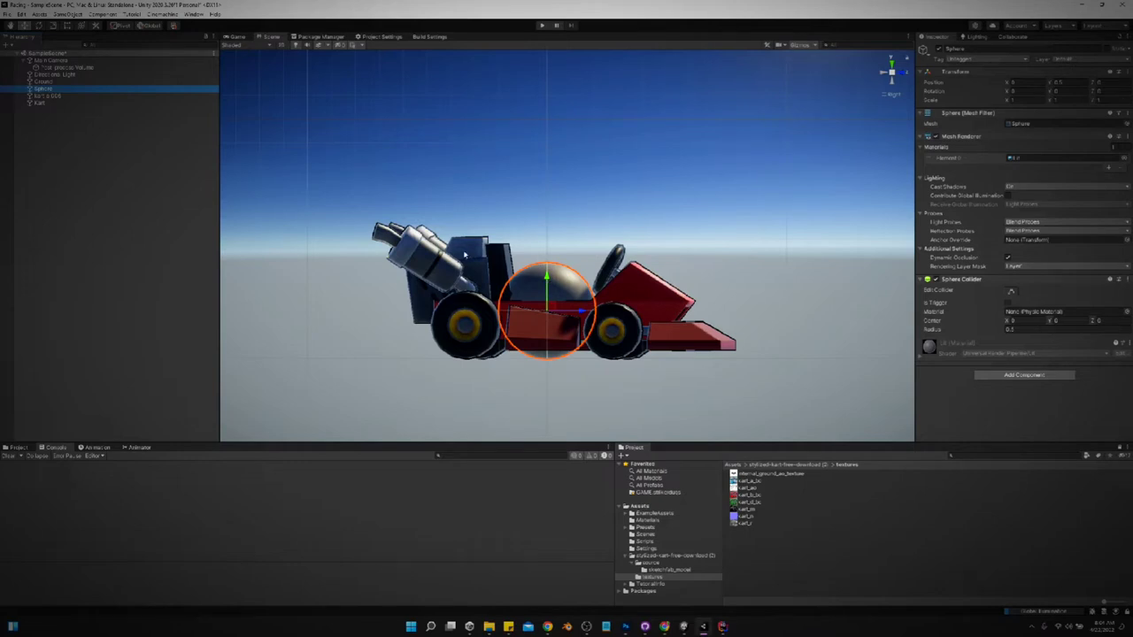
left_click(39, 102)
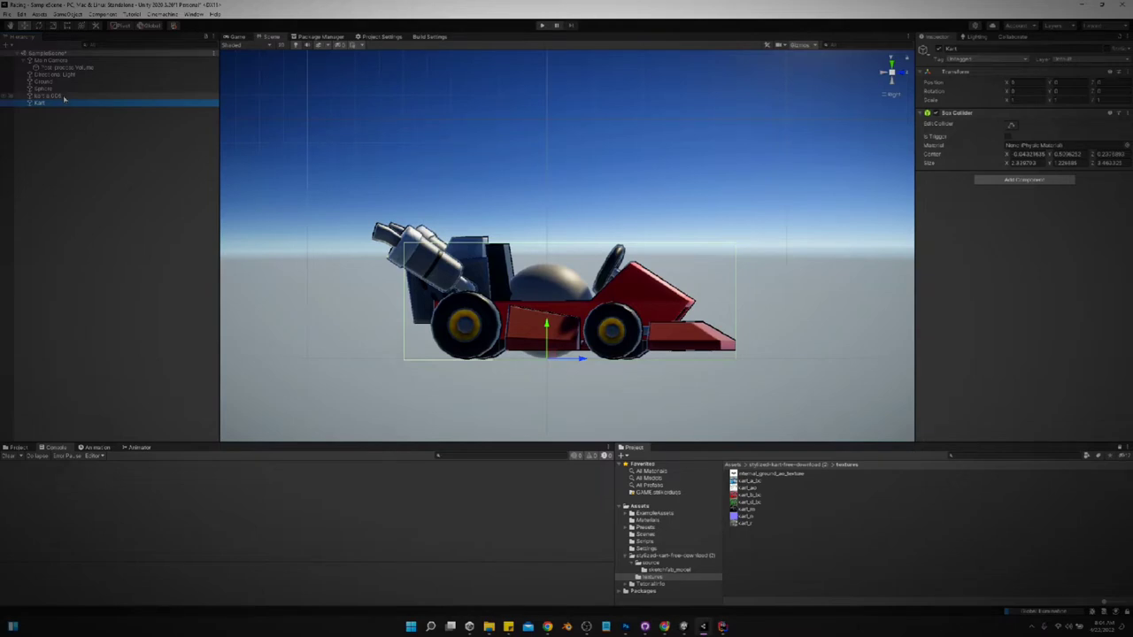
left_click(49, 95)
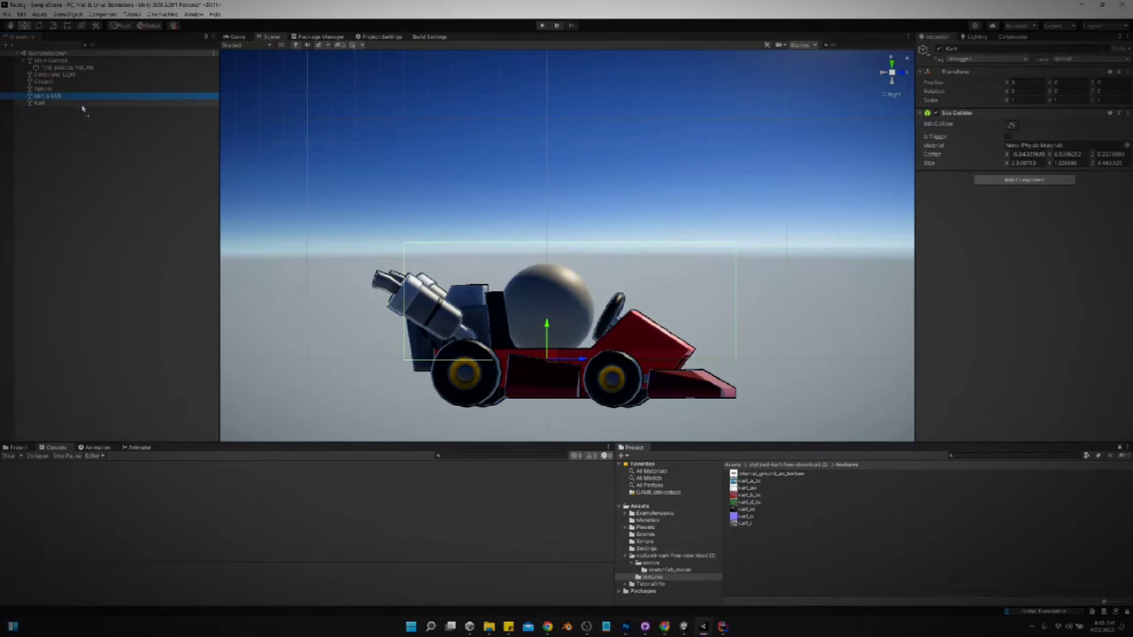
Nest kart_a.006 and Sphere under Kart, positioning the sphere inside the body.
left_click(53, 102)
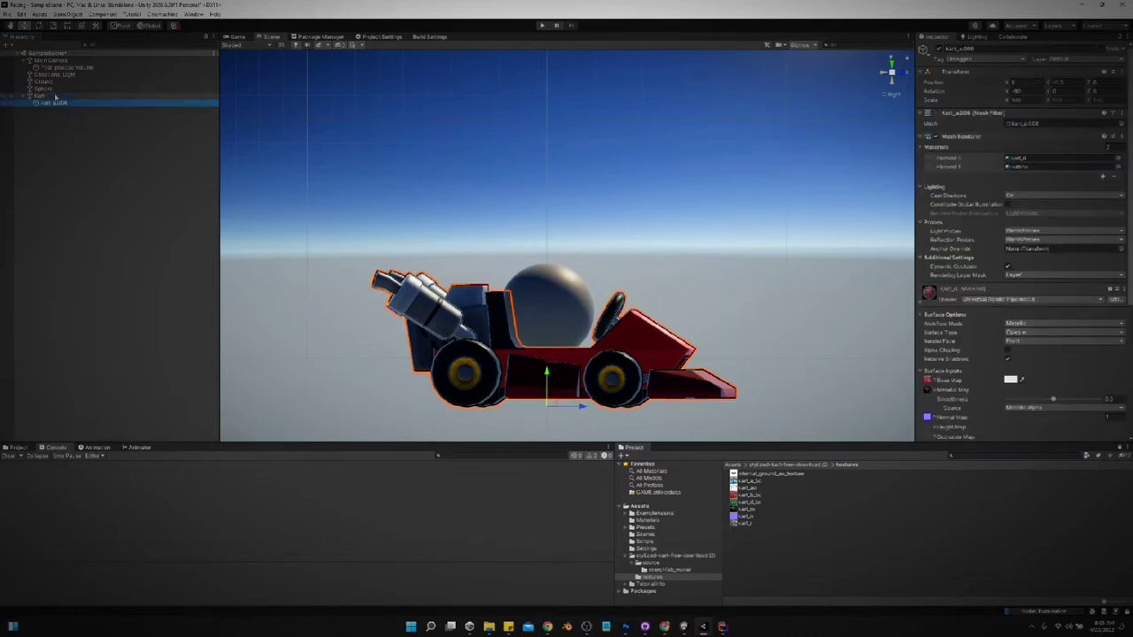
left_click(40, 95)
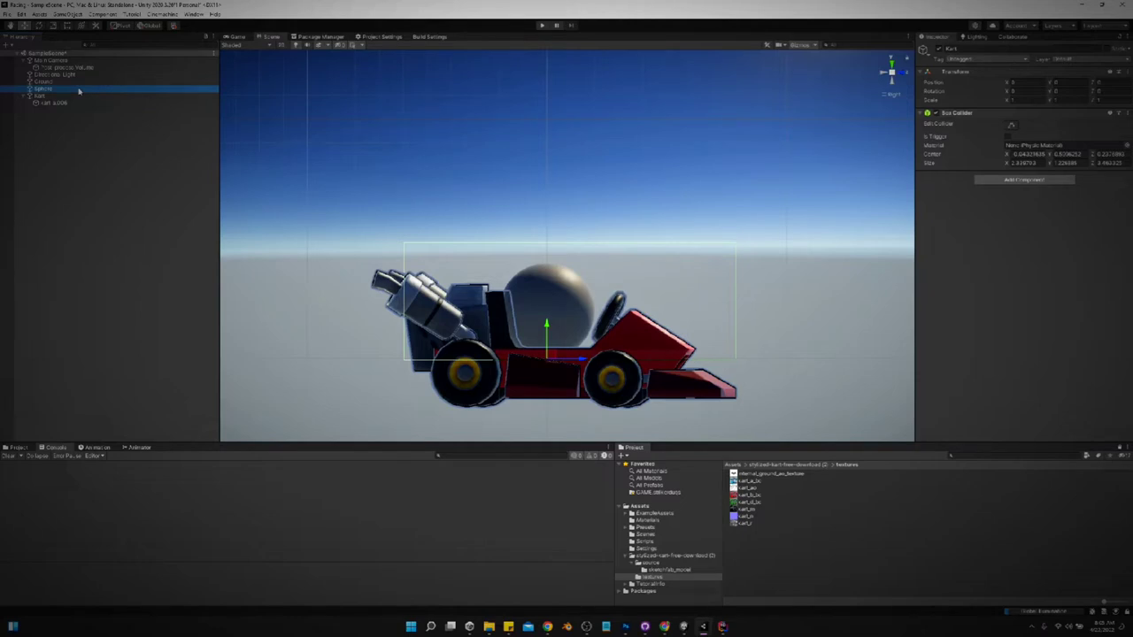
left_click(43, 88)
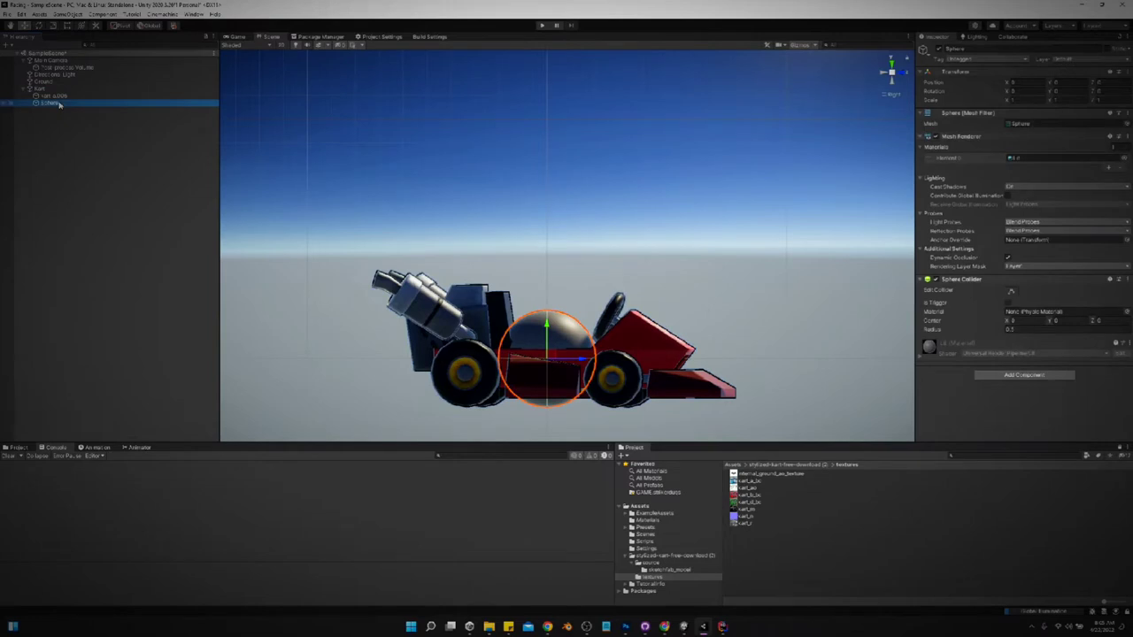
left_click(39, 88)
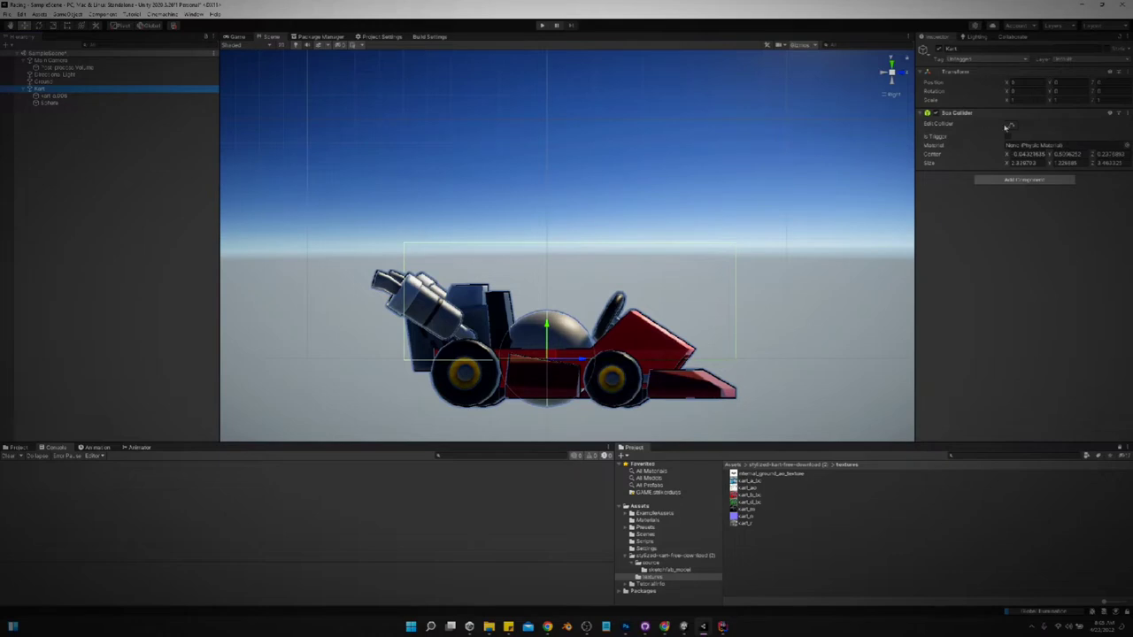
left_click(1011, 124)
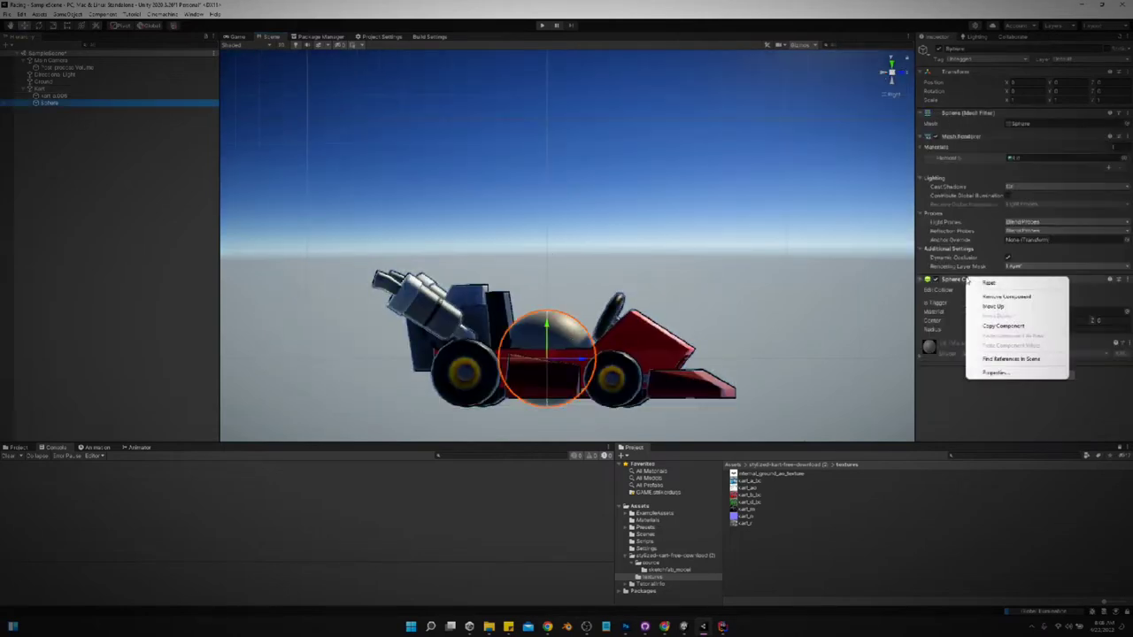
Remove the Sphere Collider component from the Sphere.
left_click(1006, 297)
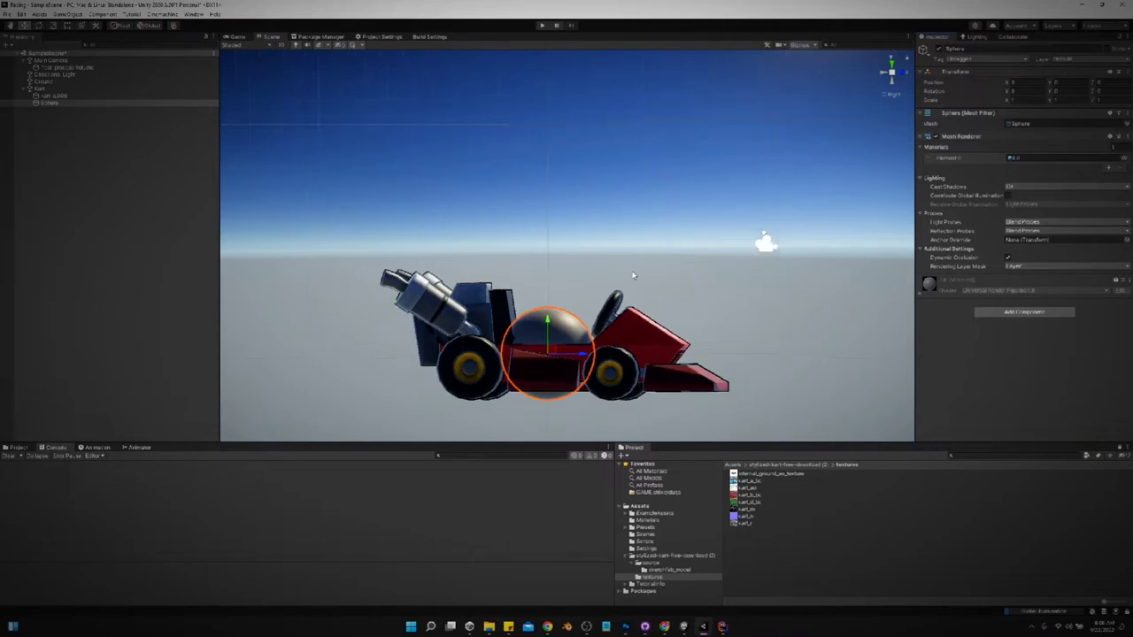
mouse_move(852, 306)
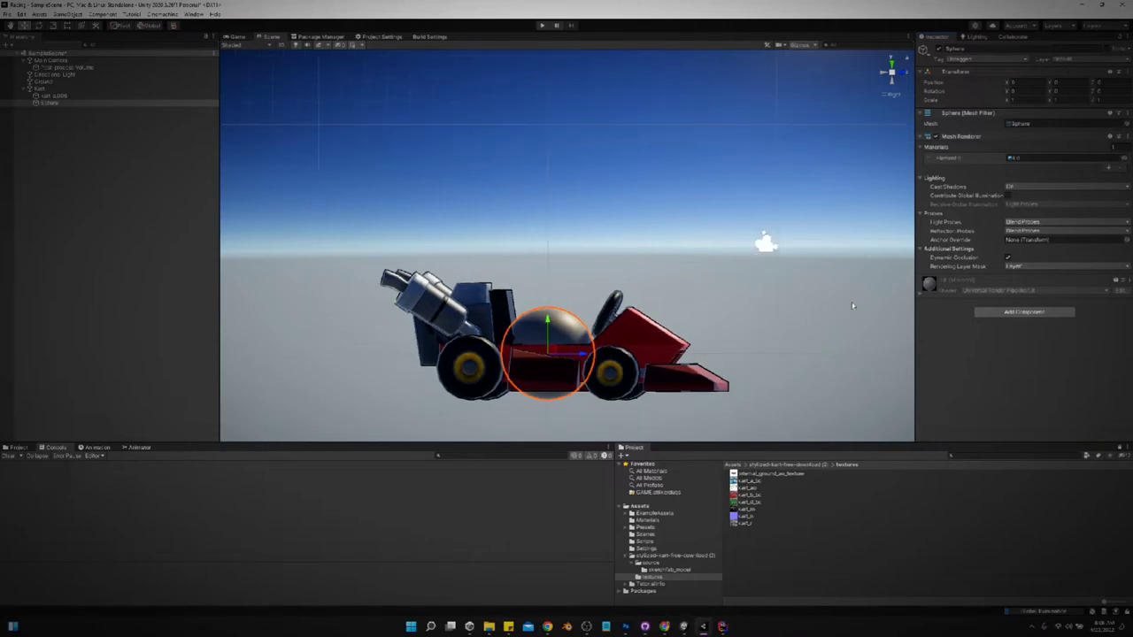
left_click(1025, 311)
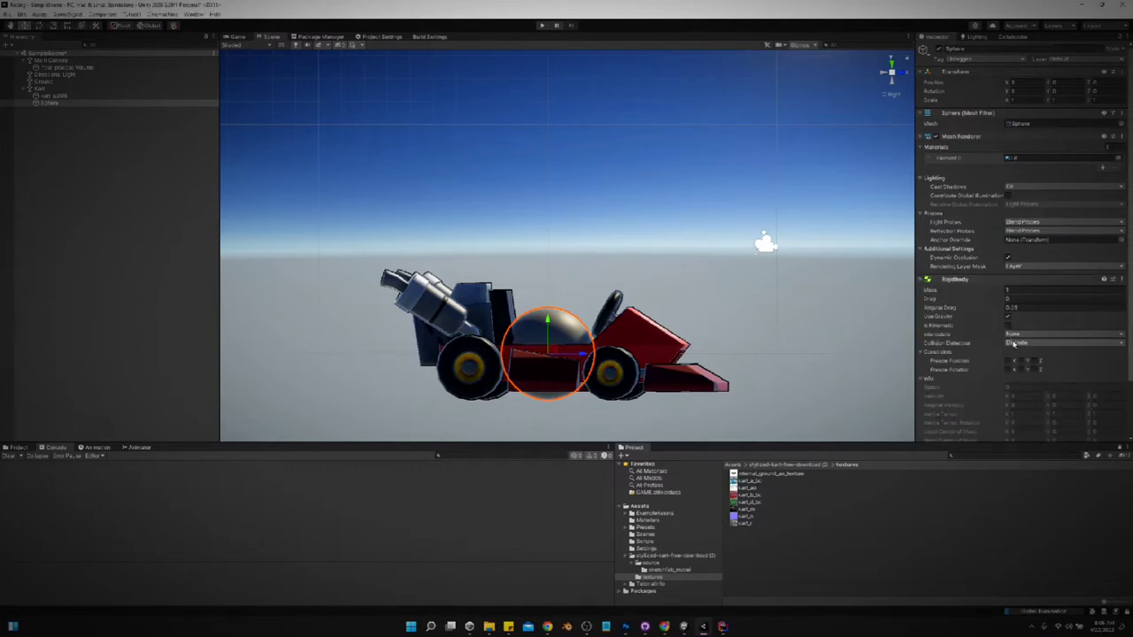
Set the sphere Rigidbody's Collision Detection to Continuous and Interpolate to Interpolate.
left_click(1062, 343)
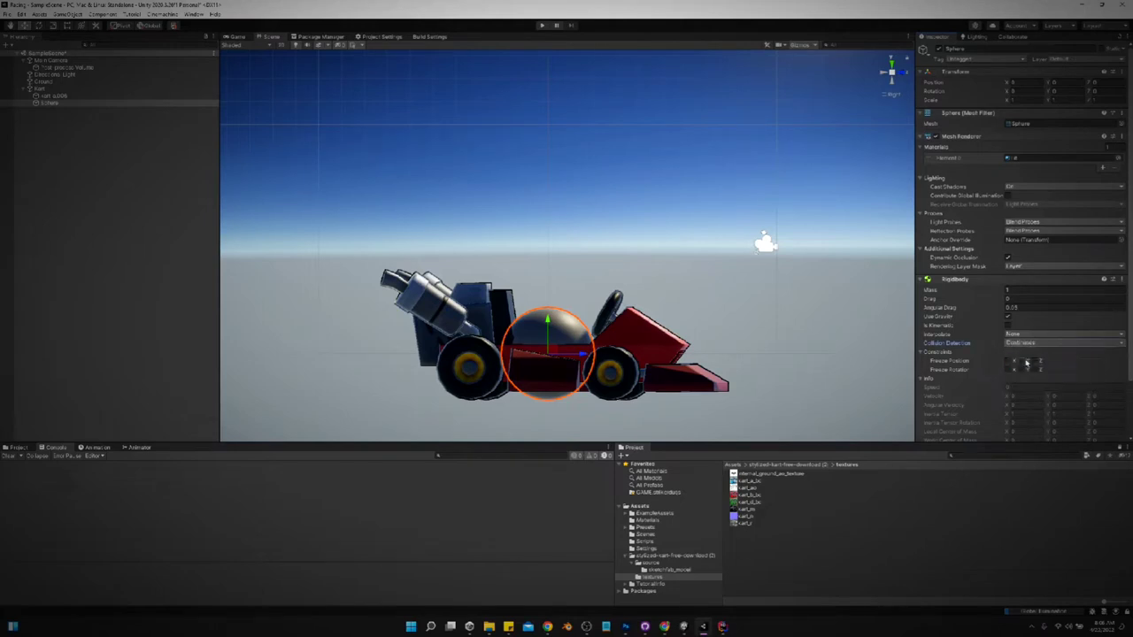
left_click(1062, 343)
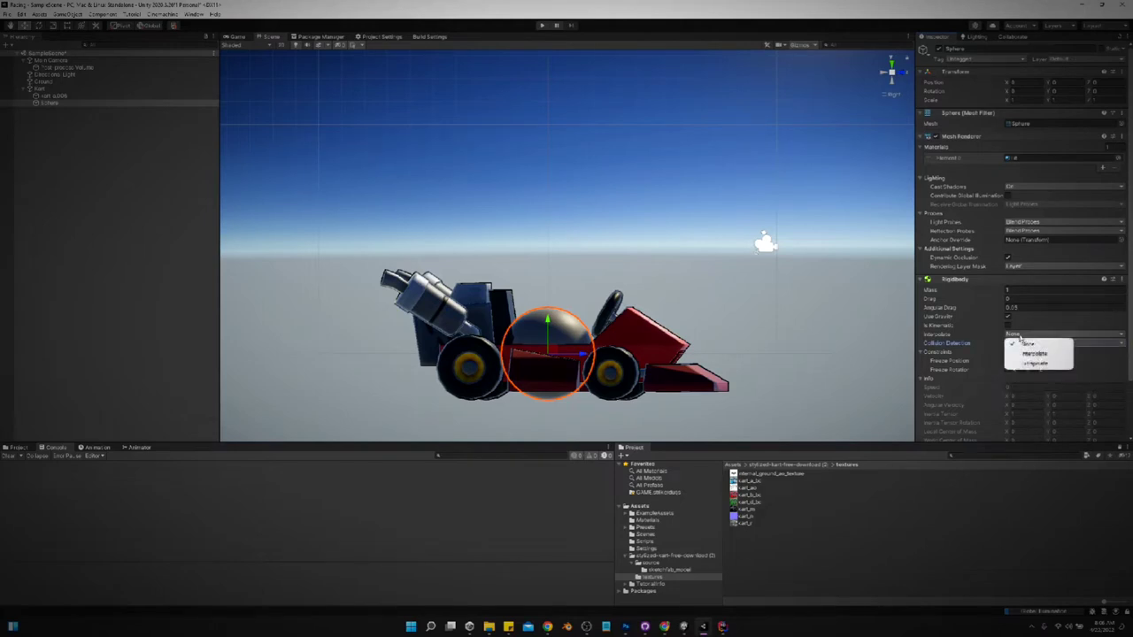
left_click(1035, 353)
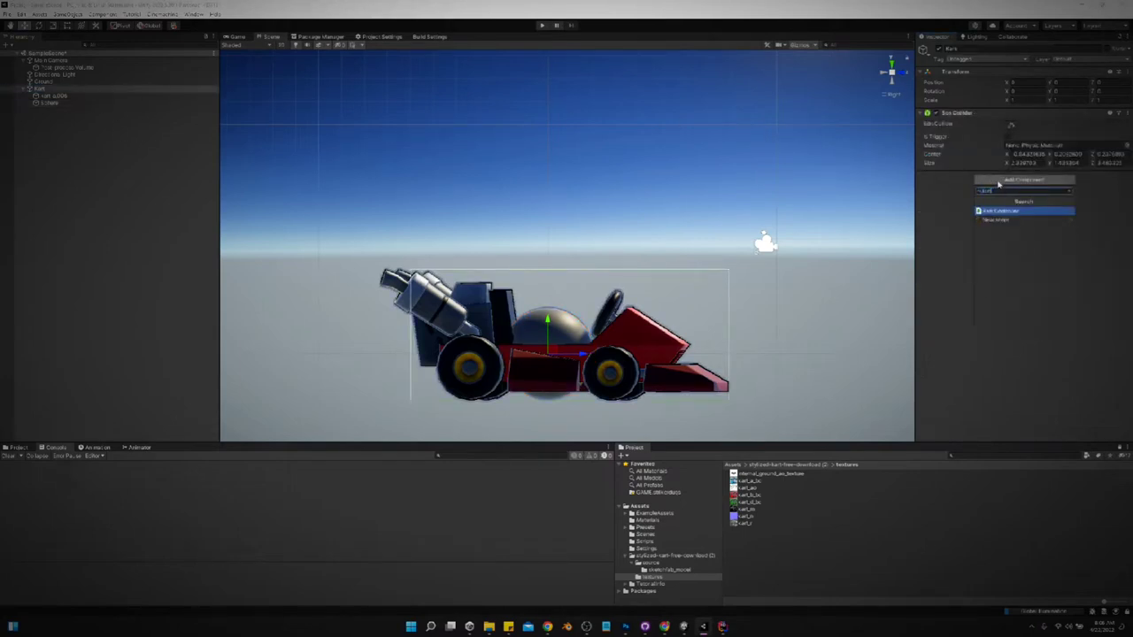
Create a new KartController script component on the Kart object.
left_click(1000, 211)
type("[s")
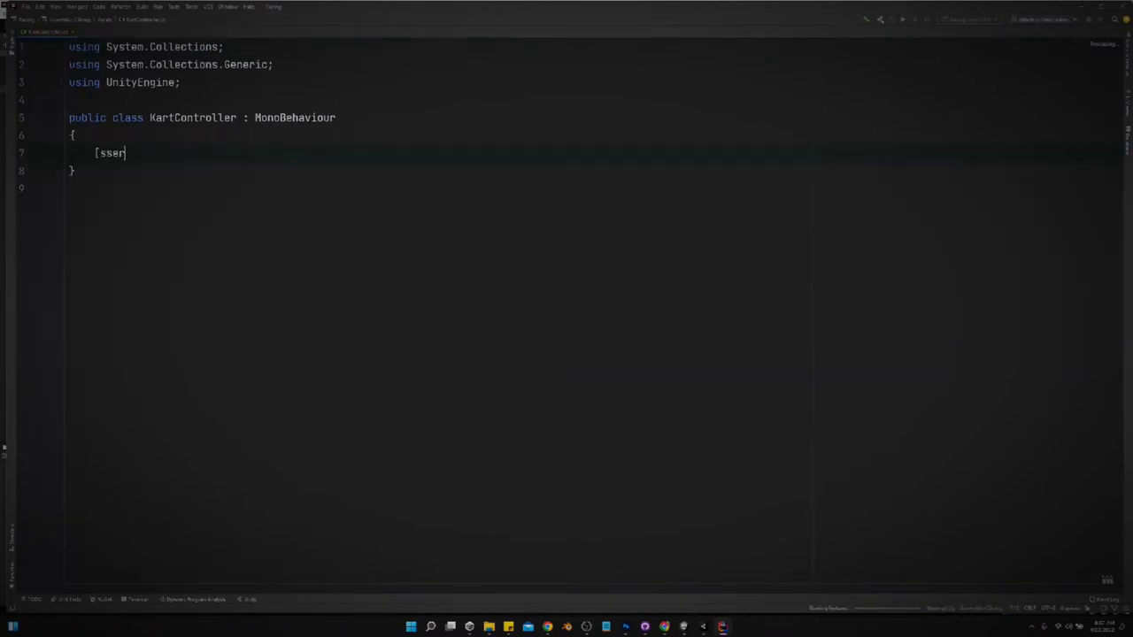
Declare a [SerializeField] private Rigidbody _sphere field in KartController.
type("seria")
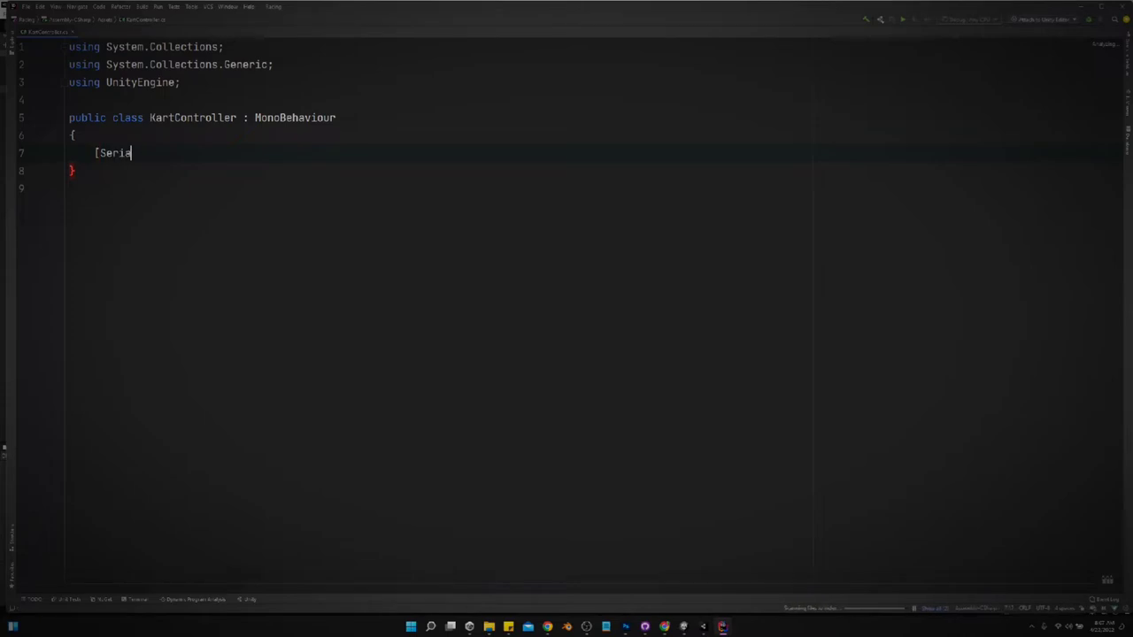
type("lizeField]")
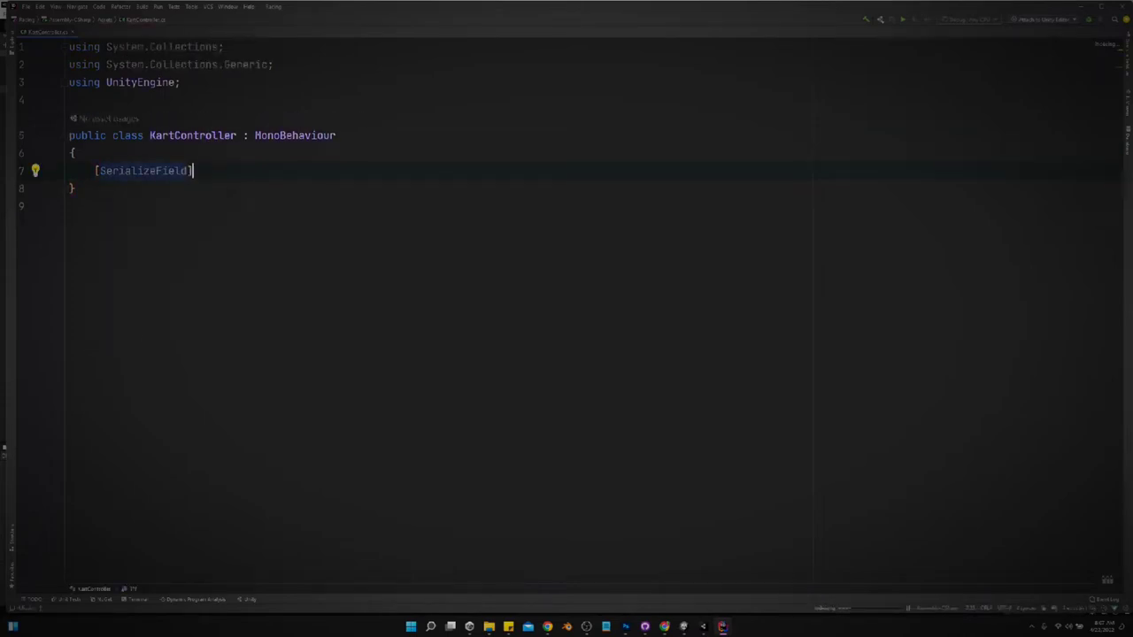
type("private")
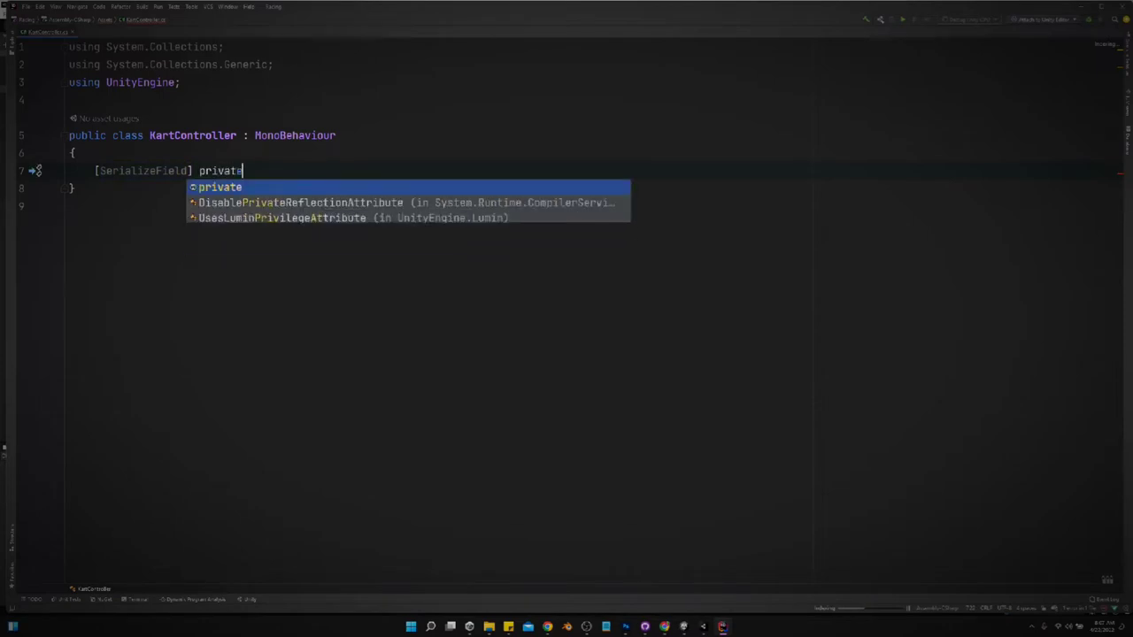
type("Rigidbody")
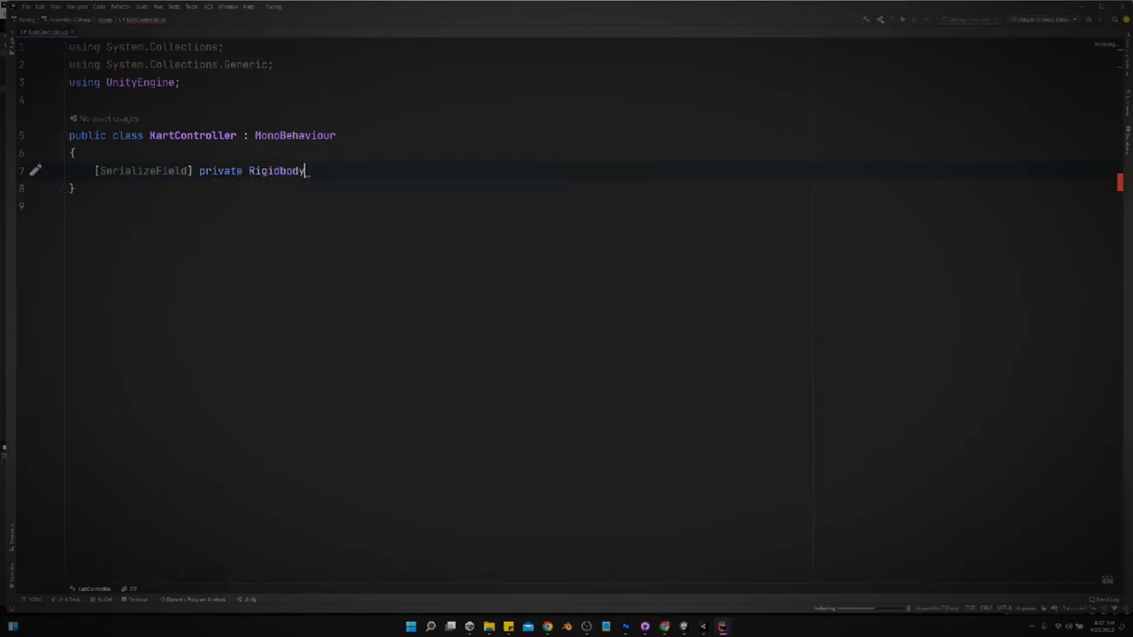
type("_sphere")
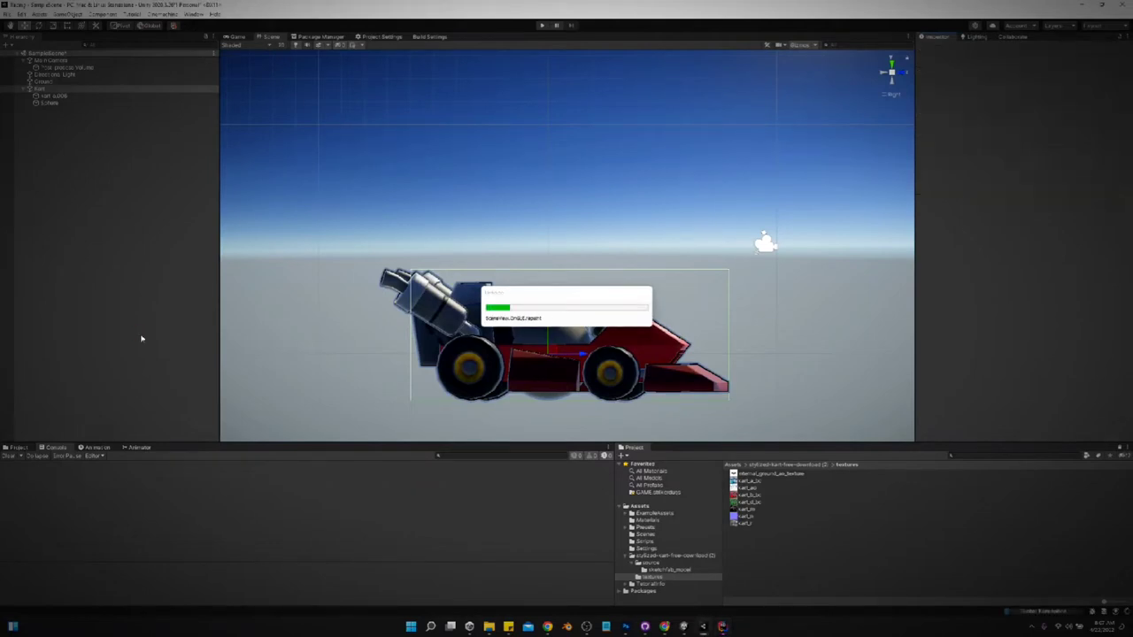
Assign the Sphere's Rigidbody to the Kart Controller's Sphere Rb field.
left_click(50, 103)
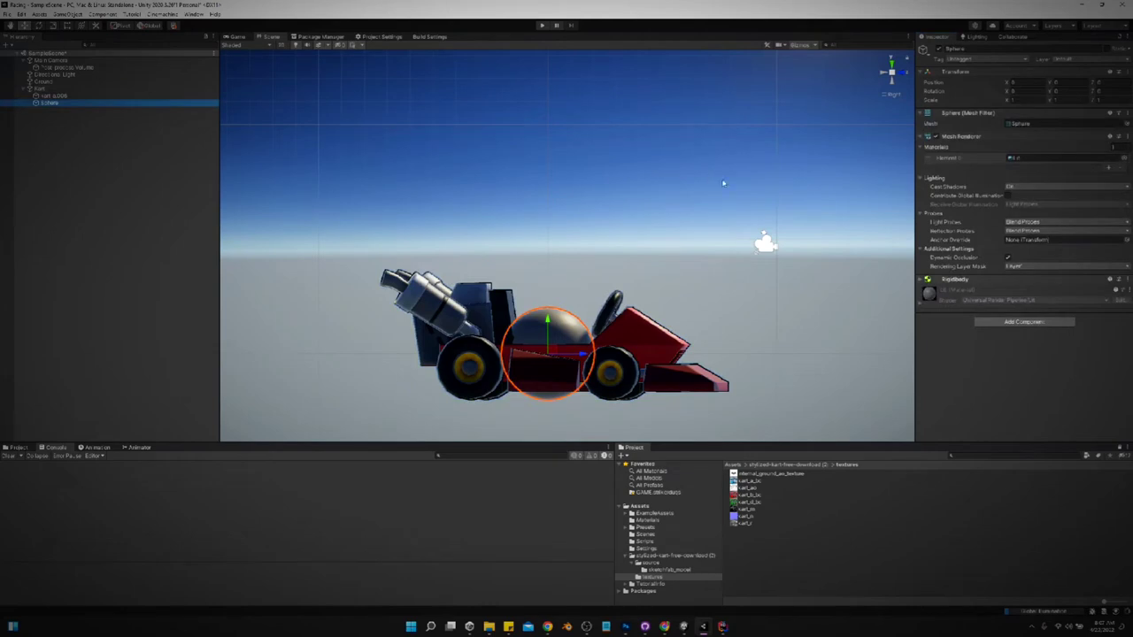
left_click(36, 89)
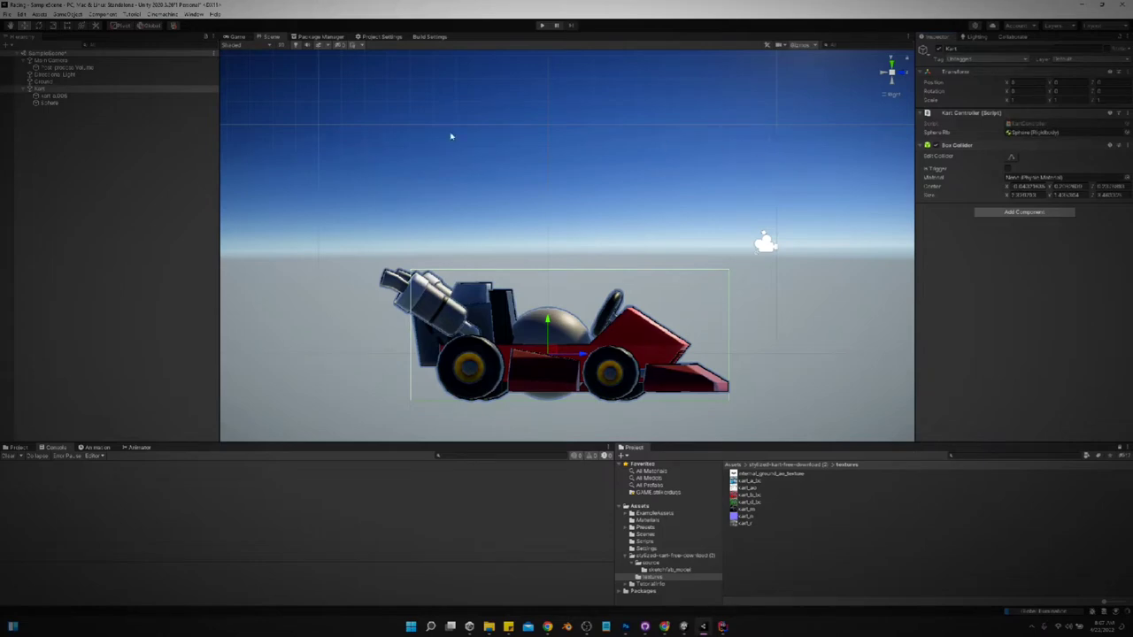
mouse_move(85, 93)
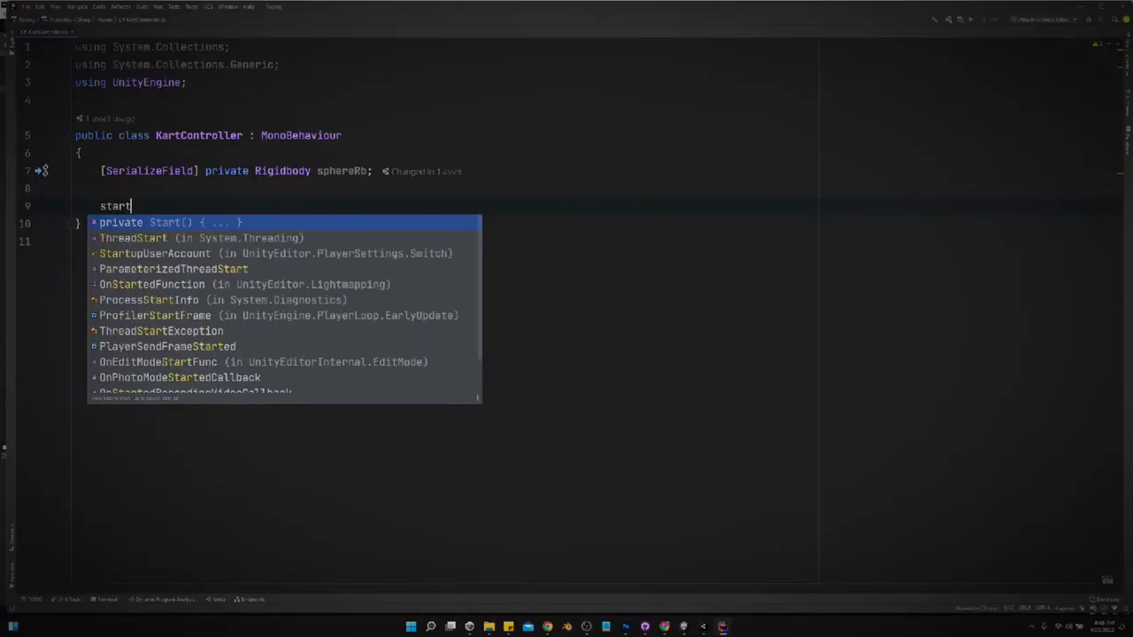
In Start(), set sphereRb.transform.parent = null to detach the sphere.
key("Tab")
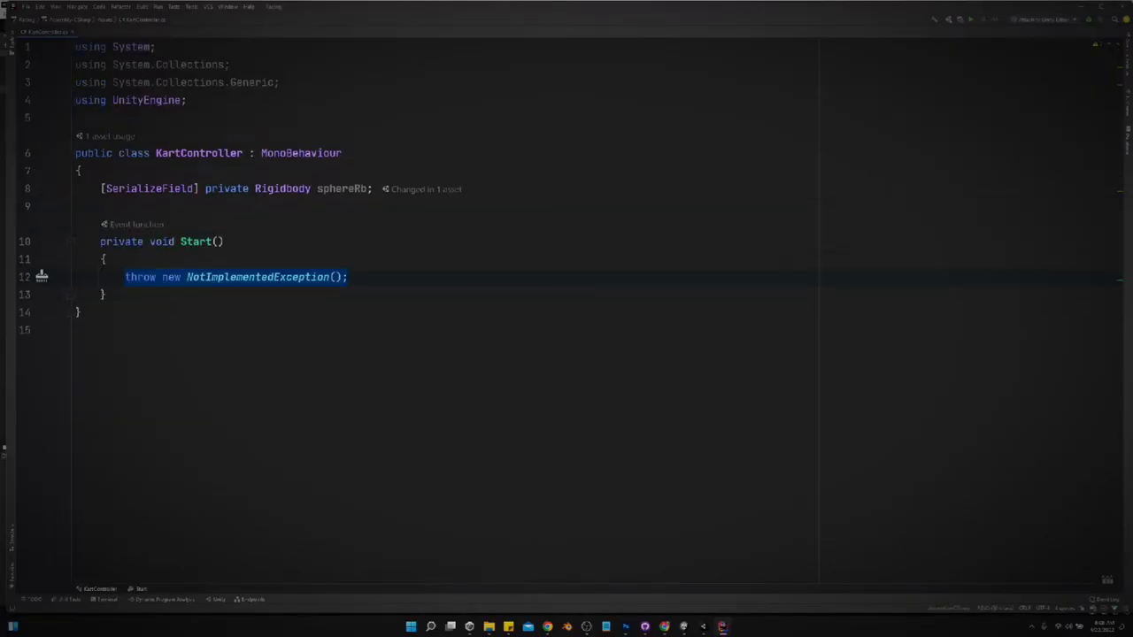
type("mo")
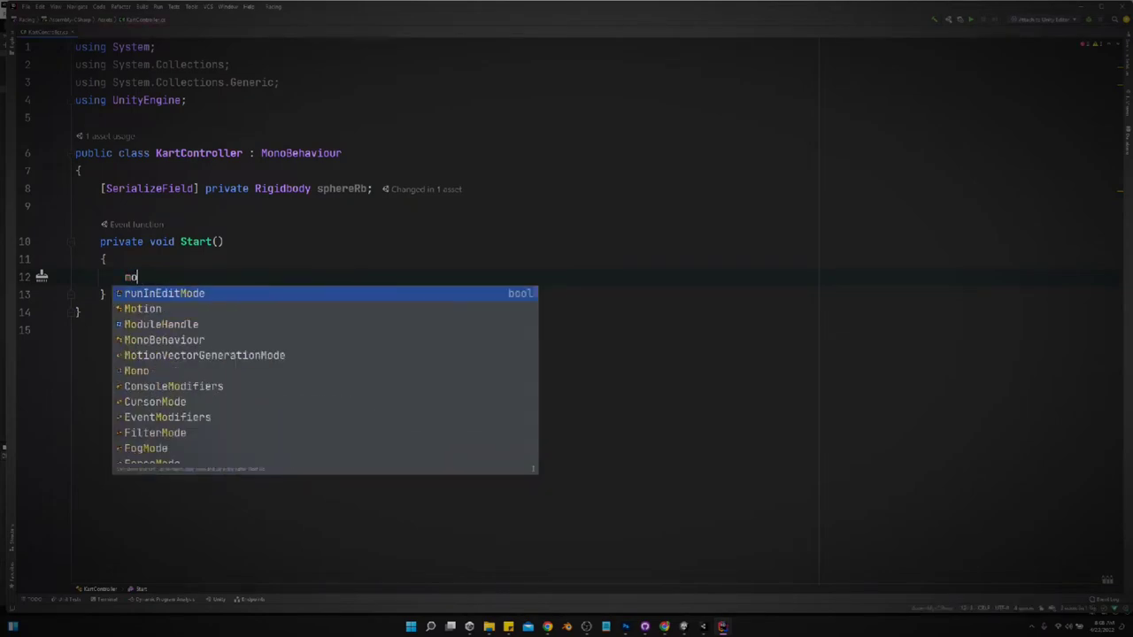
type("sphereRb")
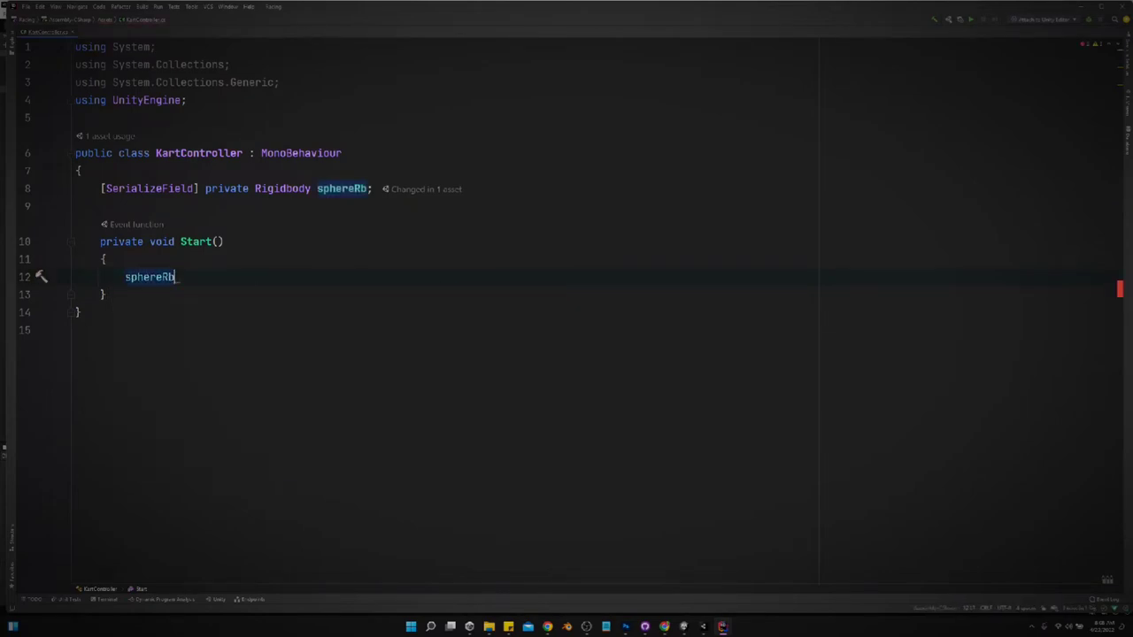
type(".transform.parent")
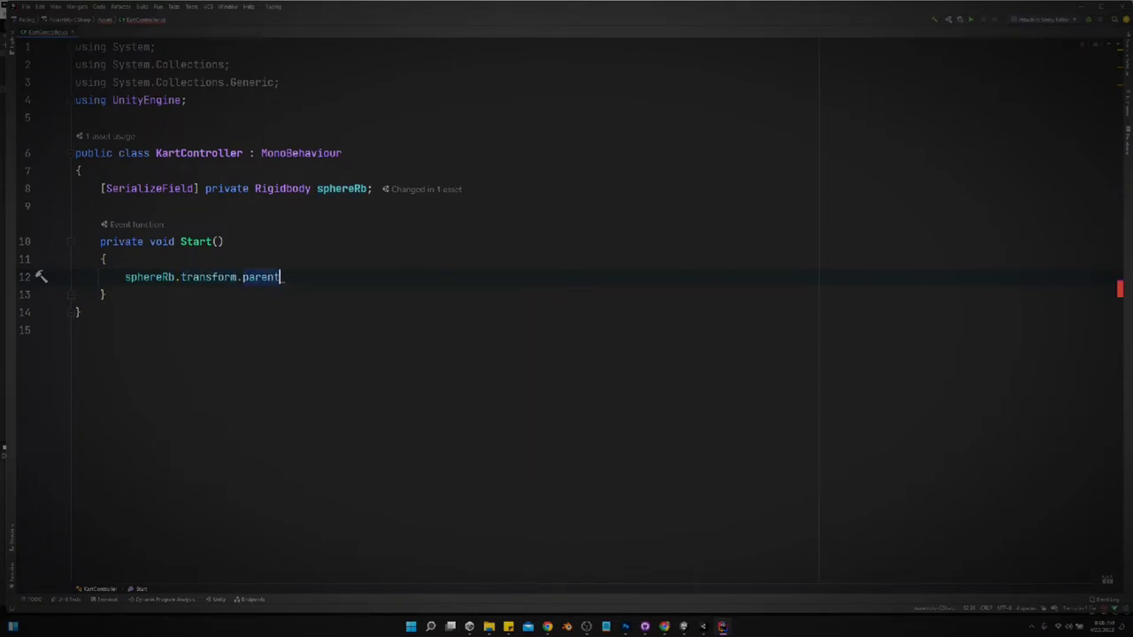
type("= null;")
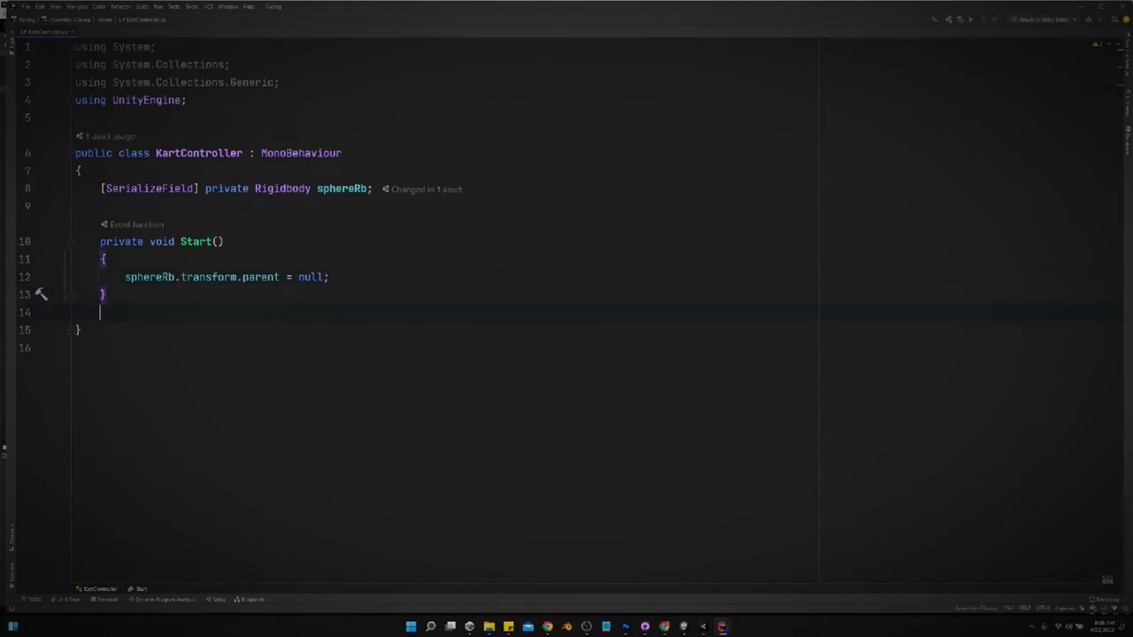
type("u")
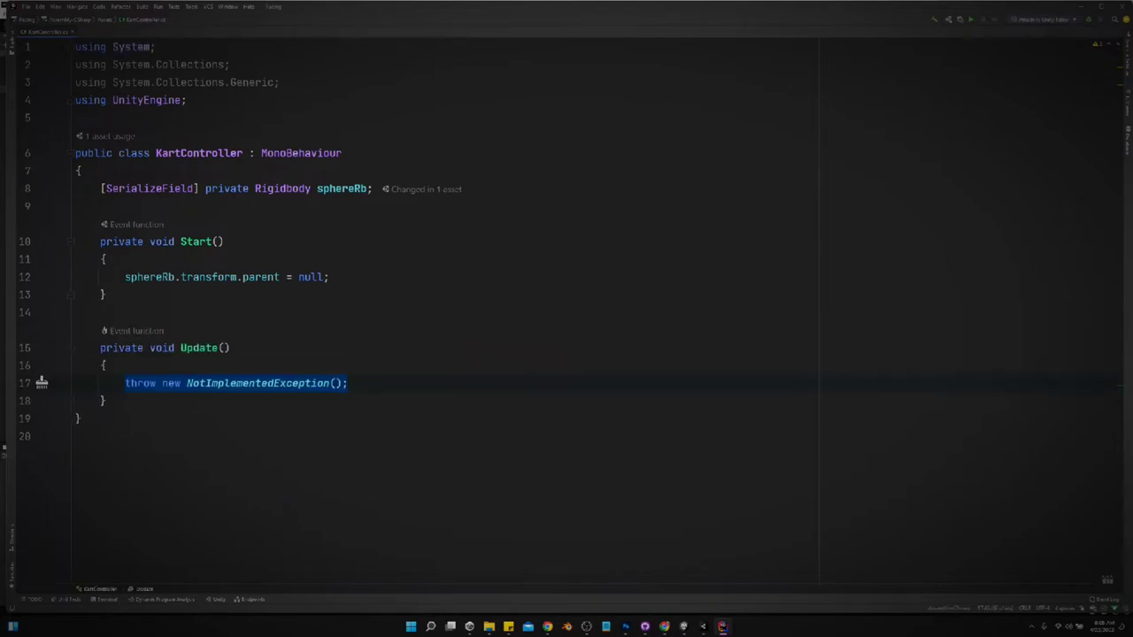
Make Update set transform.position = sphereRb.transform.position.
type("t")
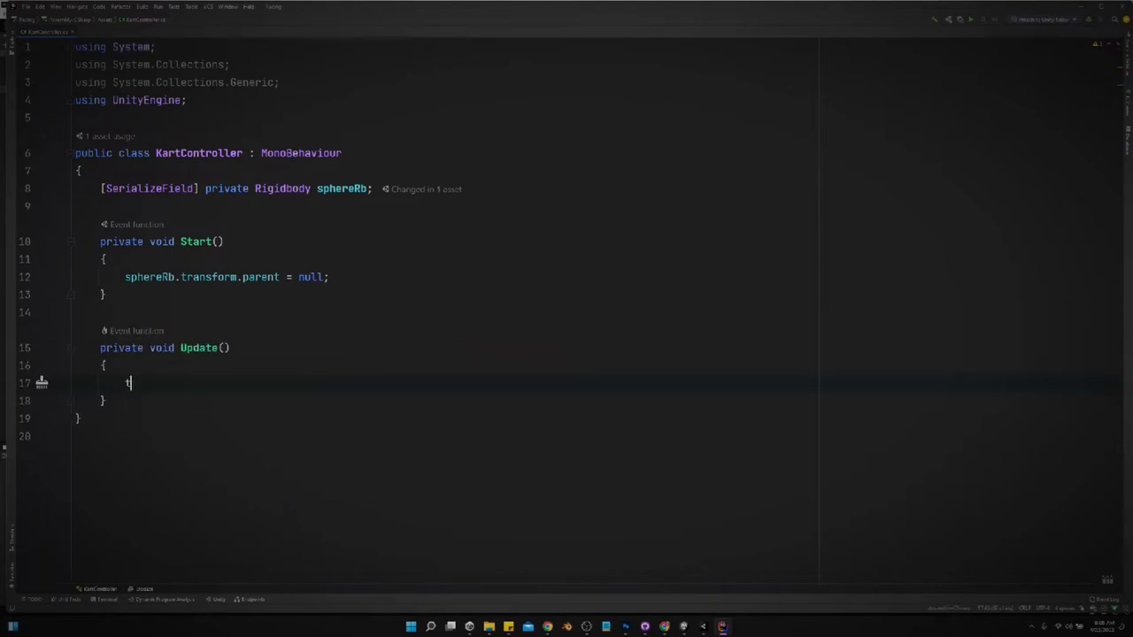
type("ransform.position")
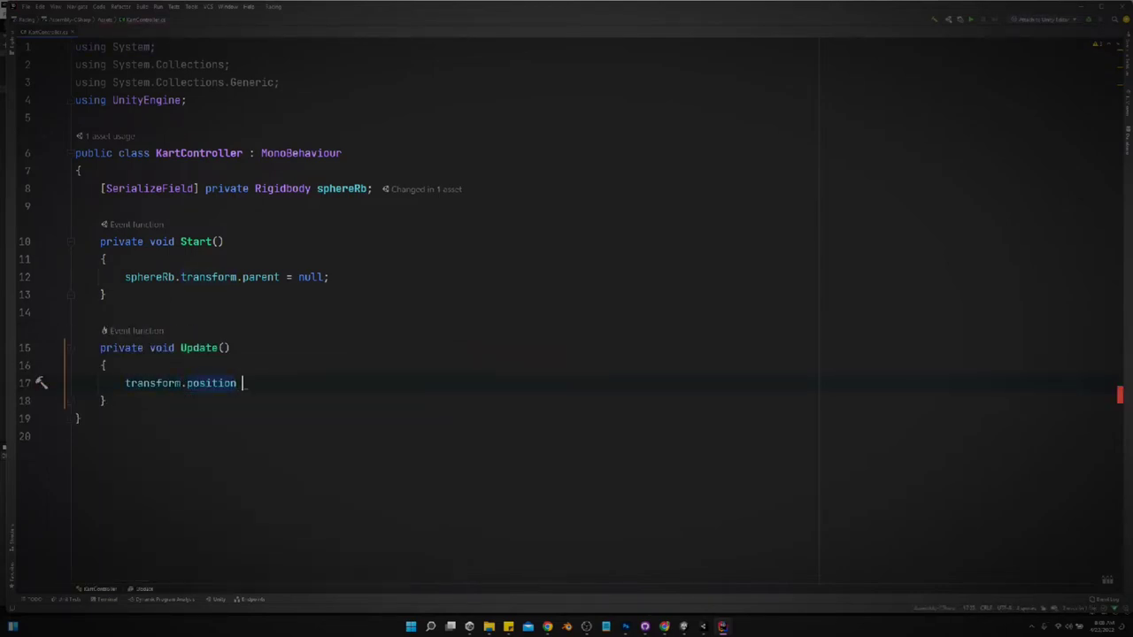
type("= sphereRb")
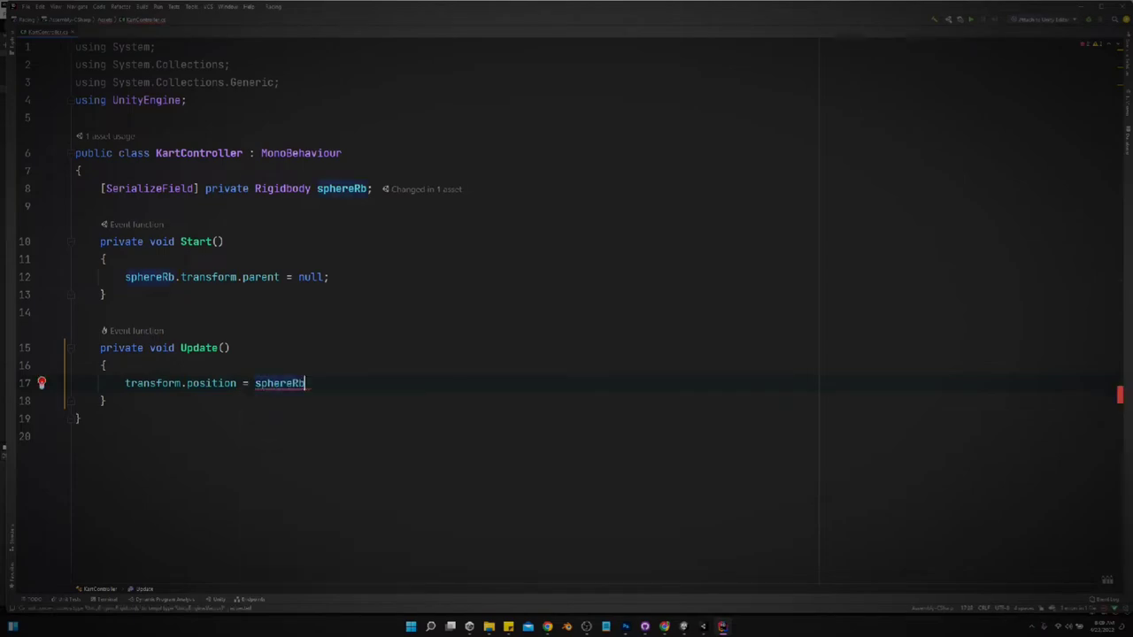
type(".transform")
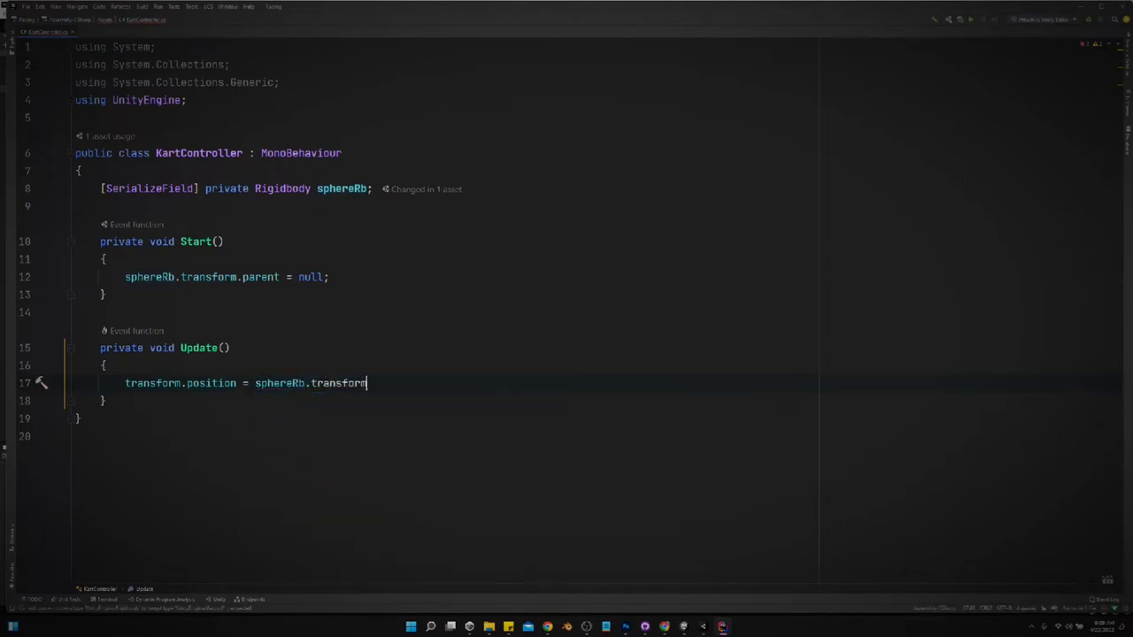
type(".position;")
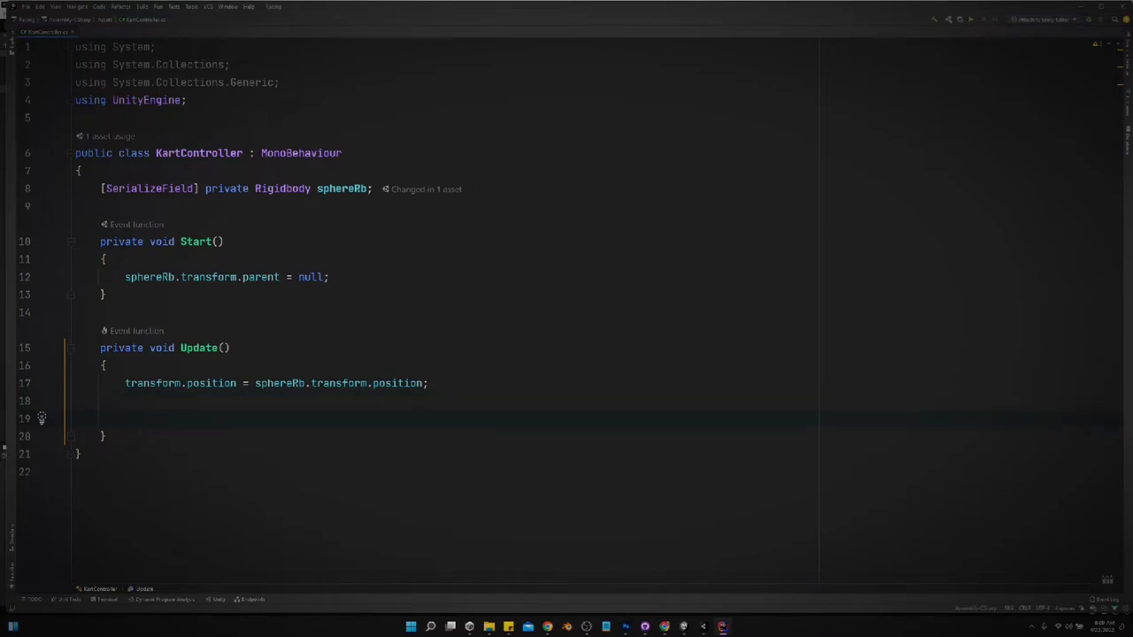
Store Input.GetAxis("Vertical") in a forwardAmount variable inside Update.
type("var f")
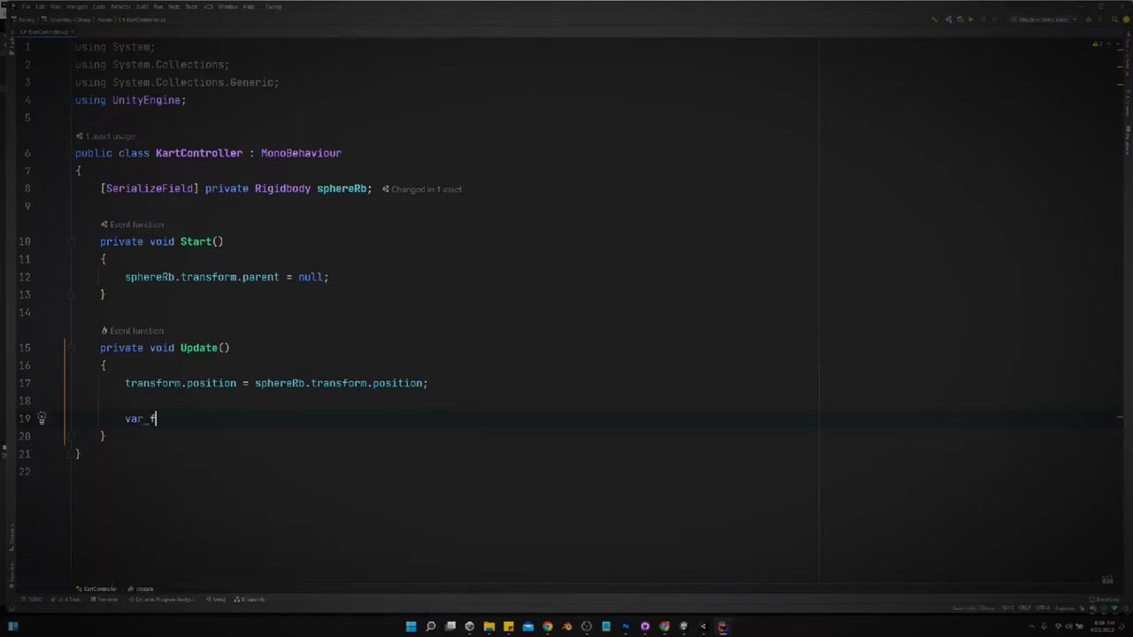
type("orwardA")
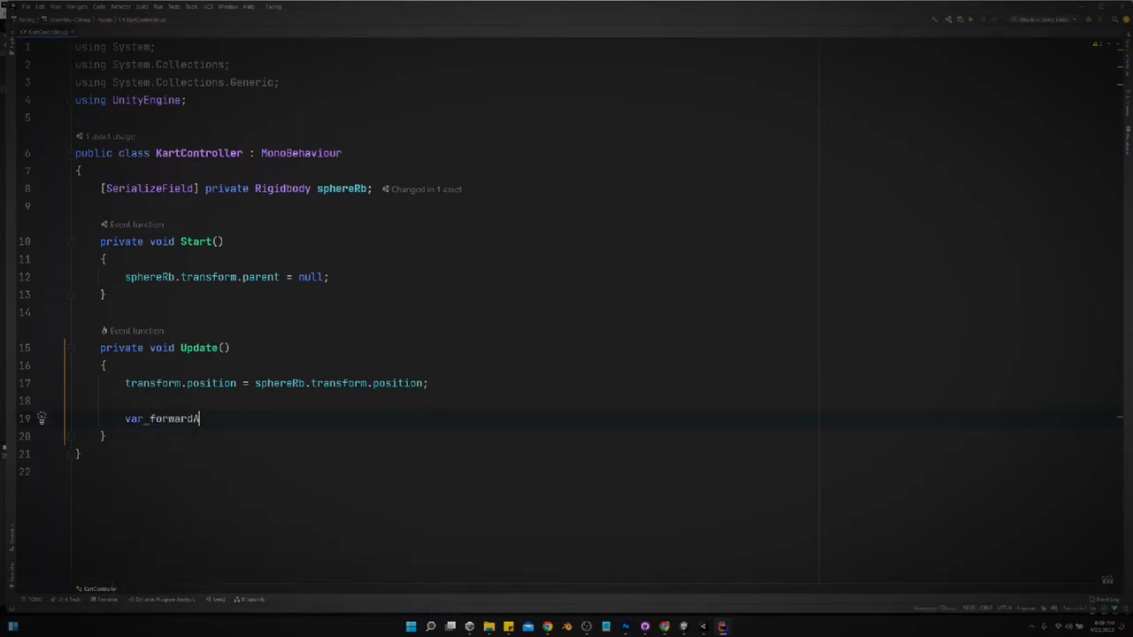
type("Amount = 1")
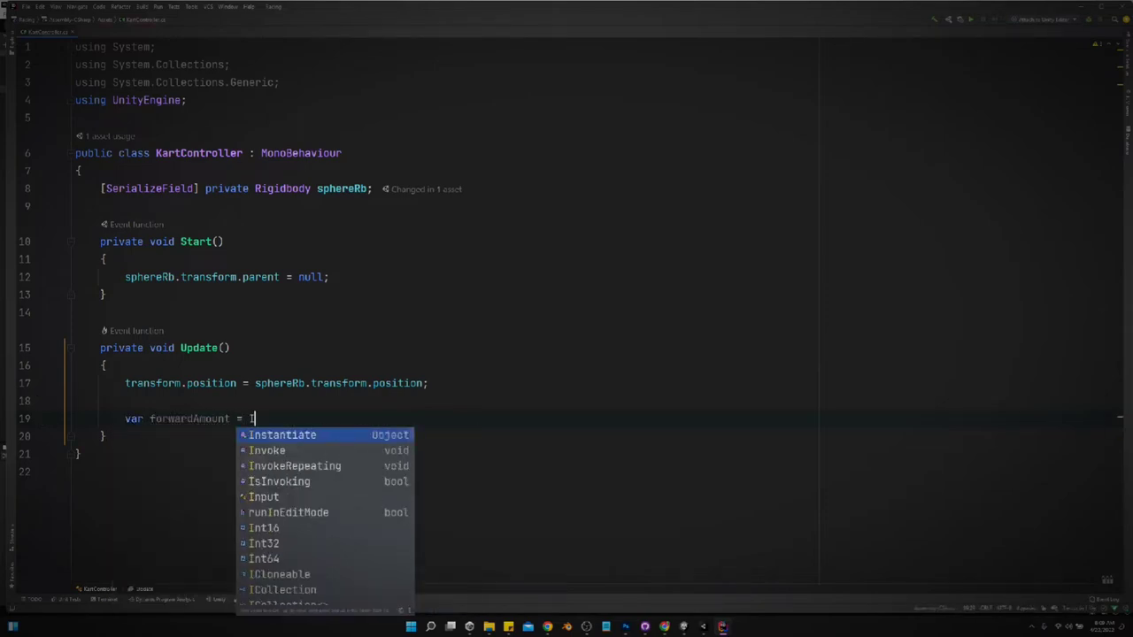
type("Input.GetAxis(\"Vertical\");")
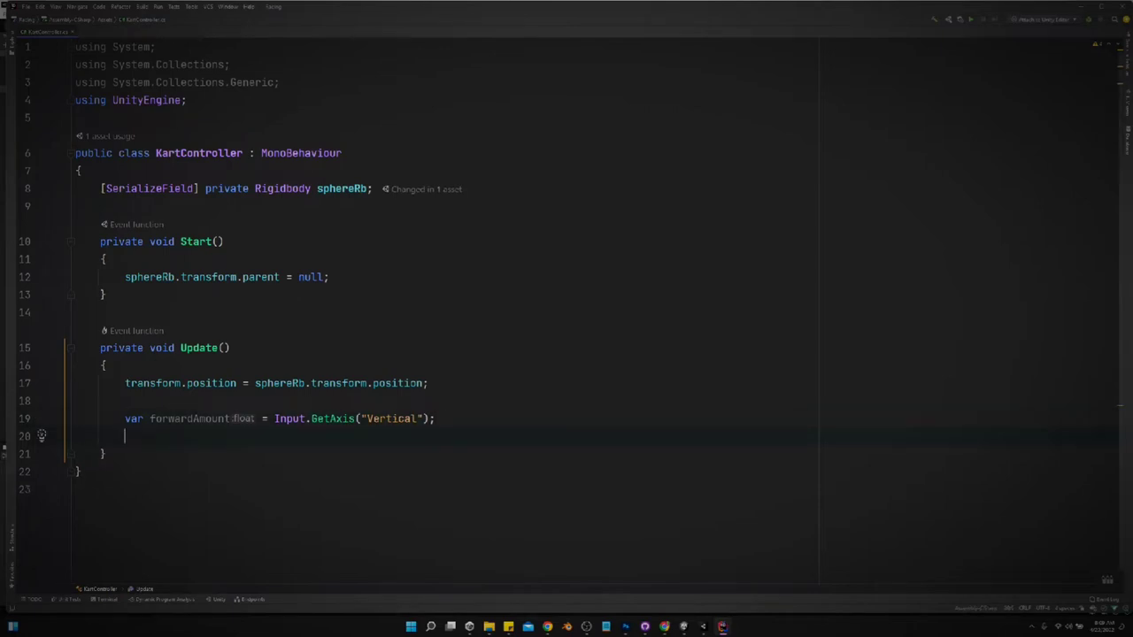
Call DriveForward() inside an if block when forwardAmount is positive.
key("enter")
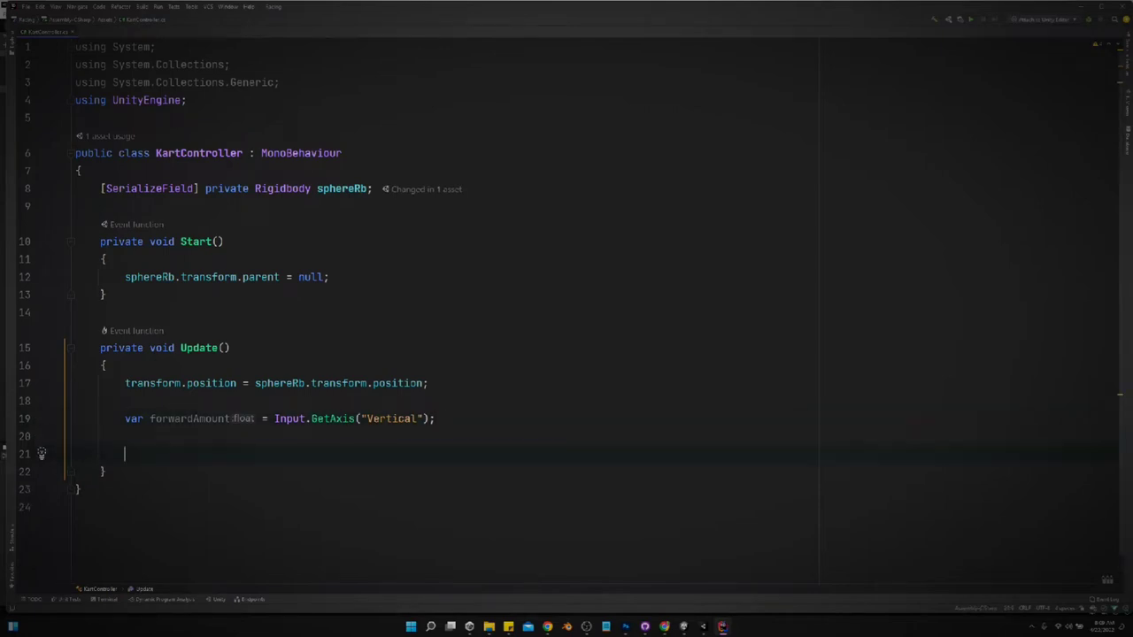
type("if")
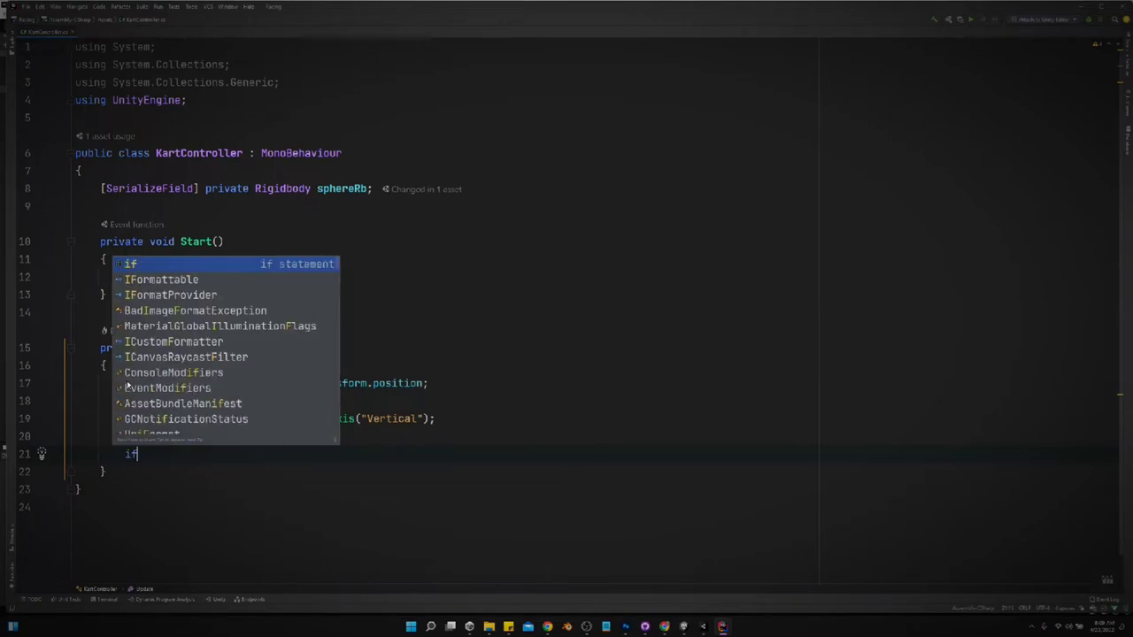
type("forwardAmount > 0)")
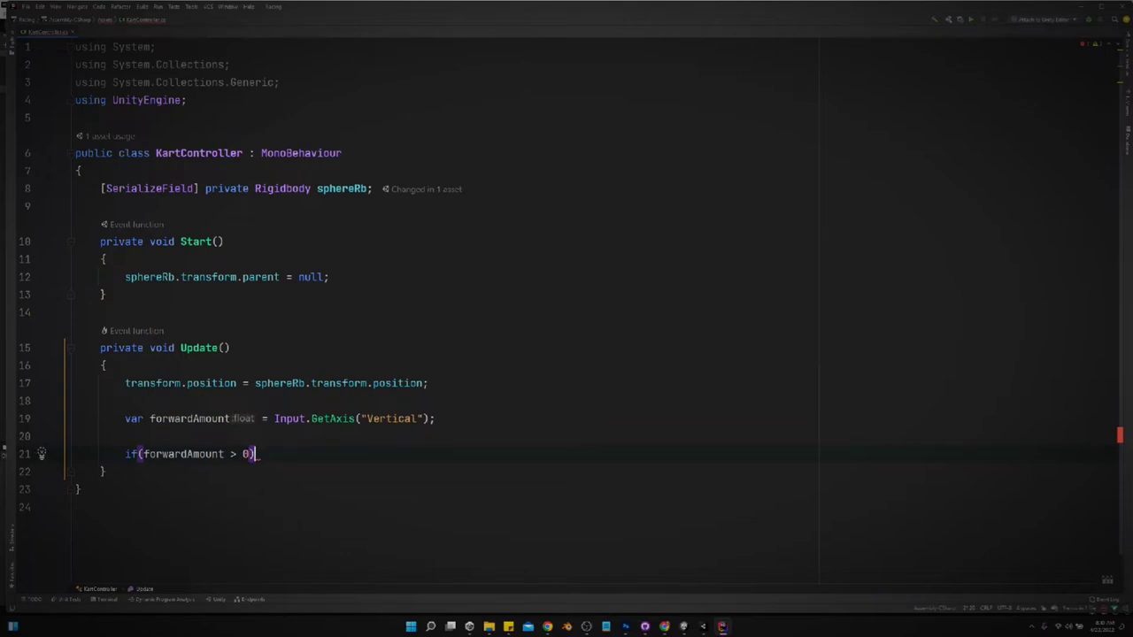
key("enter")
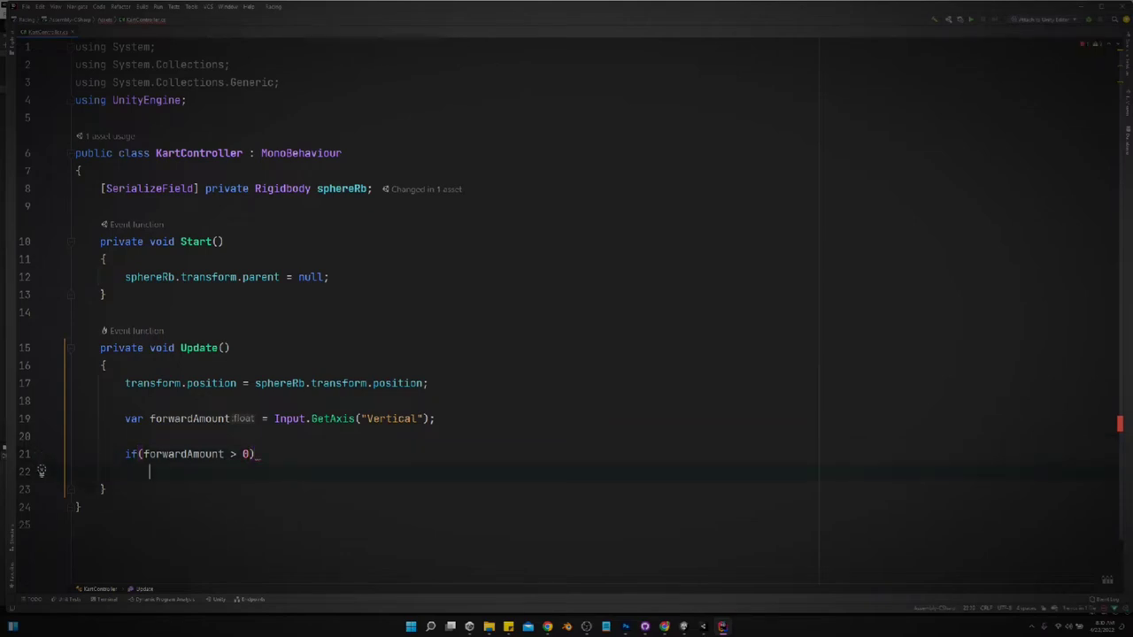
type("DriveForward(")
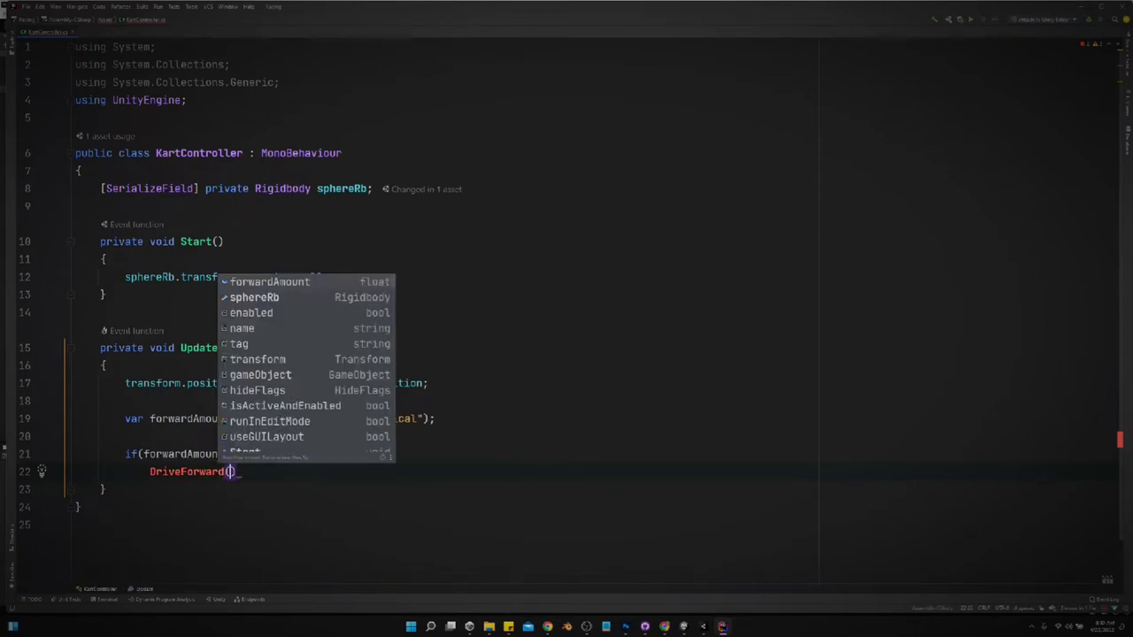
key("Escape")
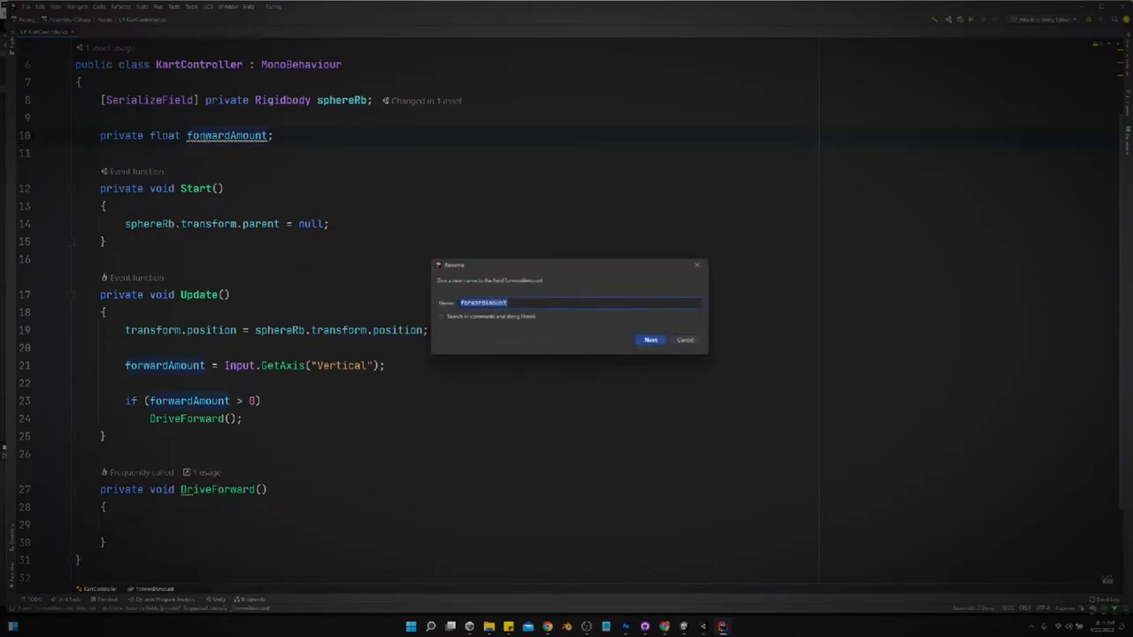
Confirm the rename to _forwardAmount and declare private float _currentSpeed.
left_click(651, 340)
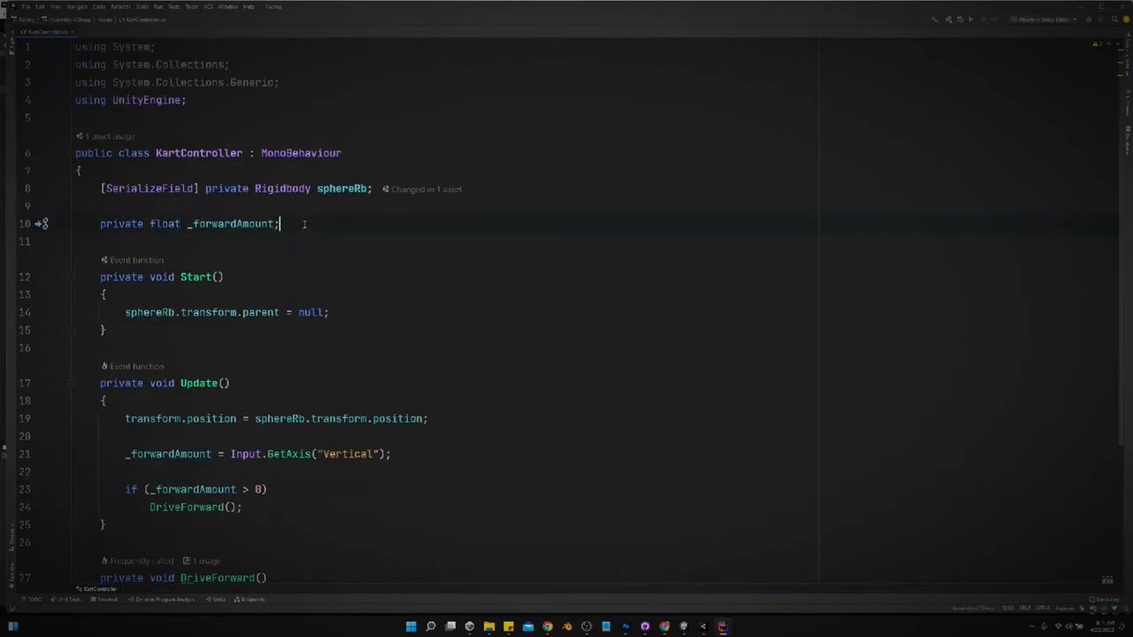
type("private float")
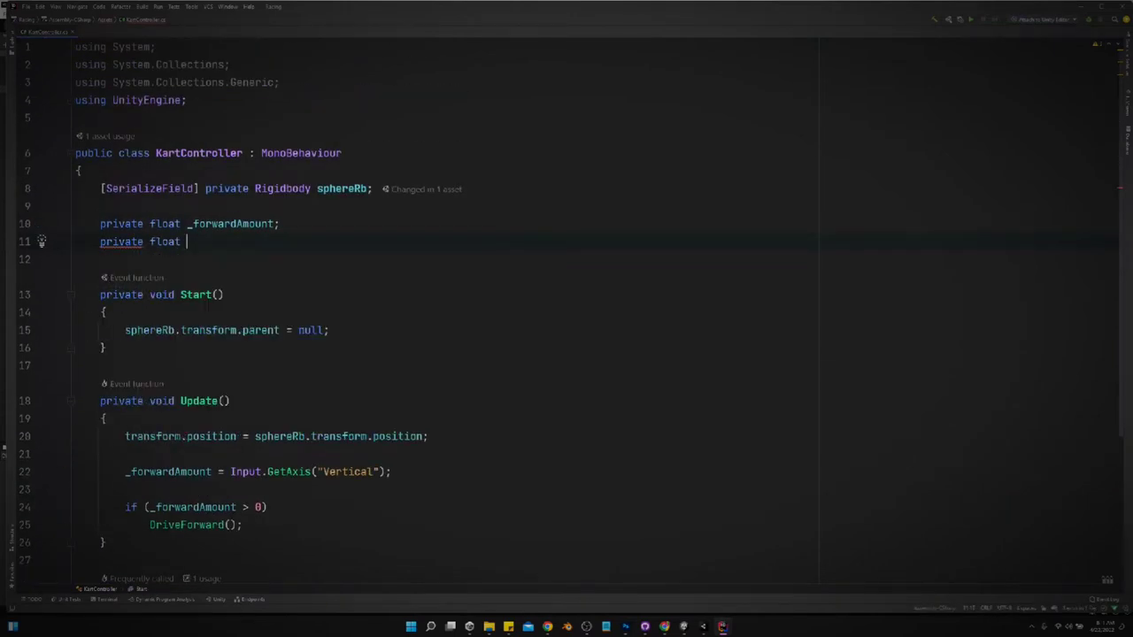
type("_currentP")
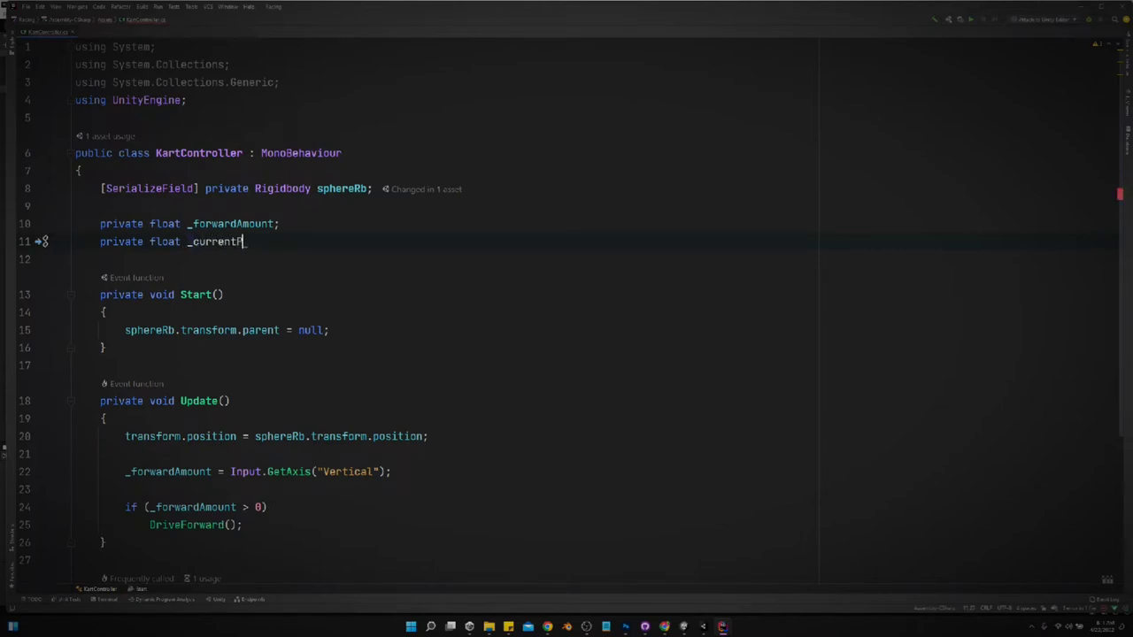
type("Speed;")
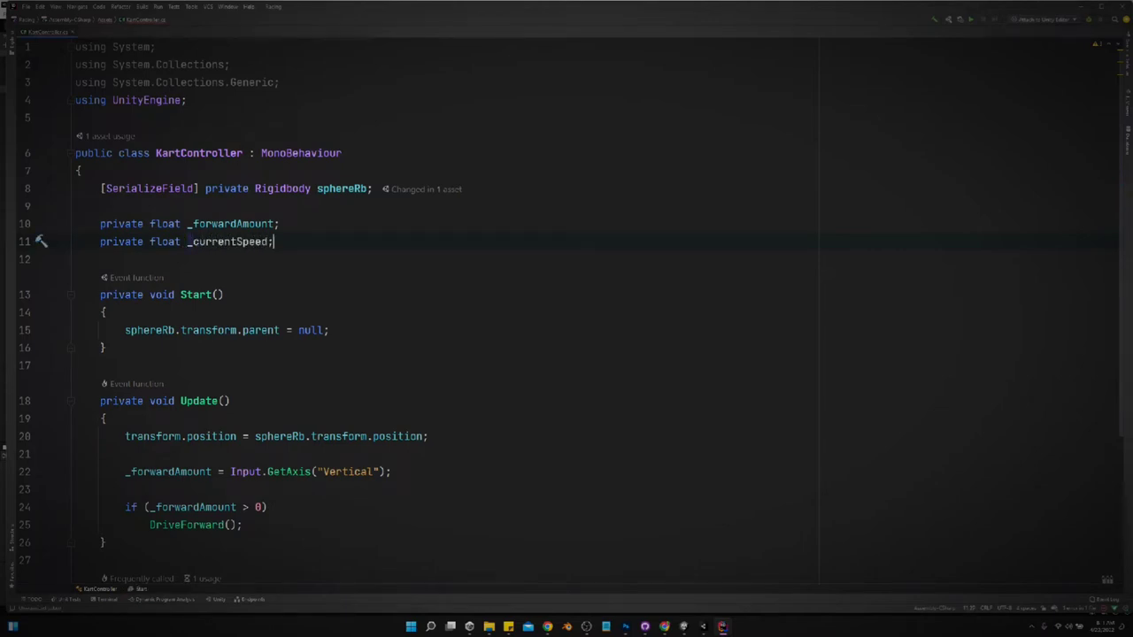
scroll("down", 3)
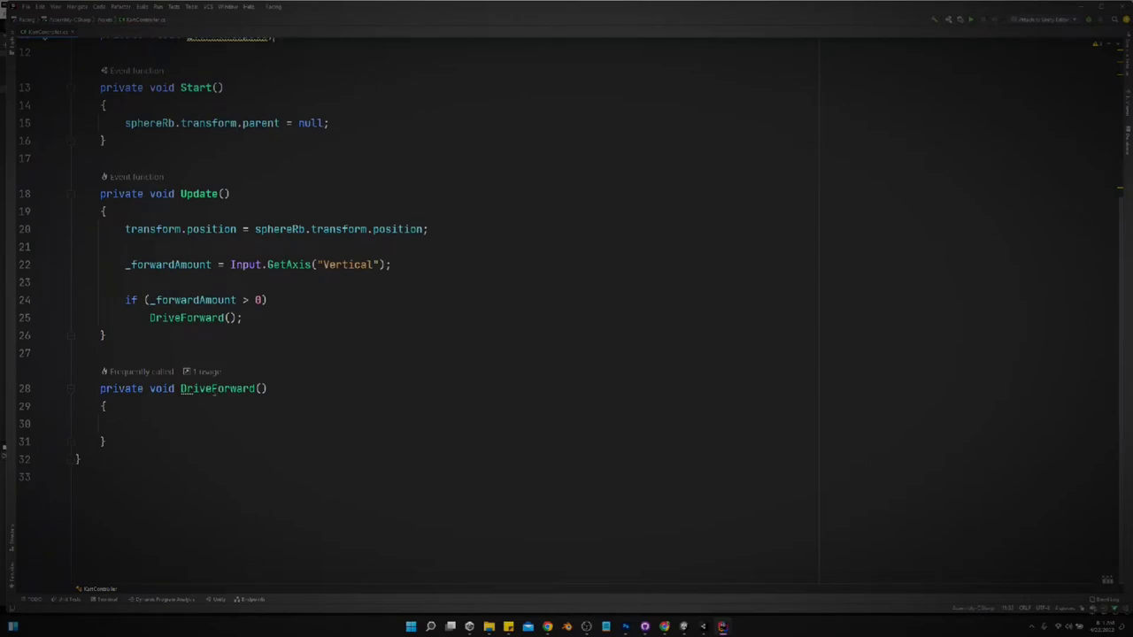
Write _currentSpeed = _forwardAmount *= forwardSpeed; in DriveForward and generate the forwardSpeed field.
type("currentSpeed =")
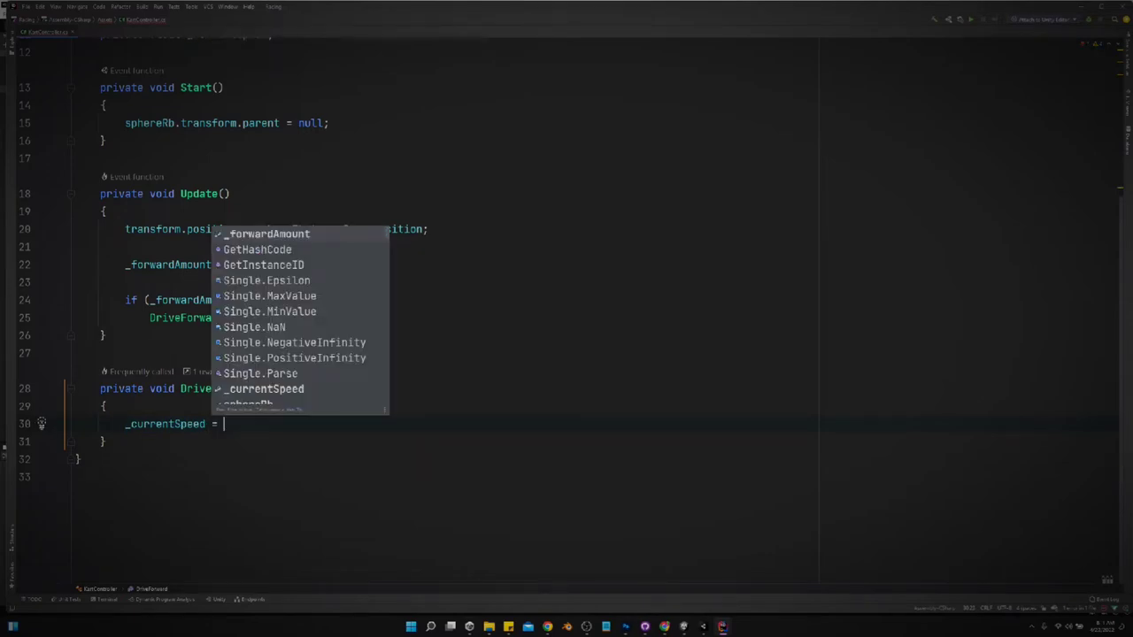
type("_forwardAmount")
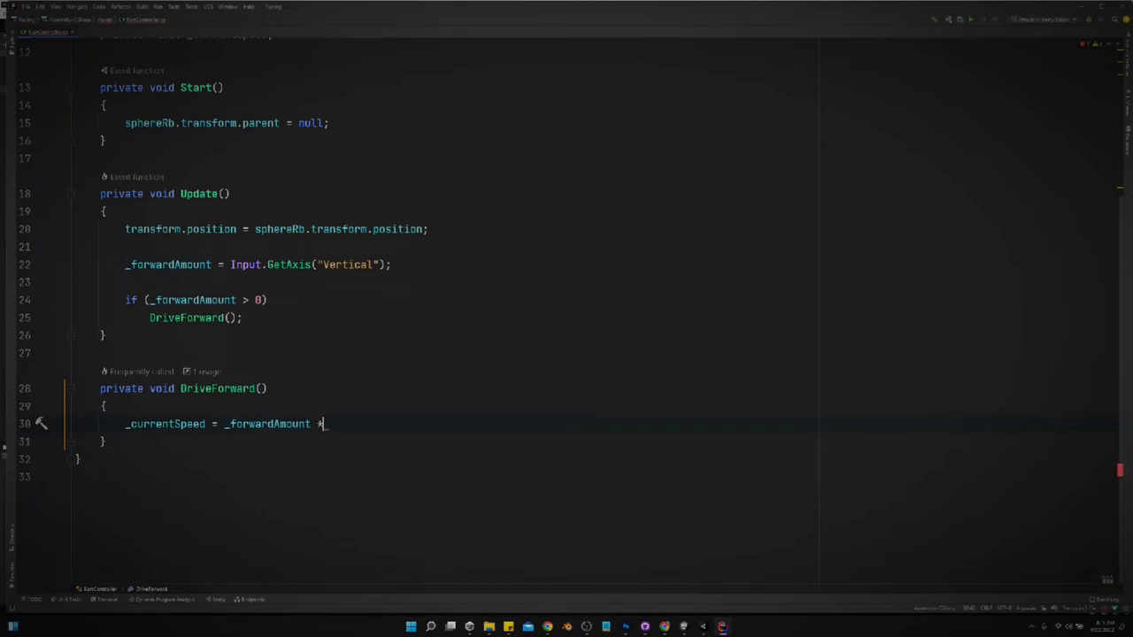
type("*")
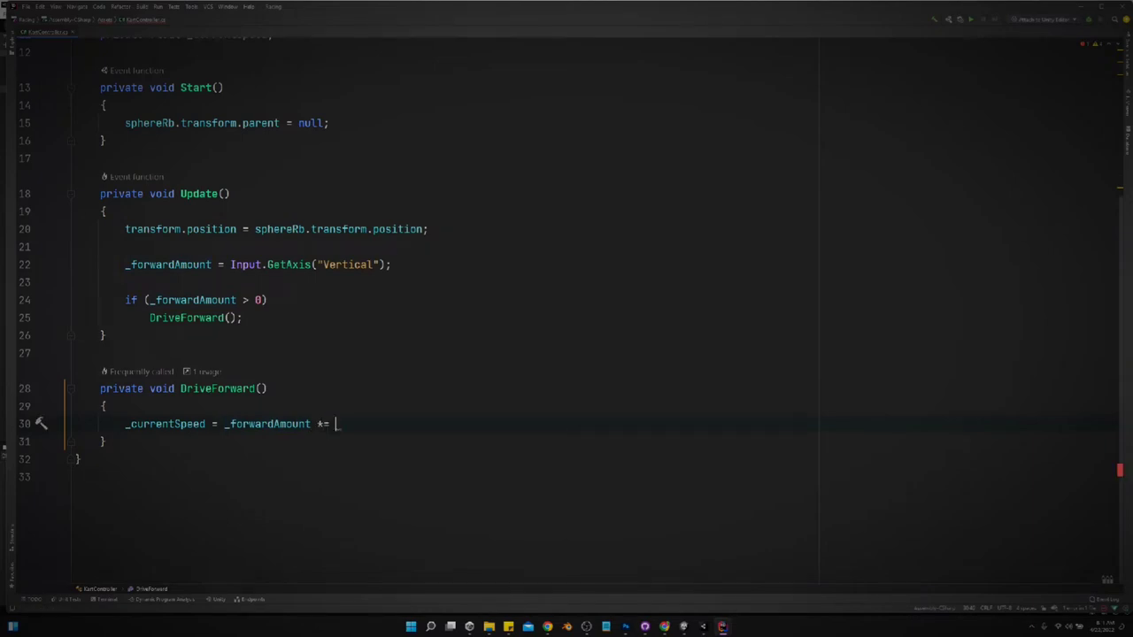
type("_forwardSpe")
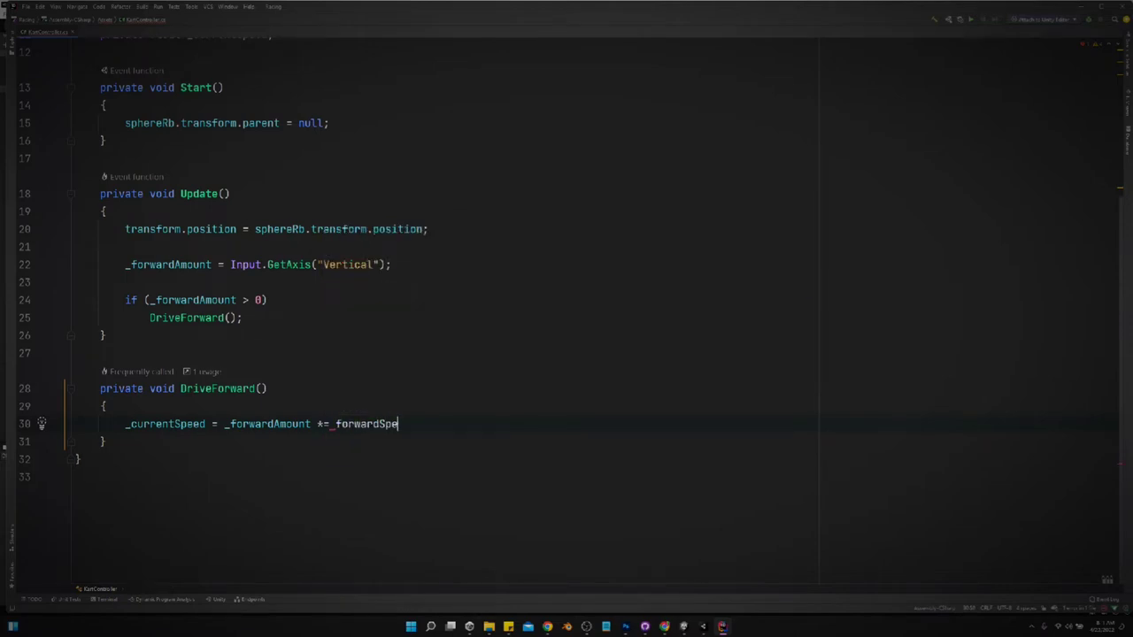
type("ed;")
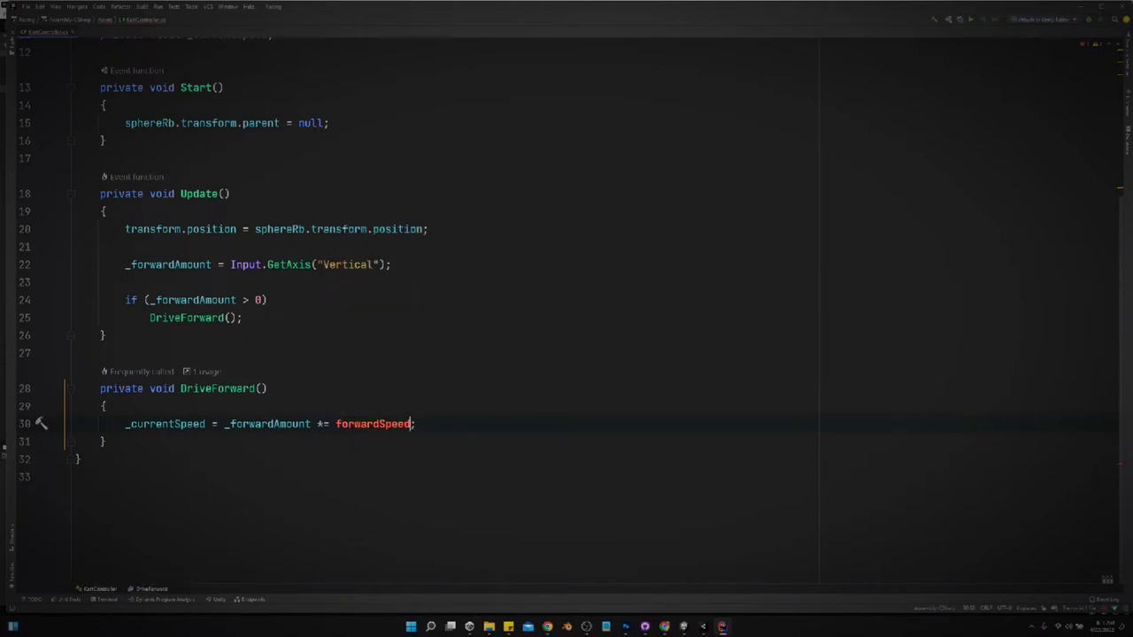
left_click(41, 424)
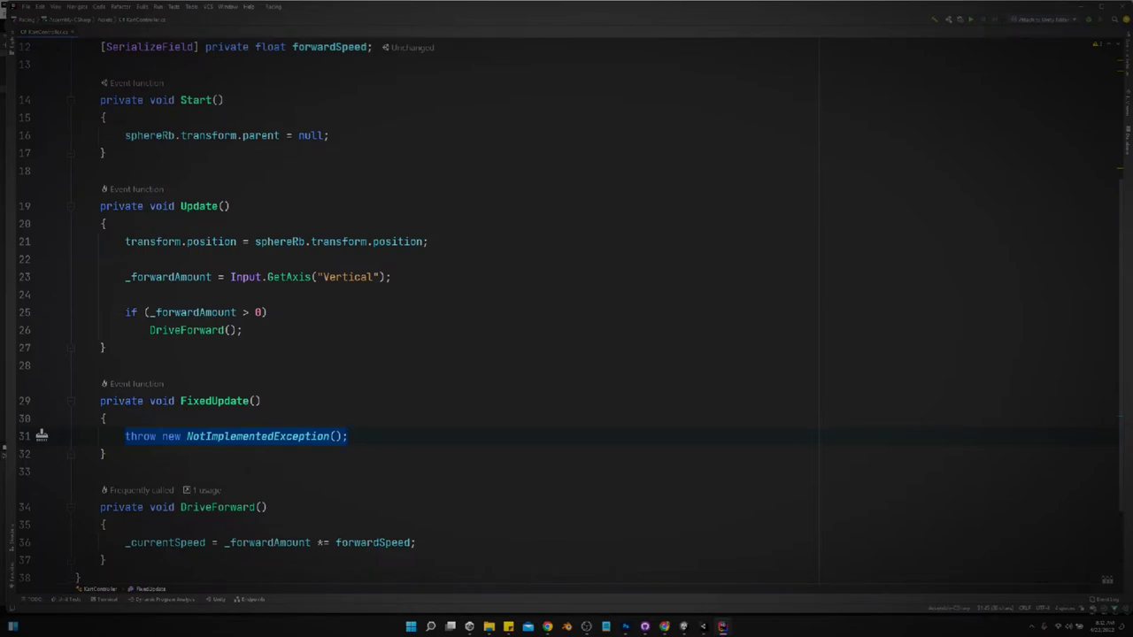
Push the sphere forward with AddForce using transform.forward and ForceMode.Acceleration in FixedUpdate.
type("mo")
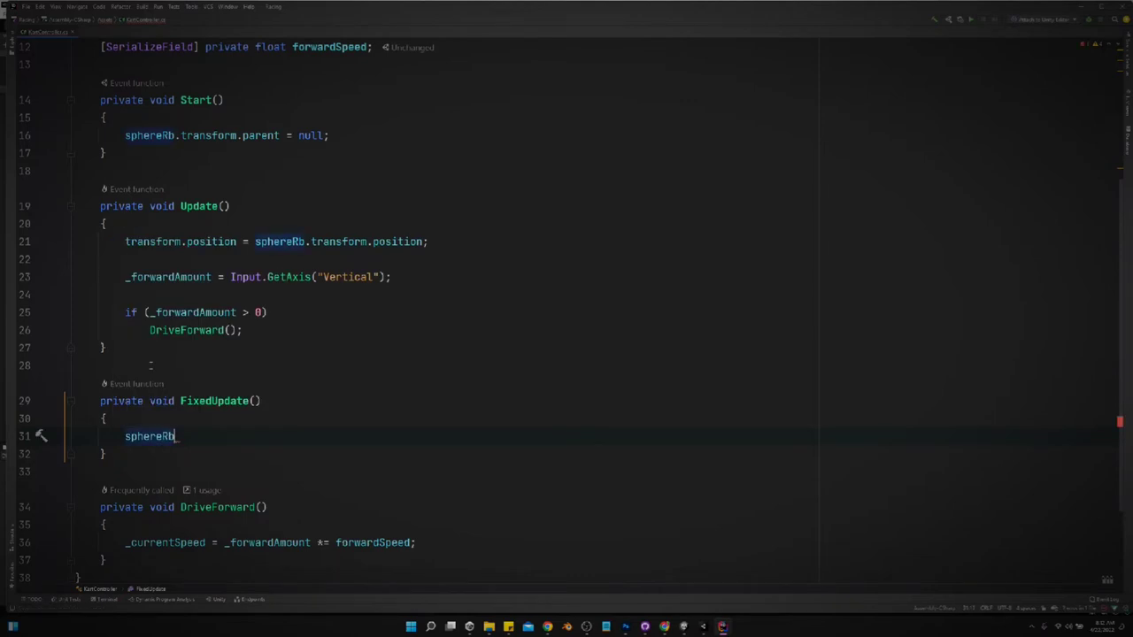
type(".ad")
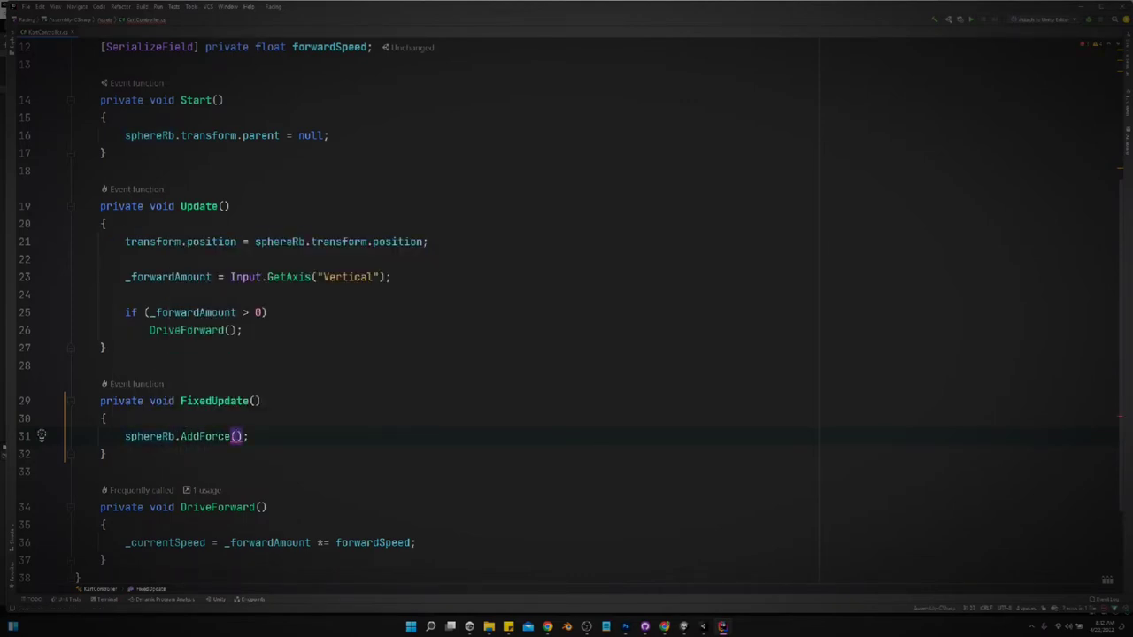
type("transform.fd")
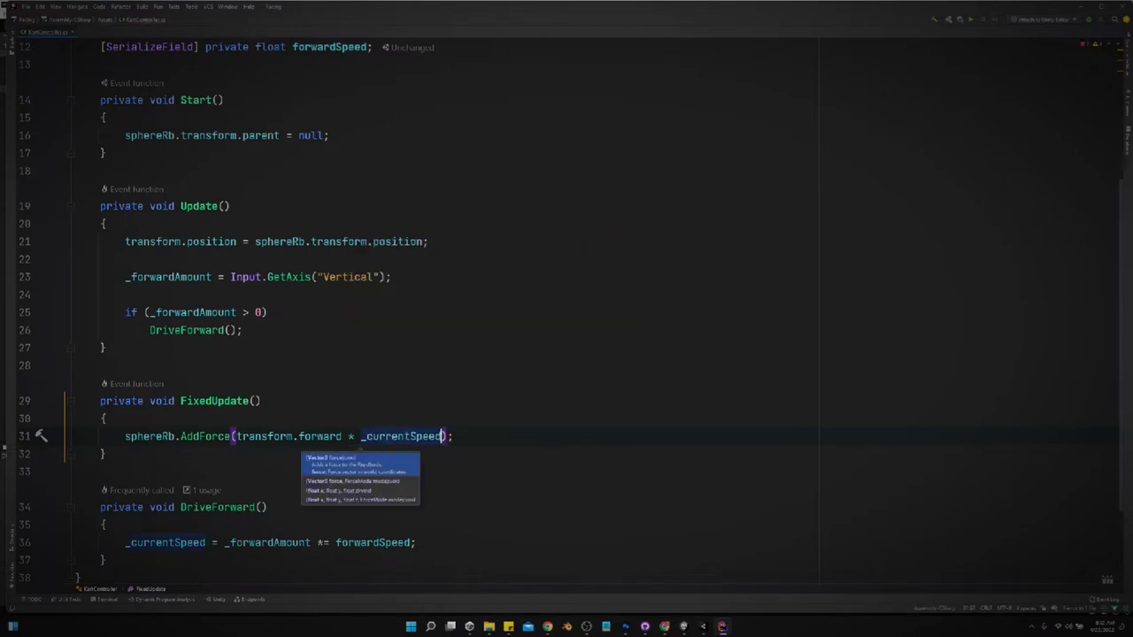
type(",")
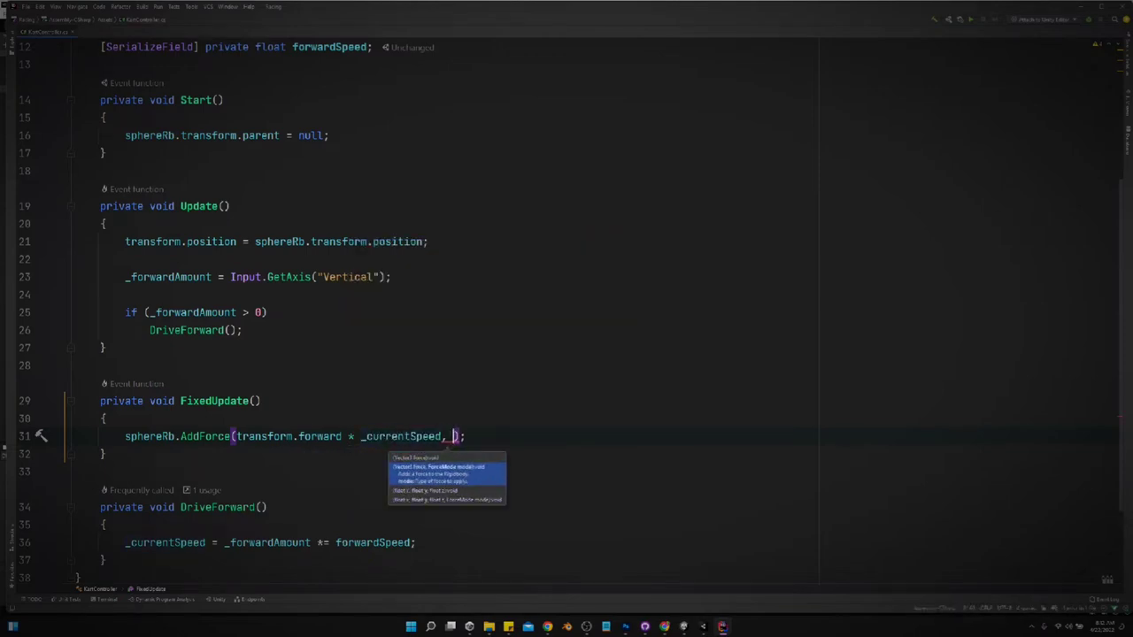
type("ForceMode.Acceleration")
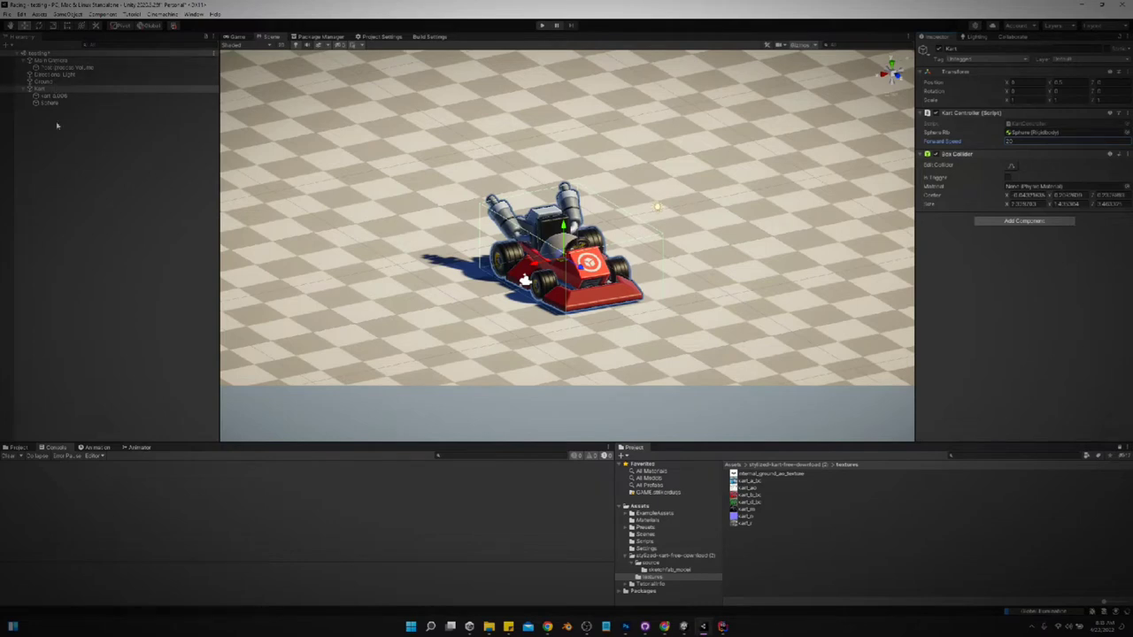
Create a Cinemachine virtual camera on the Kart and raise its Body Follow Offset Y.
left_click(160, 15)
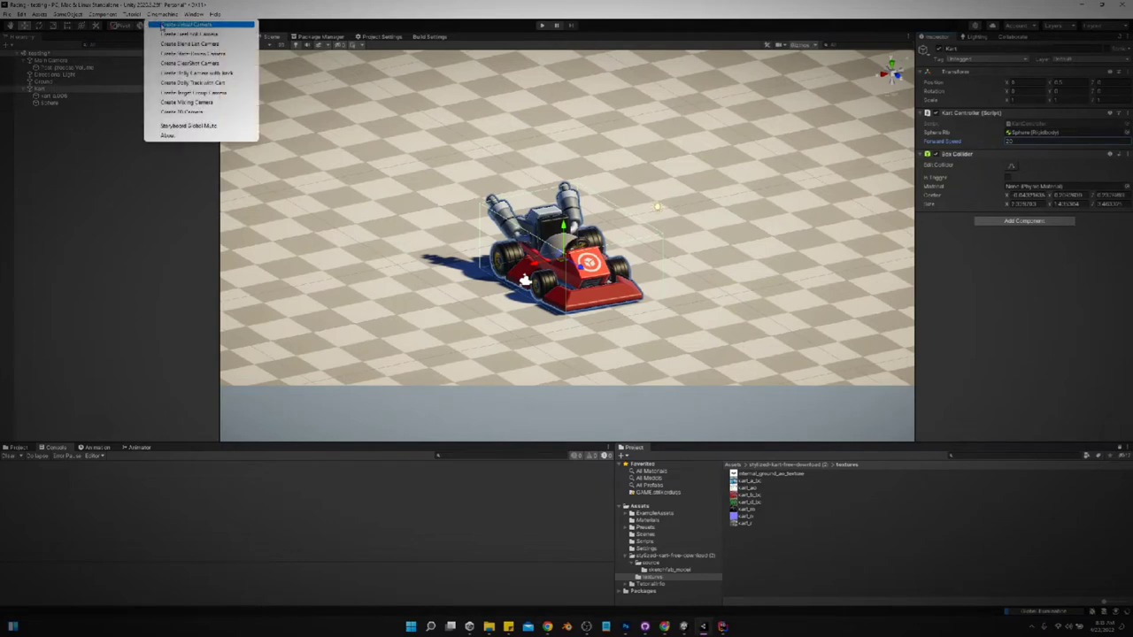
left_click(186, 34)
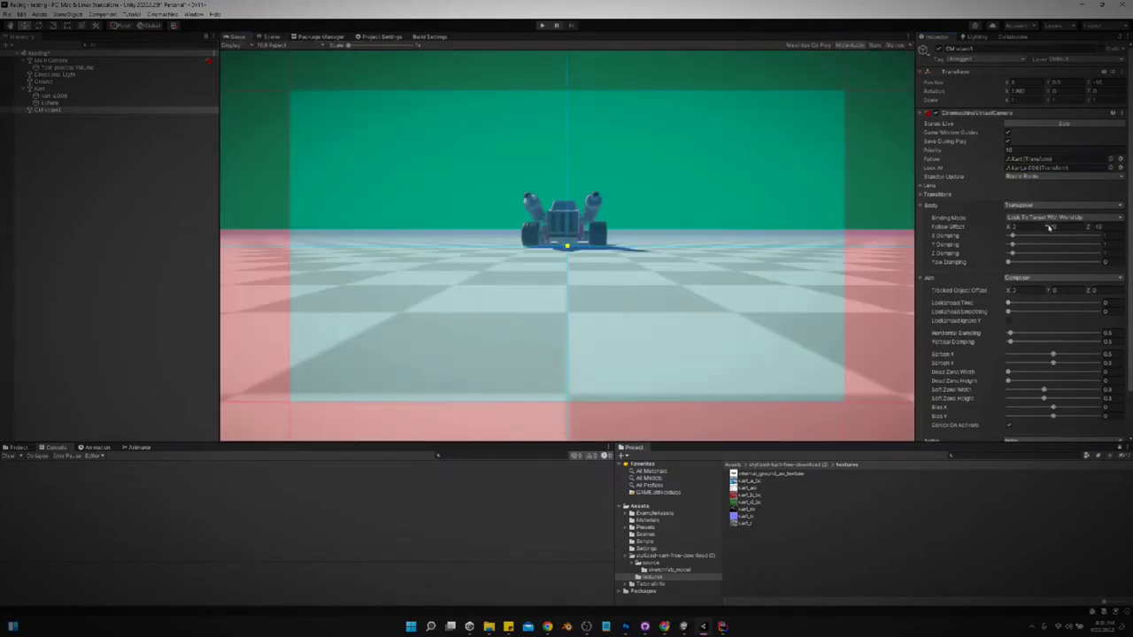
left_click_drag(1053, 227, 1071, 228)
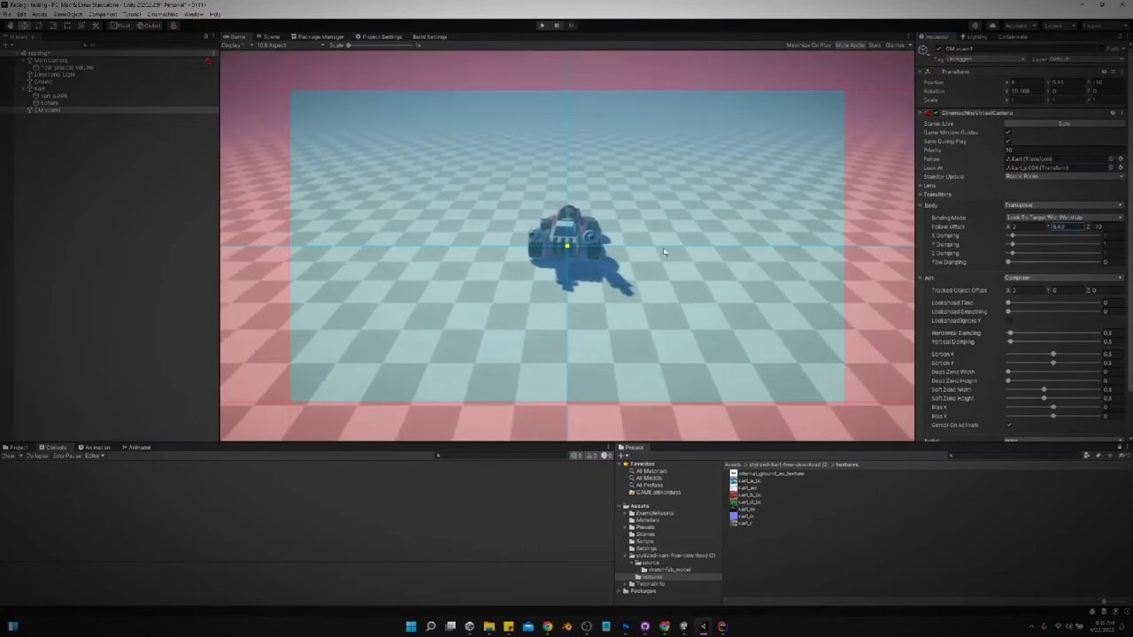
mouse_move(547, 4)
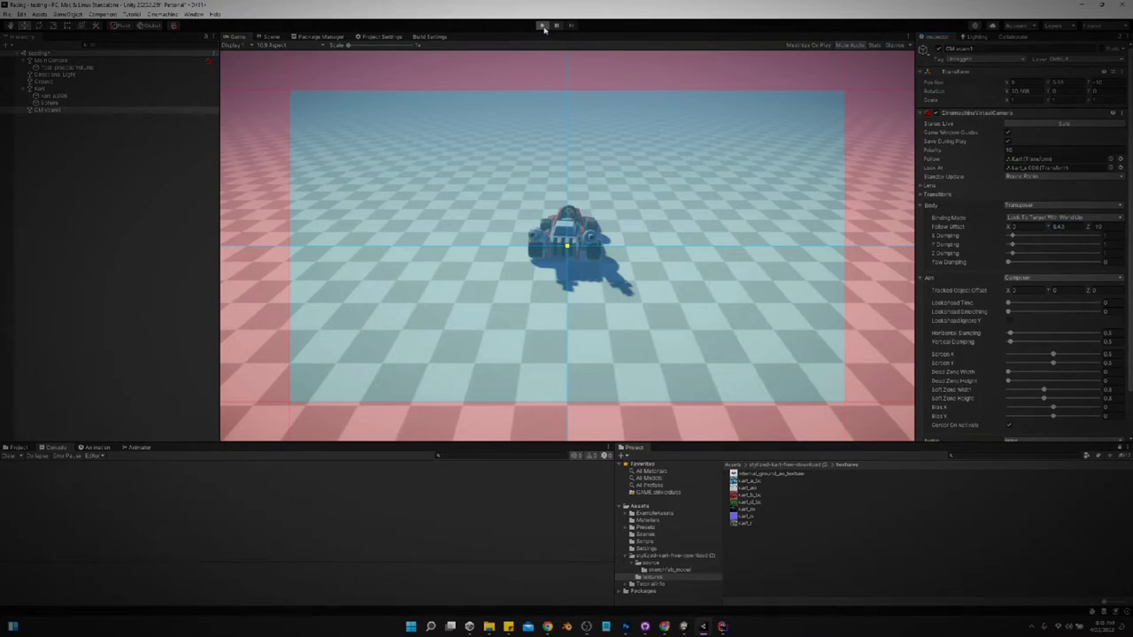
Play-test the kart, checking the Kart object's settings, then stop playback.
left_click(541, 25)
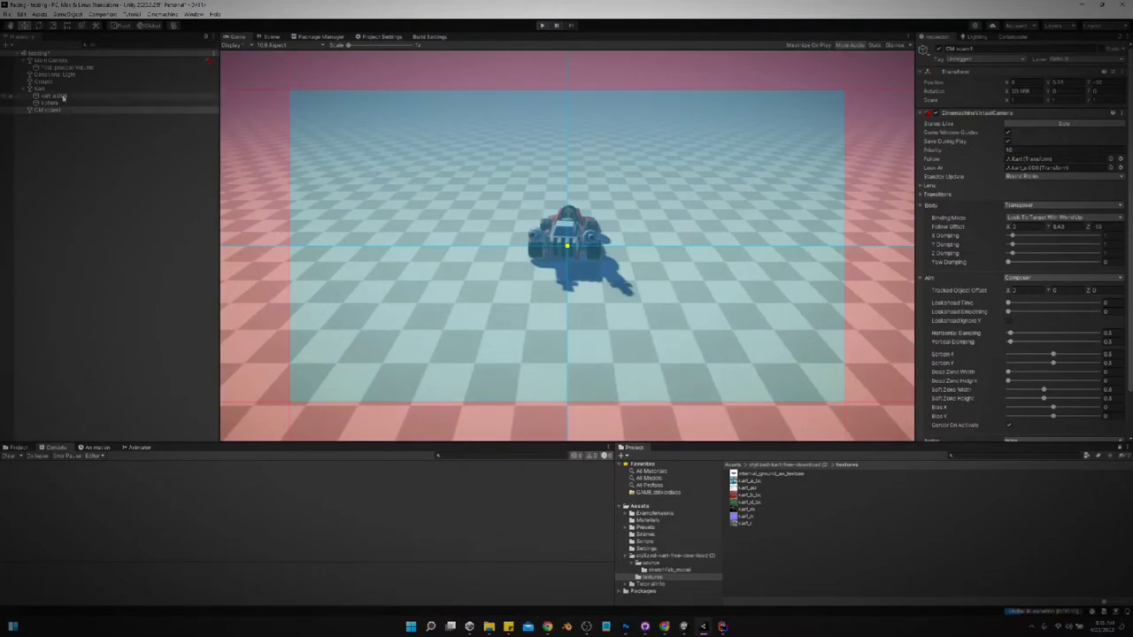
left_click(39, 88)
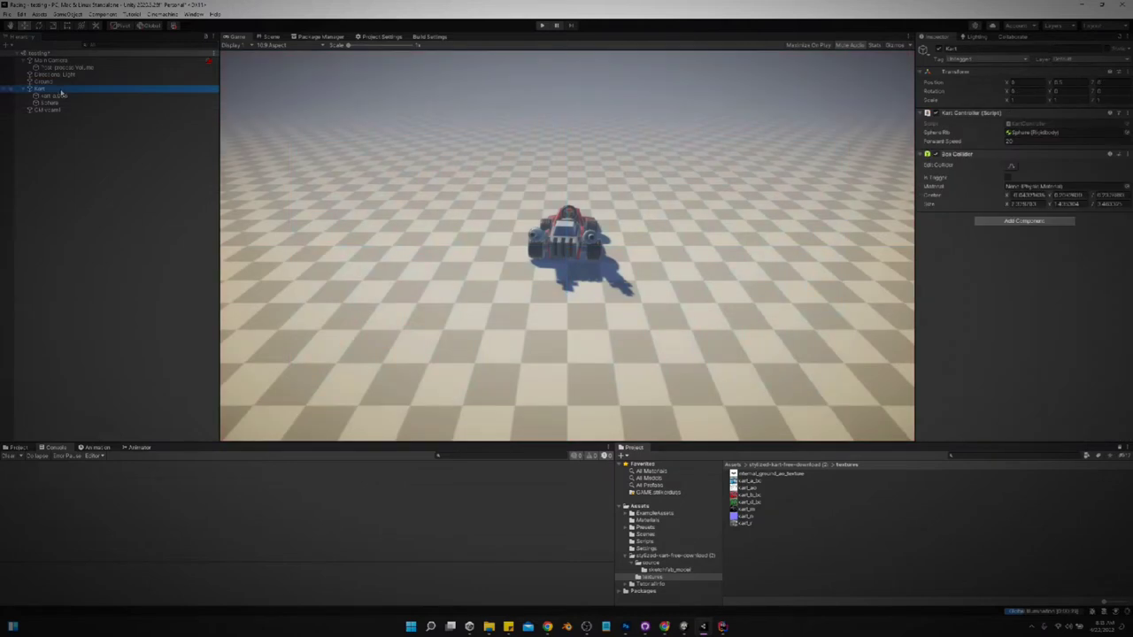
mouse_move(419, 113)
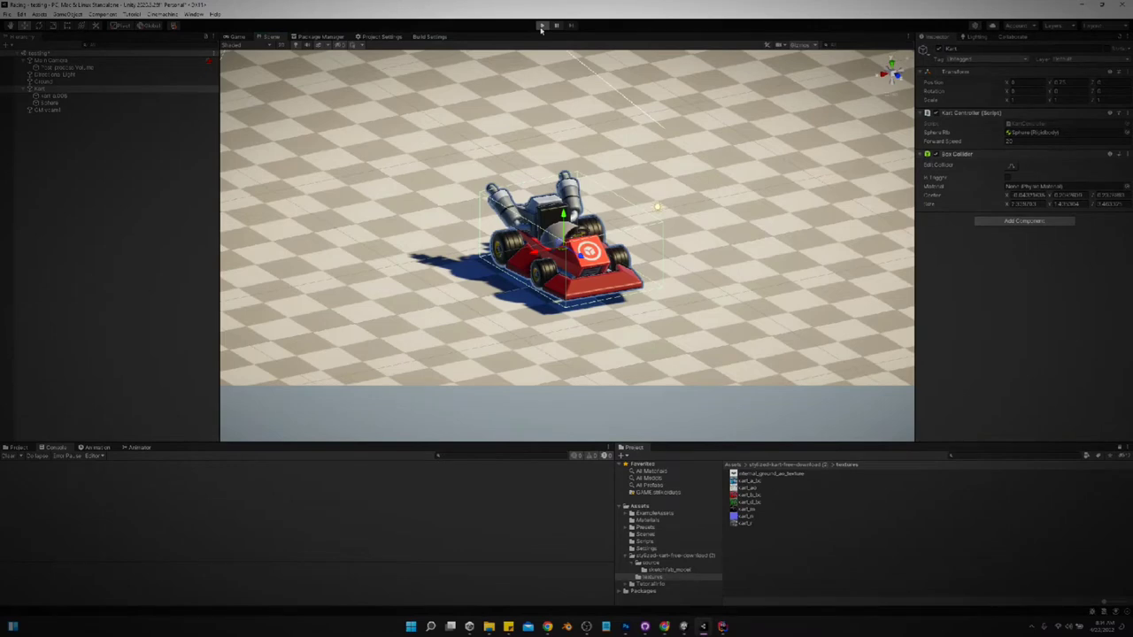
left_click(541, 25)
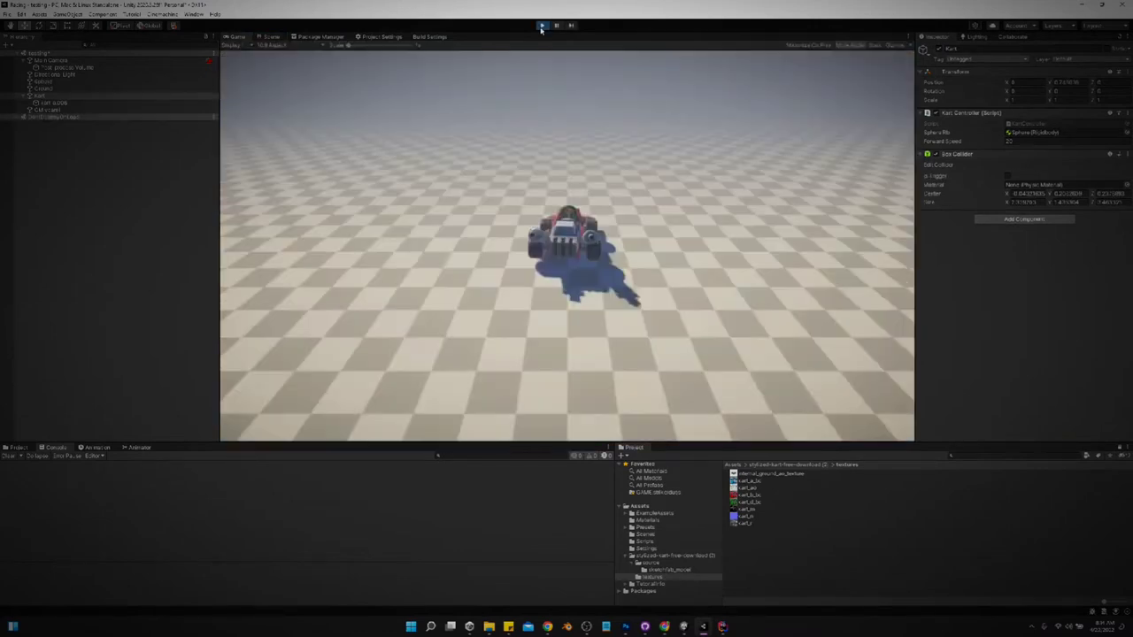
left_click(541, 25)
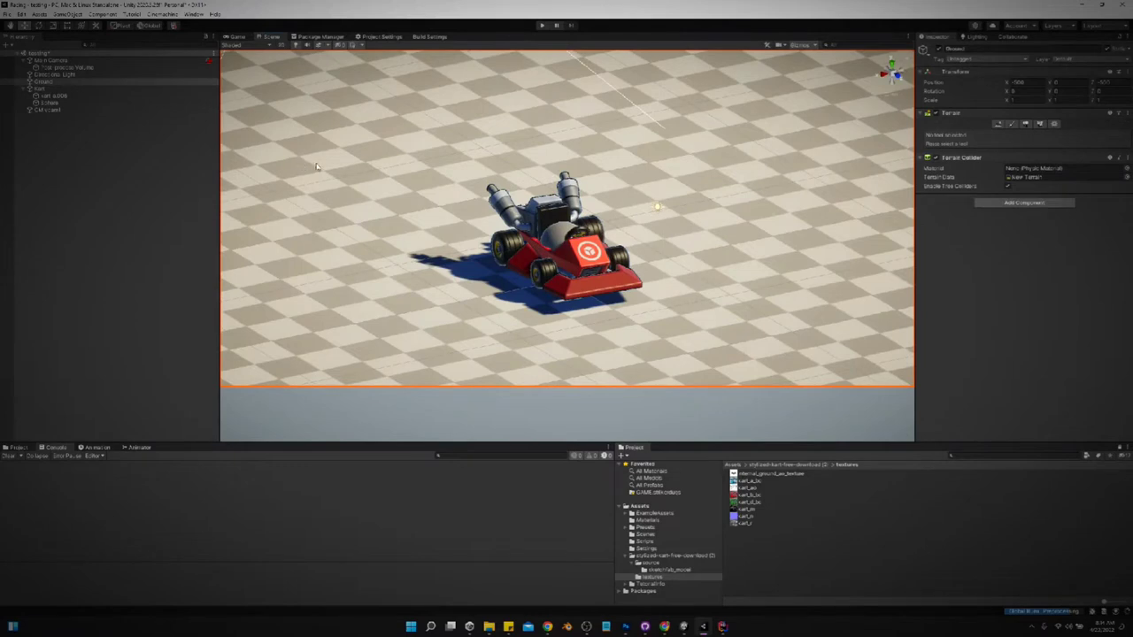
mouse_move(183, 154)
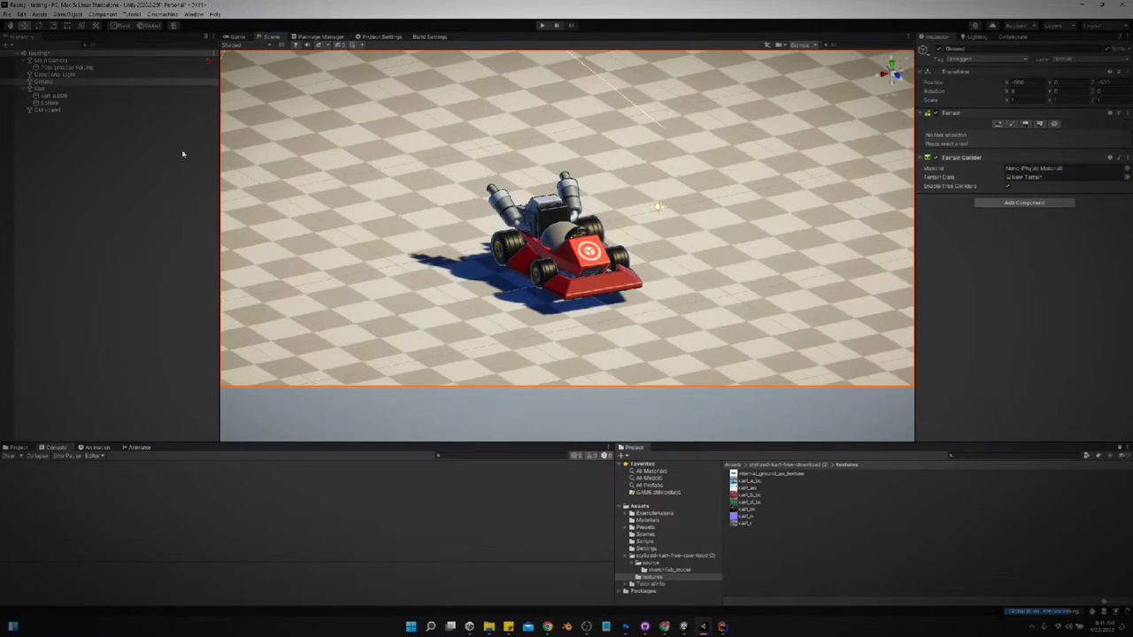
Add a Sphere Collider component to the kart's Sphere object.
left_click(40, 88)
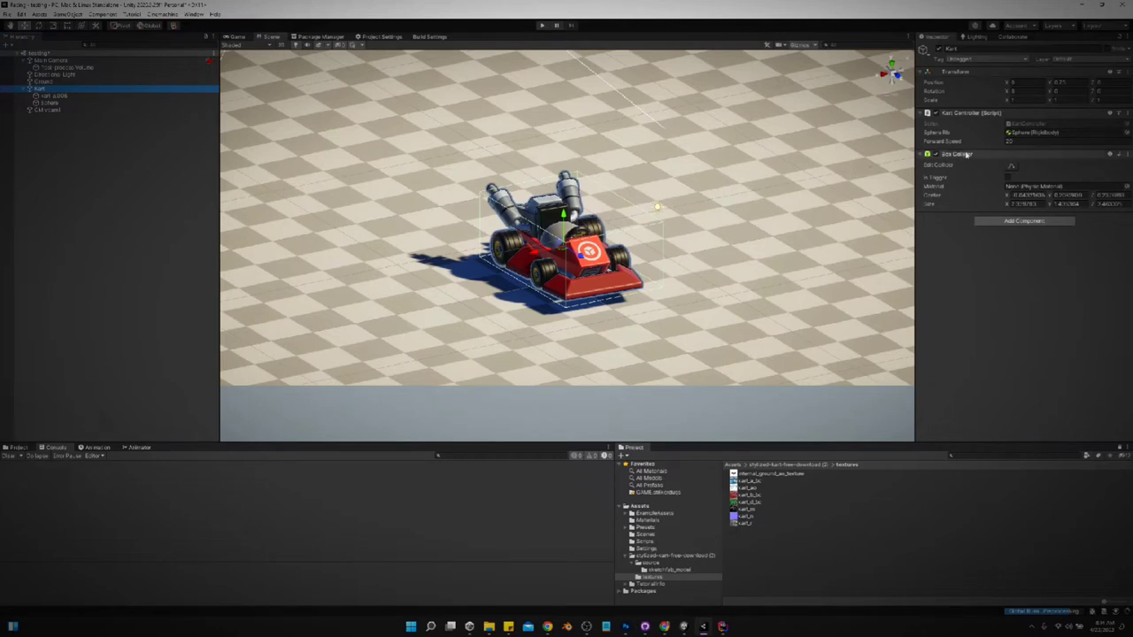
mouse_move(968, 156)
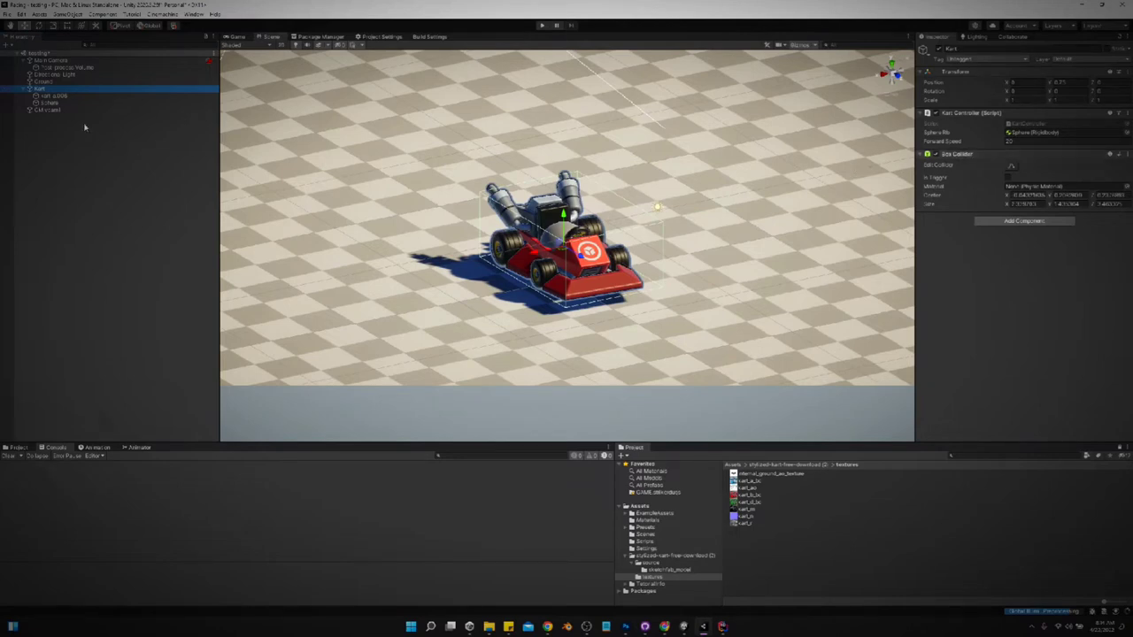
left_click(49, 103)
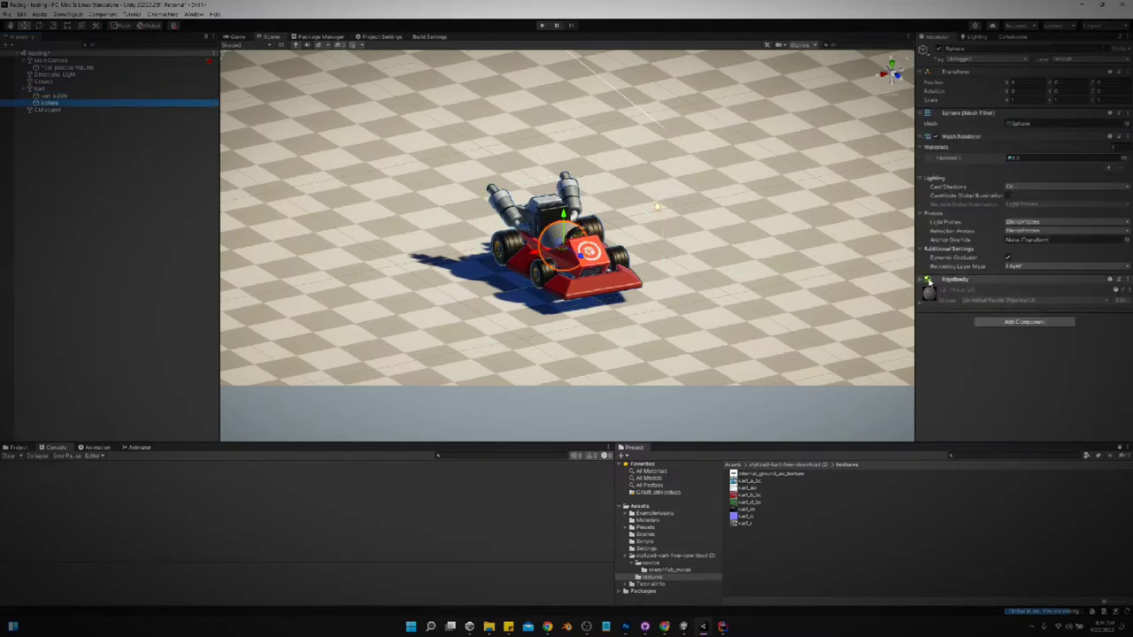
left_click(1025, 322)
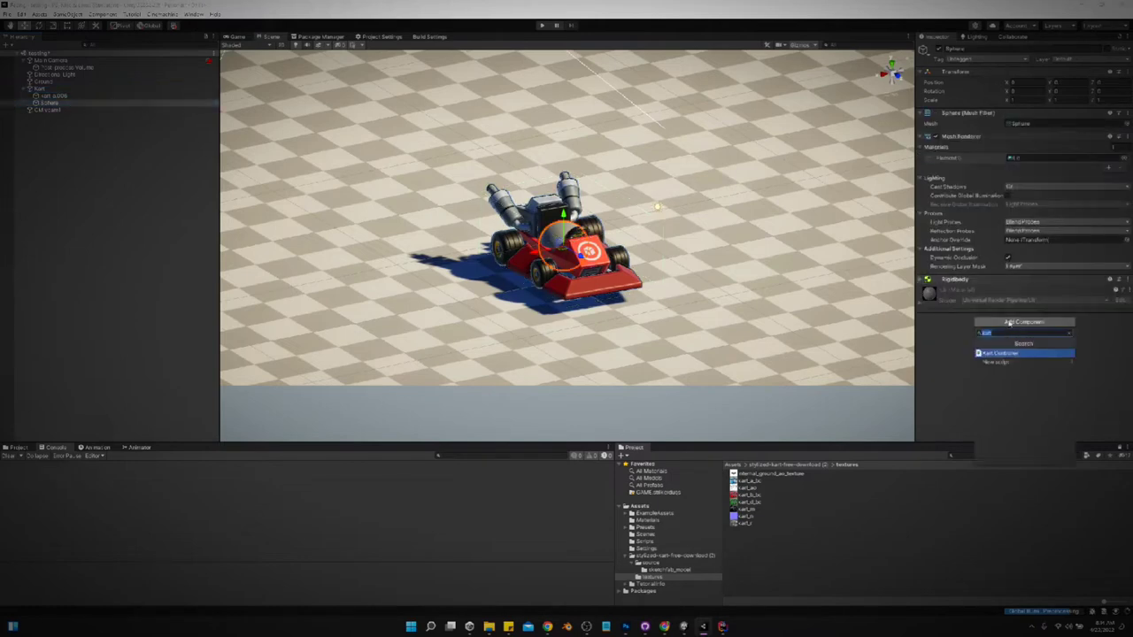
left_click(1000, 352)
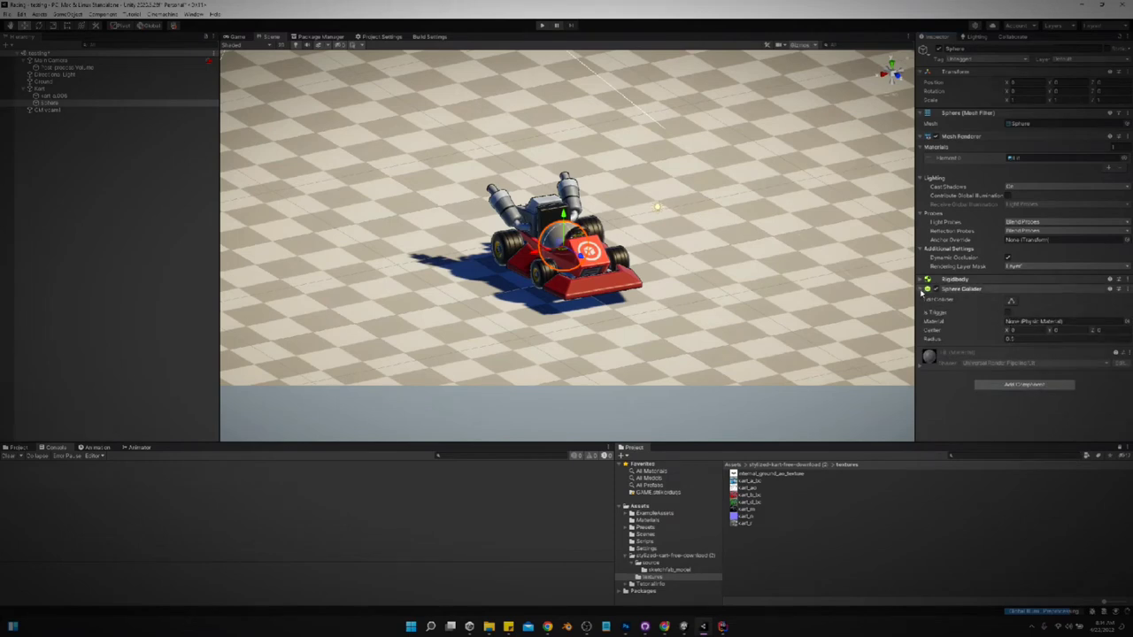
Create a Kart user layer and assign both Kart and Sphere to it.
left_click(1066, 58)
type("Kart")
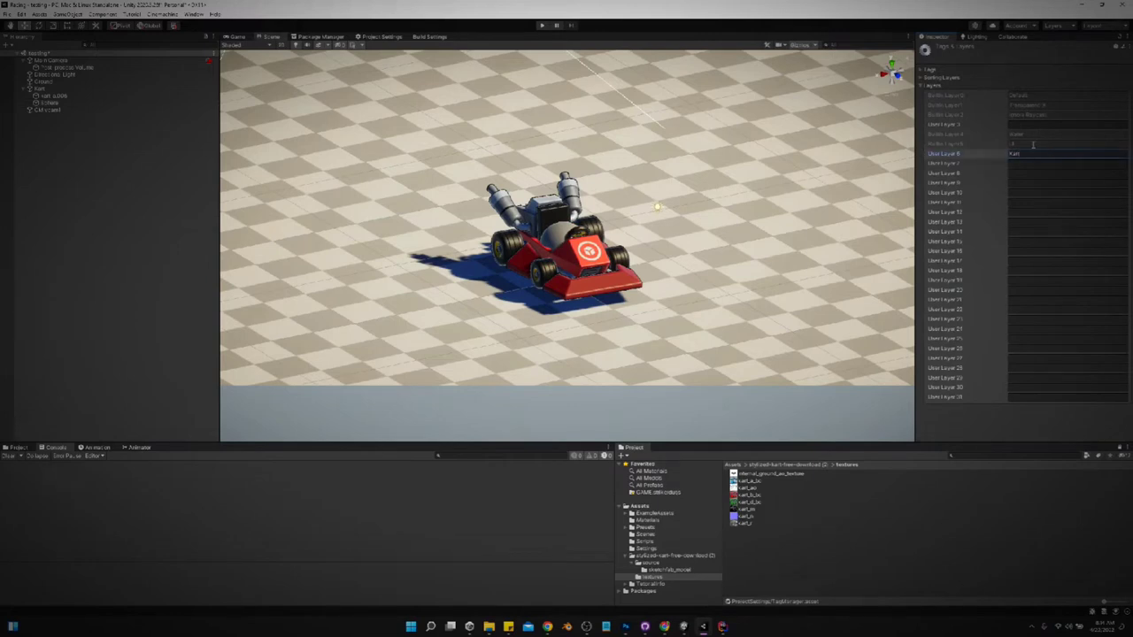
left_click(40, 88)
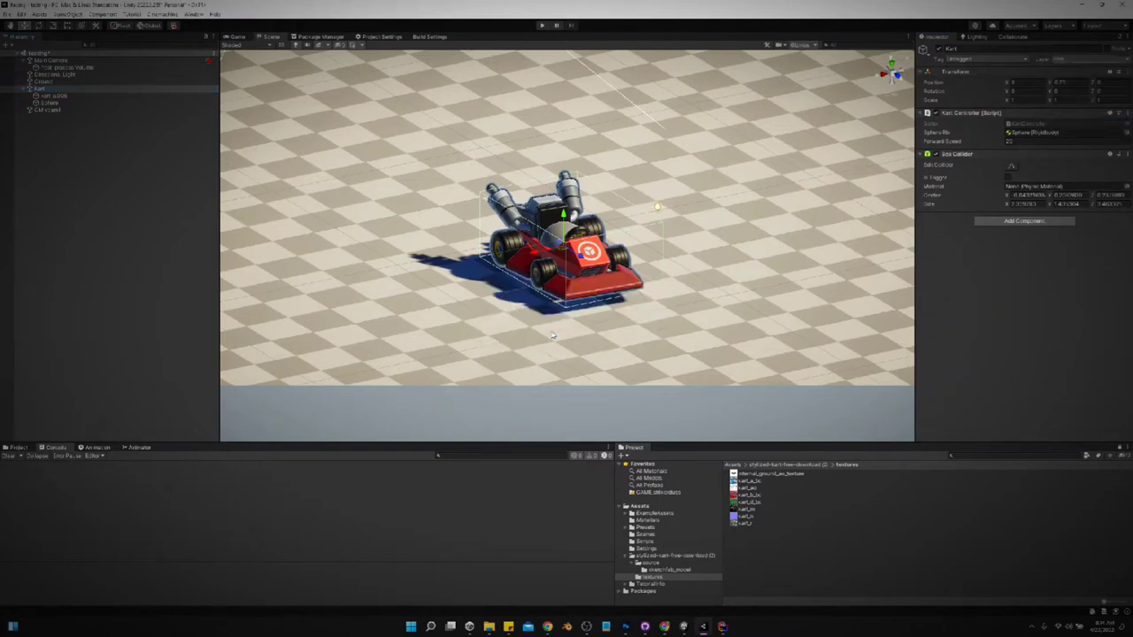
left_click(49, 102)
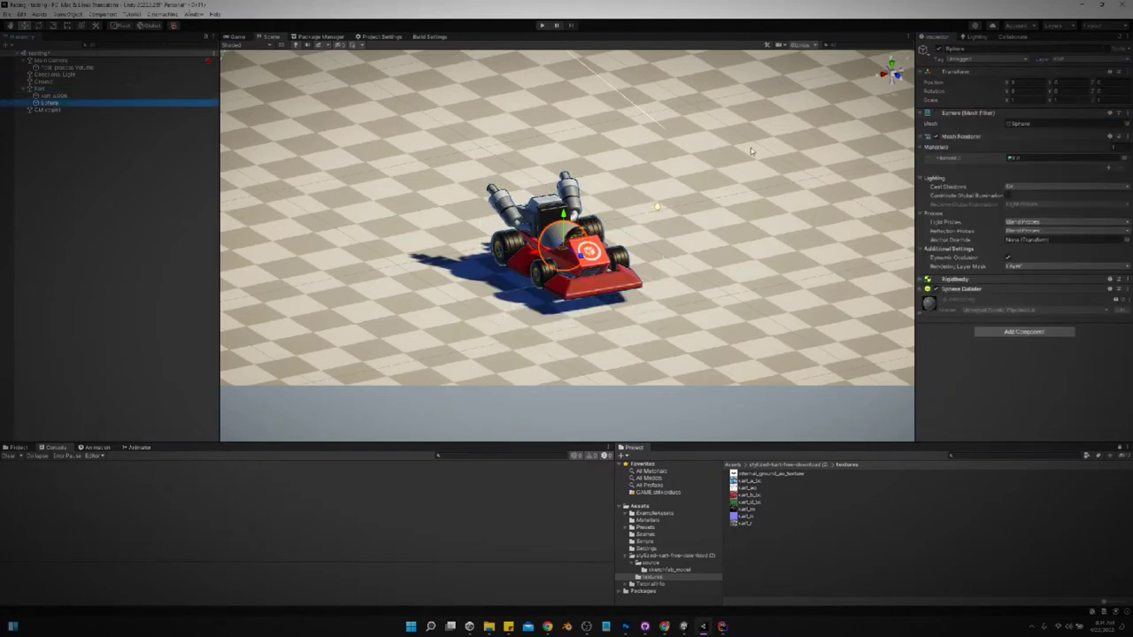
left_click(921, 289)
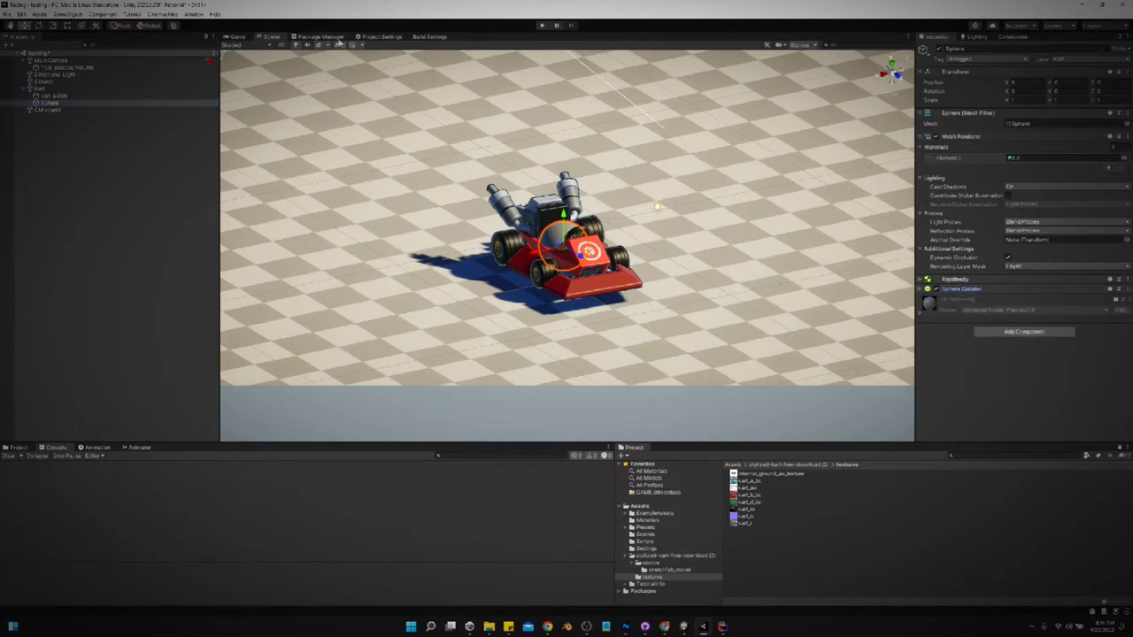
Check the Kart layer in the Physics collision matrix, then play-test from the Scene view.
left_click(382, 36)
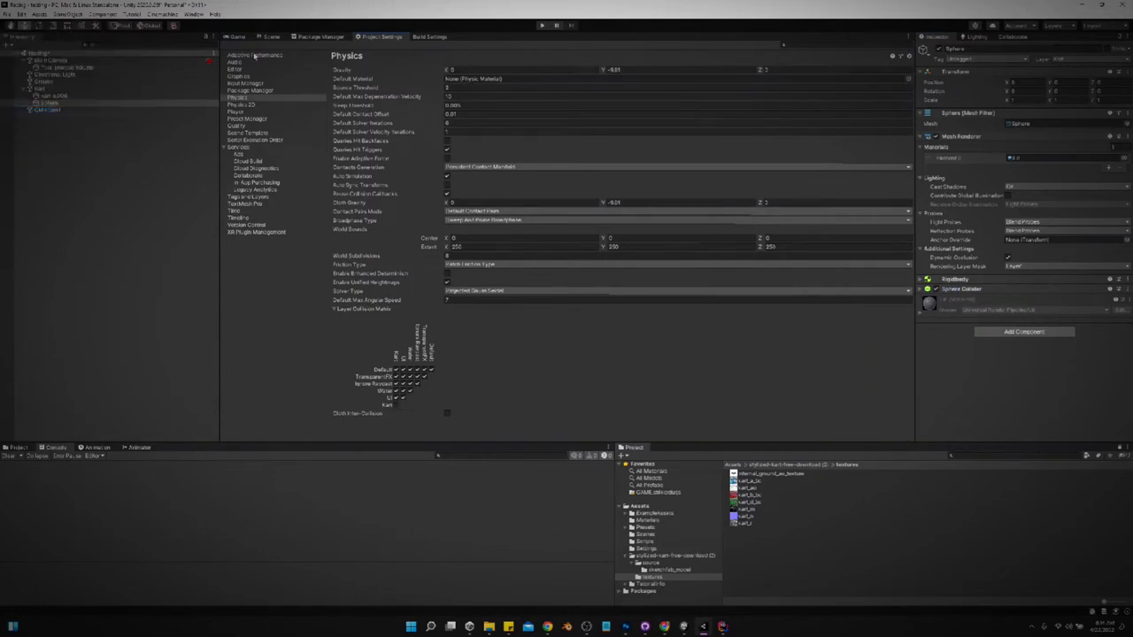
left_click(271, 37)
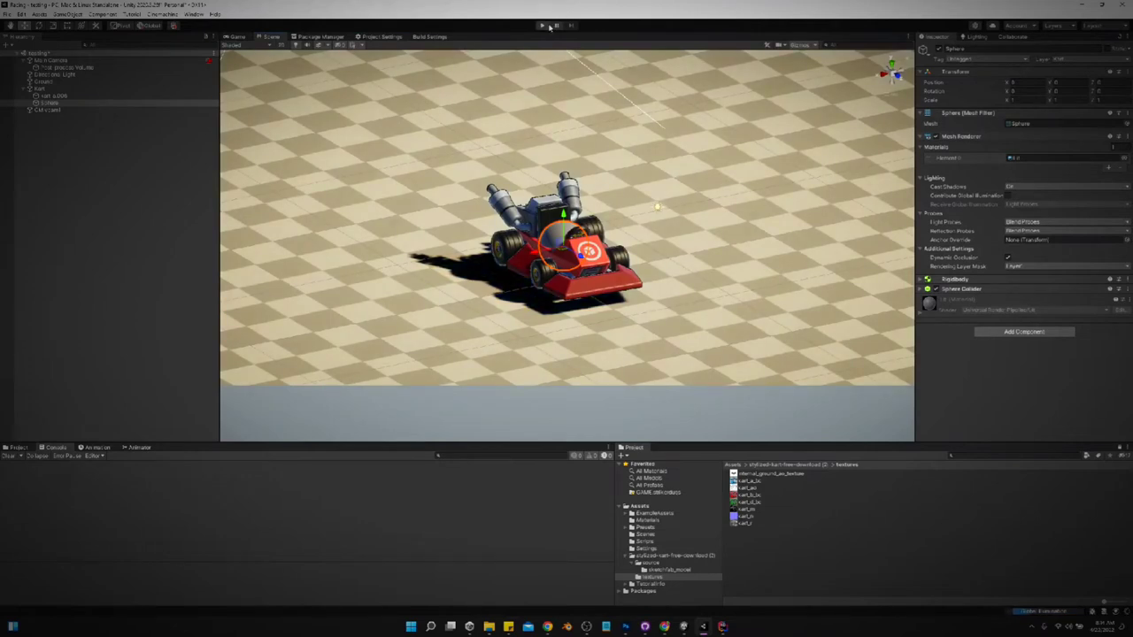
left_click(542, 24)
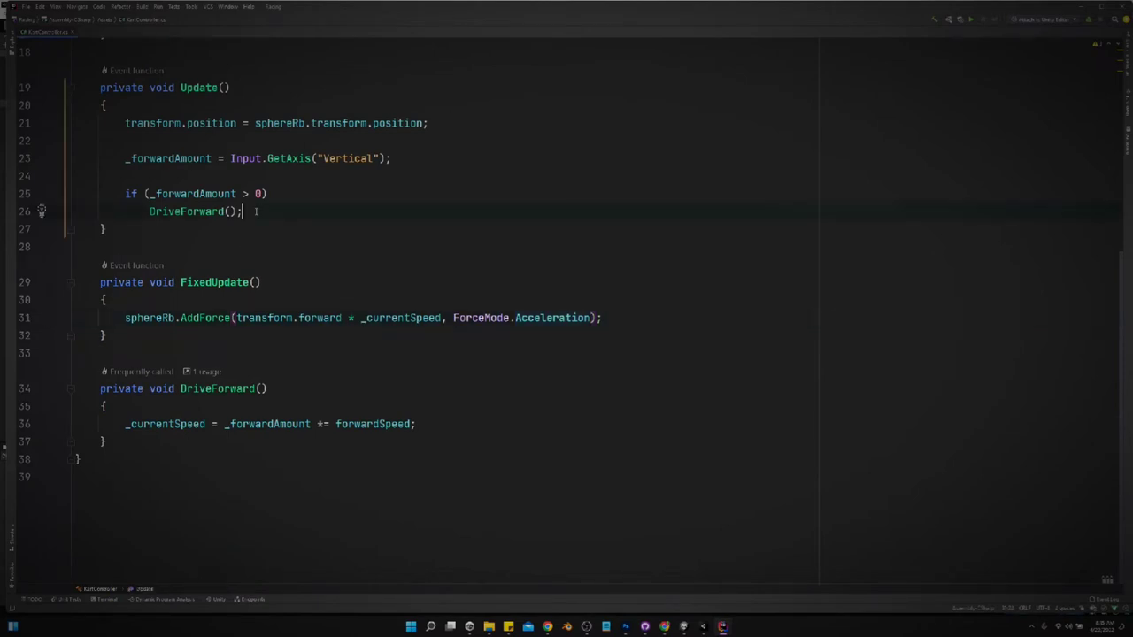
Add else if (_forwardAmount < 0) DriveReverse(); to Update and generate DriveReverse.
type("if(")
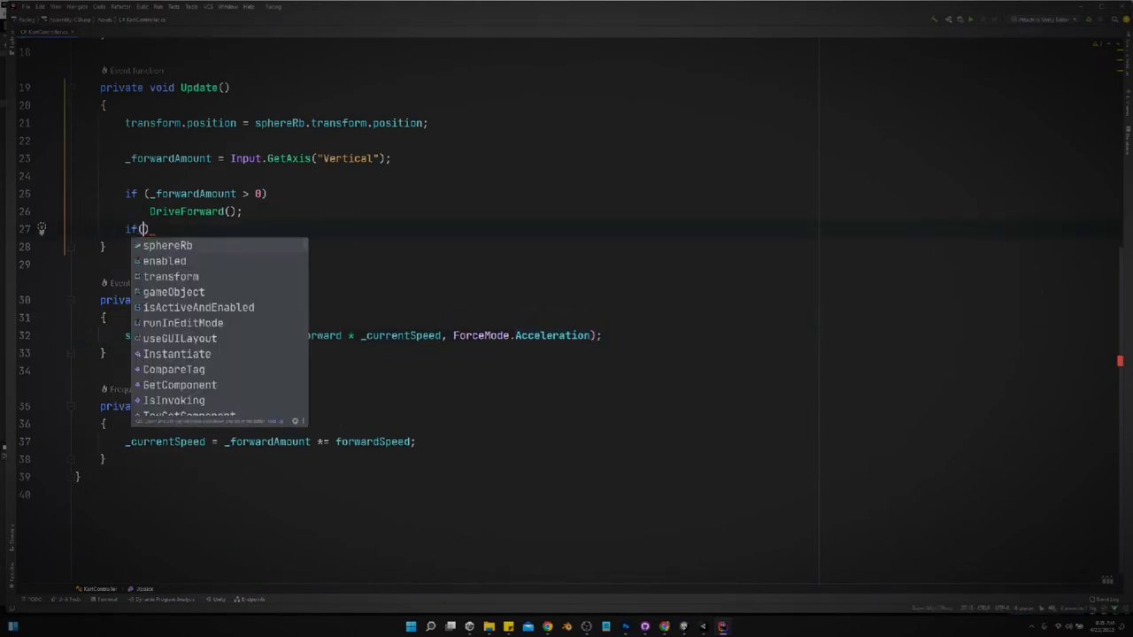
type("_forwardAmount")
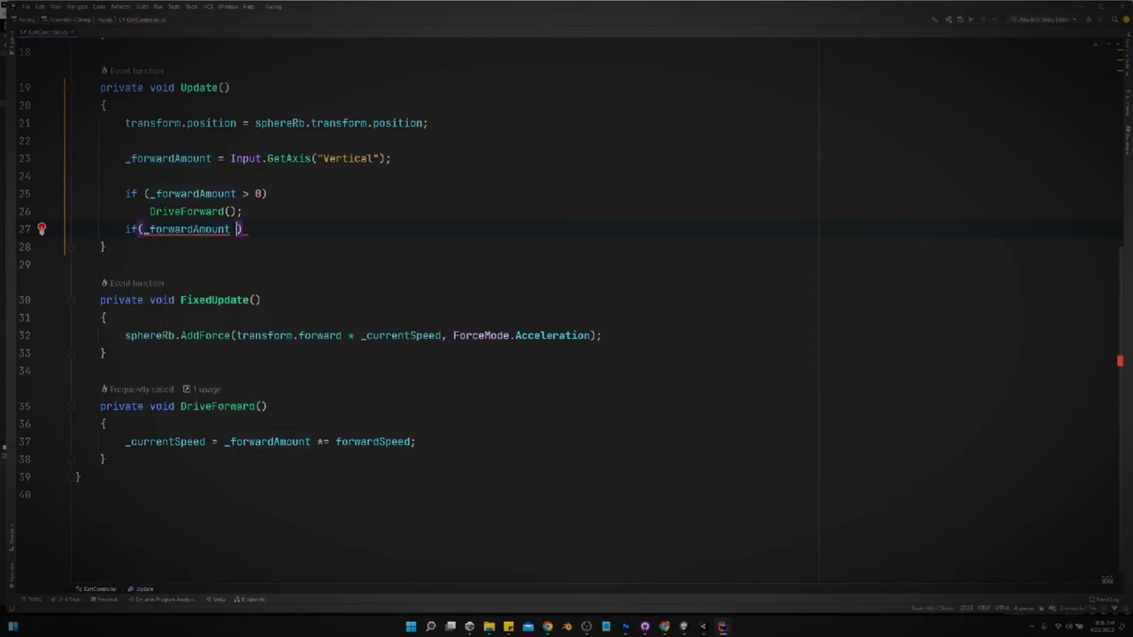
type("< 0")
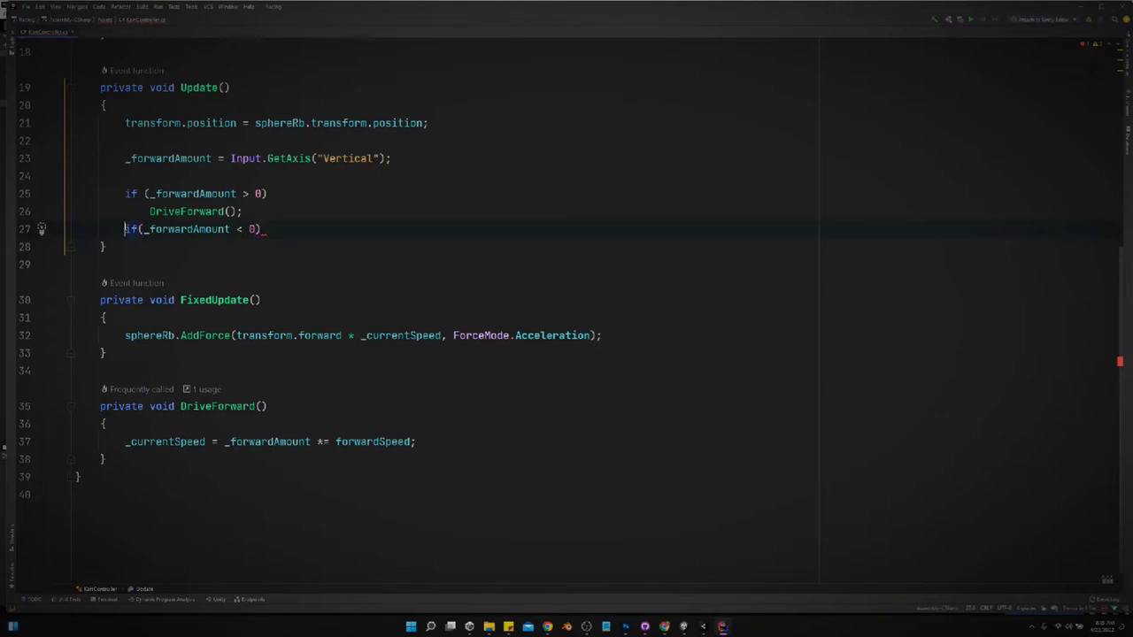
type("else")
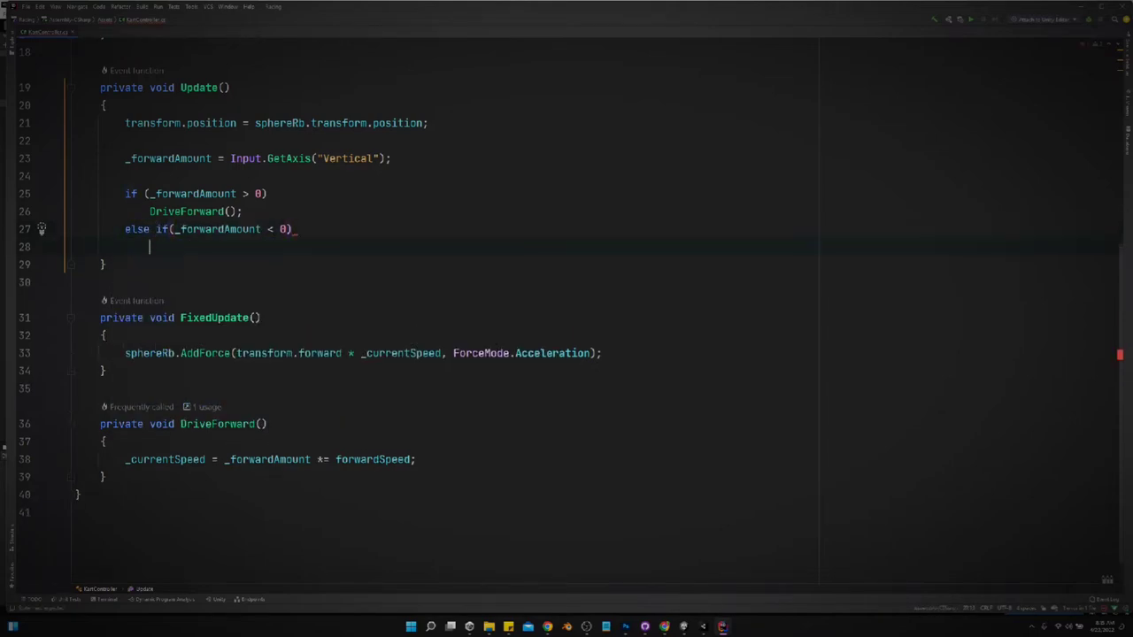
type("DriveReverse();")
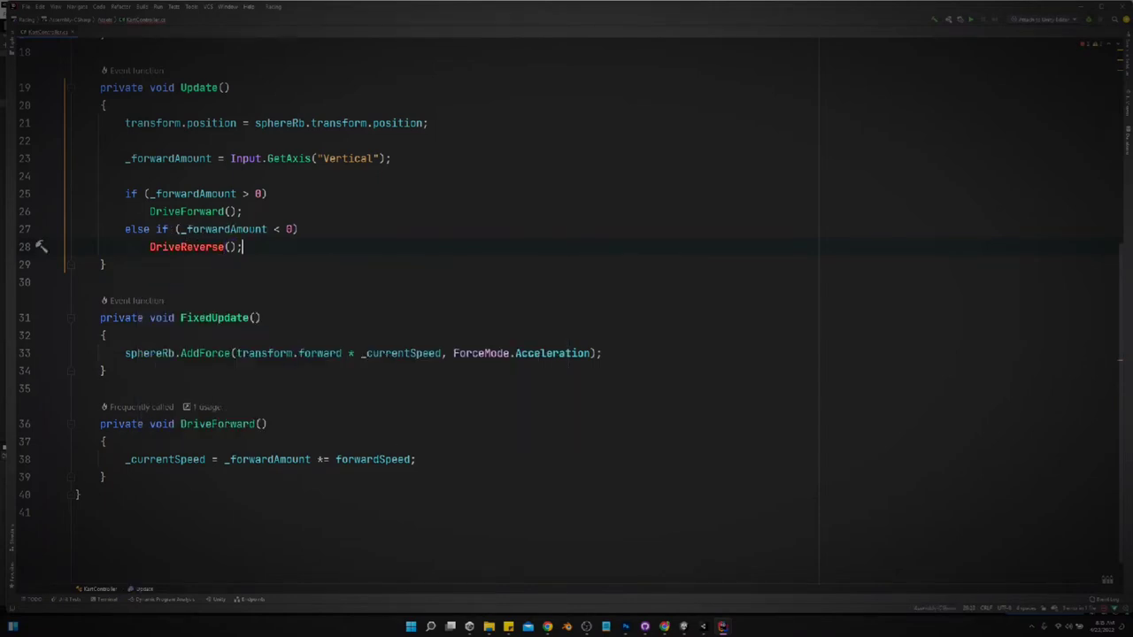
left_click(41, 247)
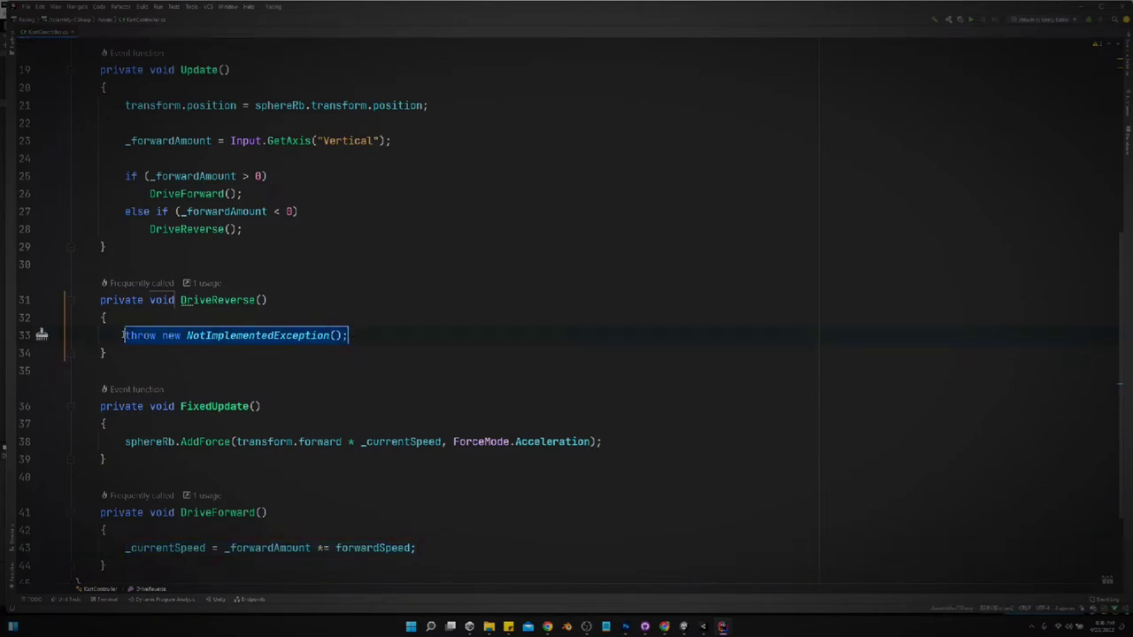
Fill DriveReverse with _currentSpeed = _forwardAmount *= forwardSpeed; and select Update's branches.
type("_currentSpeed = _forwardAmount *= forwardSpeed;")
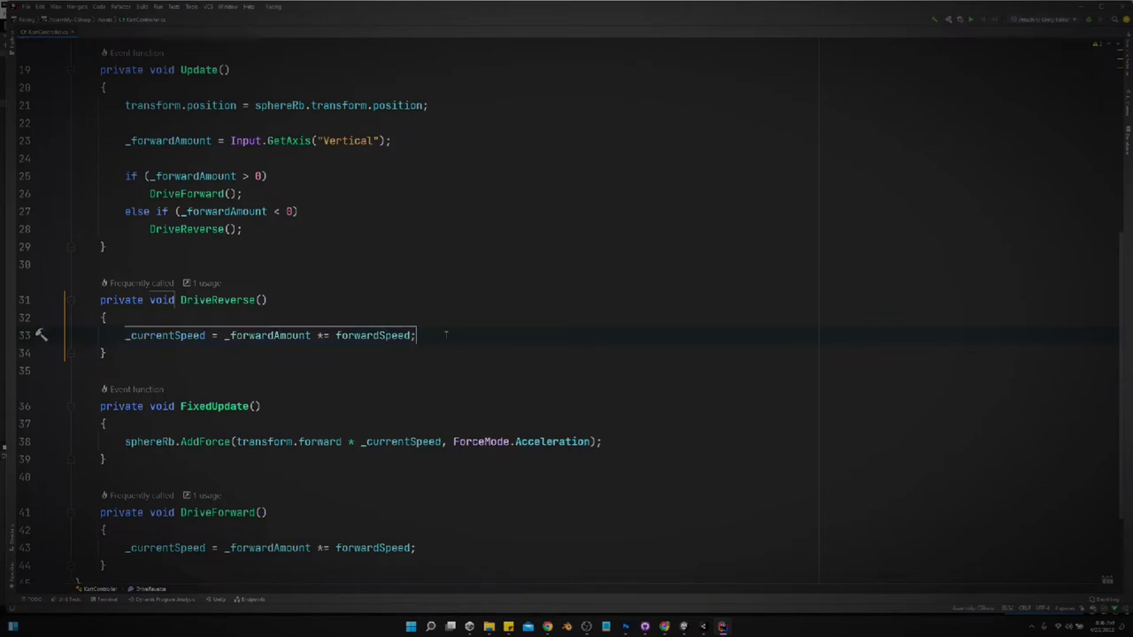
mouse_move(447, 331)
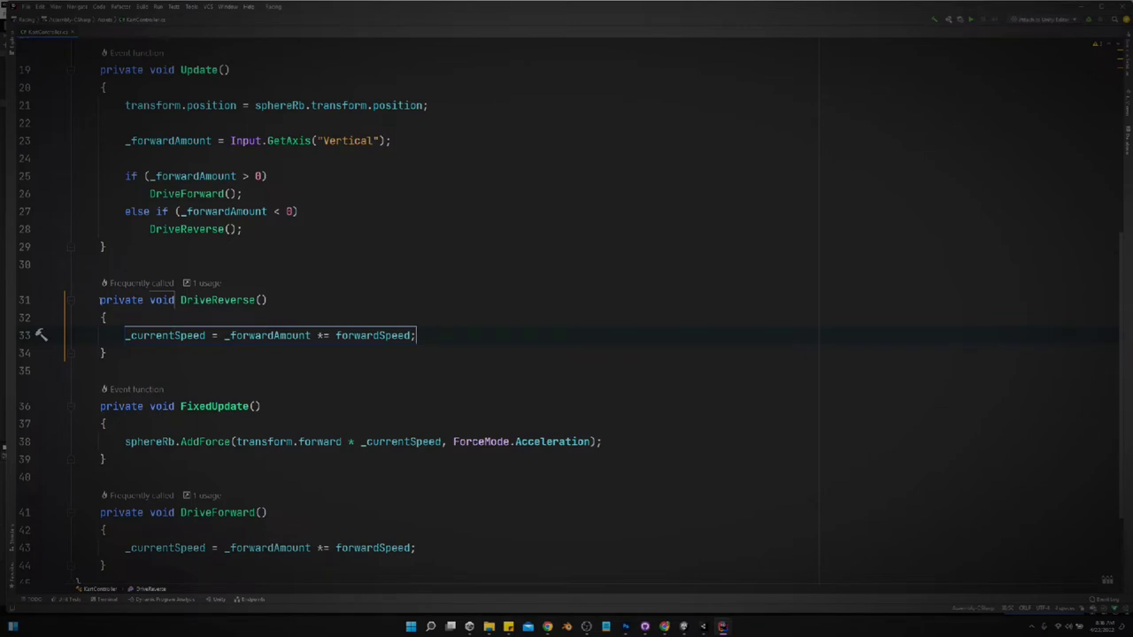
left_click_drag(125, 175, 242, 228)
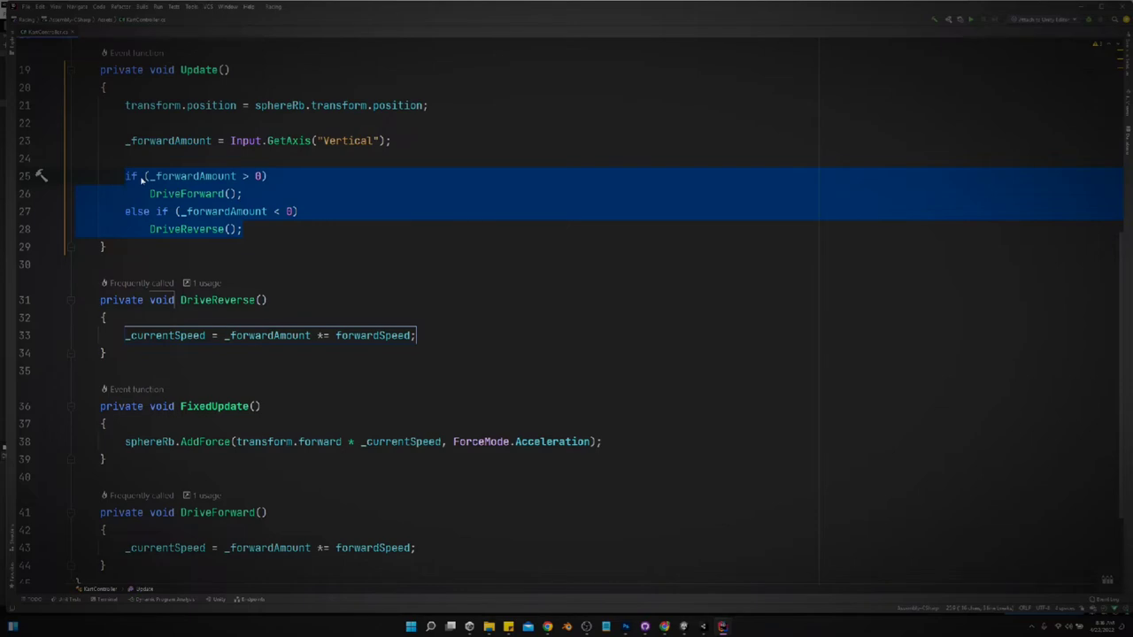
Replace the branches with a single nonzero-input check calling Drive.
type("if(forwardSpeed)")
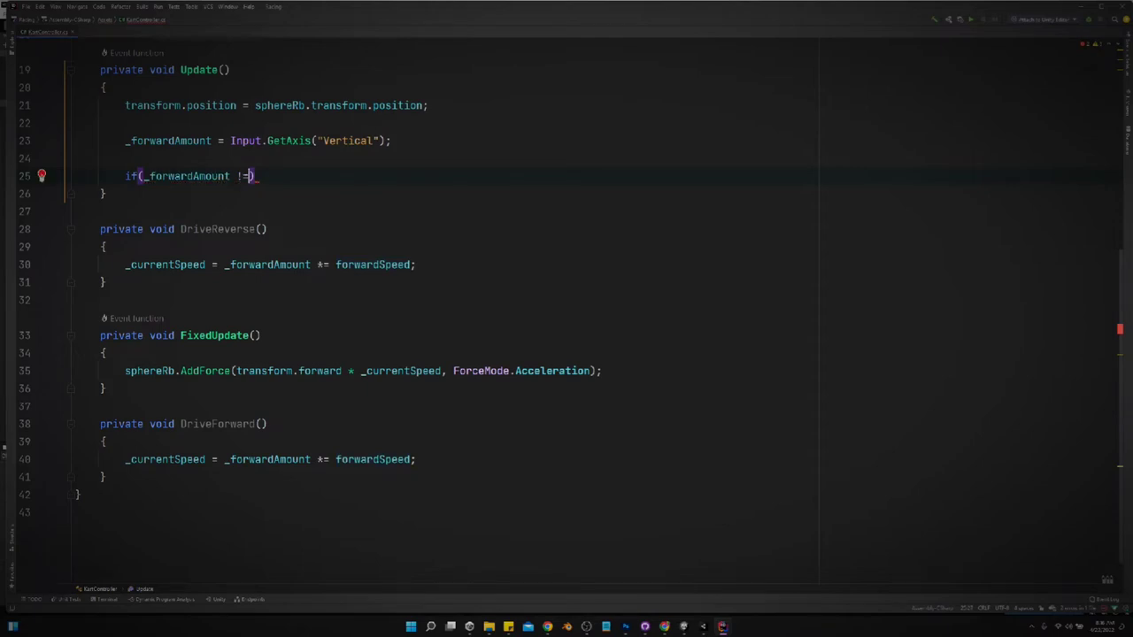
type("0")
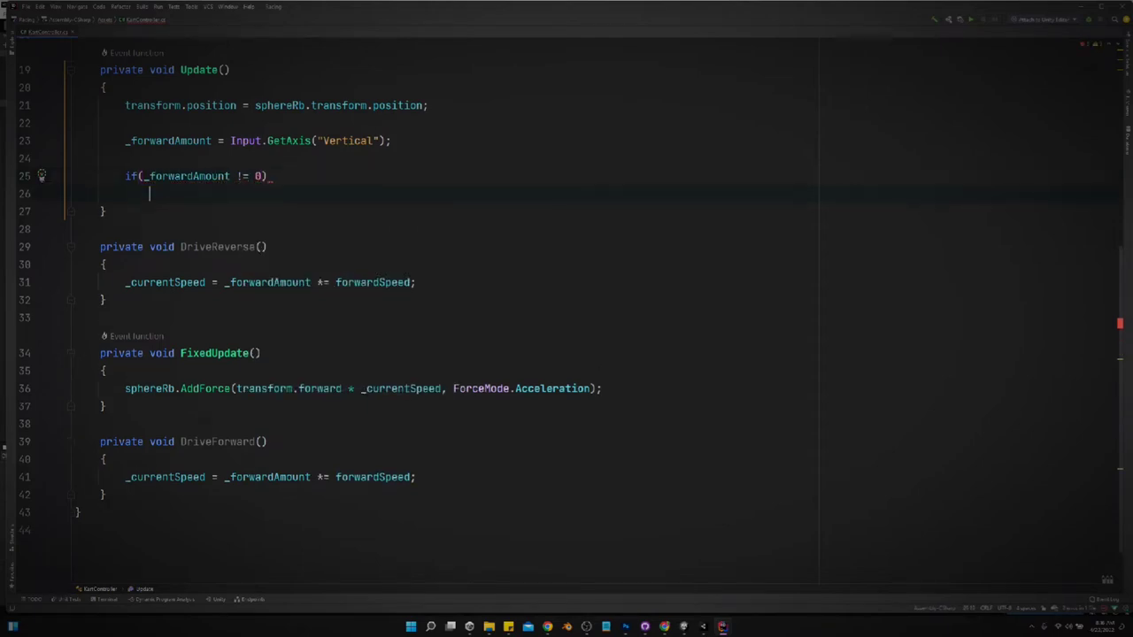
type("DriveForward();")
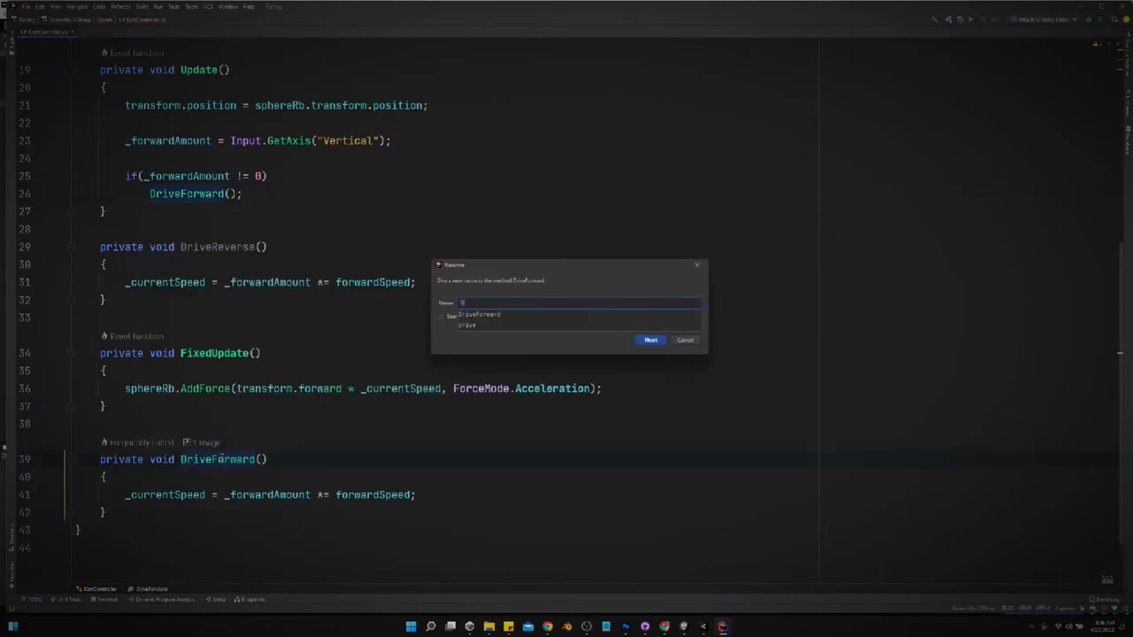
type("Drive")
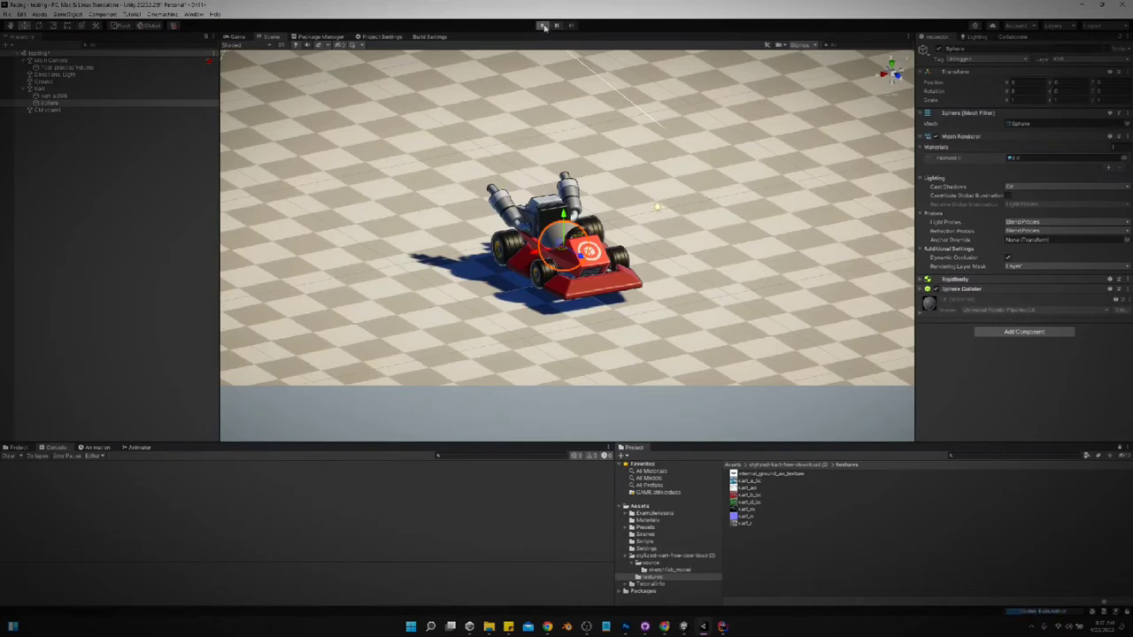
left_click(543, 25)
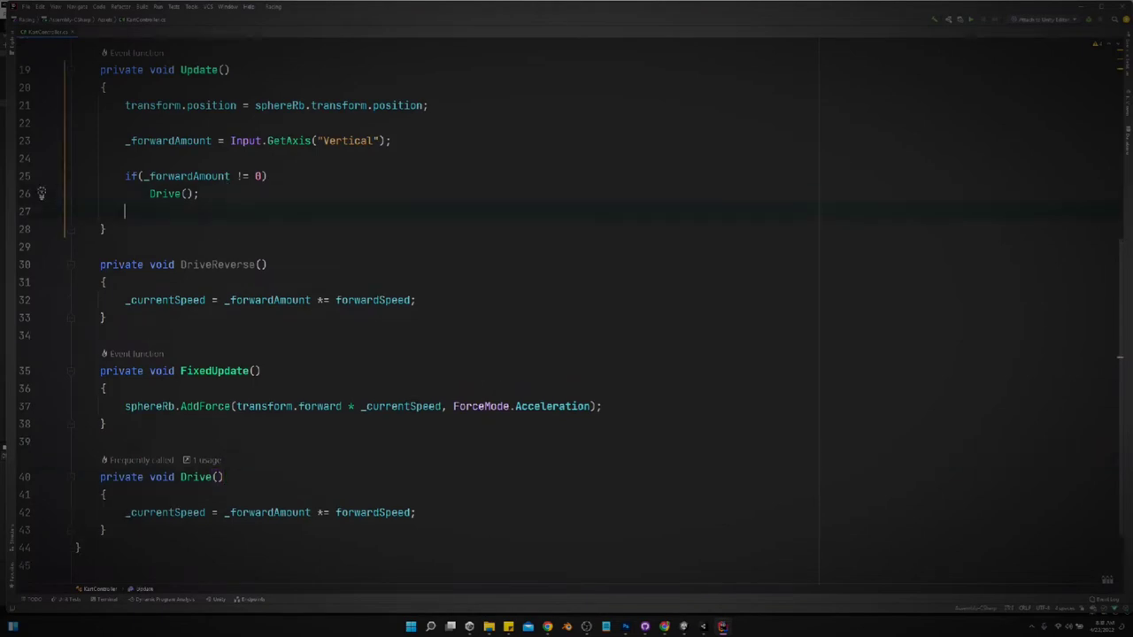
Add else DriveNowhere(); to Update, discarding the DoNotDrive name first tried.
type("else")
type("{")
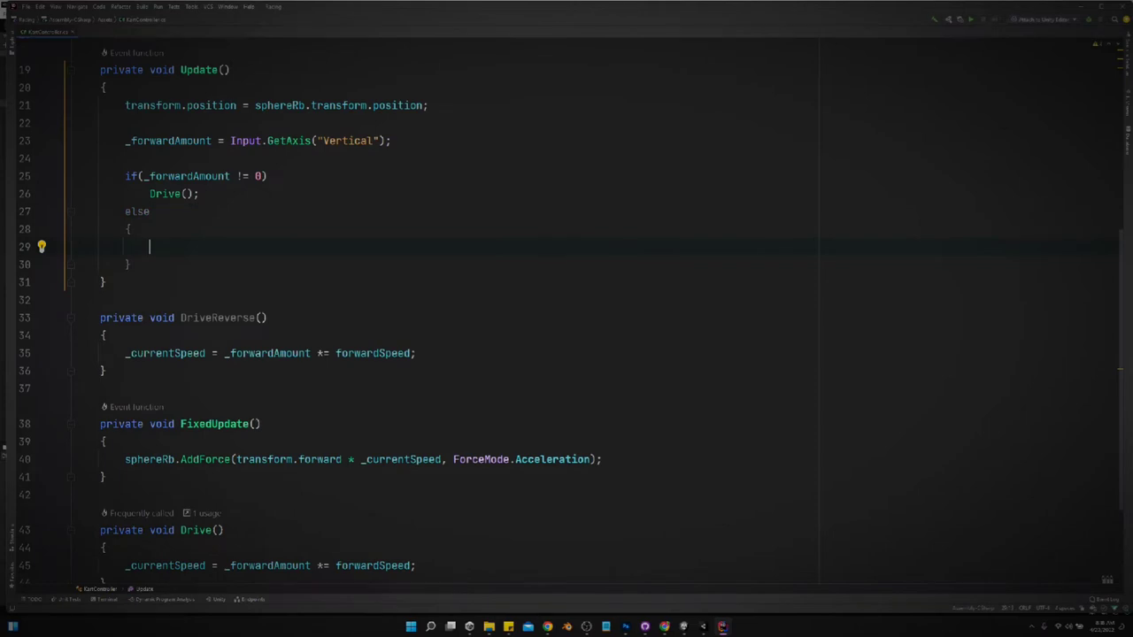
type("Dri")
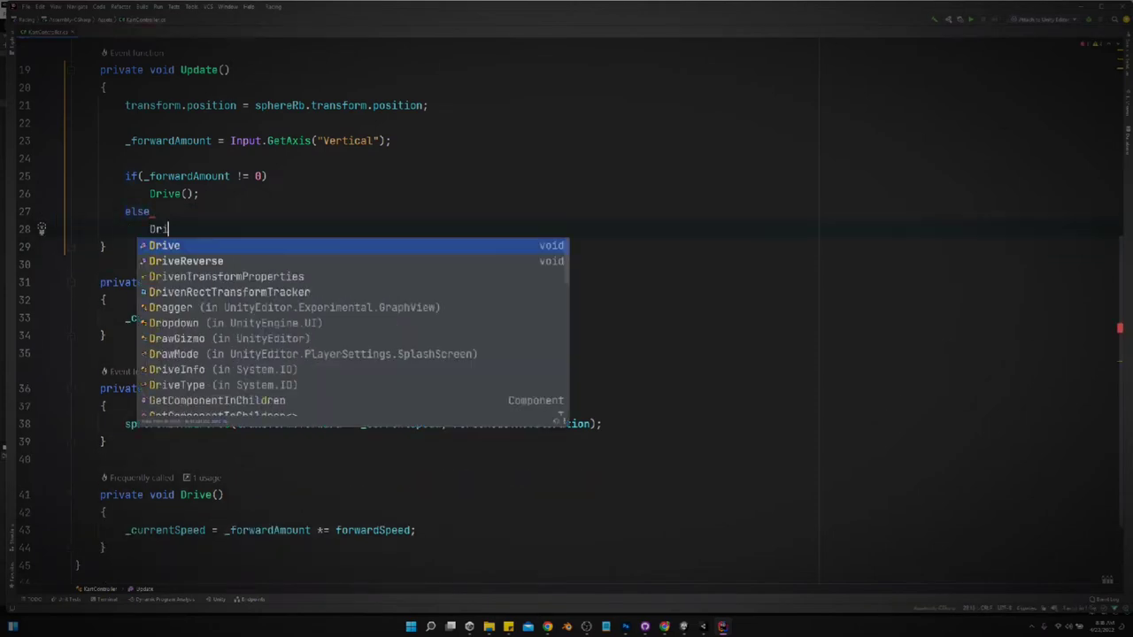
key("BackSpace")
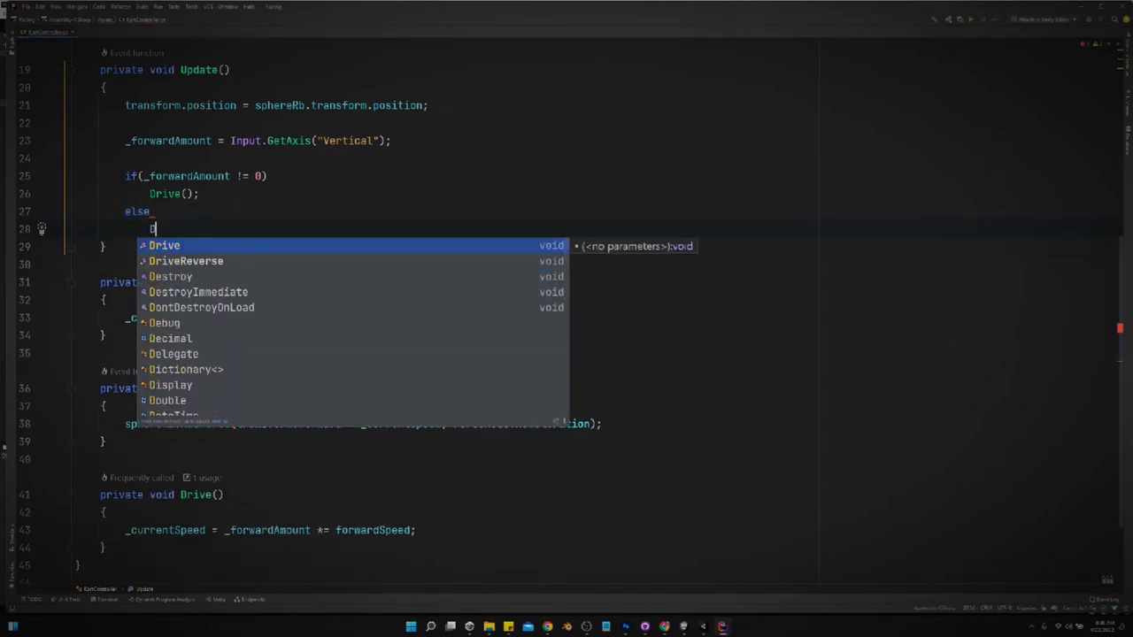
type("ont")
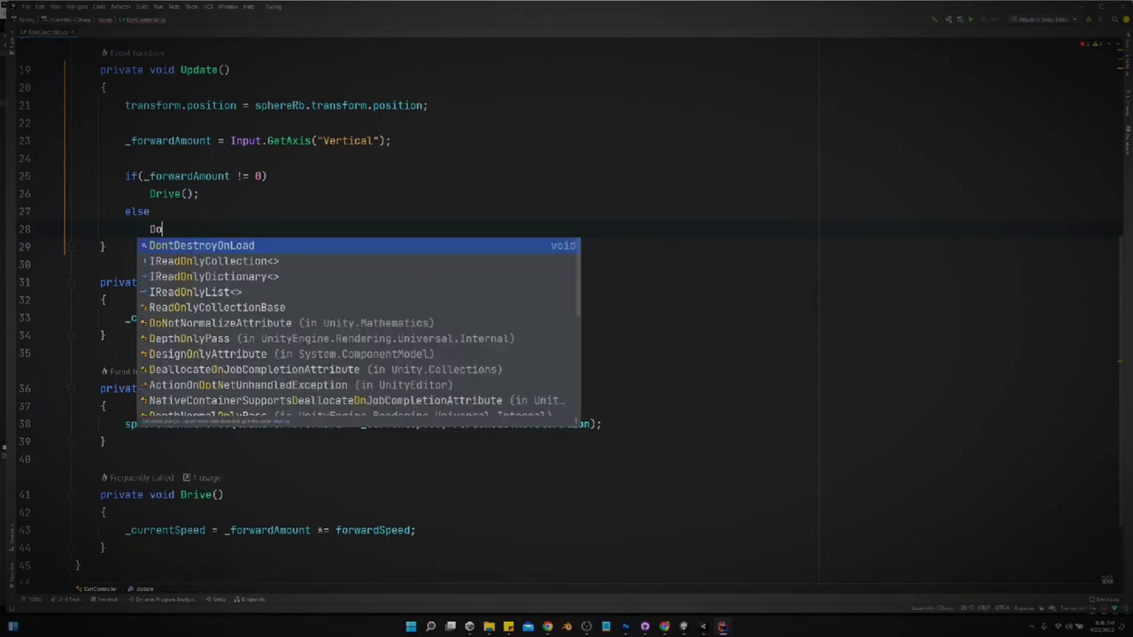
type("Not")
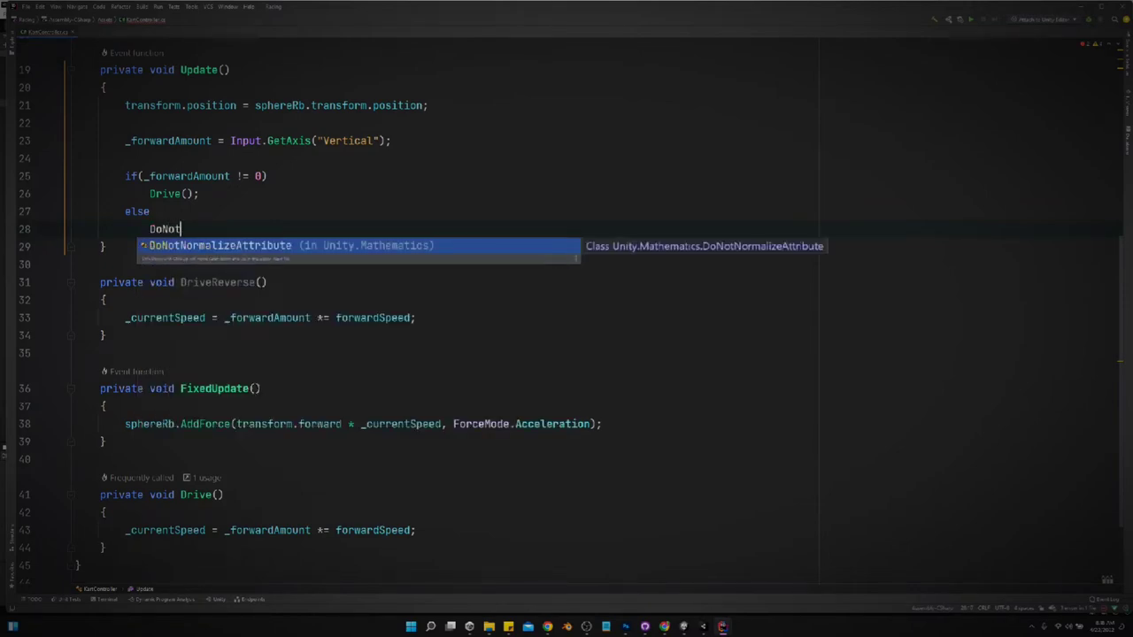
type("Drive")
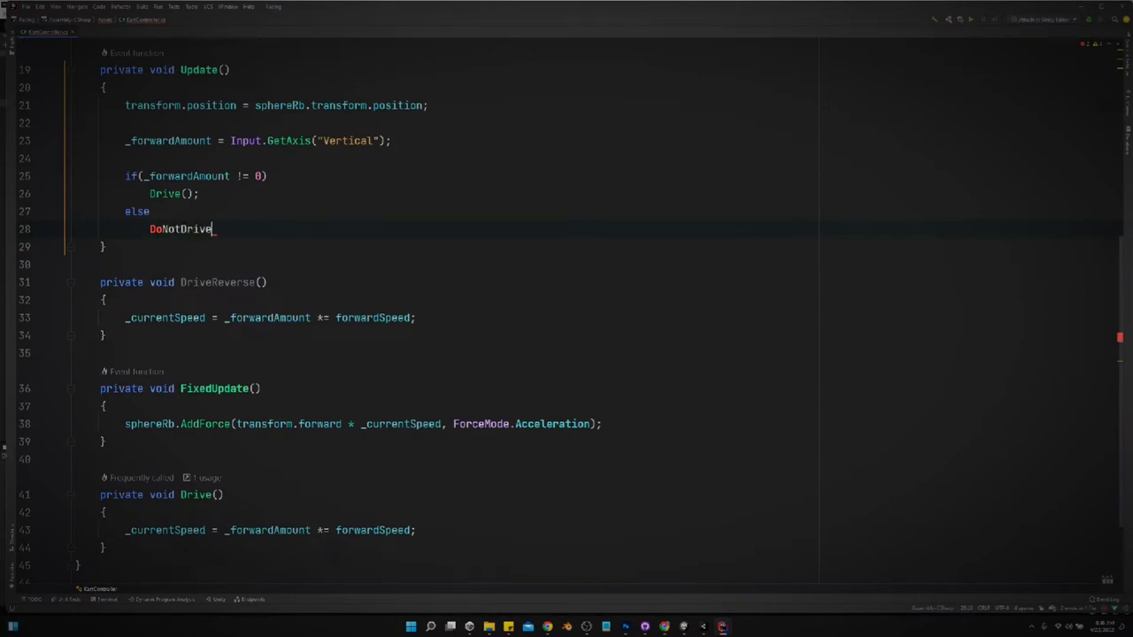
key("BackSpace")
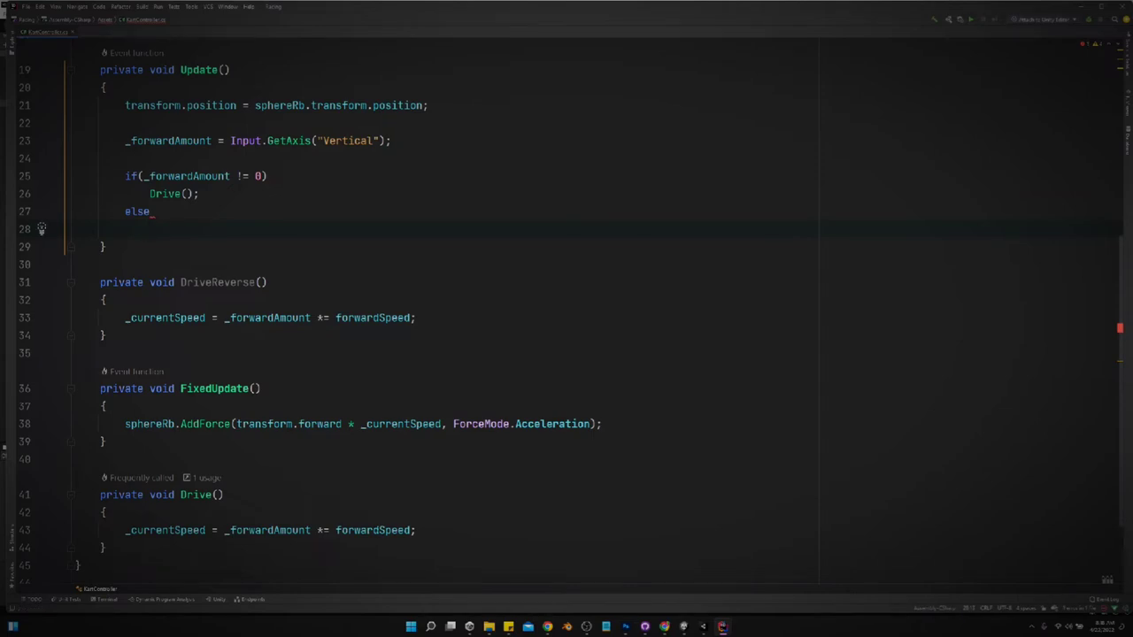
type("DriveNow")
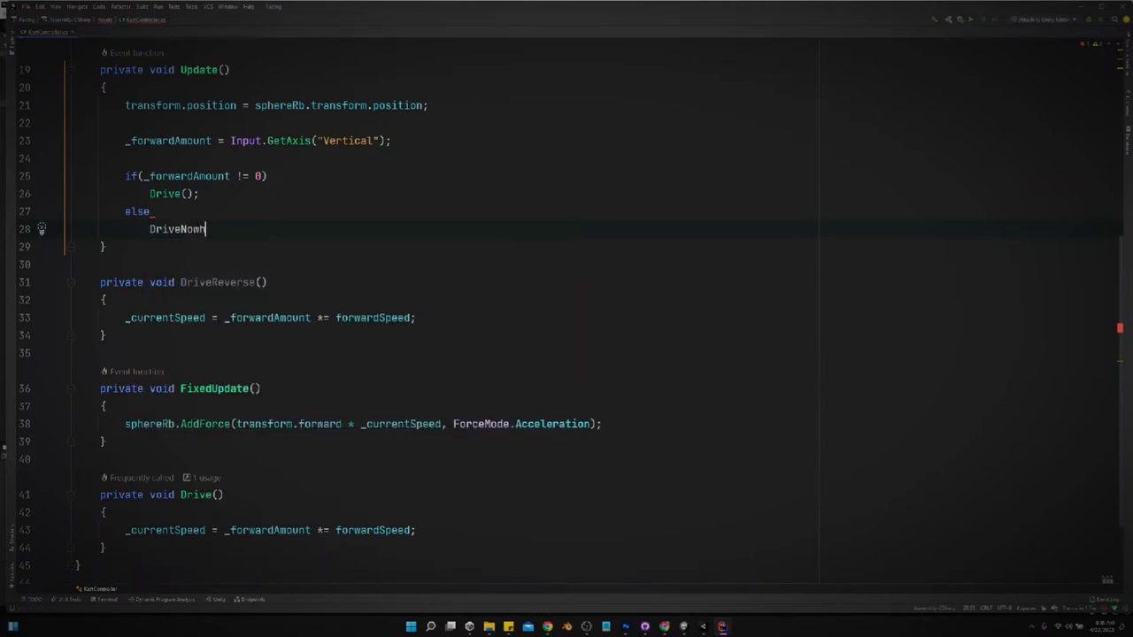
type("ere(")
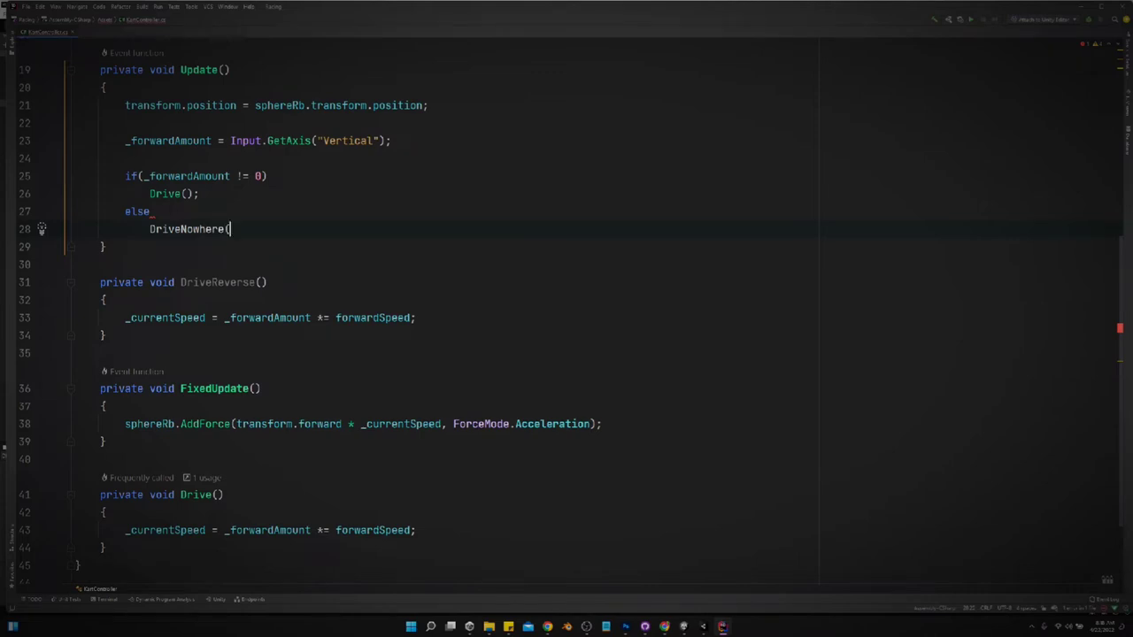
type(");")
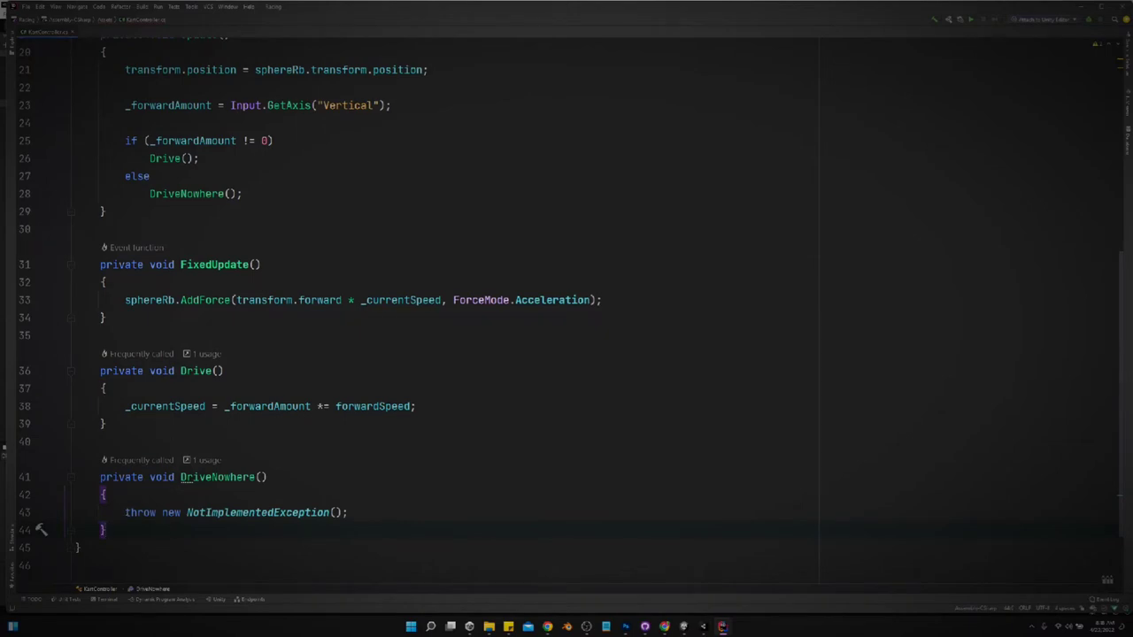
Replace DriveNowhere's not-implemented throw line with `_currentSpeed = 0;`.
triple_click(230, 512)
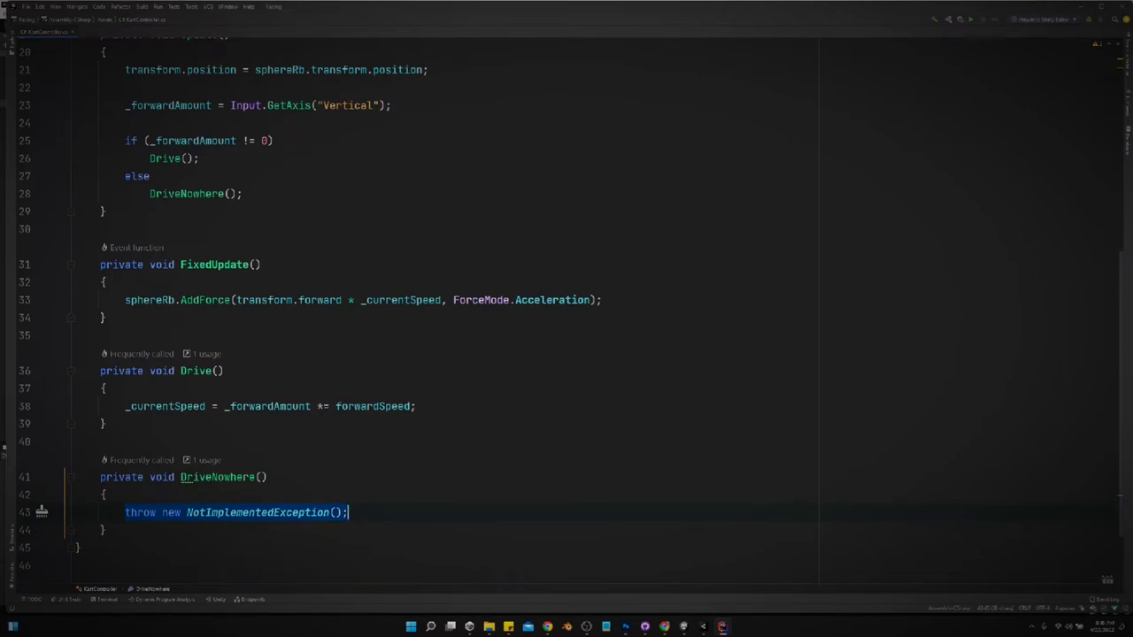
mouse_move(330, 488)
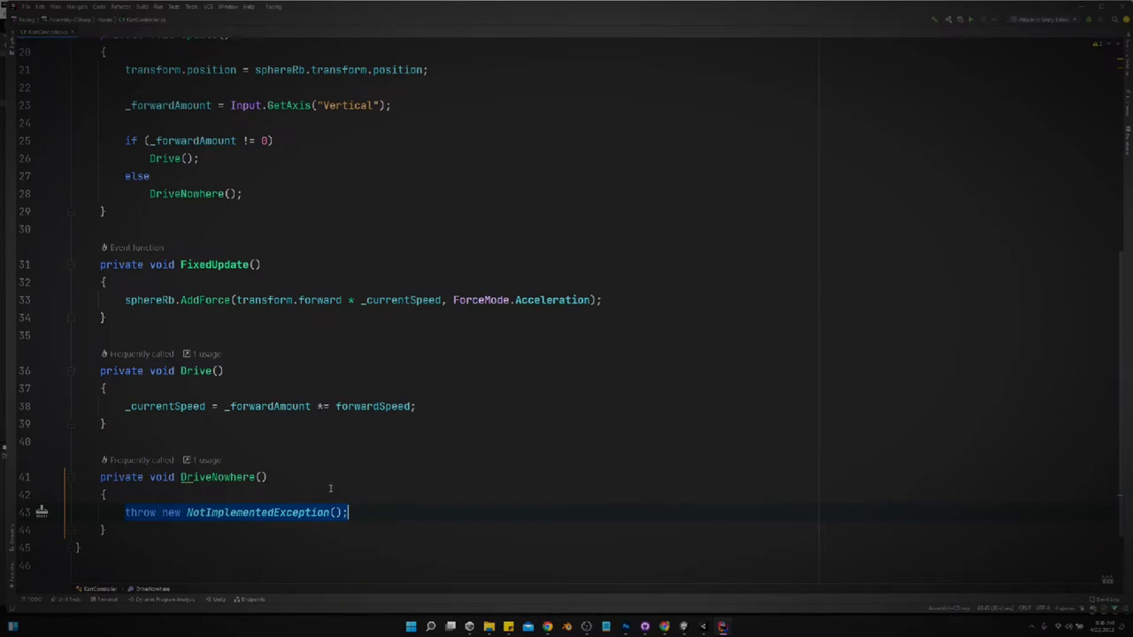
mouse_move(320, 495)
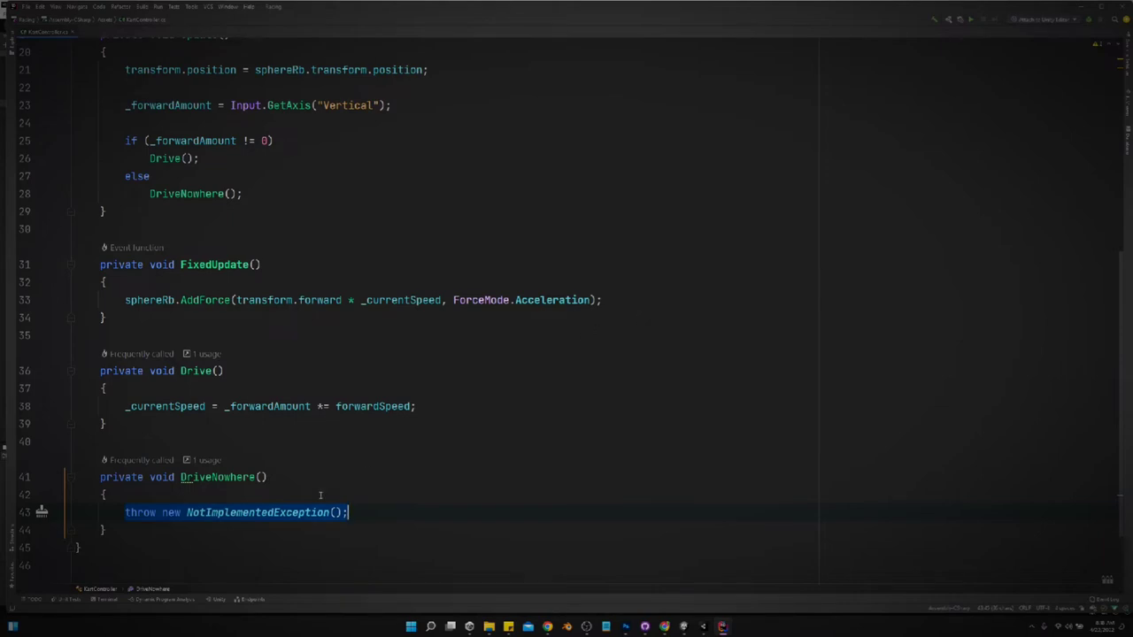
type("_currentSpeed =")
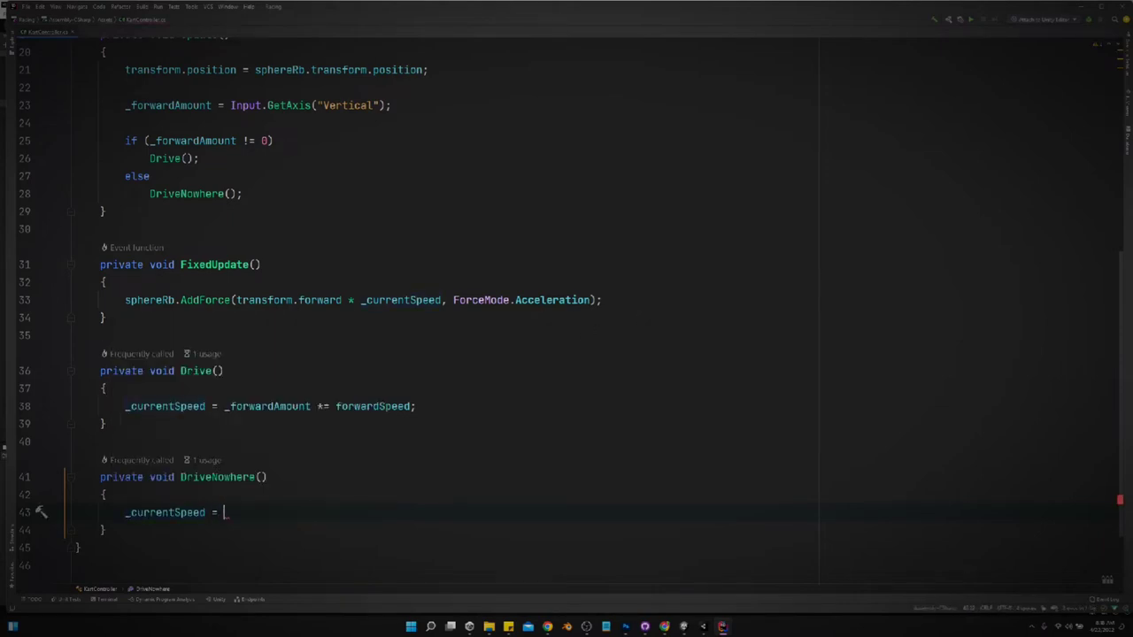
type("0;")
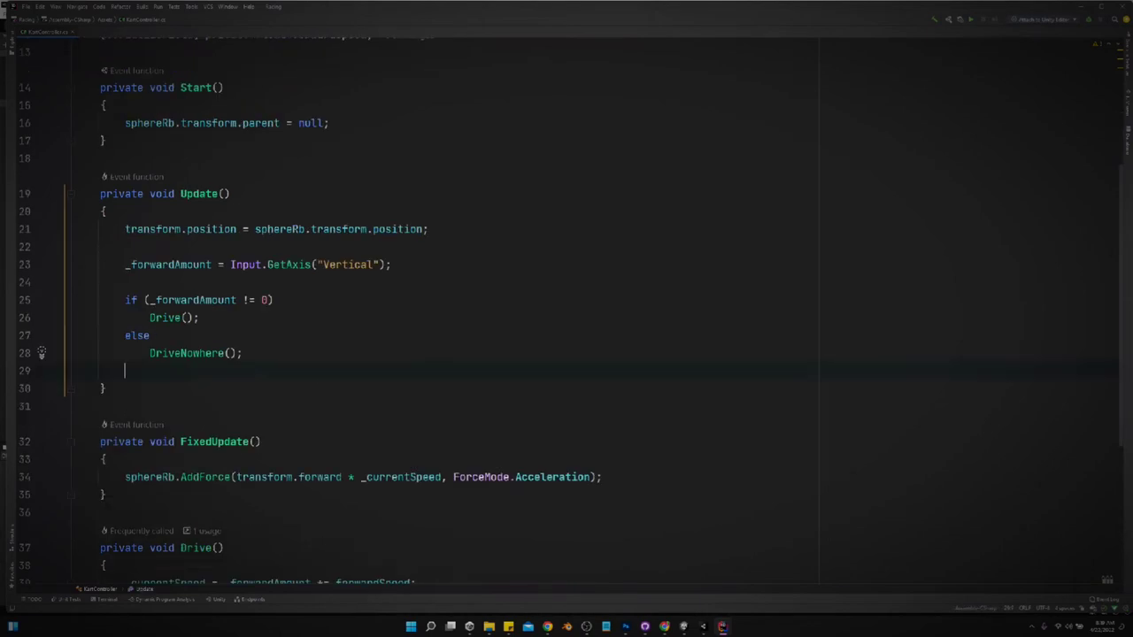
Add a `TurnHandler();` call in Update.
type("t")
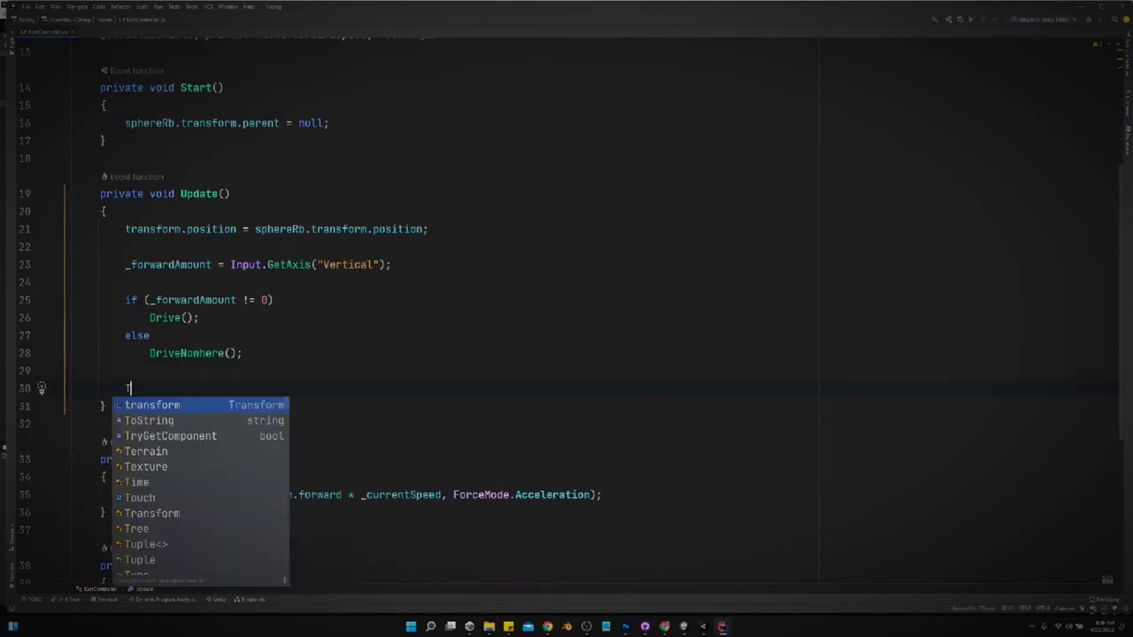
type("TurnHan")
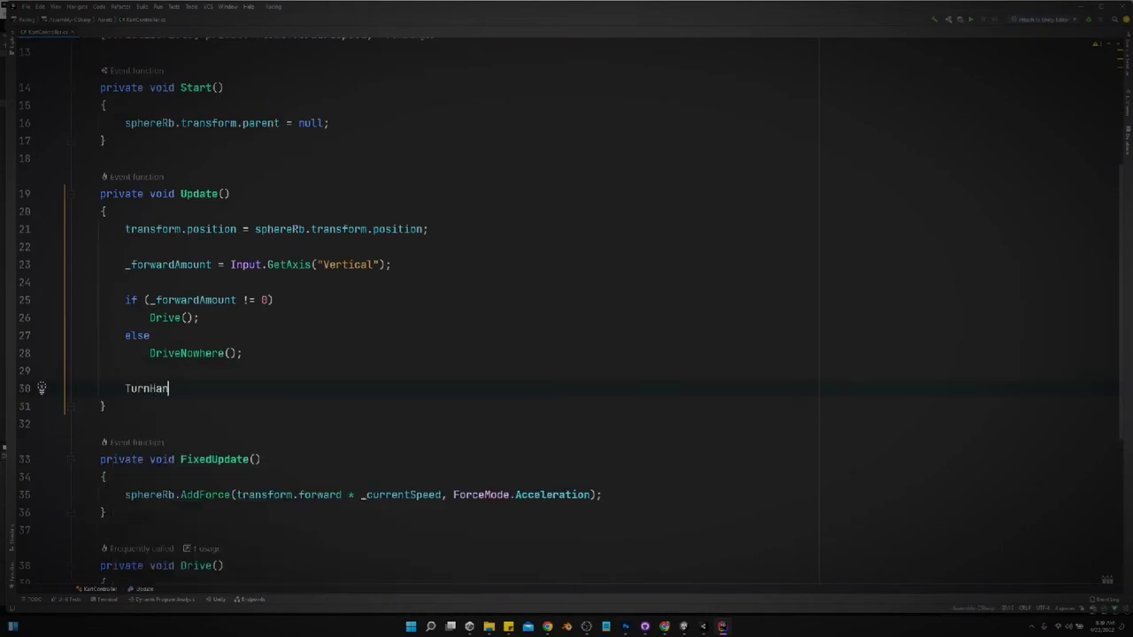
type("dler();")
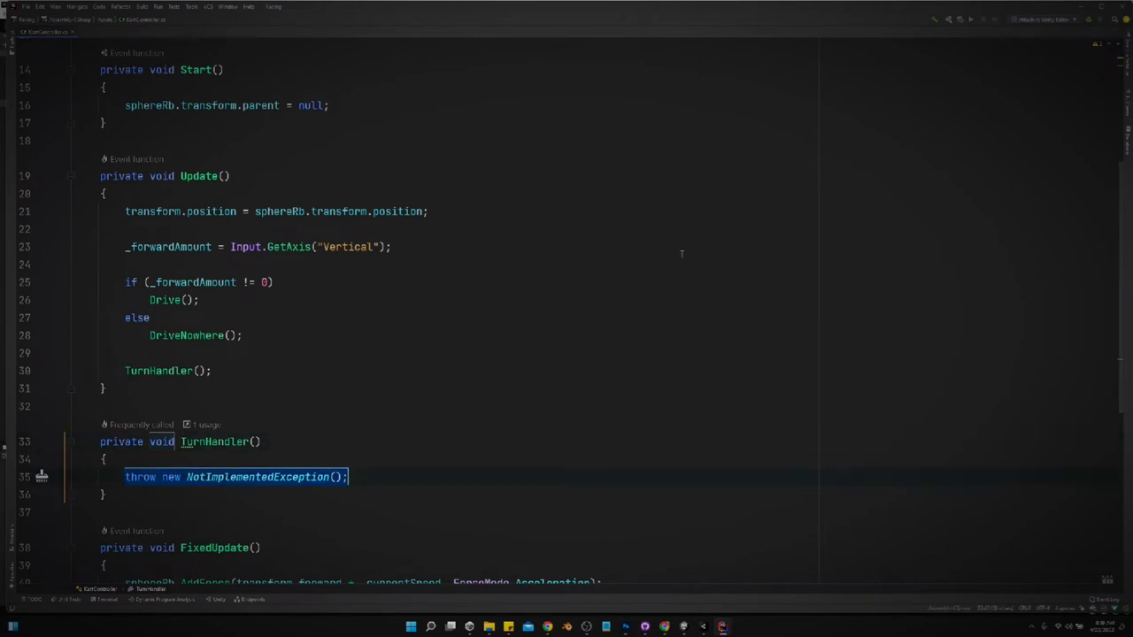
In TurnHandler, write `float newRotation = _turnAmount * turnSpeed * Time.deltaTime;`.
type("floa")
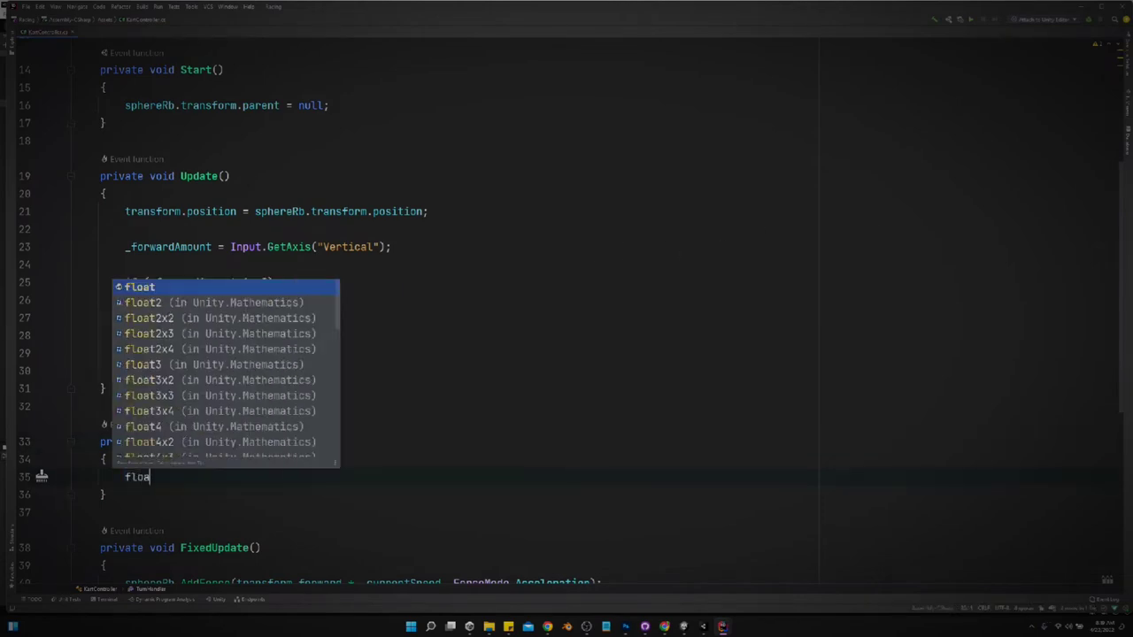
type("float _newR")
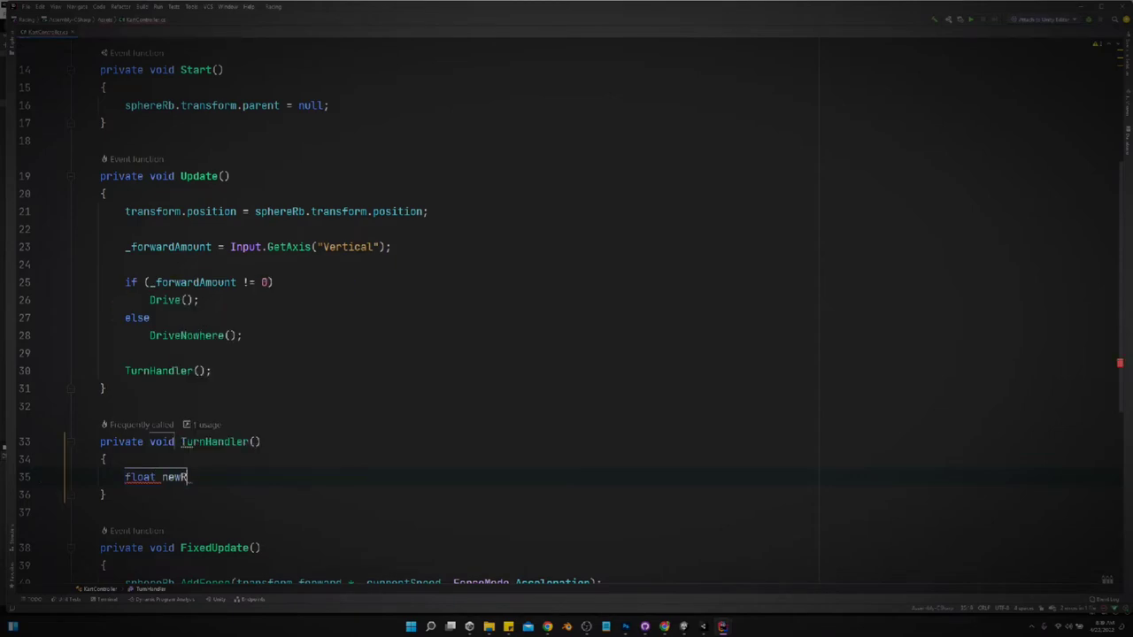
type("otation =")
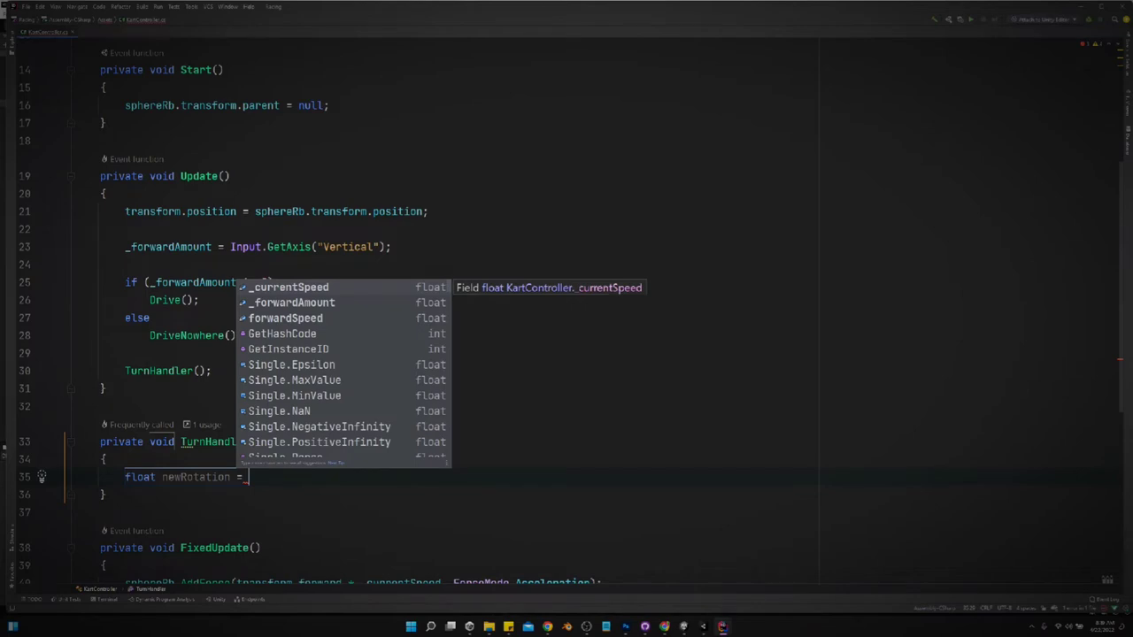
type("turn")
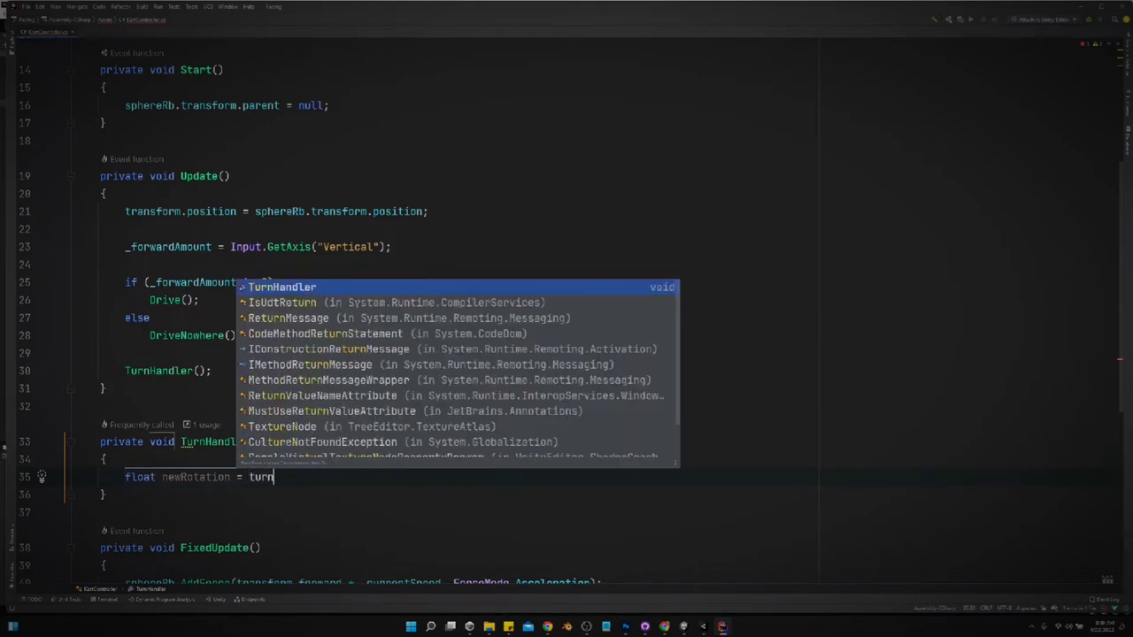
type("Amount")
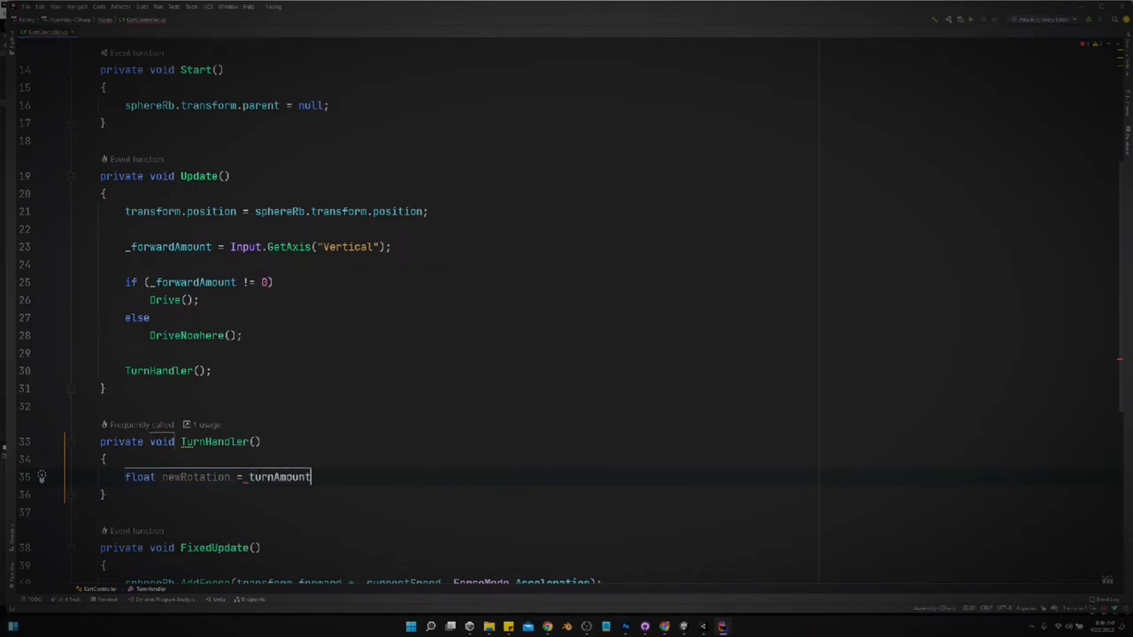
key("Backspace")
type("_")
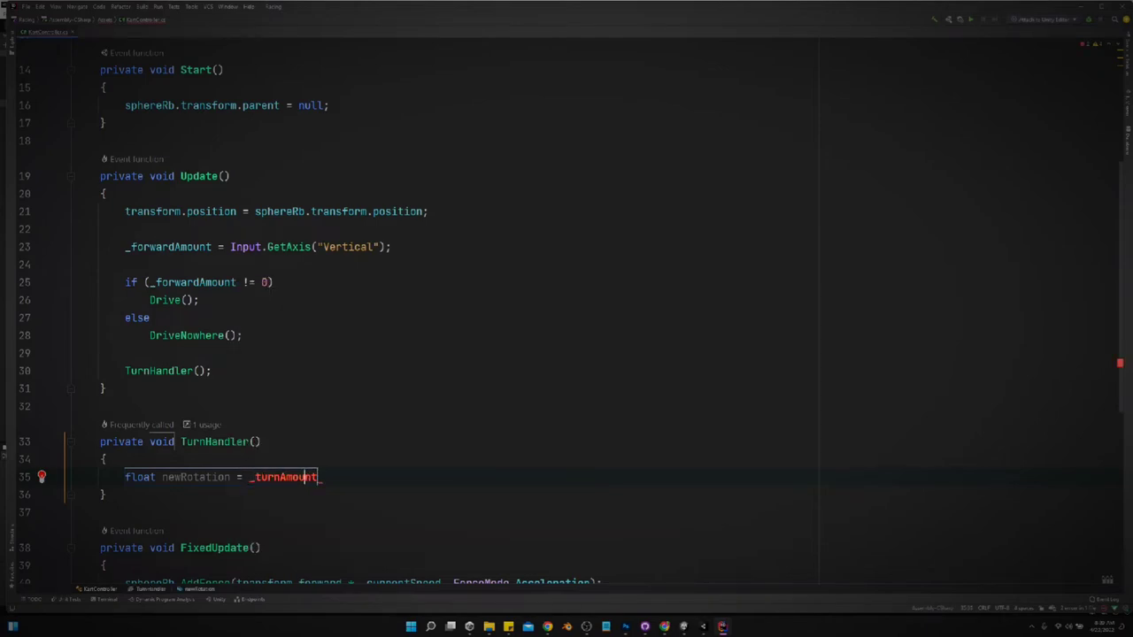
type("*")
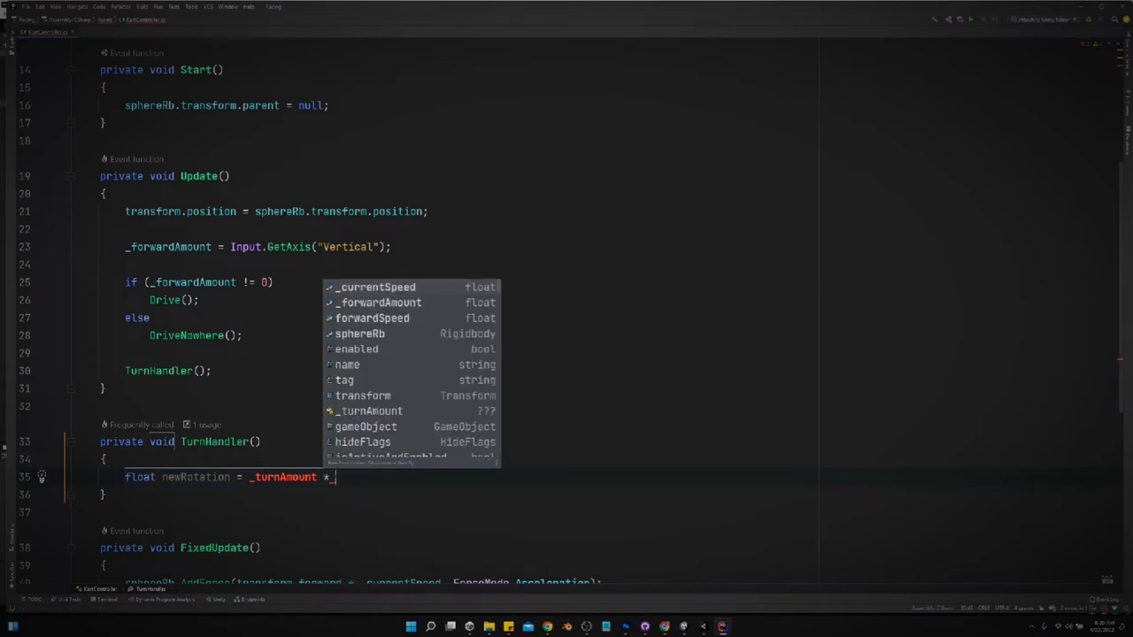
type("tur")
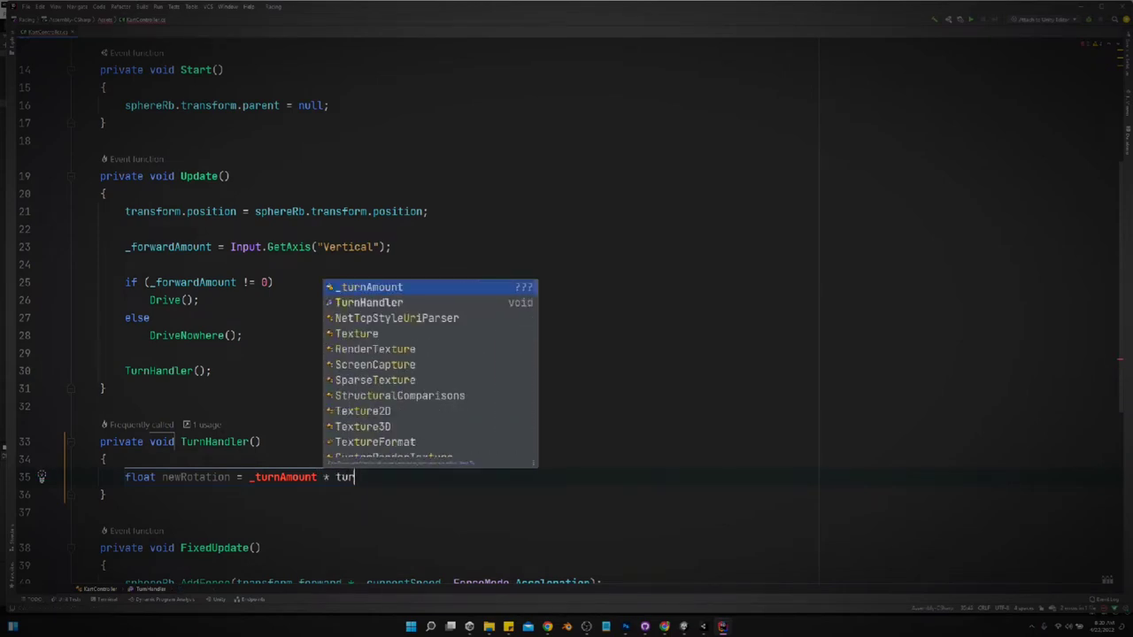
type("nSpeed * Time.")
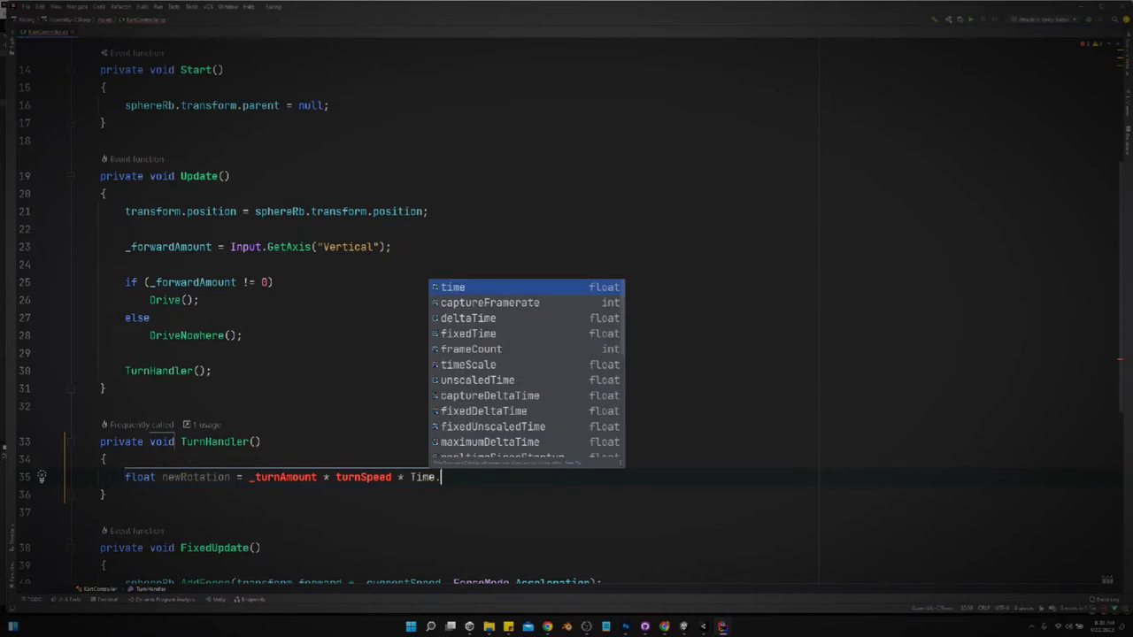
type("deltaTime;")
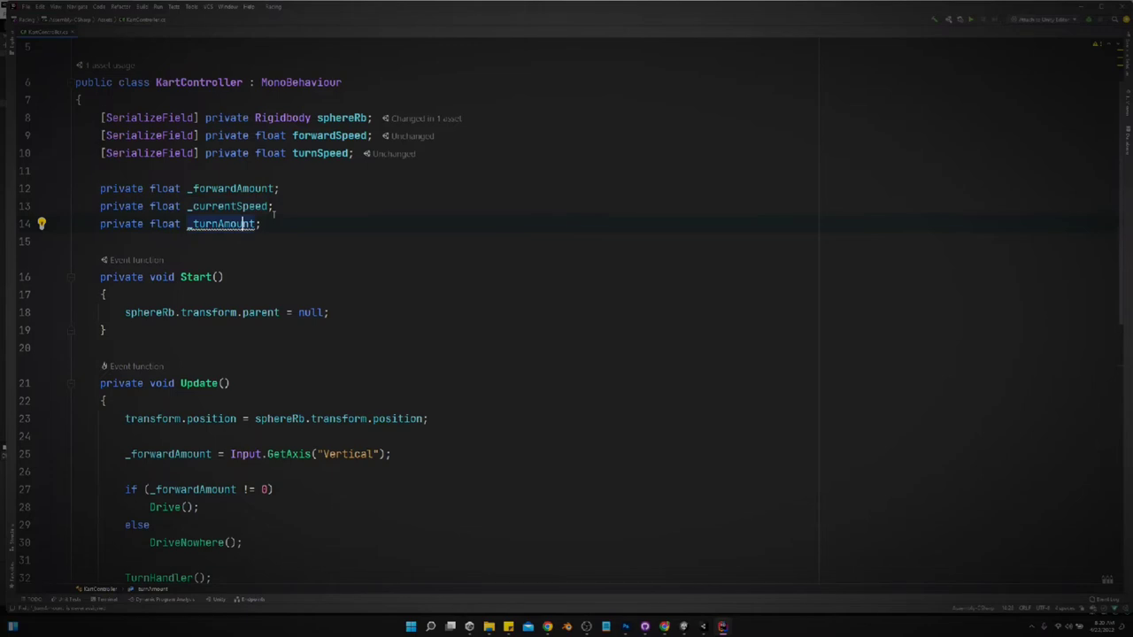
Open a new line in Update below the Vertical input read.
scroll("down", 3)
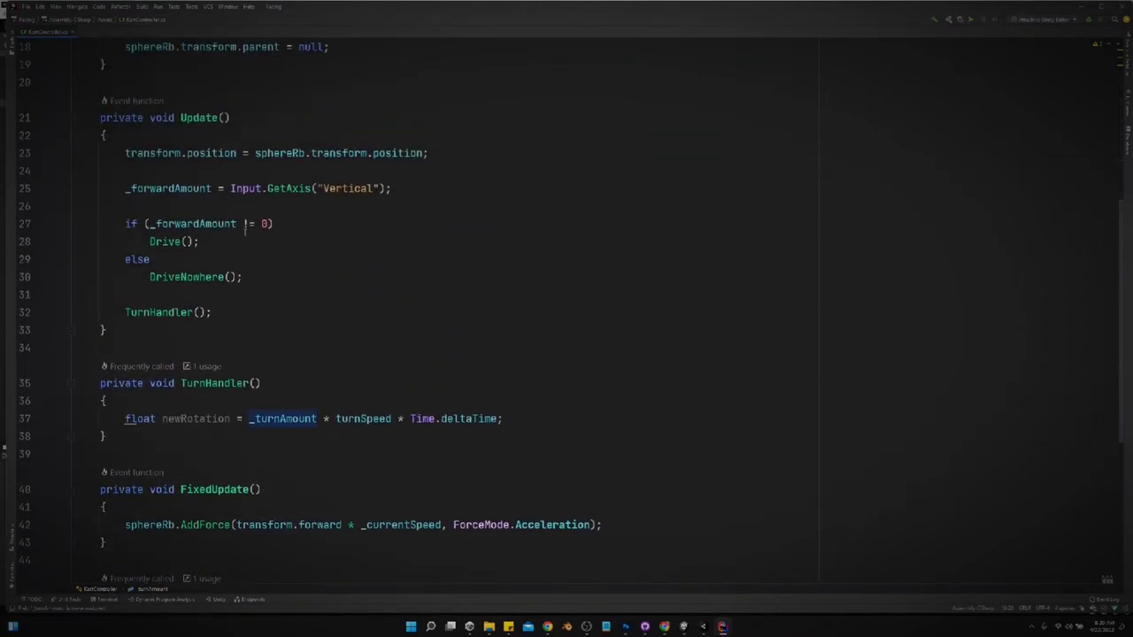
key("enter")
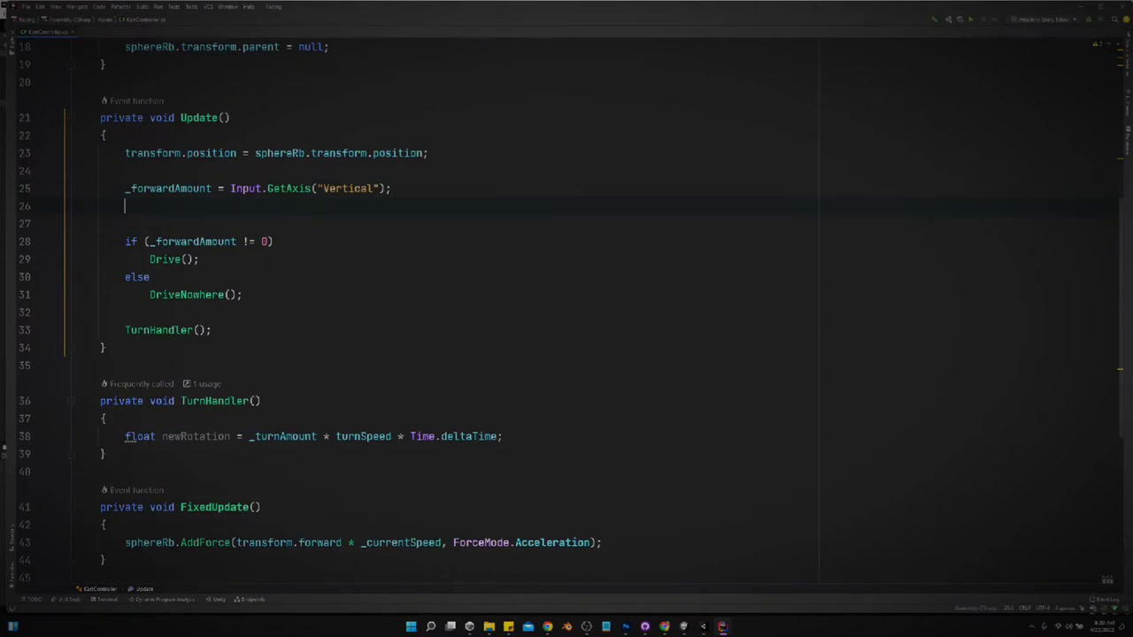
Set _turnAmount from Input.GetAxis("Horizontal") and call transform.Rotate(0, newRotation, 0, Space.World).
type("_turnAmount =")
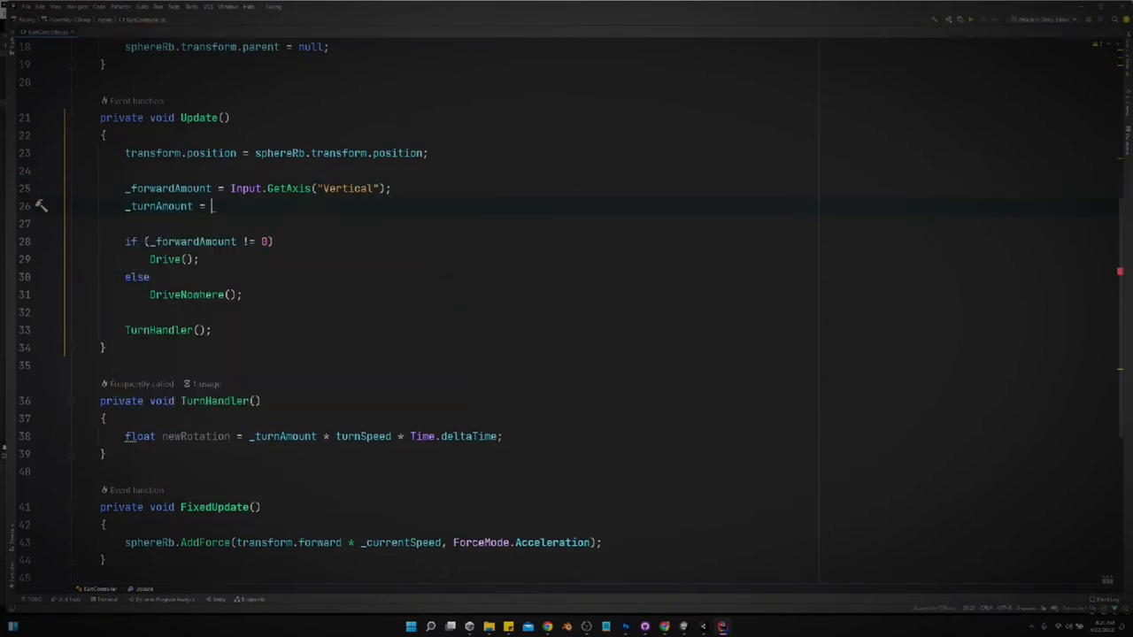
type("Input.GetAxis()")
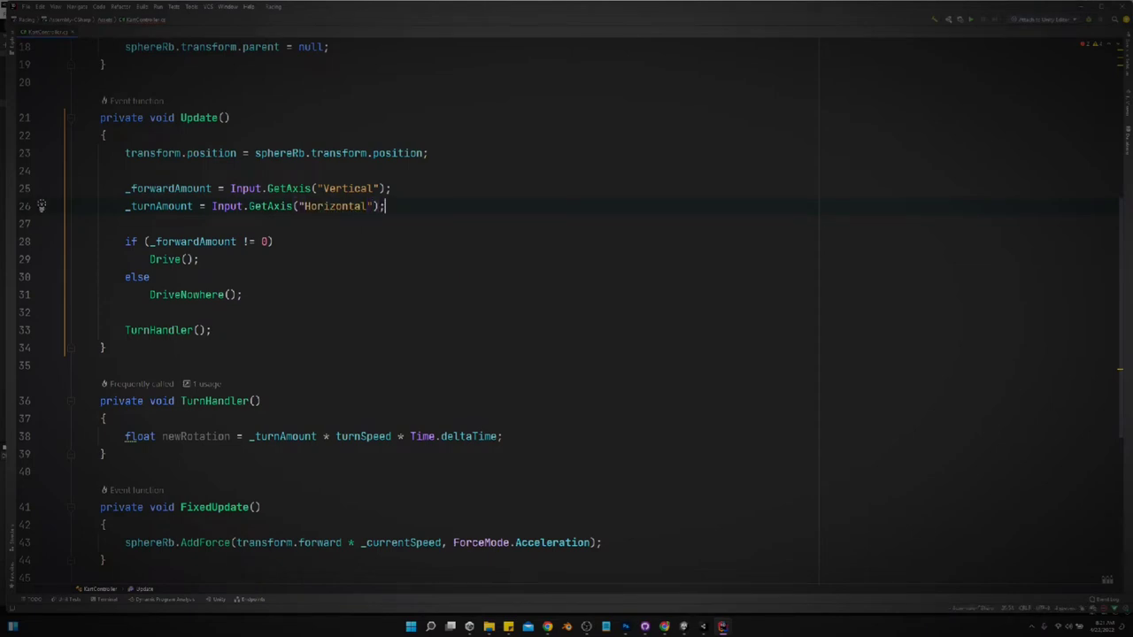
scroll("down", 3)
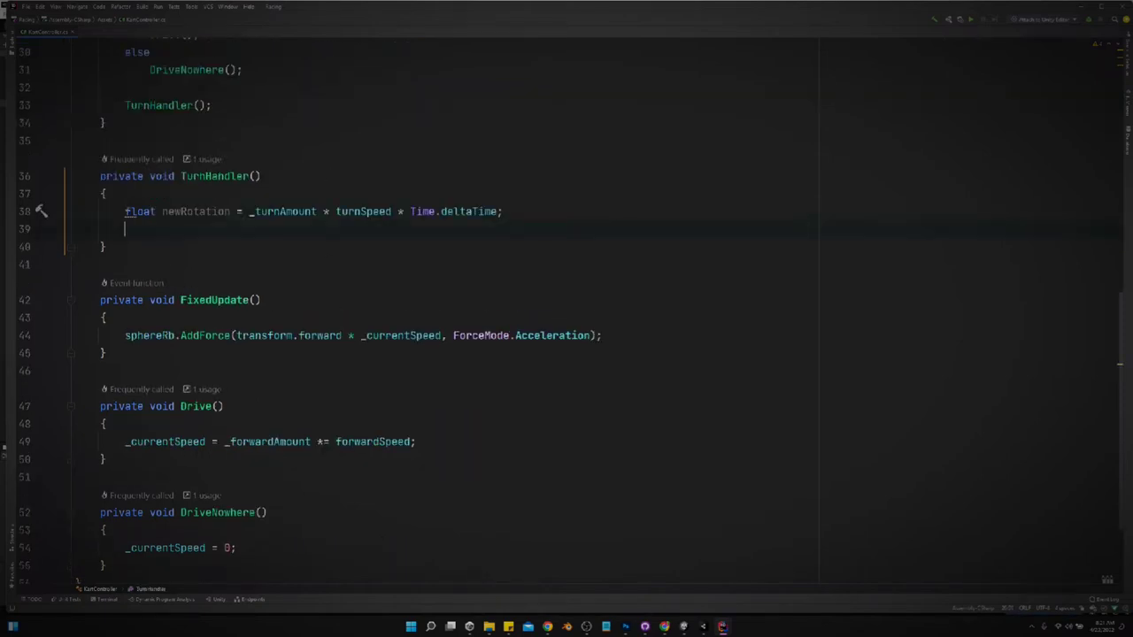
type("transform.Rotate();")
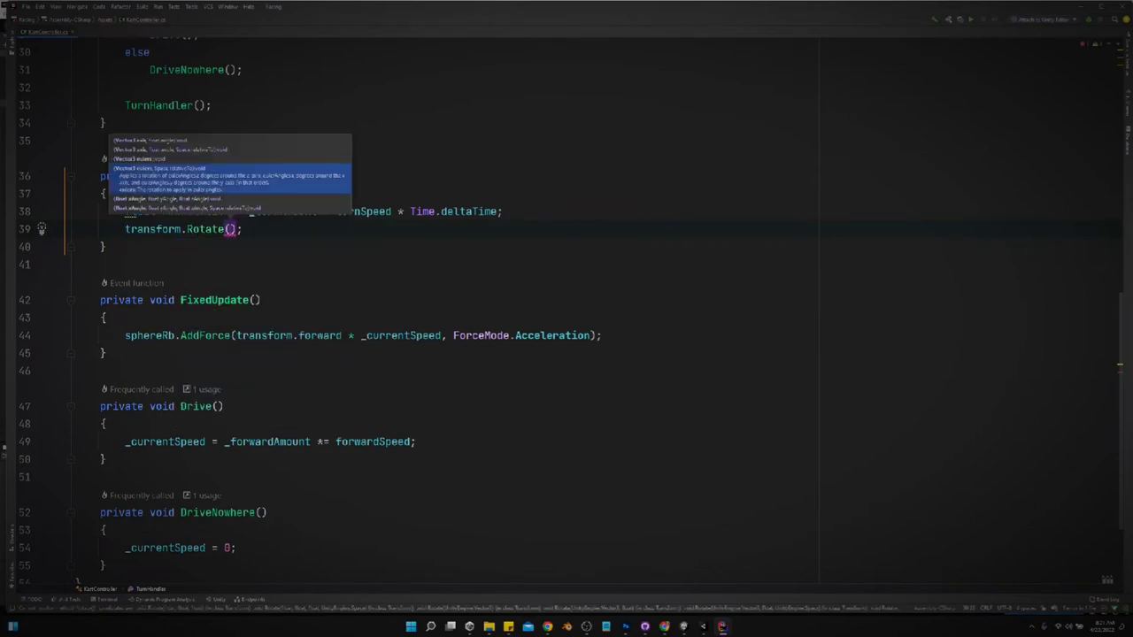
type("eulers")
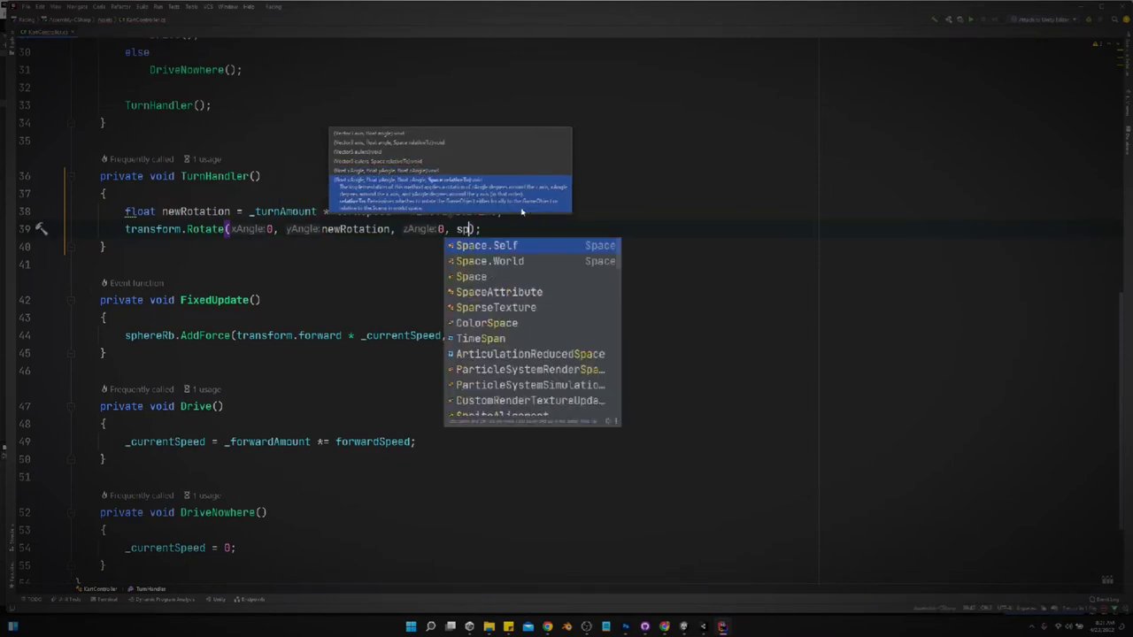
type("ace")
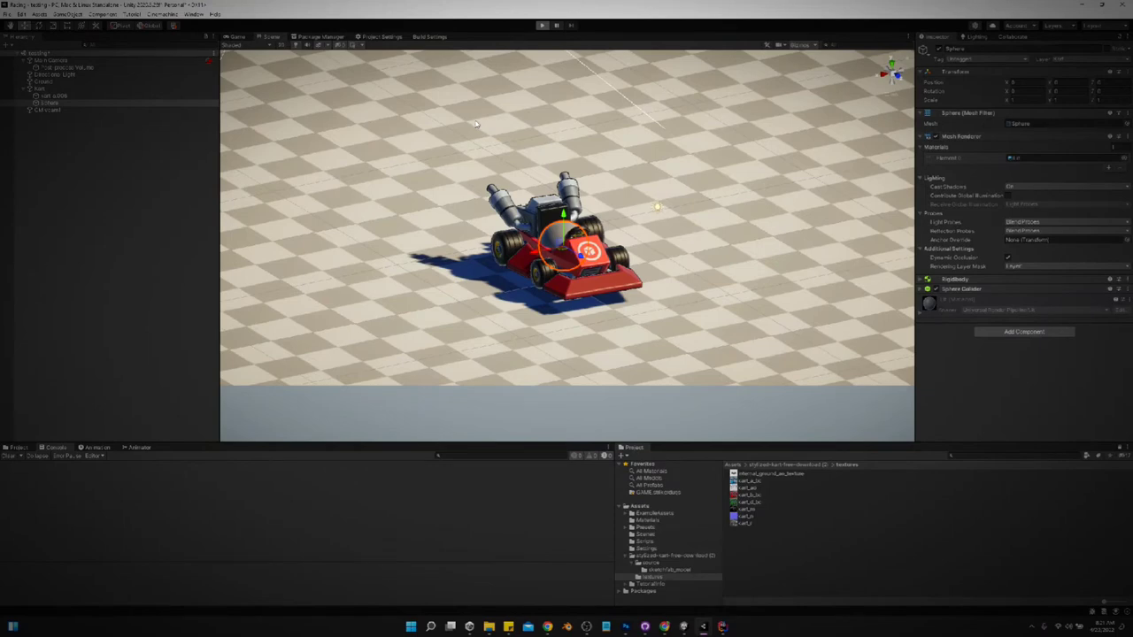
Play-test the kart, then select Kart to see Turn Speed 0.
left_click(541, 25)
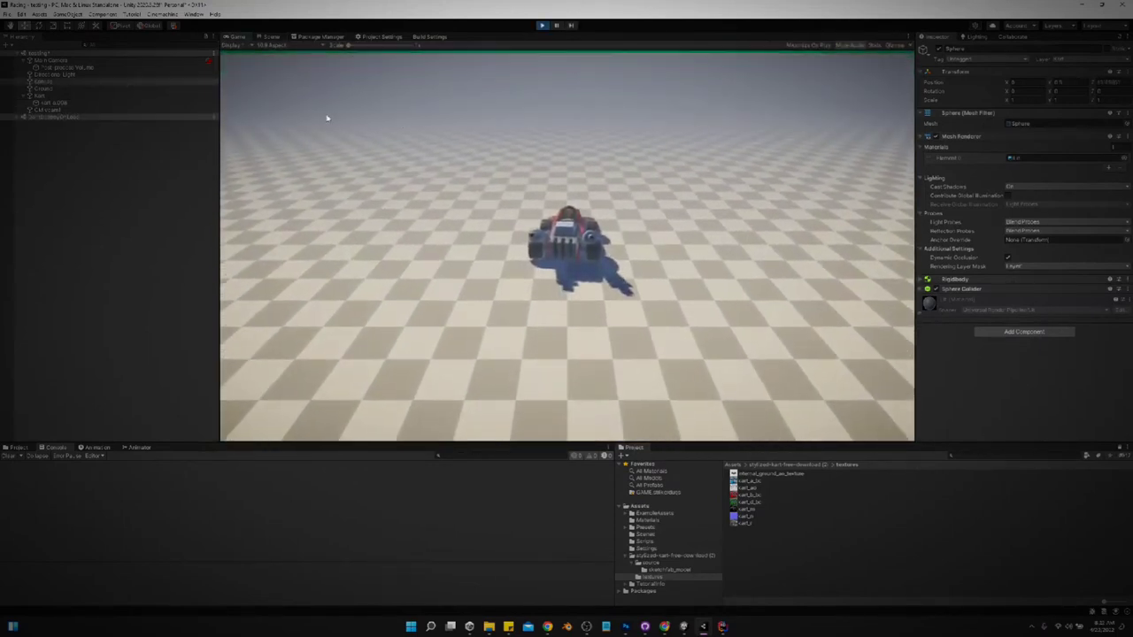
left_click(40, 96)
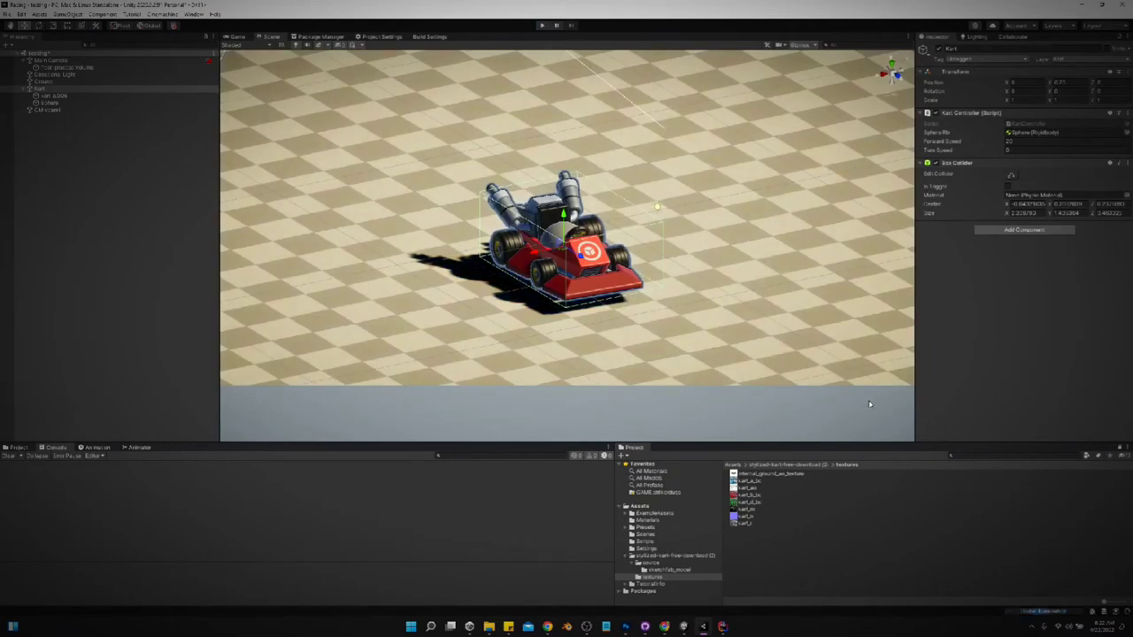
Review the CM vcam, then set the Kart Controller's Turn Speed to 50.
left_click(48, 110)
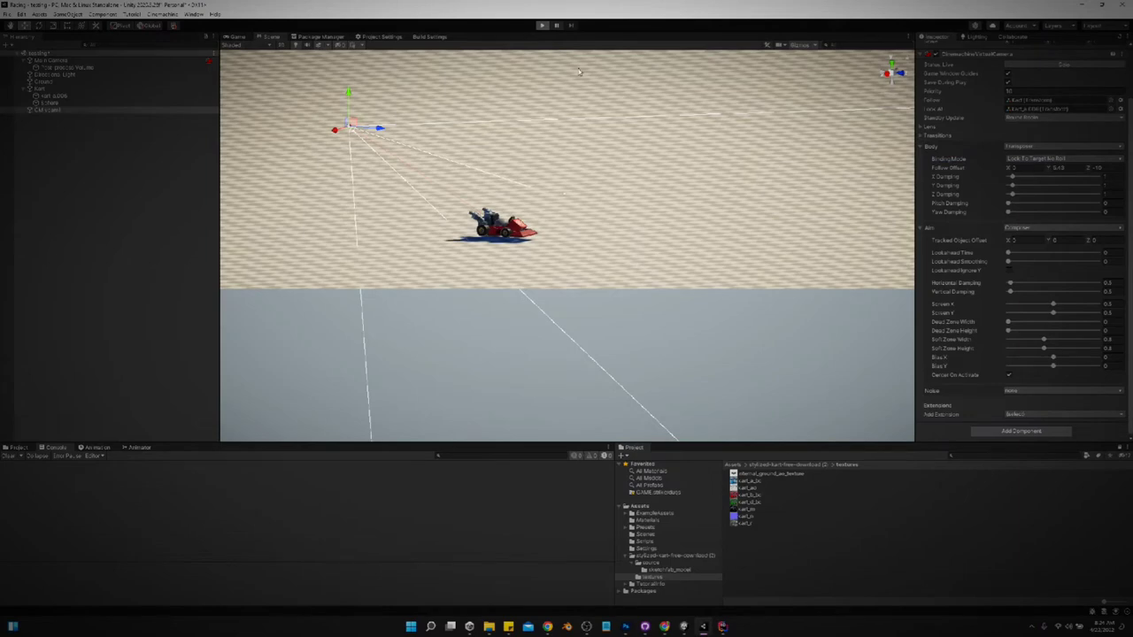
left_click(541, 25)
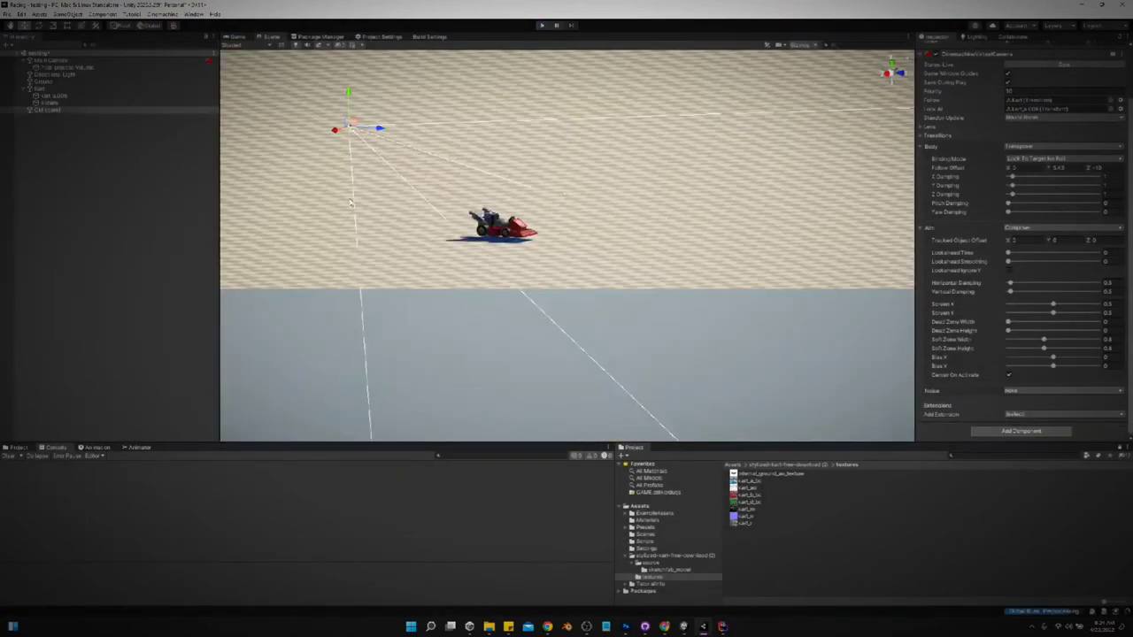
left_click(40, 89)
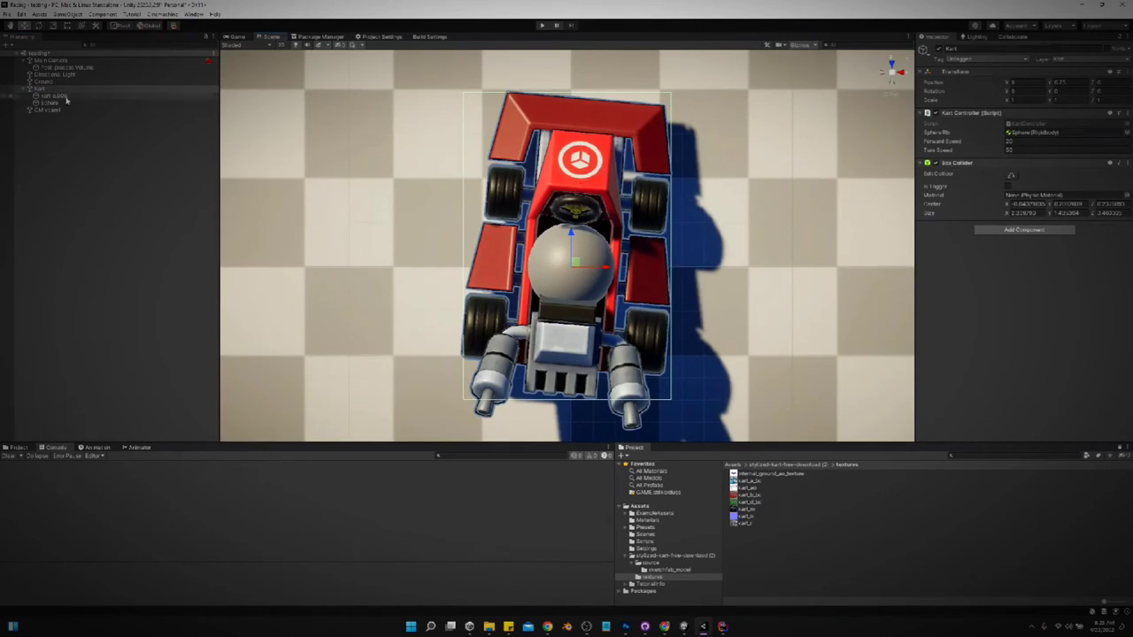
Select kart_a.006 to inspect its Mesh Filter and Mesh Renderer.
left_click(54, 95)
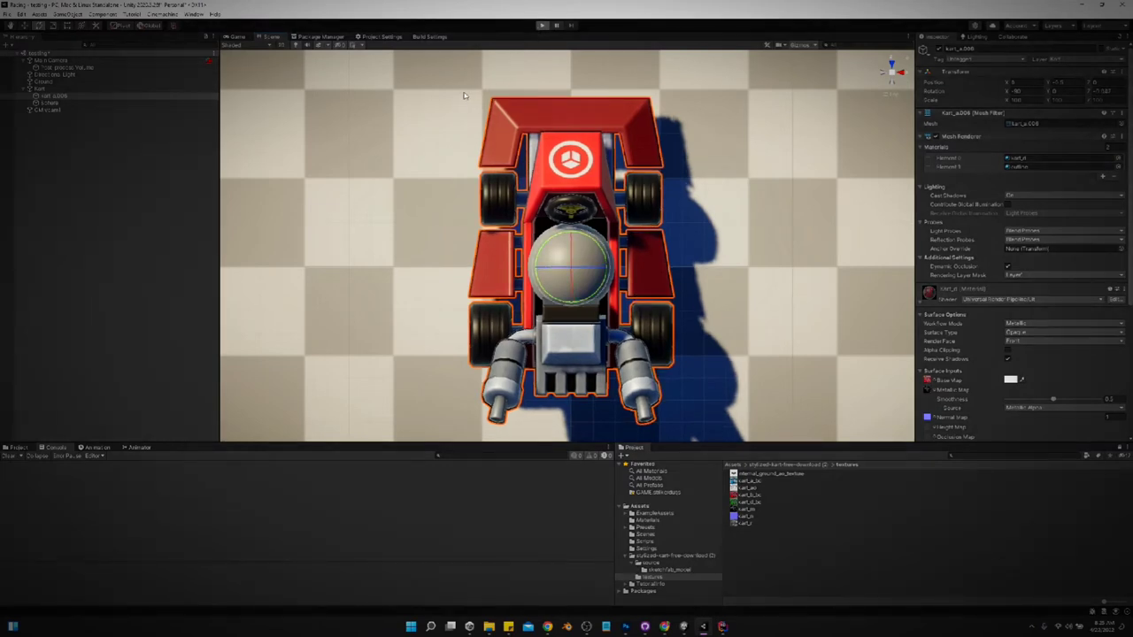
left_click(542, 24)
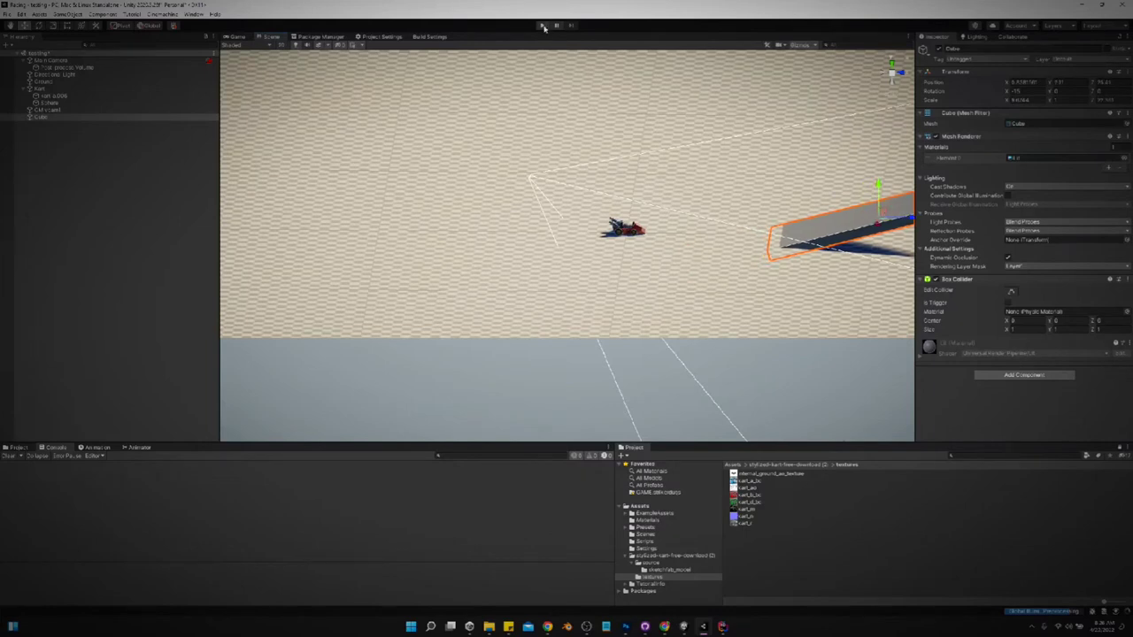
Drive the kart around the tilted cube ramp over two Play-mode test runs.
left_click(542, 25)
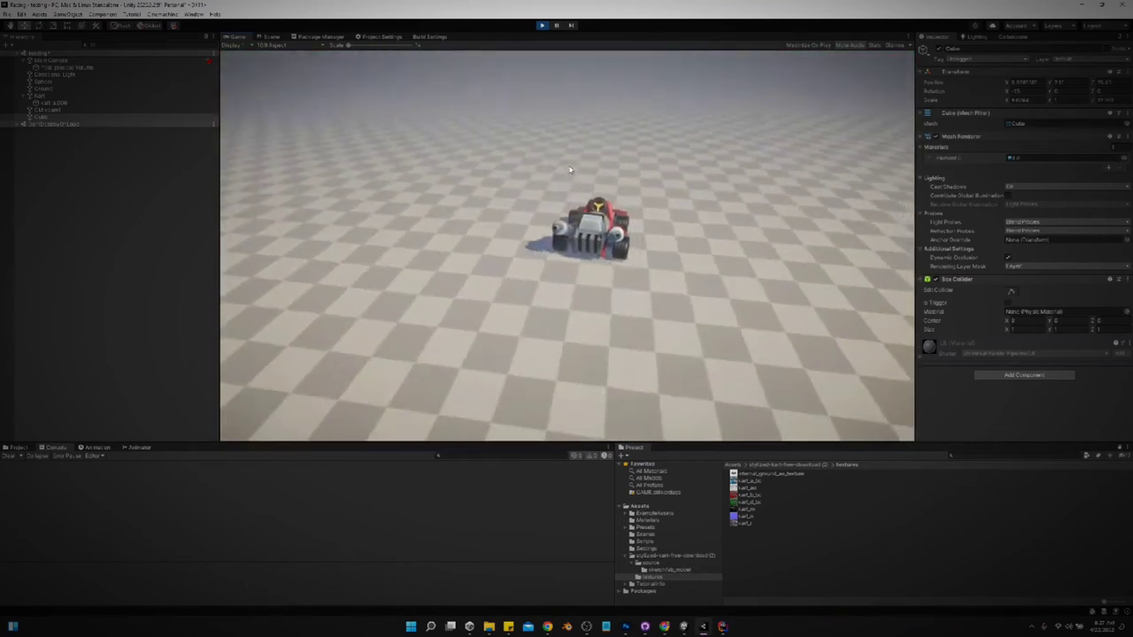
left_click(541, 25)
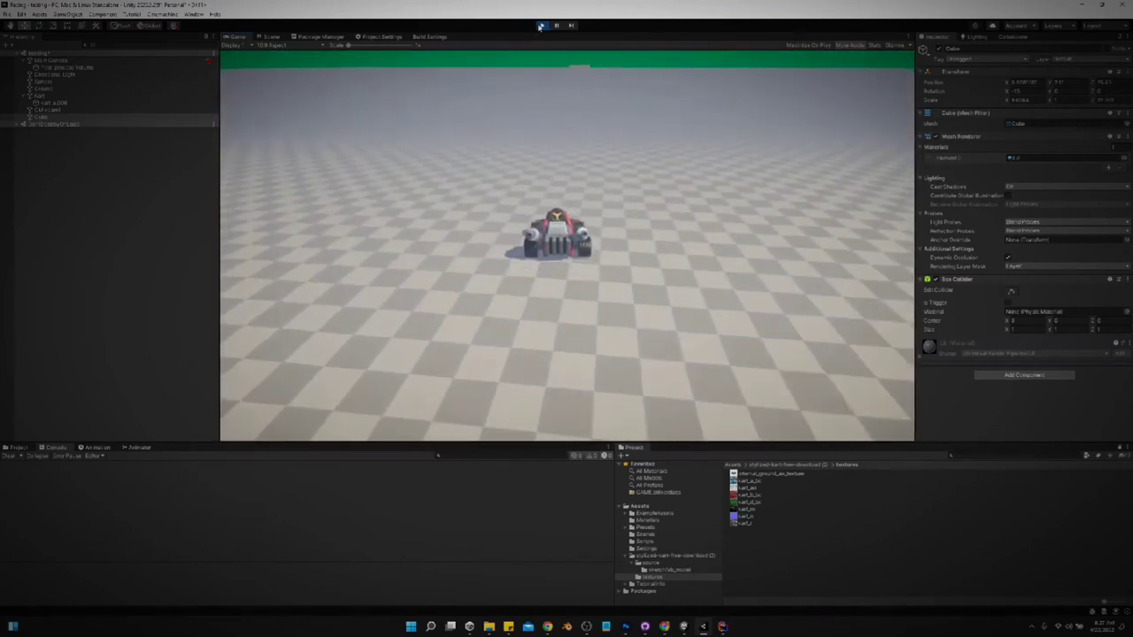
left_click(541, 25)
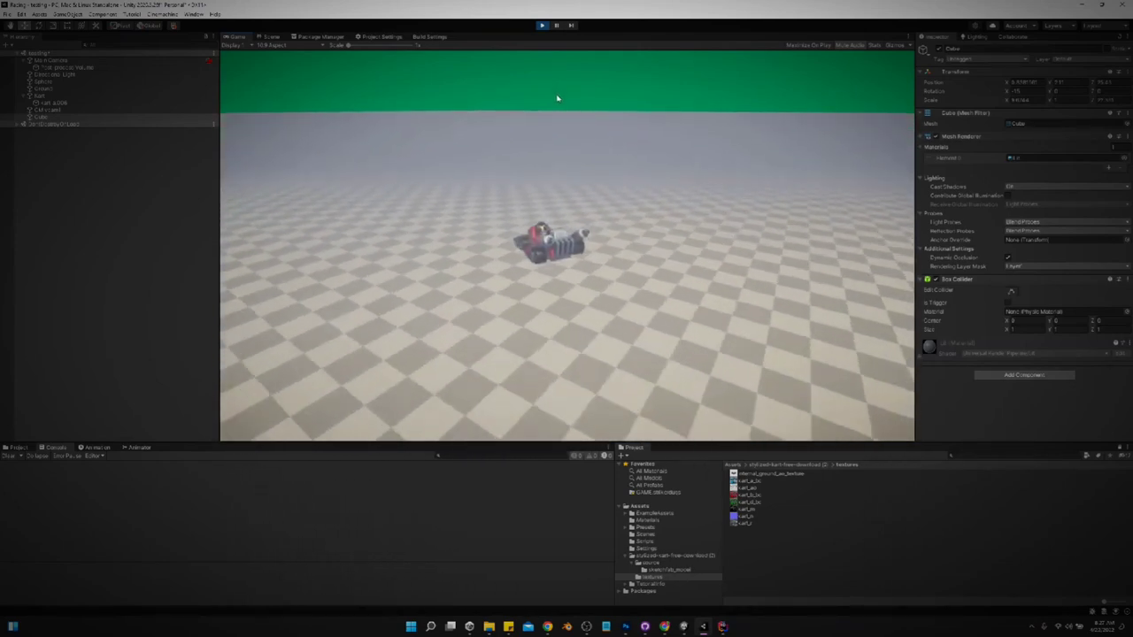
left_click(541, 25)
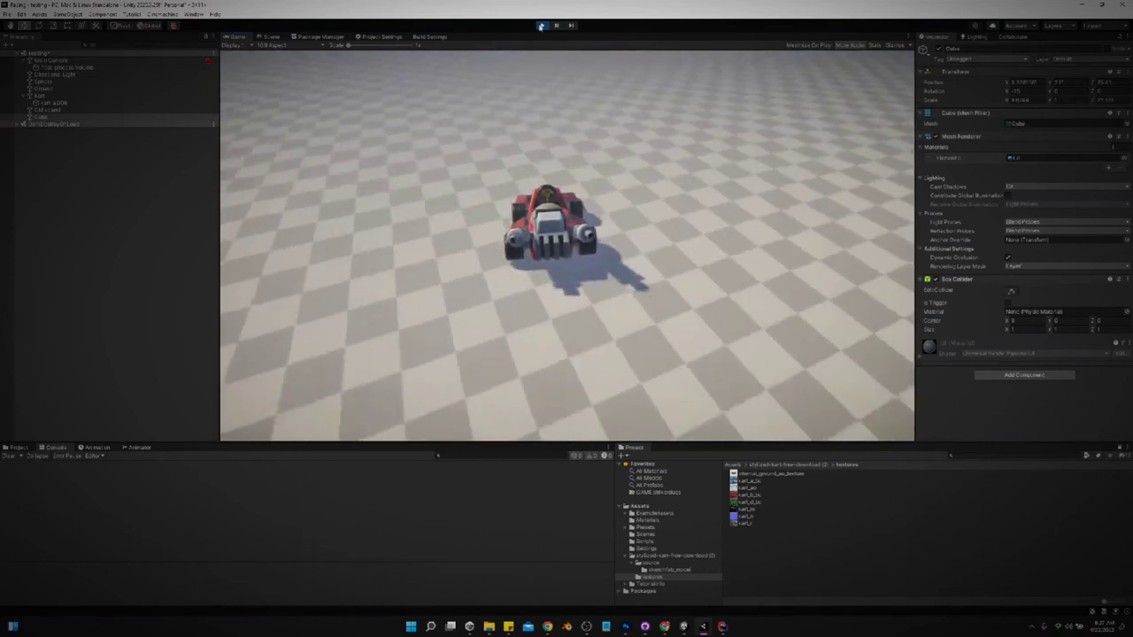
left_click(540, 25)
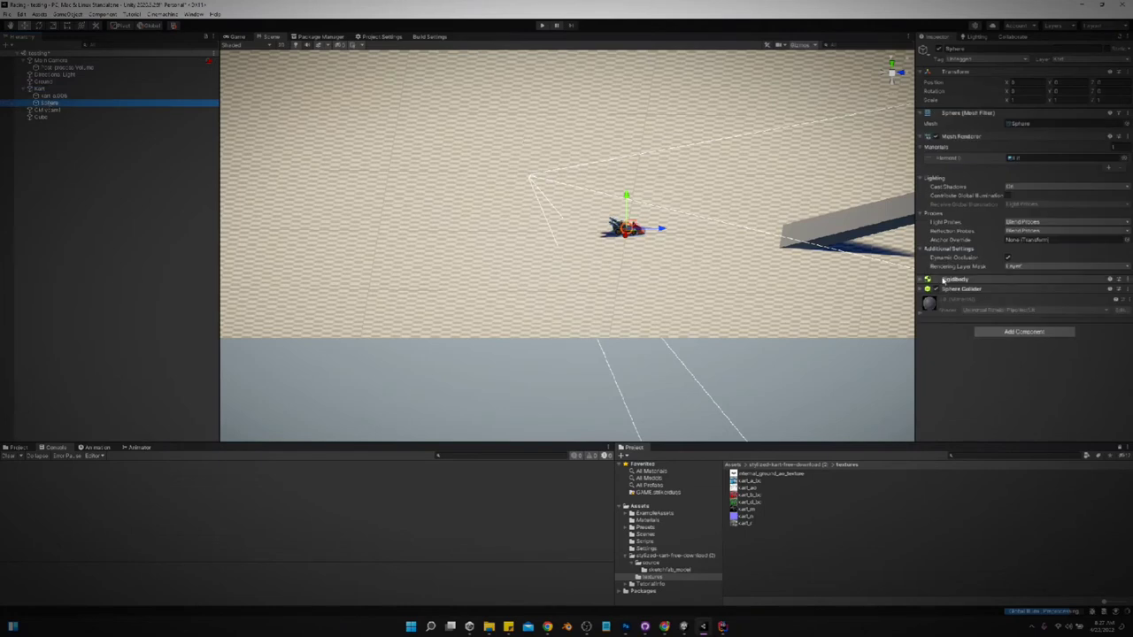
Expand the Sphere's Rigidbody, then play-test with Kart Forward Speed at 50.
left_click(928, 279)
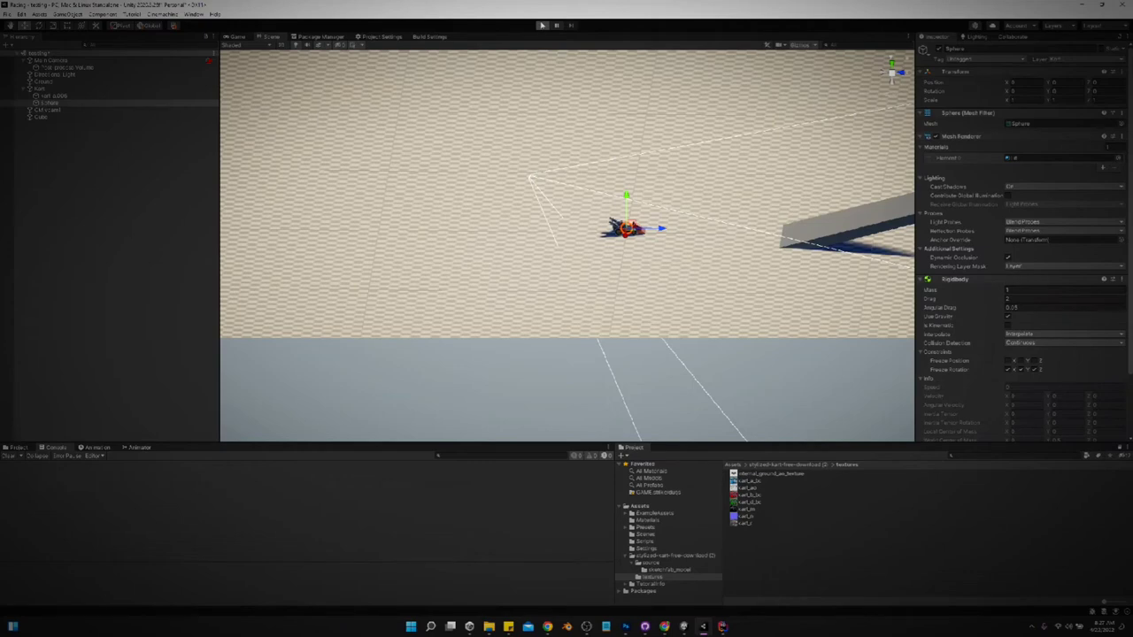
left_click(542, 25)
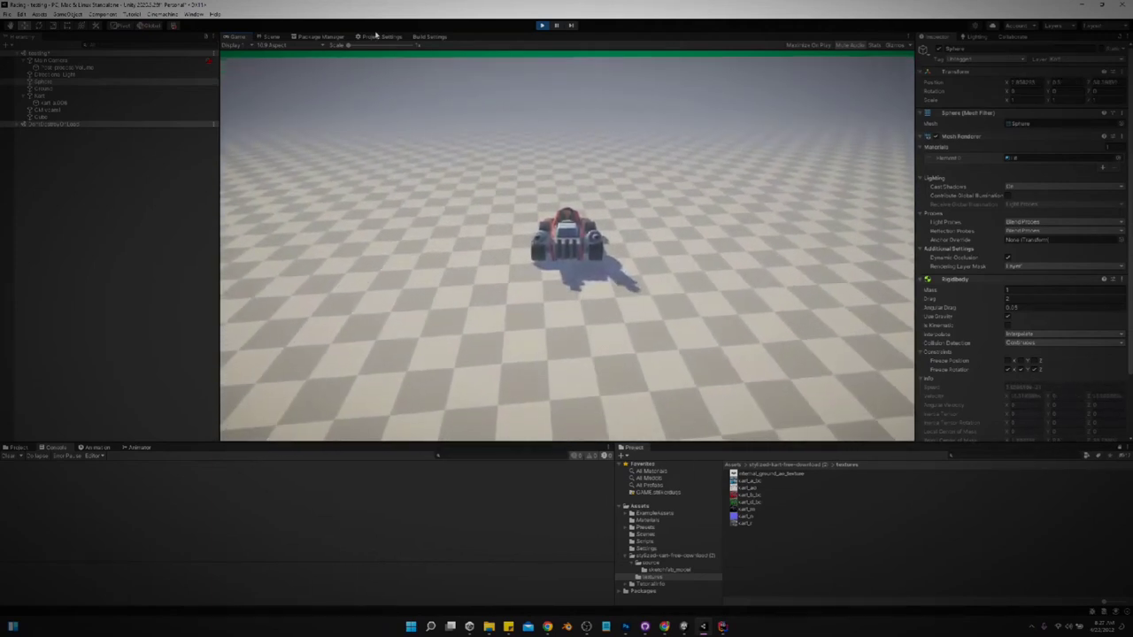
scroll("down", 3)
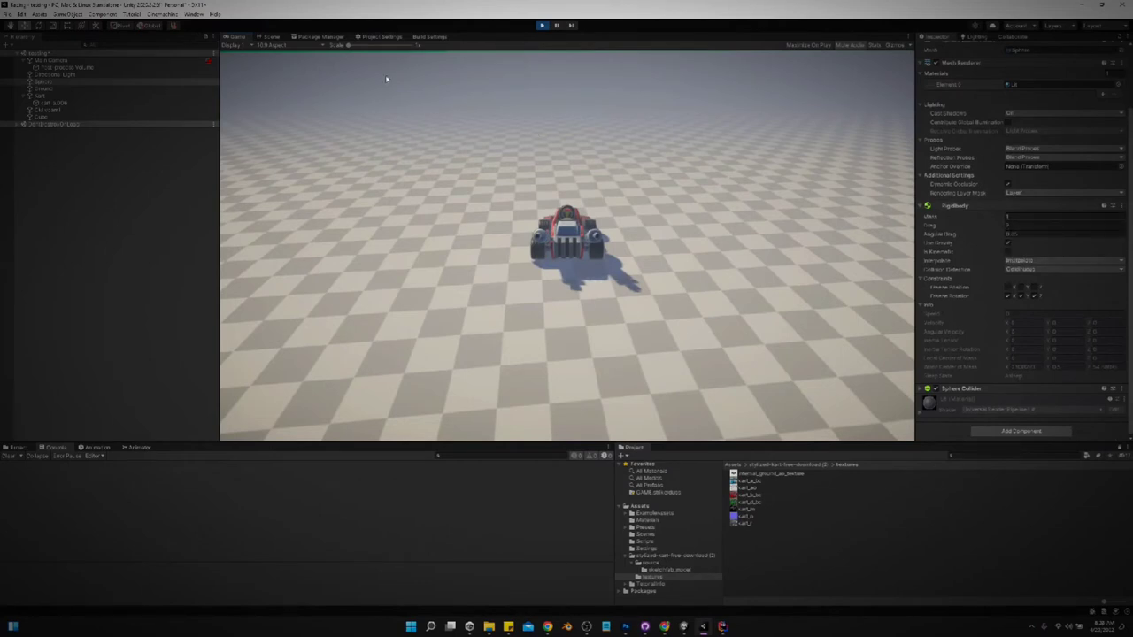
left_click(40, 96)
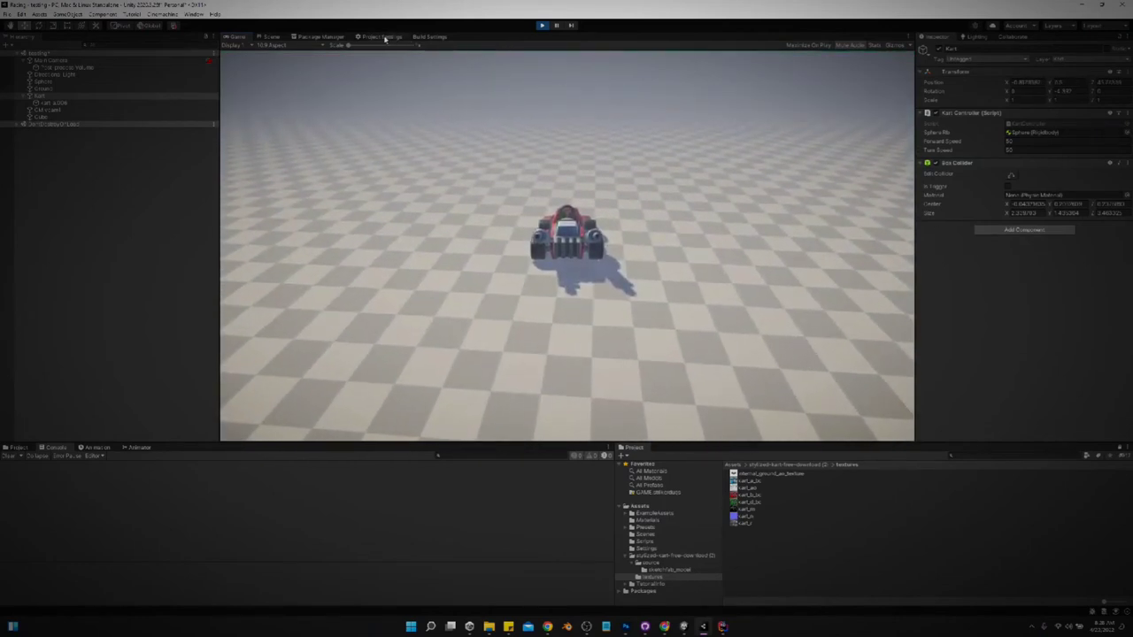
Show the Physics page in Project Settings.
left_click(380, 37)
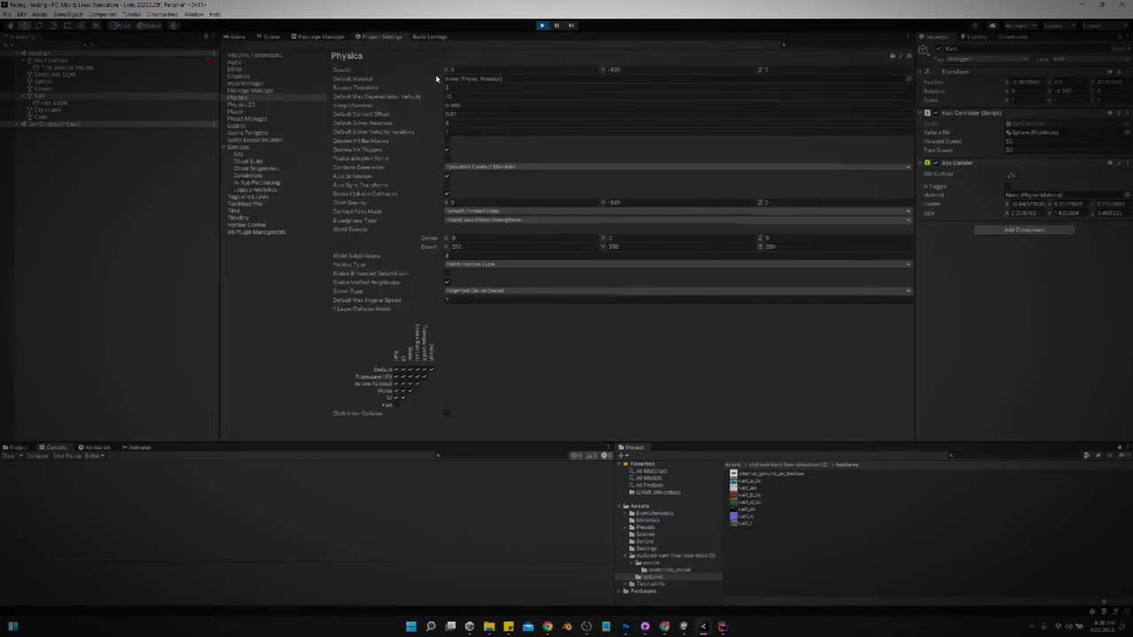
left_click(611, 69)
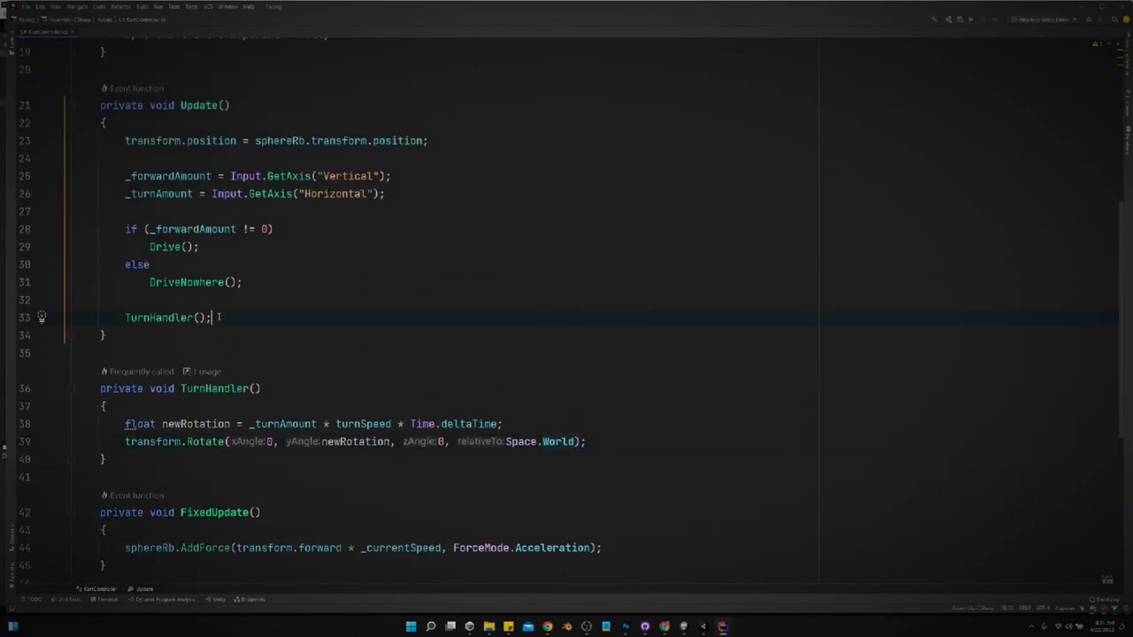
Call a new GroundNormalHandler() method from Update.
type("GroundNo")
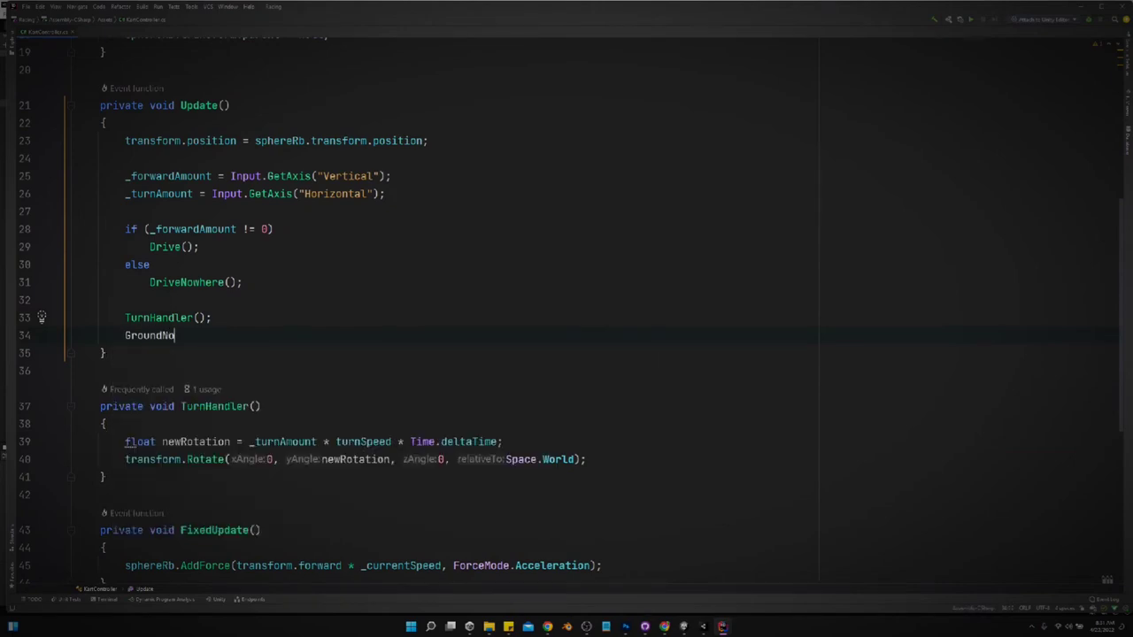
type("rmalHandler(")
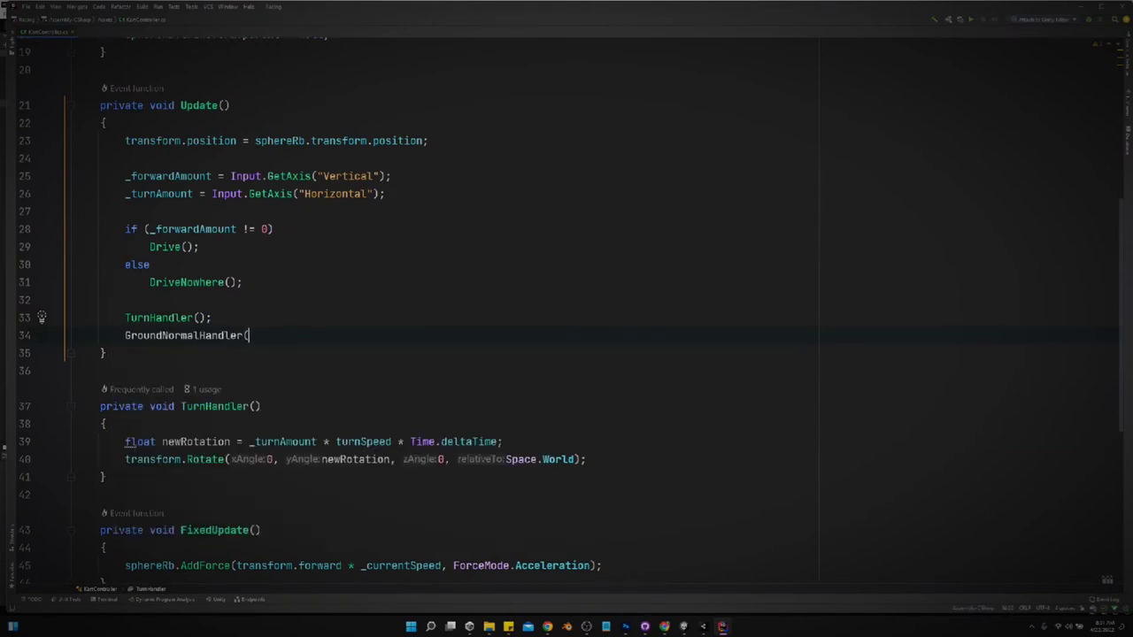
type(");")
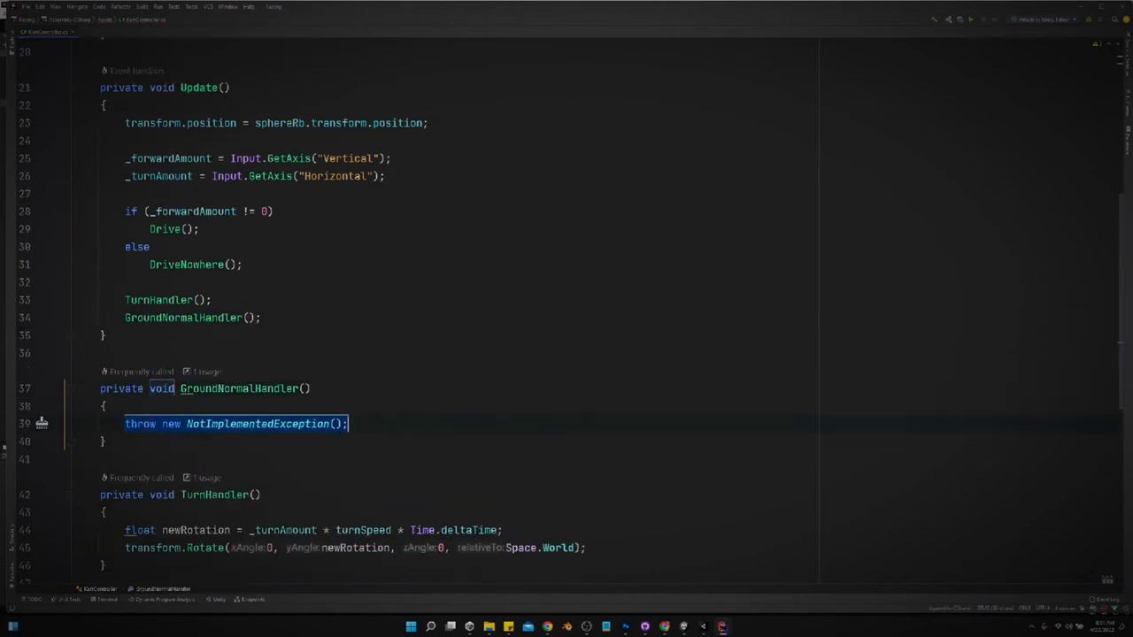
Write Physics.Raycast(transform.position, -transform.up, out hit, 1, ground) using autocomplete.
type("Physi")
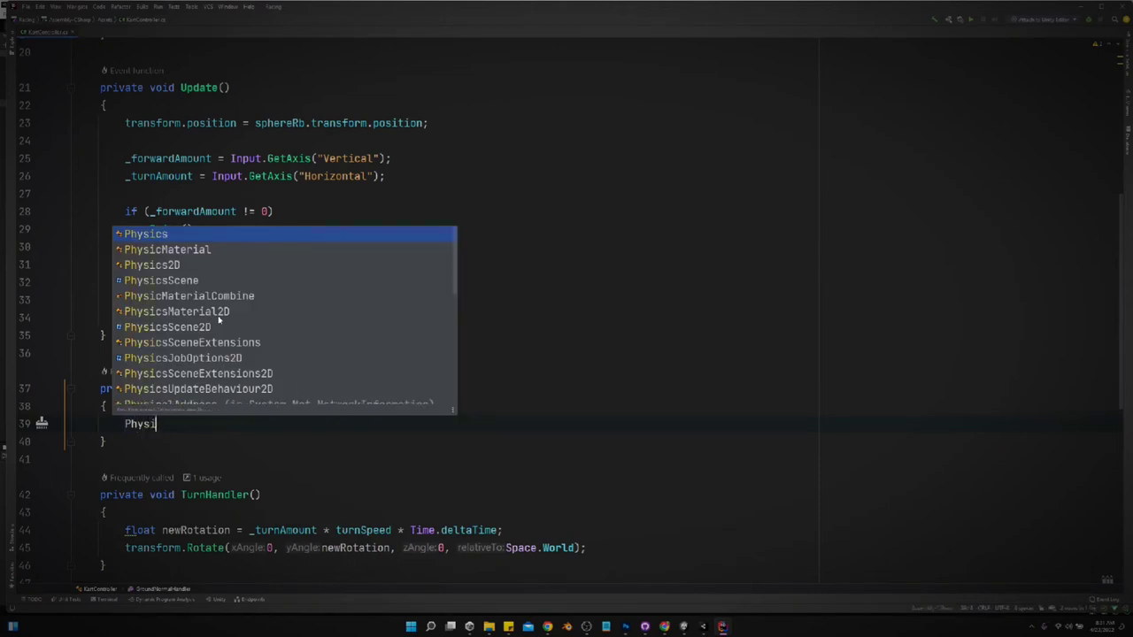
type(".Raycast(")
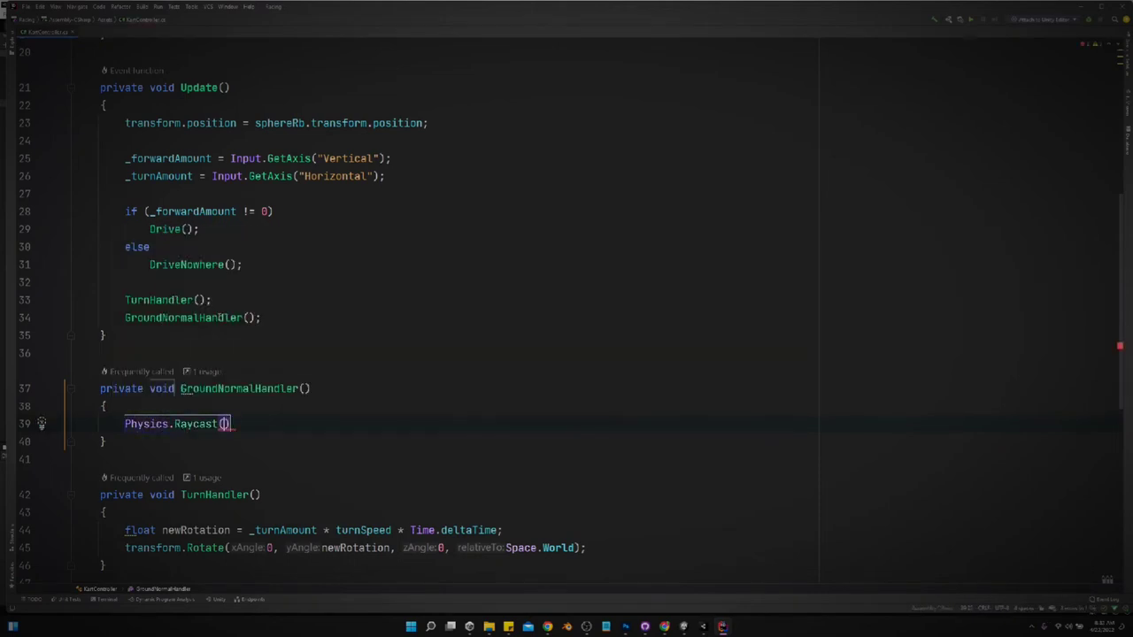
type("transform")
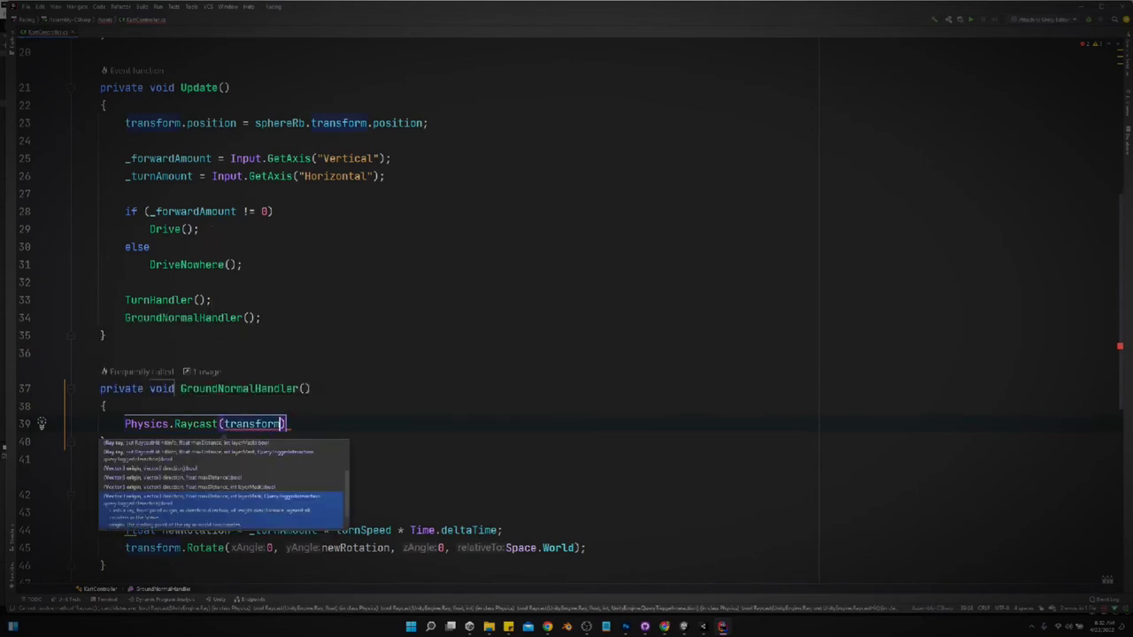
type(".position,")
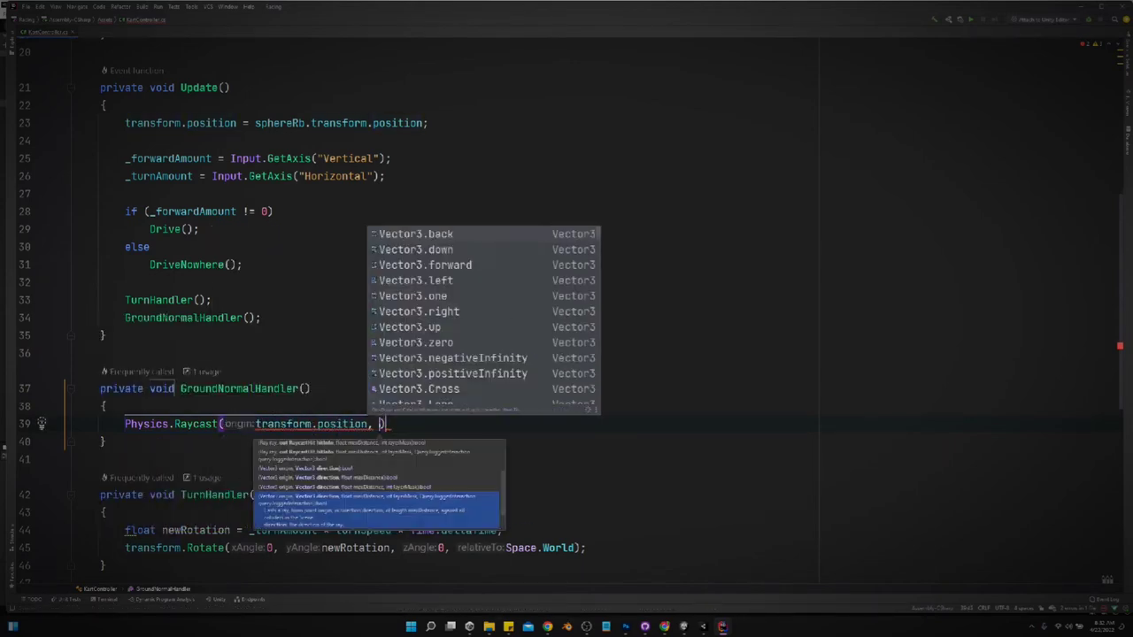
type("transform.")
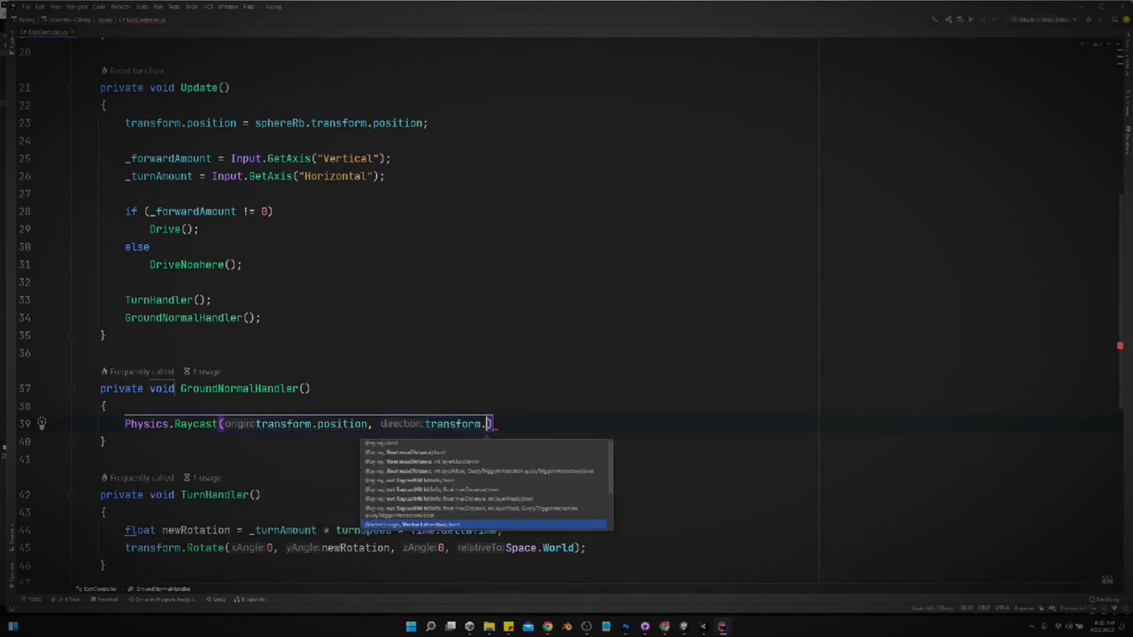
type("up")
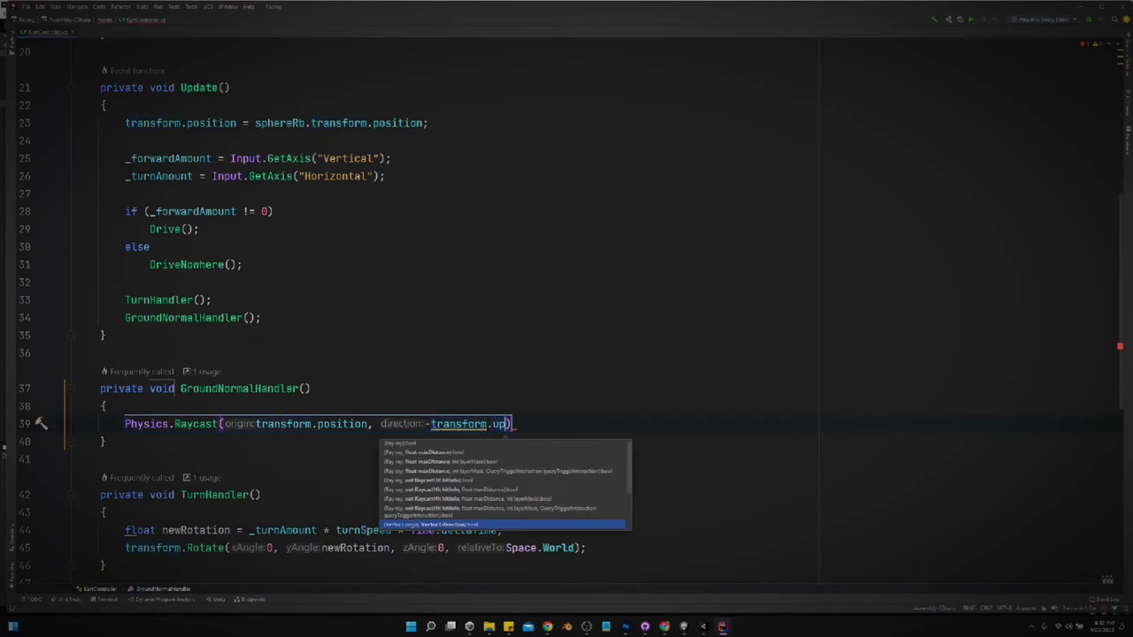
type(", out RaycastHit,")
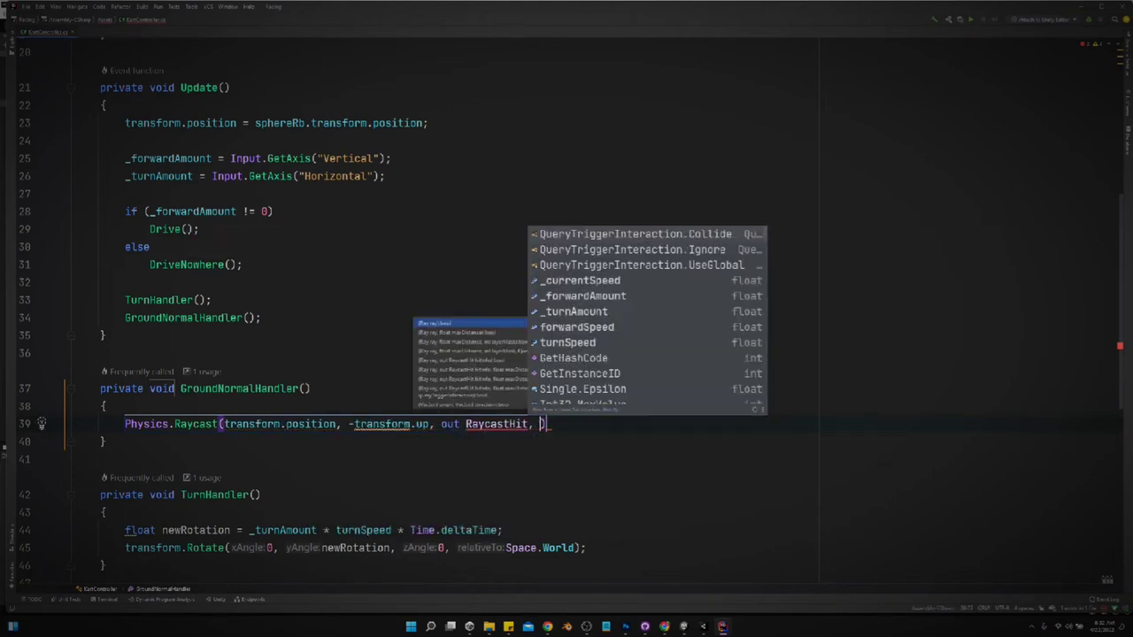
type("1,")
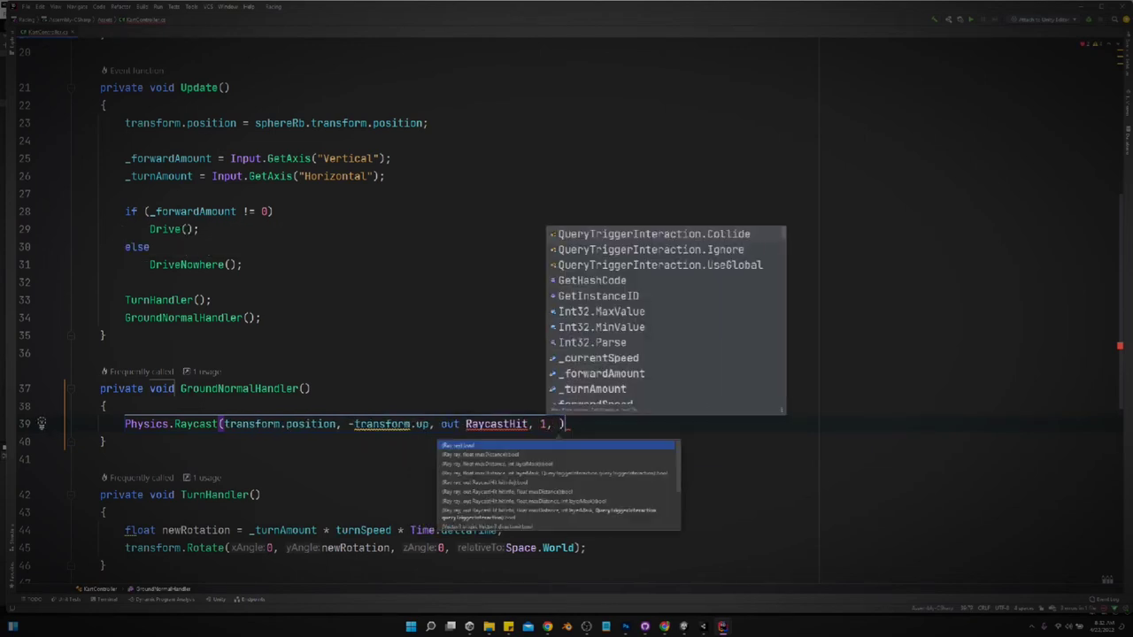
type("group")
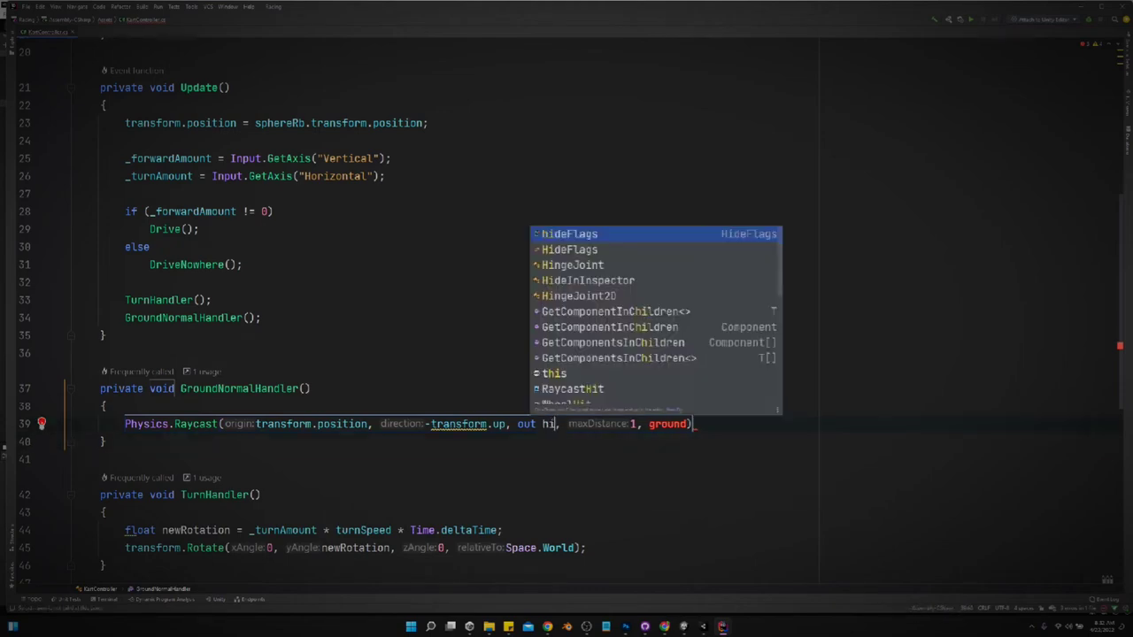
key("Escape")
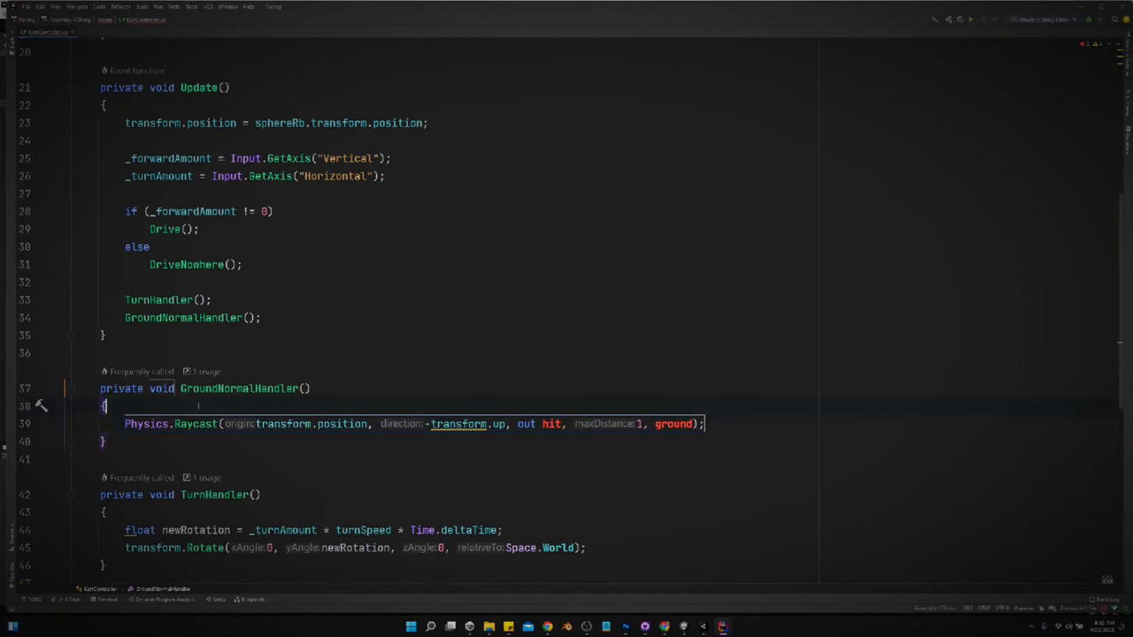
Declare 'RaycastHit hit' and a [SerializeField] private LayerMask groundLayerMask passed to Raycast.
type("RaycastHit hit;")
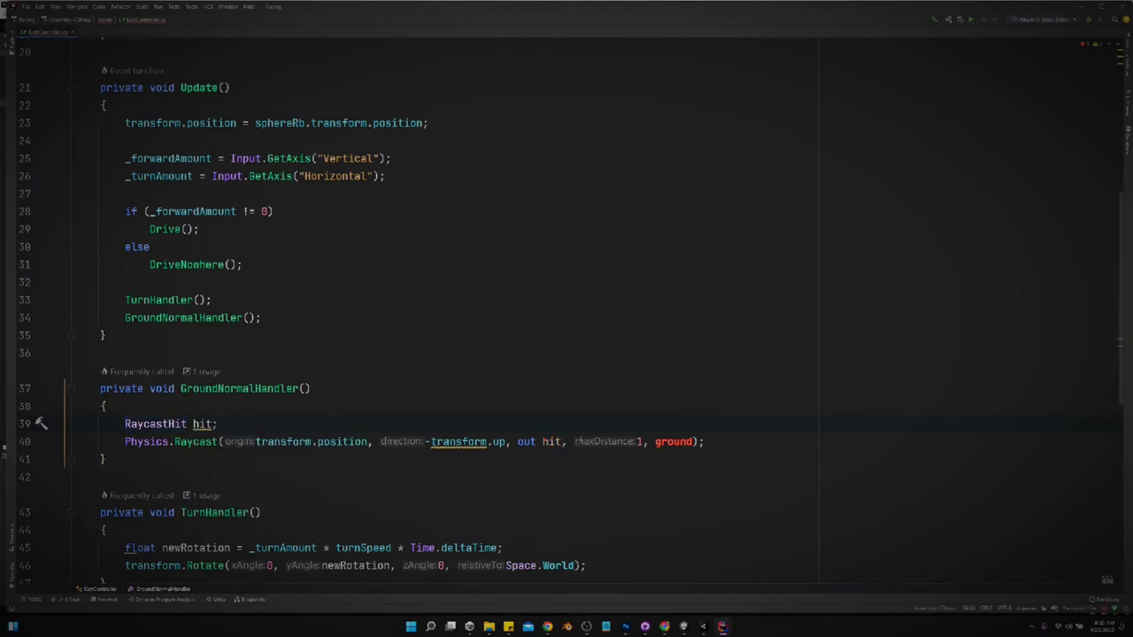
scroll("up", 3)
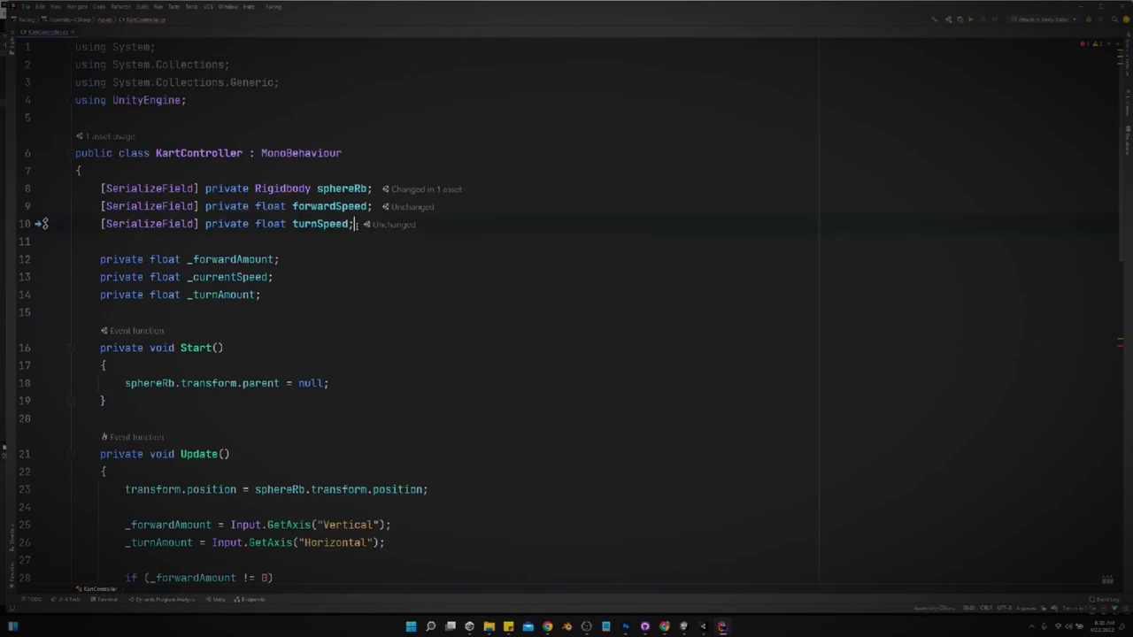
type("[SerializeField] private LayerMask")
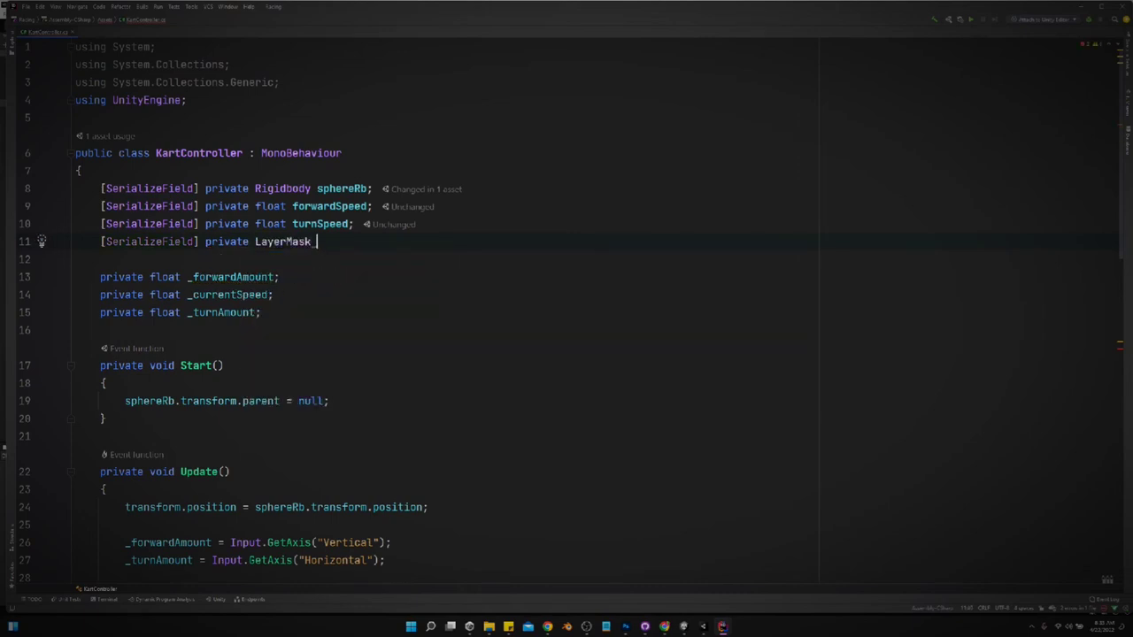
type("ground;")
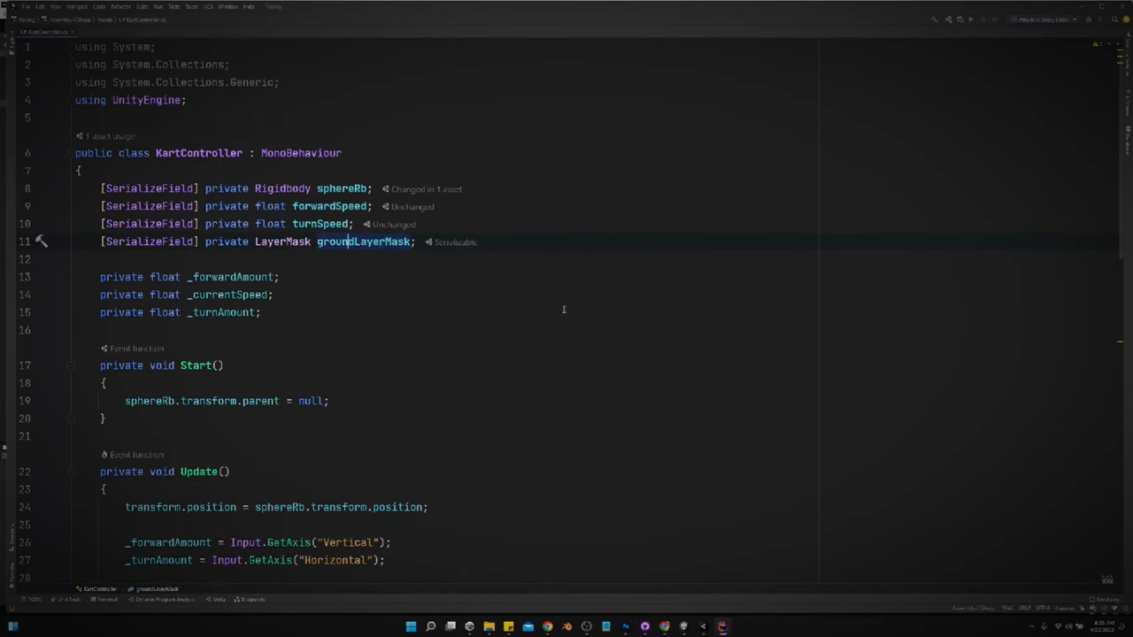
scroll("down", 3)
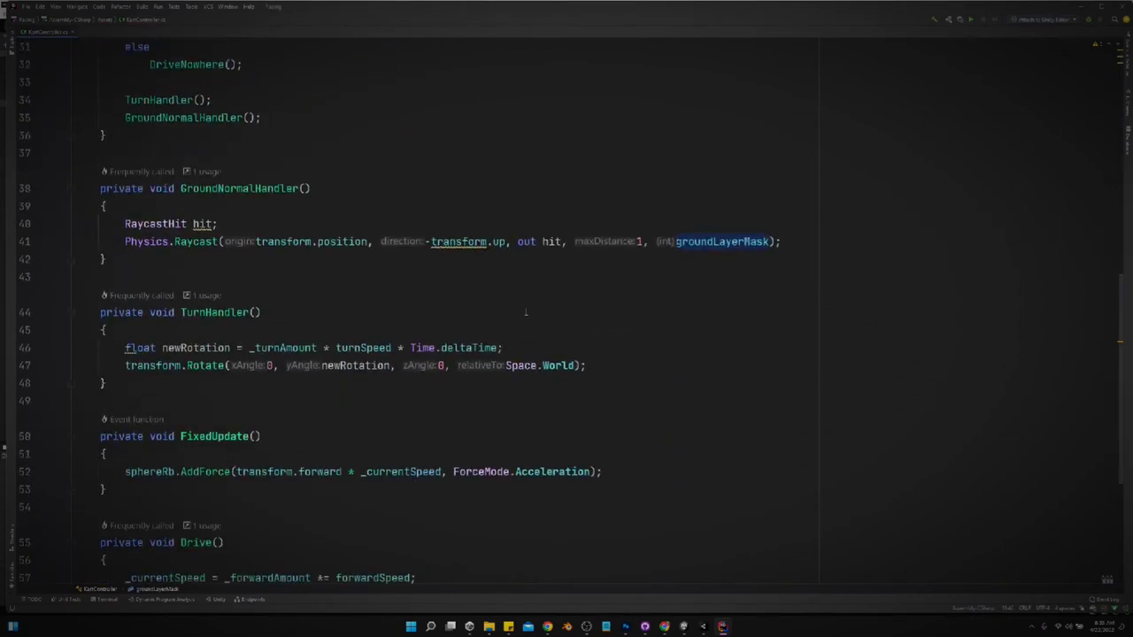
mouse_move(614, 317)
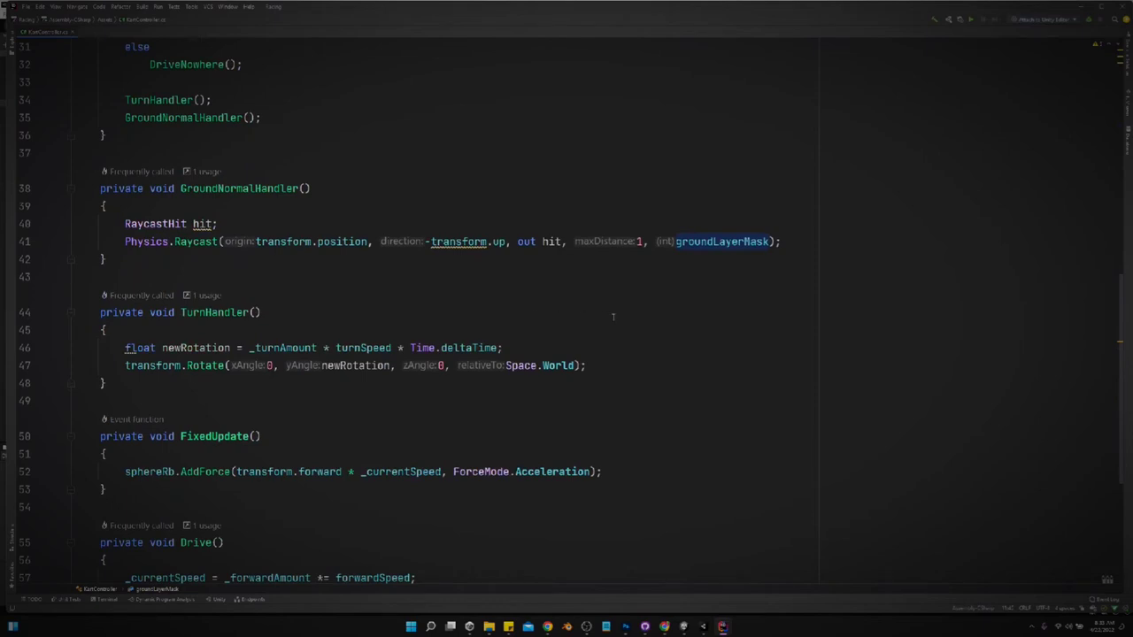
mouse_move(603, 273)
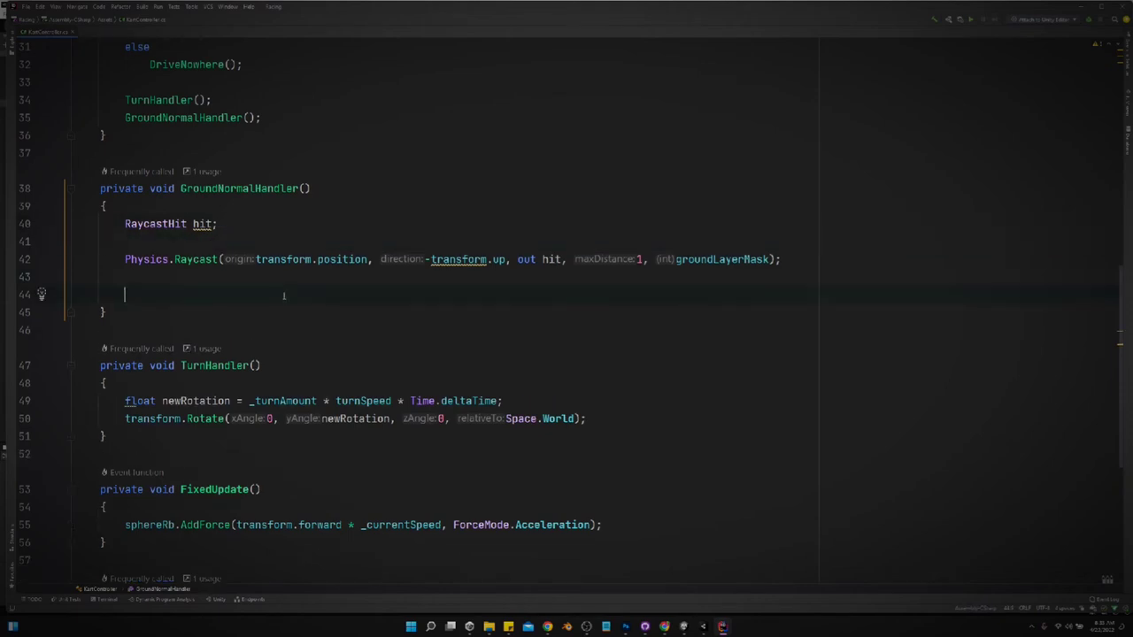
Lerp transform.rotation toward FromToRotation(transform.up, hit.normal) * transform.rotation at 0.1f.
type("transform.Rota;")
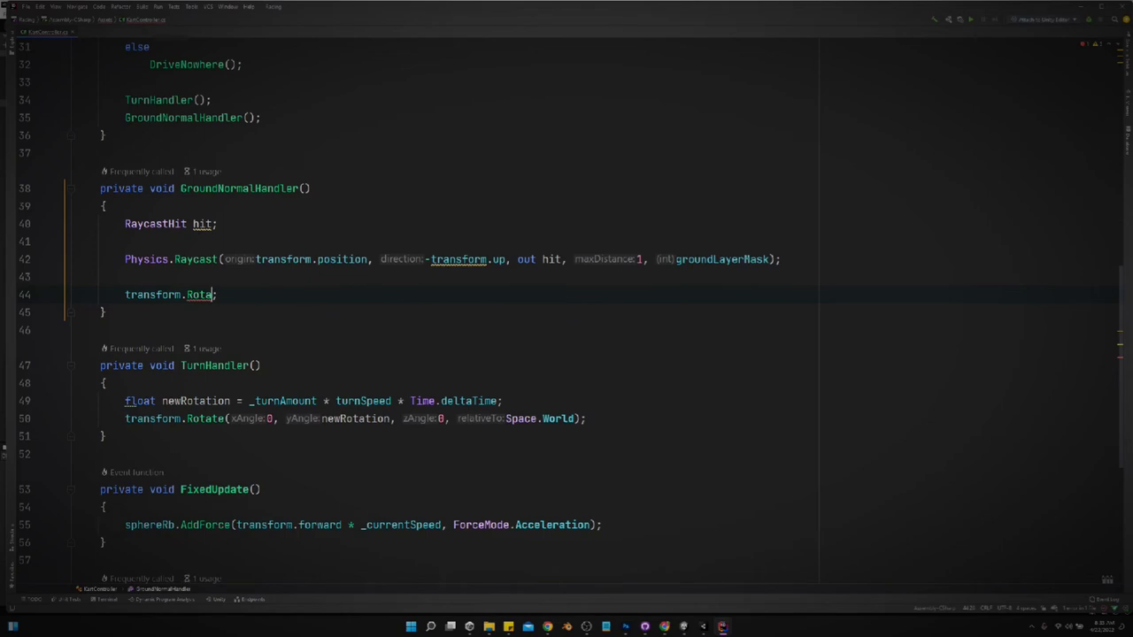
type("tion = Q")
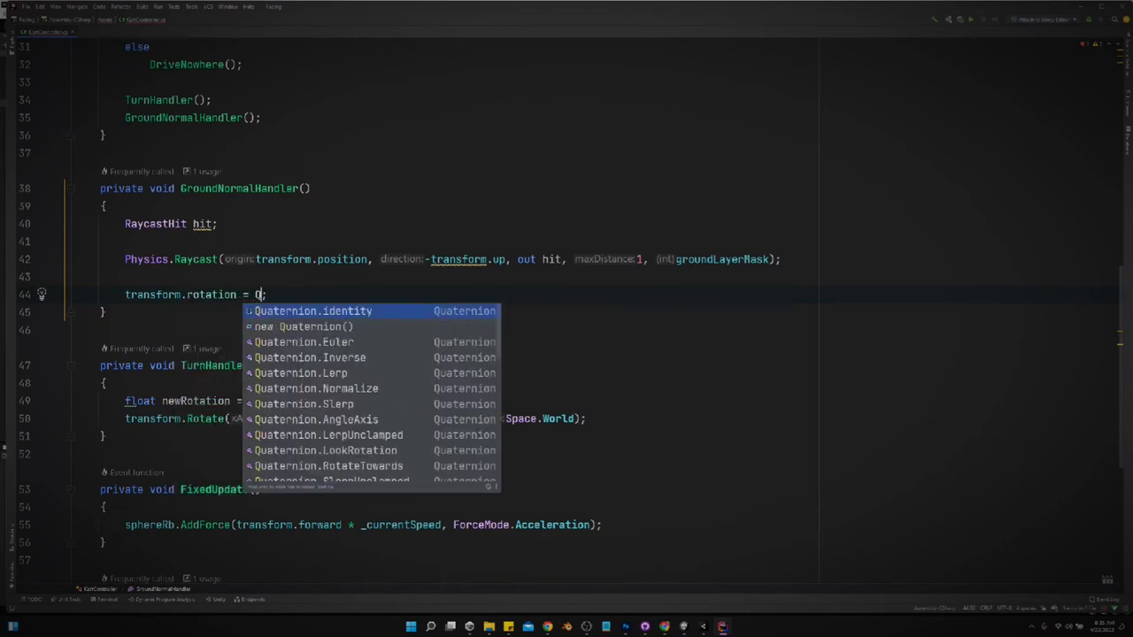
type("uaternion.Lerp(")
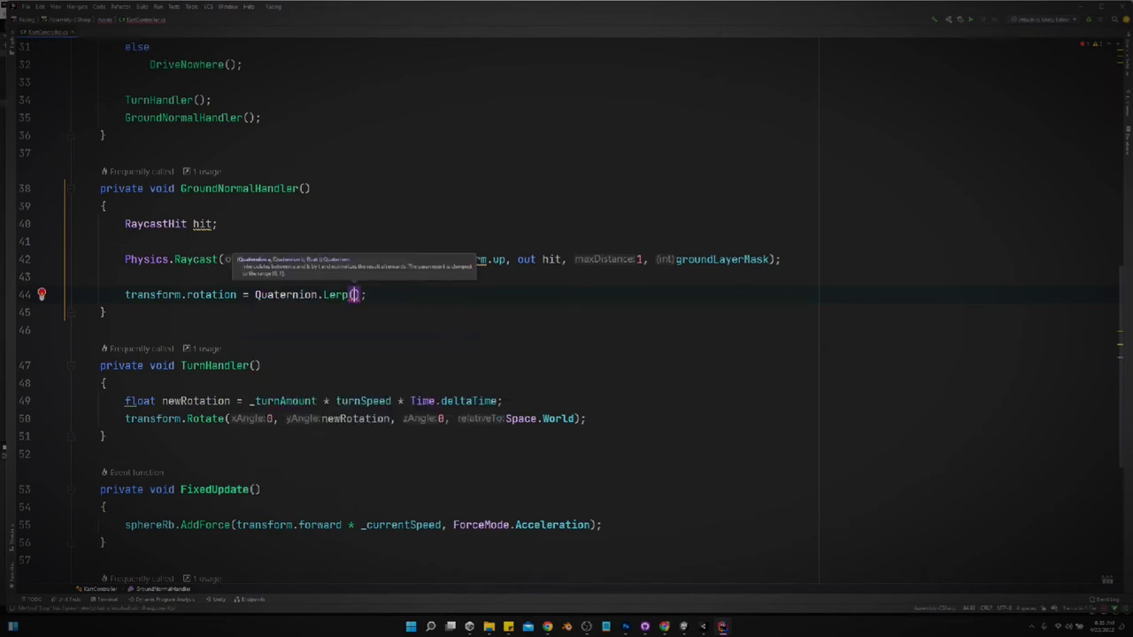
type("transform.rotation")
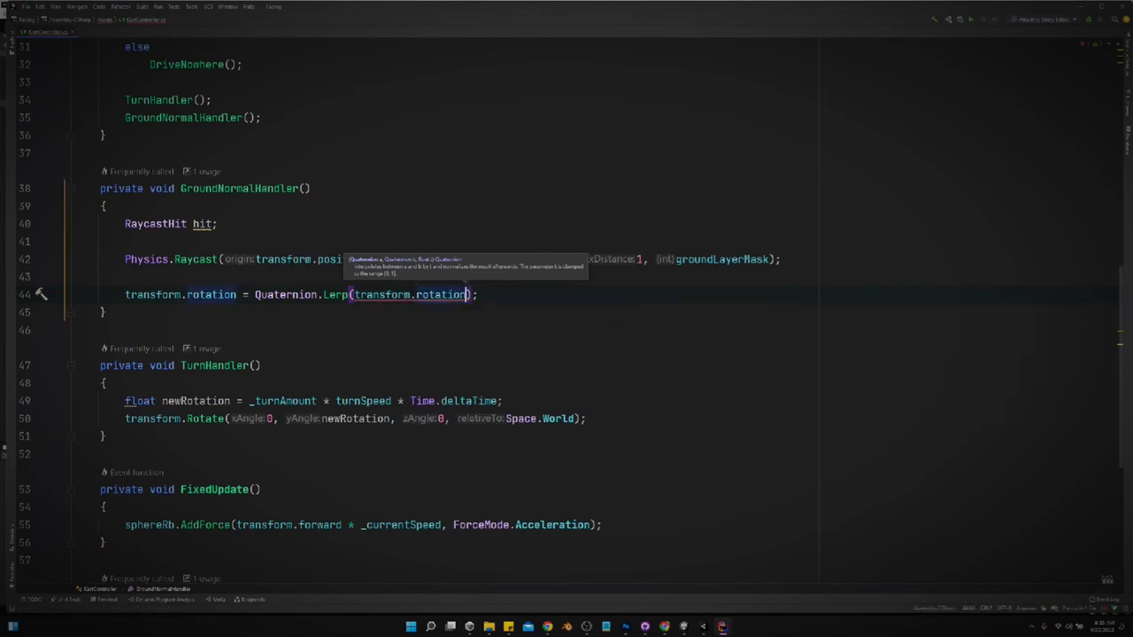
type(",")
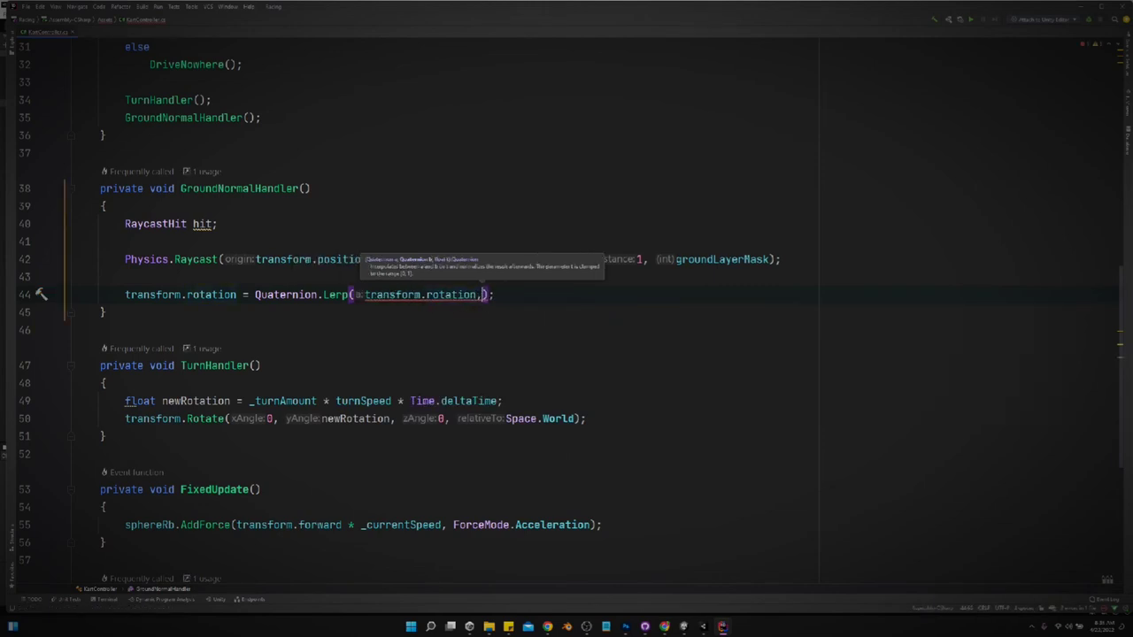
type("Quat")
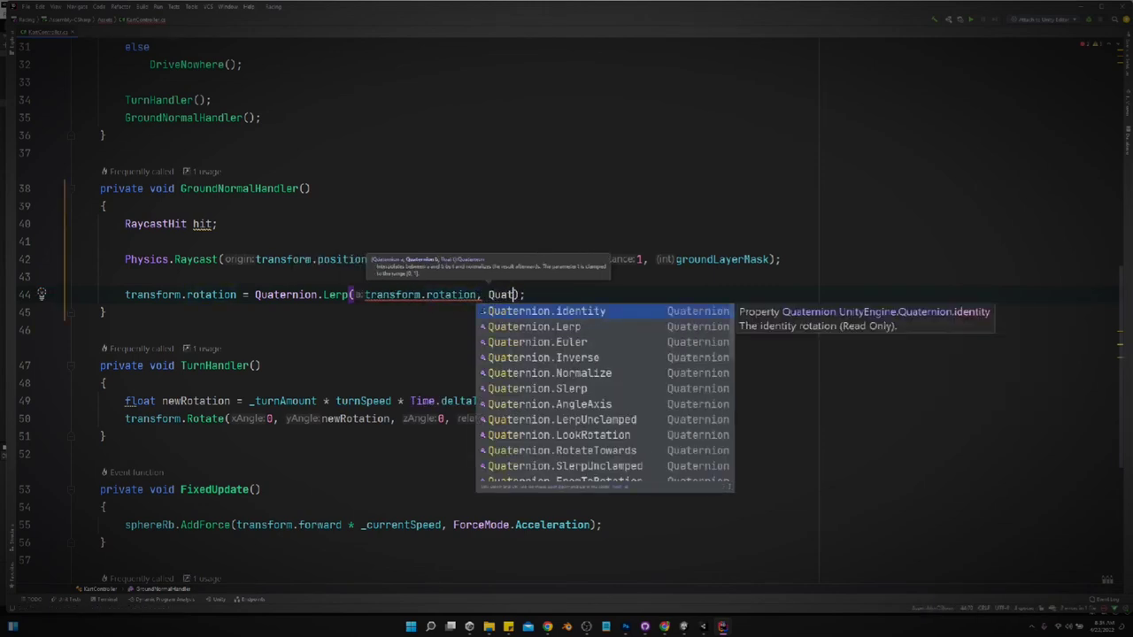
type(".FromToRotation(")
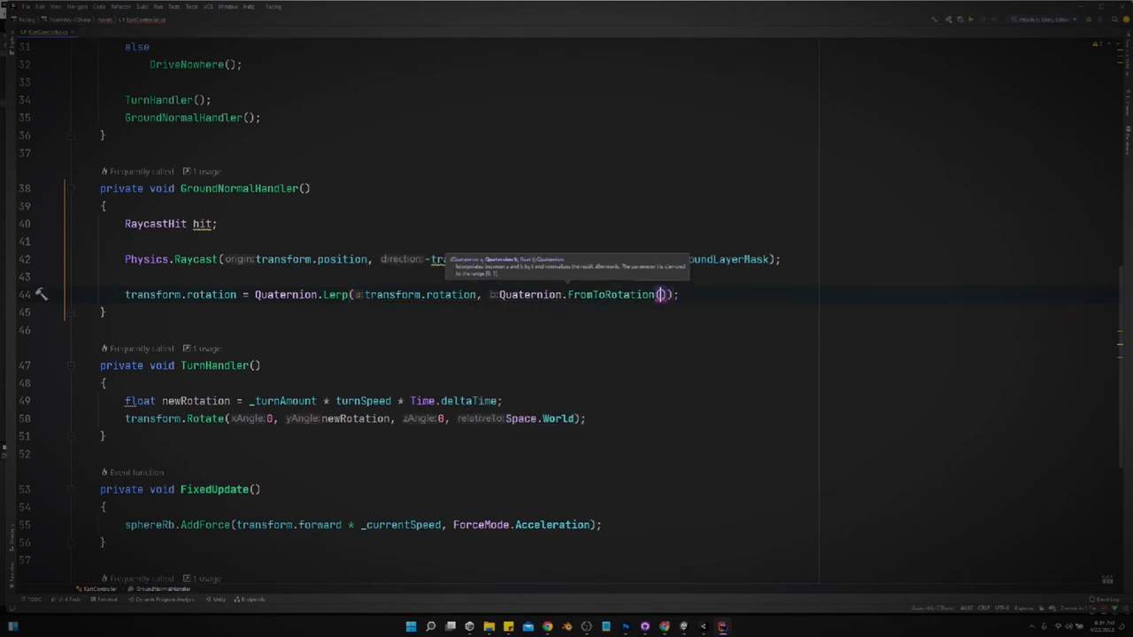
type("transform")
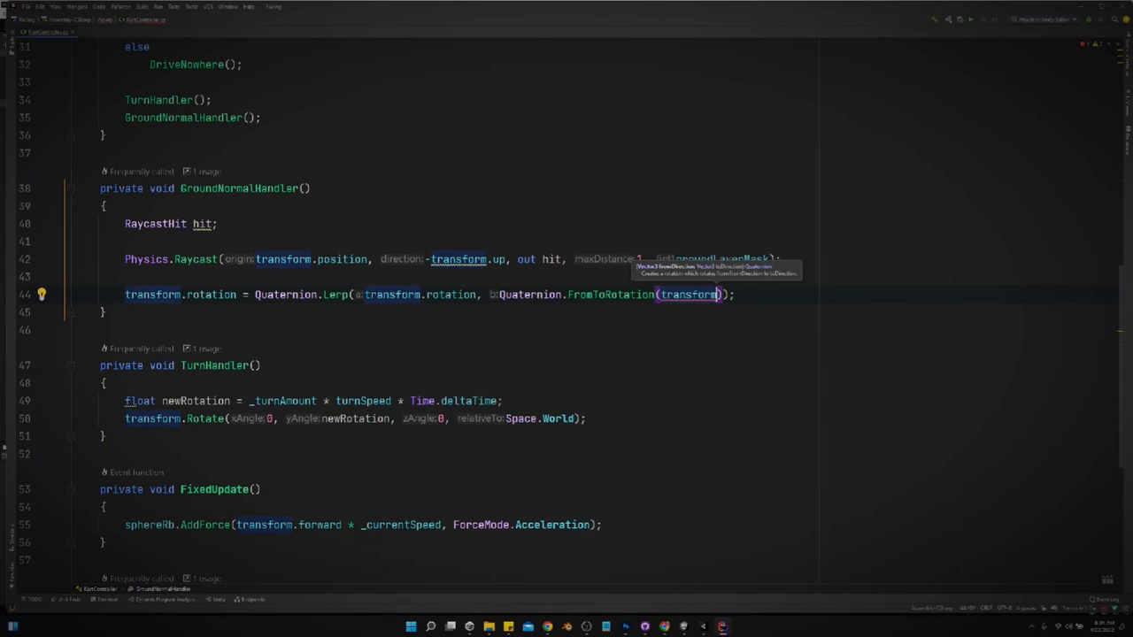
type(".up")
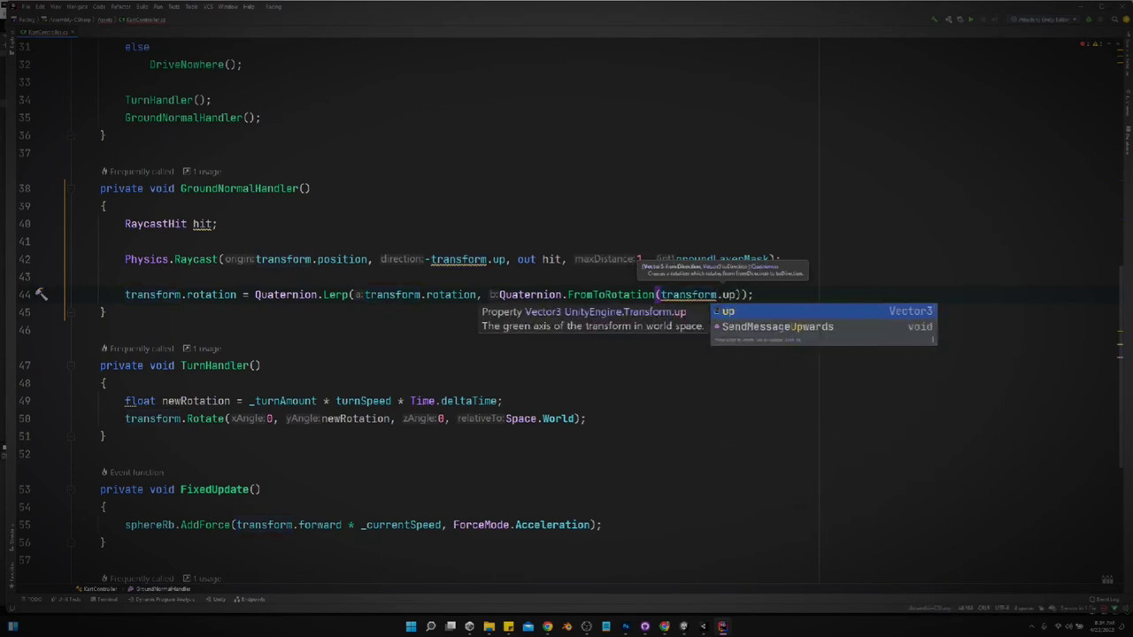
type(", hit")
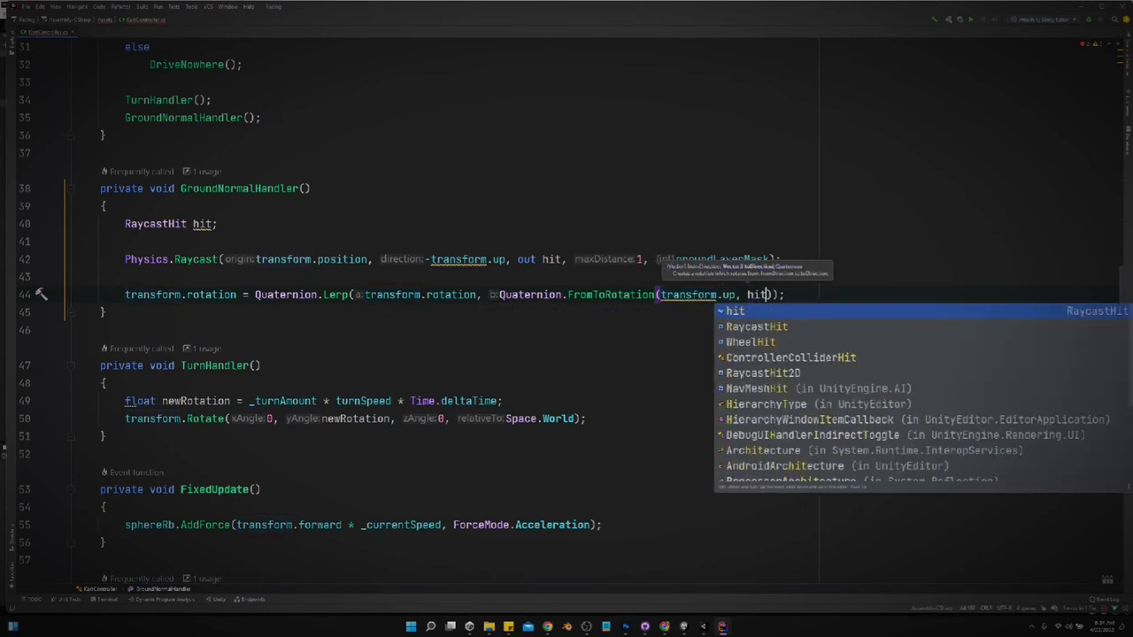
type(".normal")
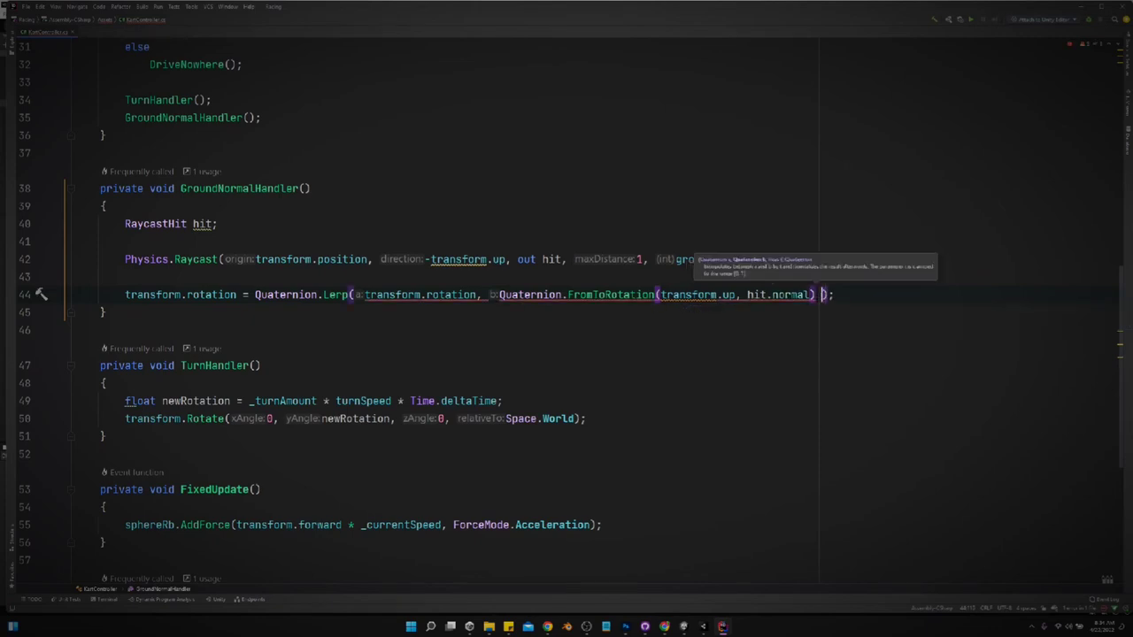
type("* transform.rotati")
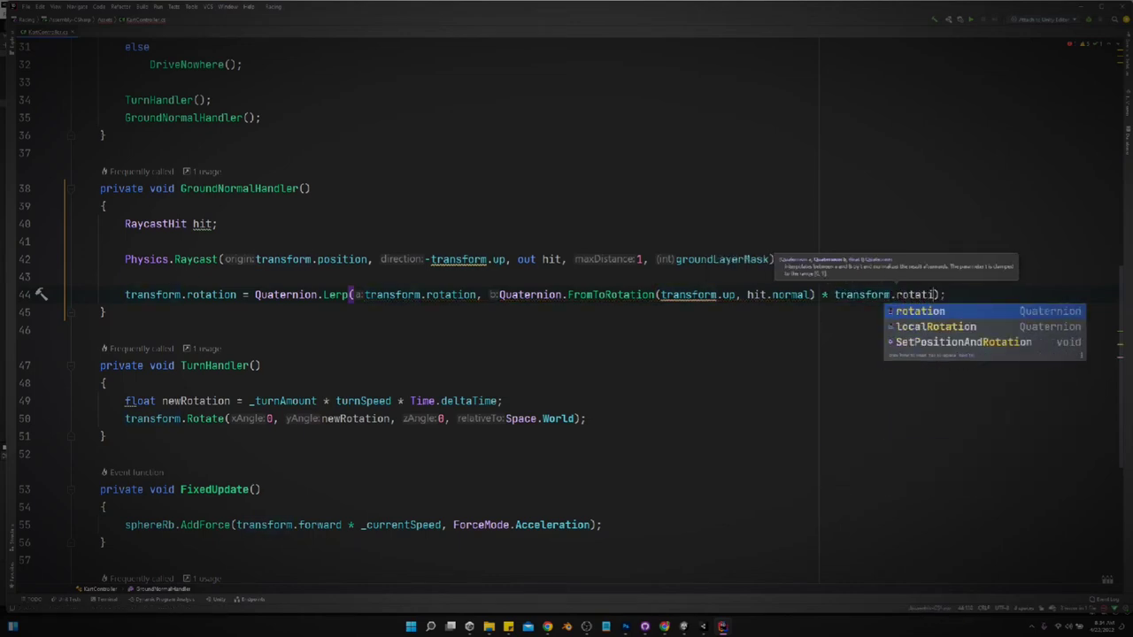
key("Tab")
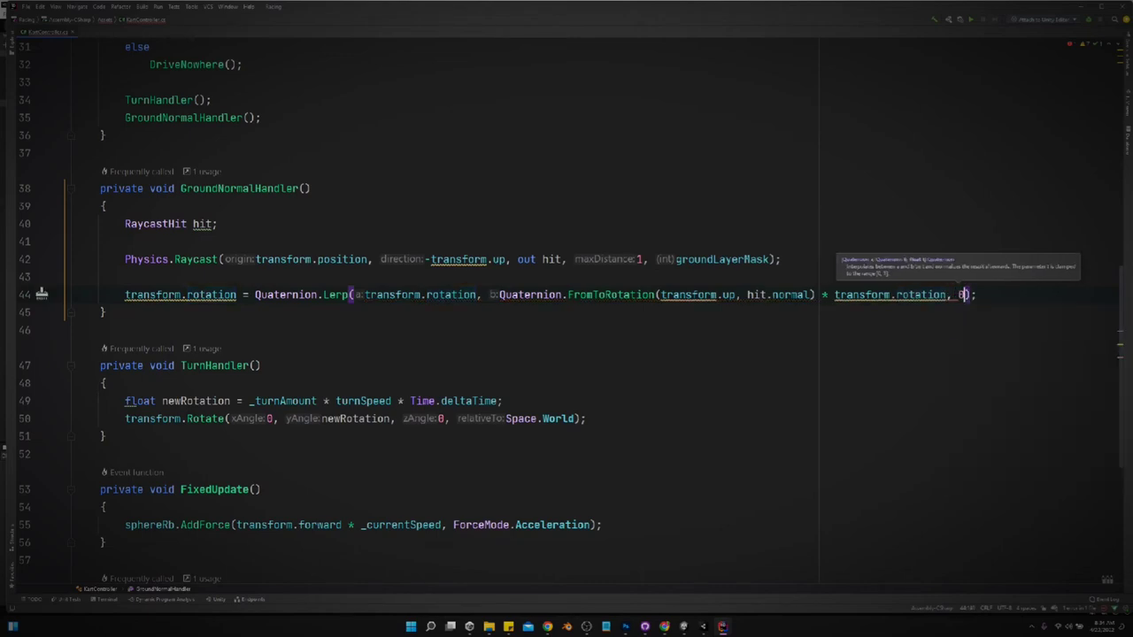
type("0.1f")
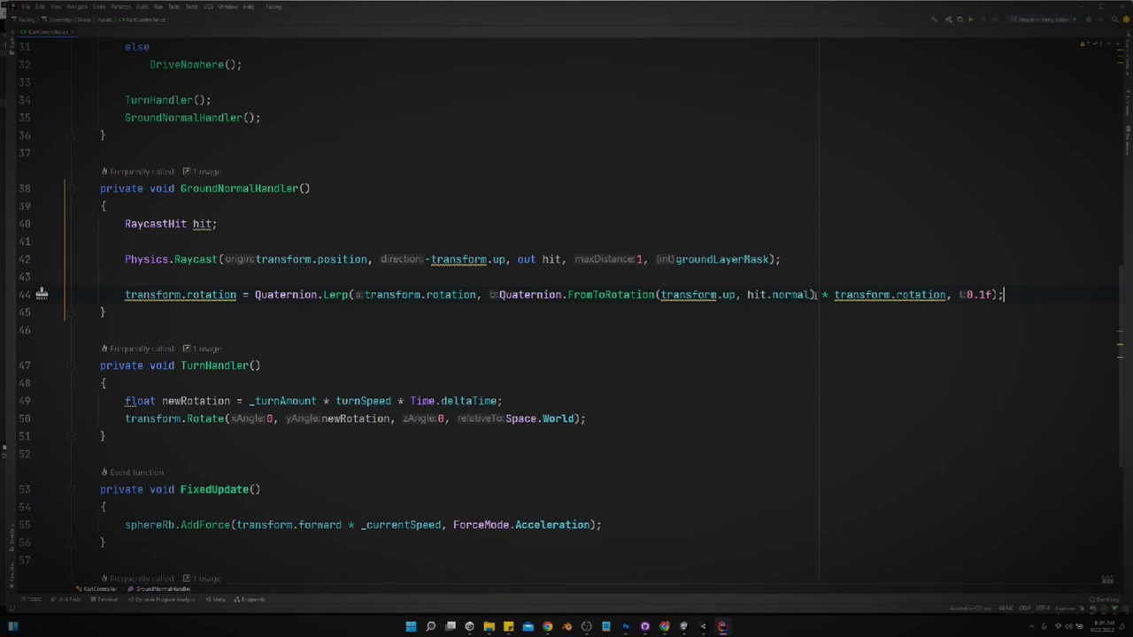
mouse_move(704, 626)
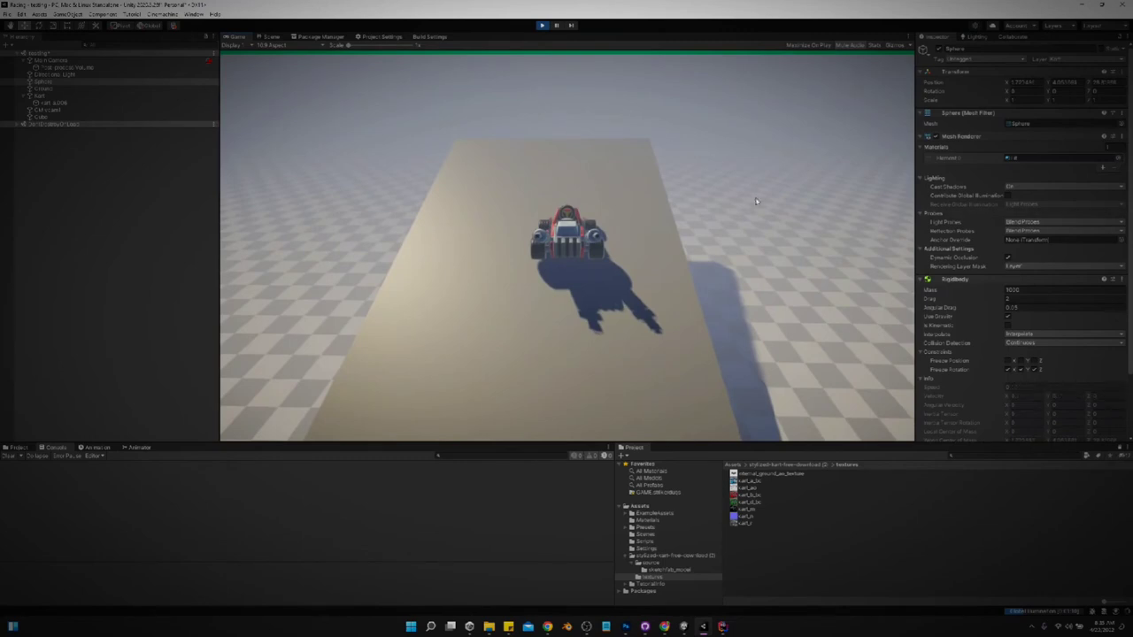
mouse_move(591, 207)
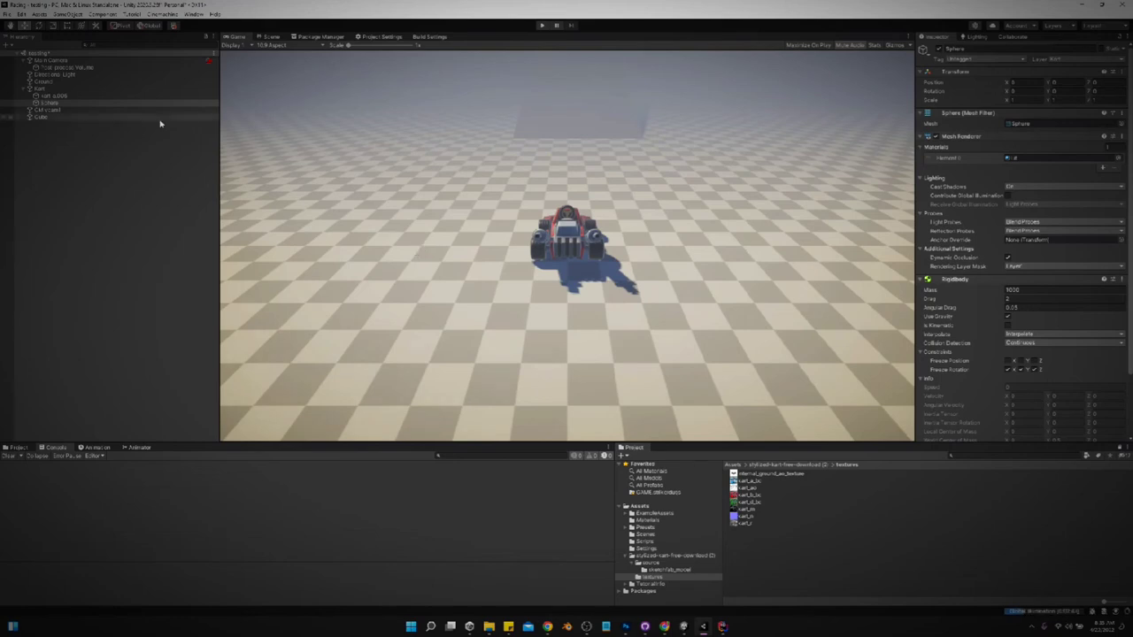
Set Kart's Ground Layer Mask to Ground and put Ground and Cube on the Ground layer.
left_click(40, 88)
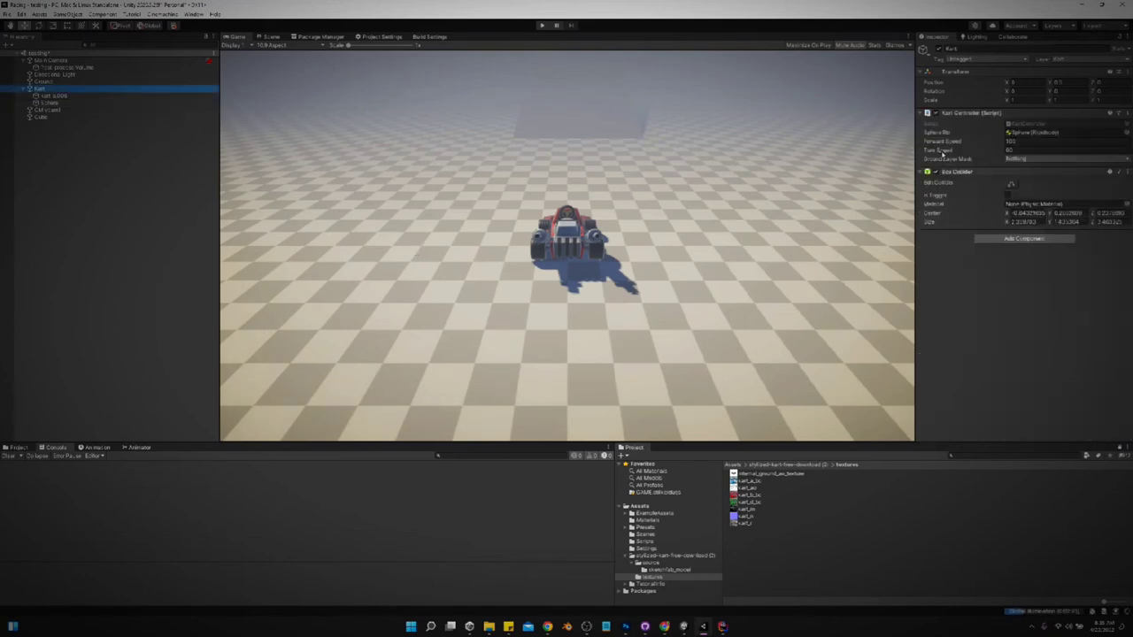
left_click(1062, 159)
type("Ground")
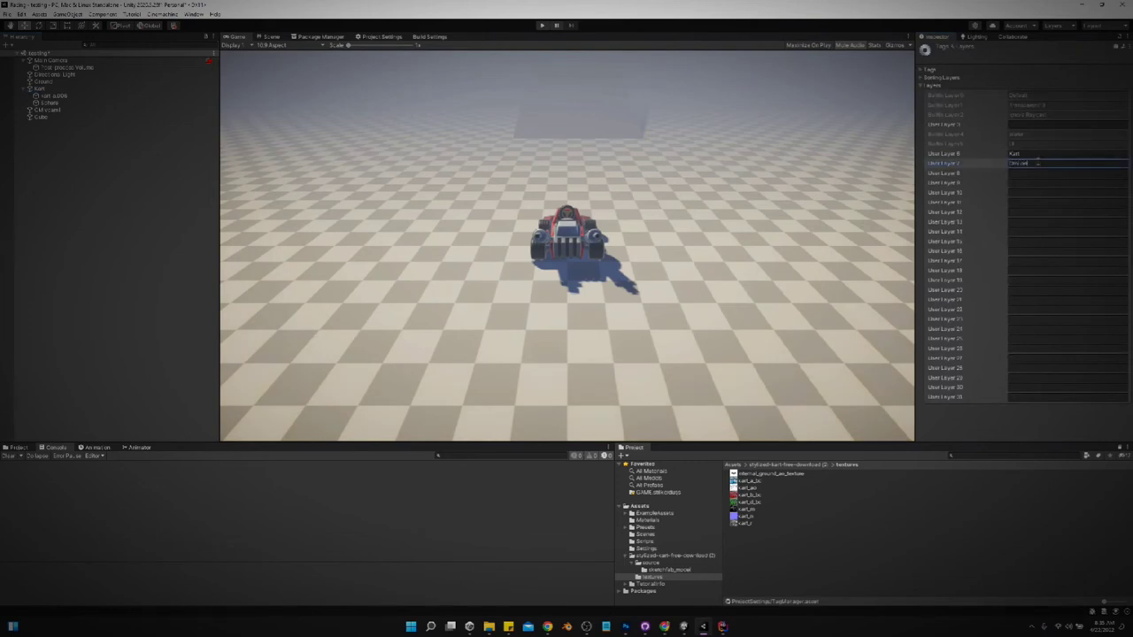
left_click(44, 81)
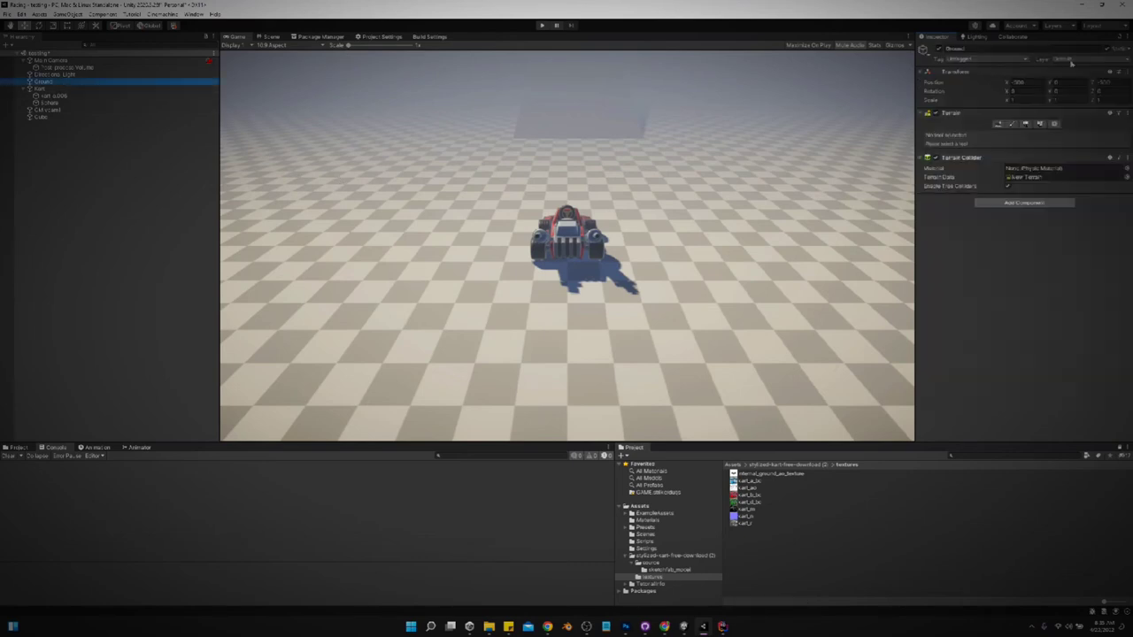
left_click(1044, 159)
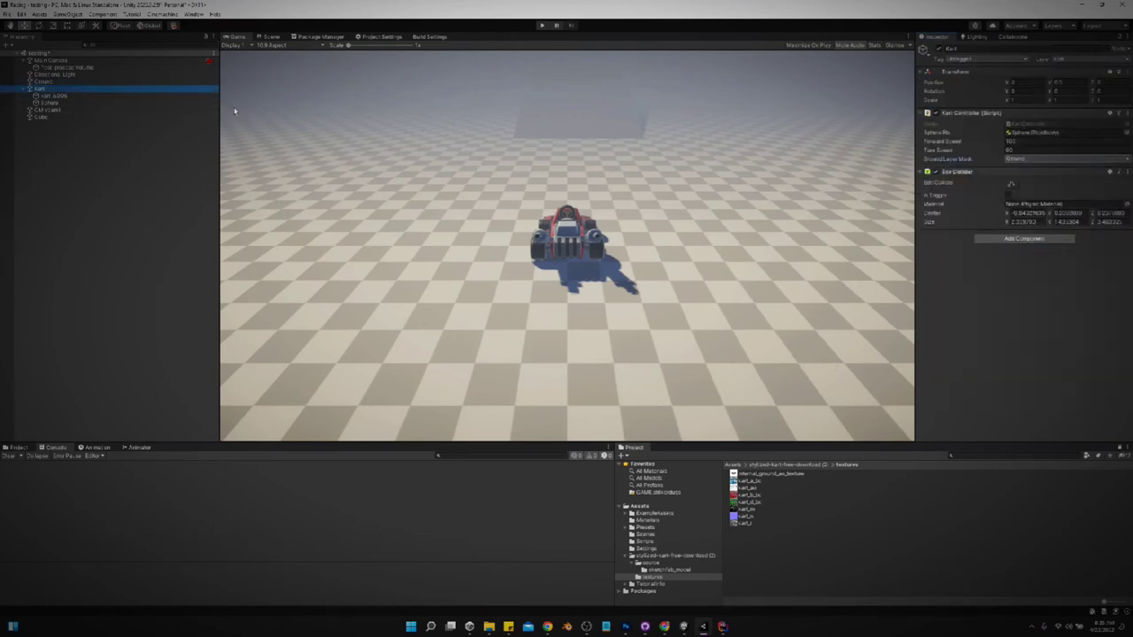
left_click(40, 117)
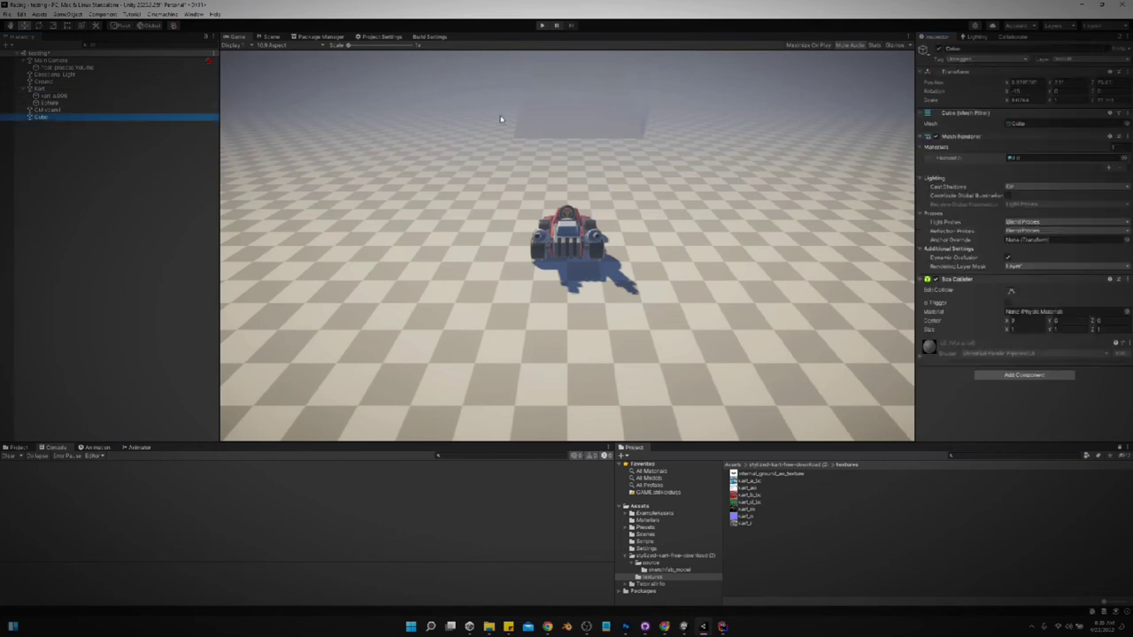
left_click(1062, 123)
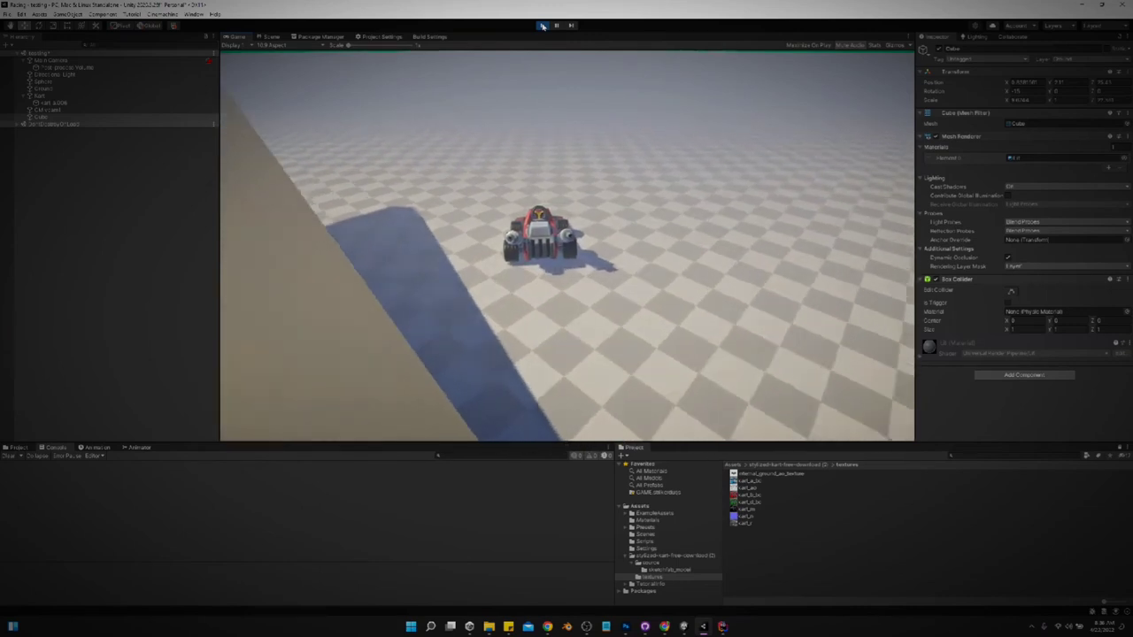
Stop the play test after driving the kart toward the cube ramp.
left_click(542, 25)
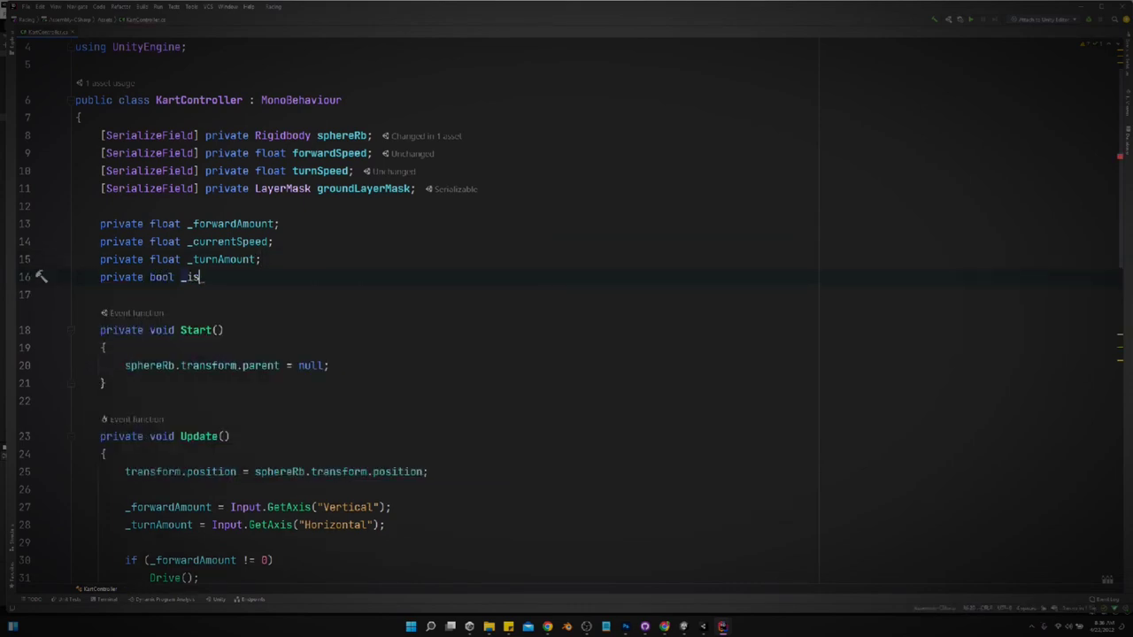
Add private bool _isGrounded, assign Raycast's result to it, and rename the handler GroundCheckAndNormalHandler.
type("Gro")
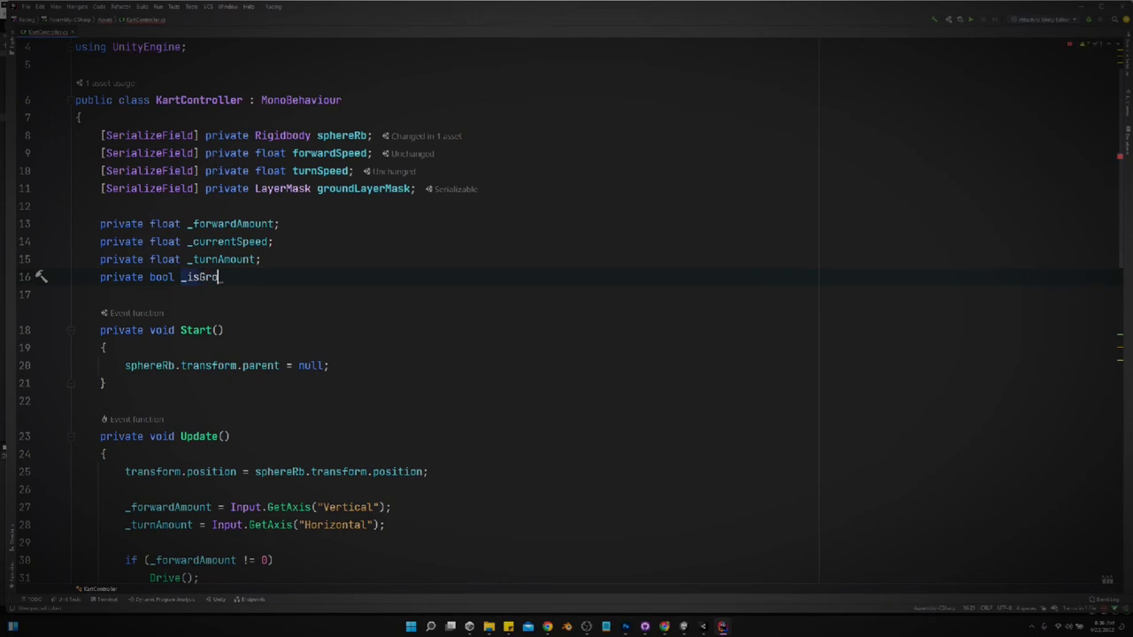
type("unded;")
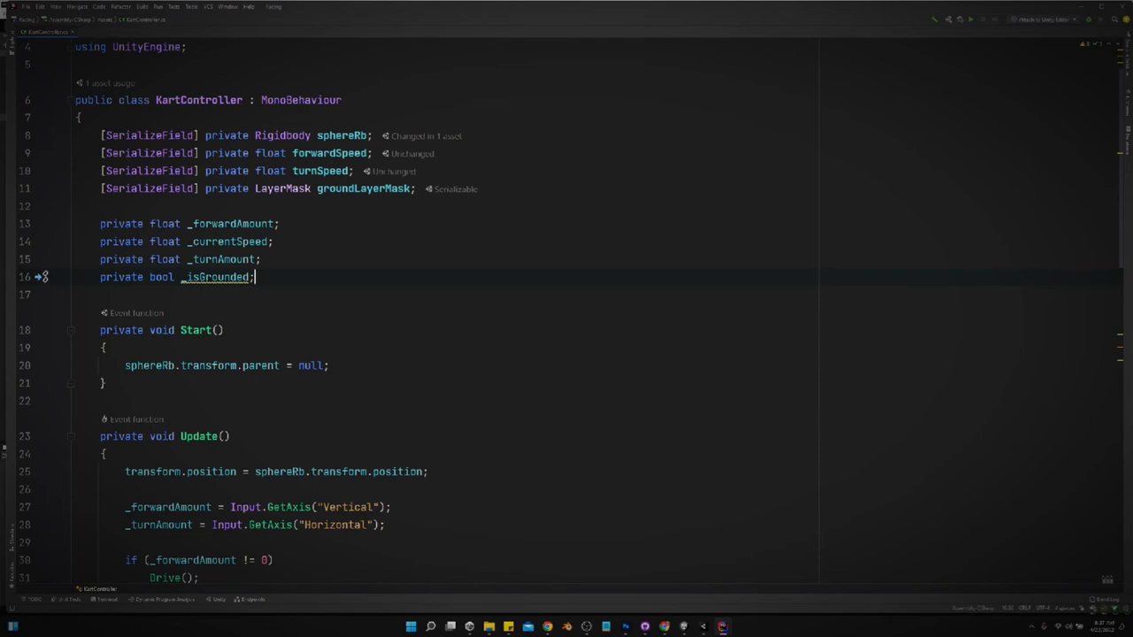
scroll("down", 3)
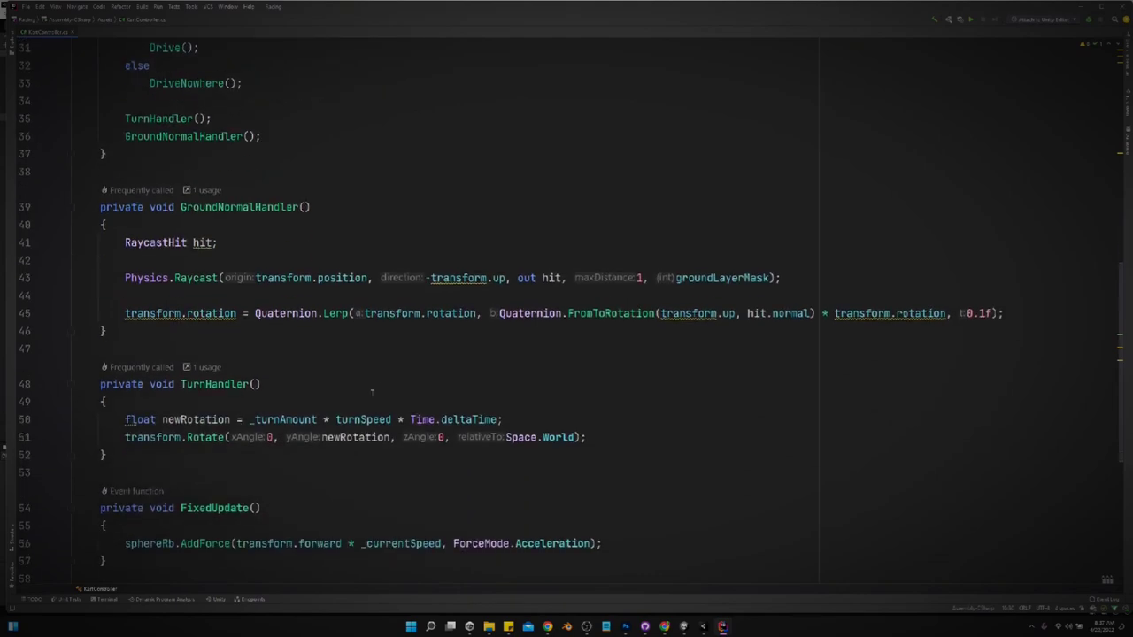
scroll("down", 3)
type("CheckAnd")
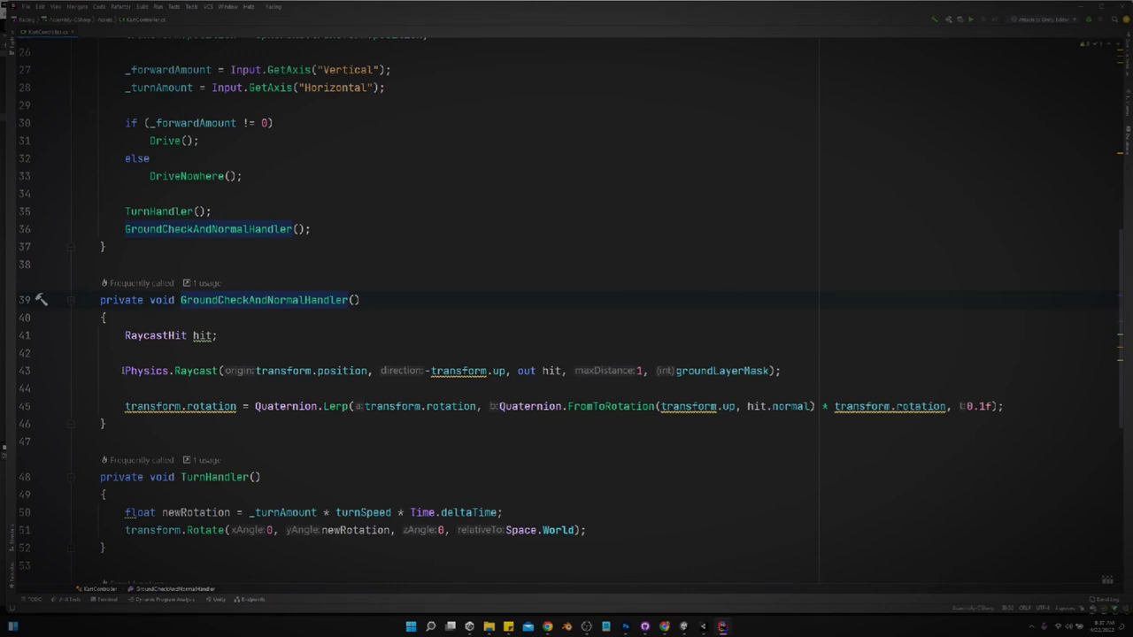
mouse_move(146, 370)
type("_isGrounded = ")
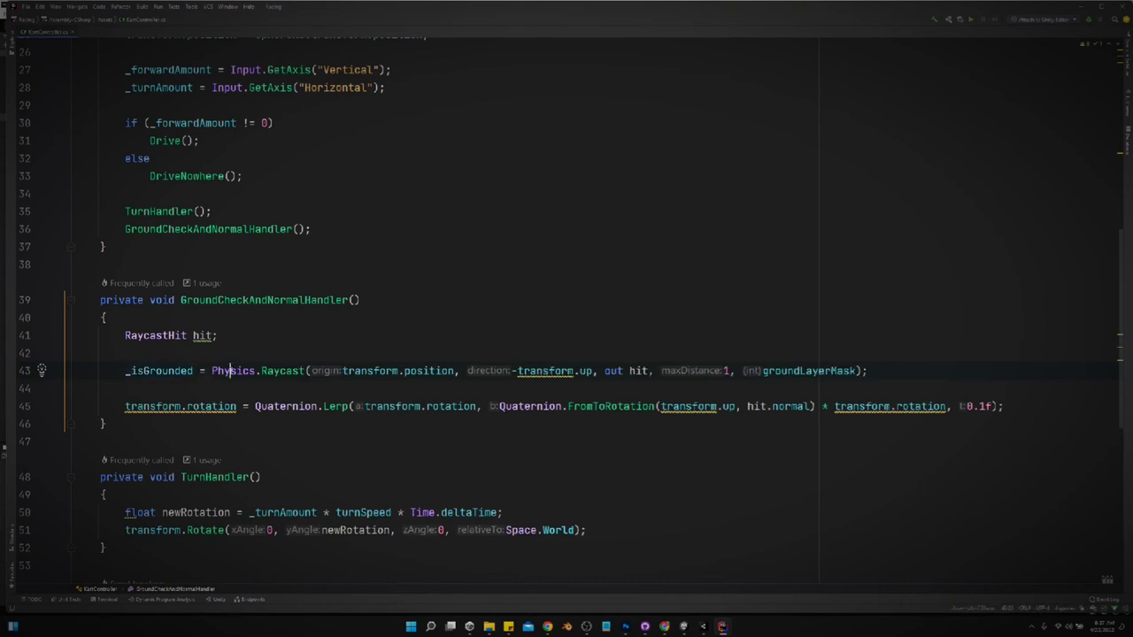
double_click(233, 370)
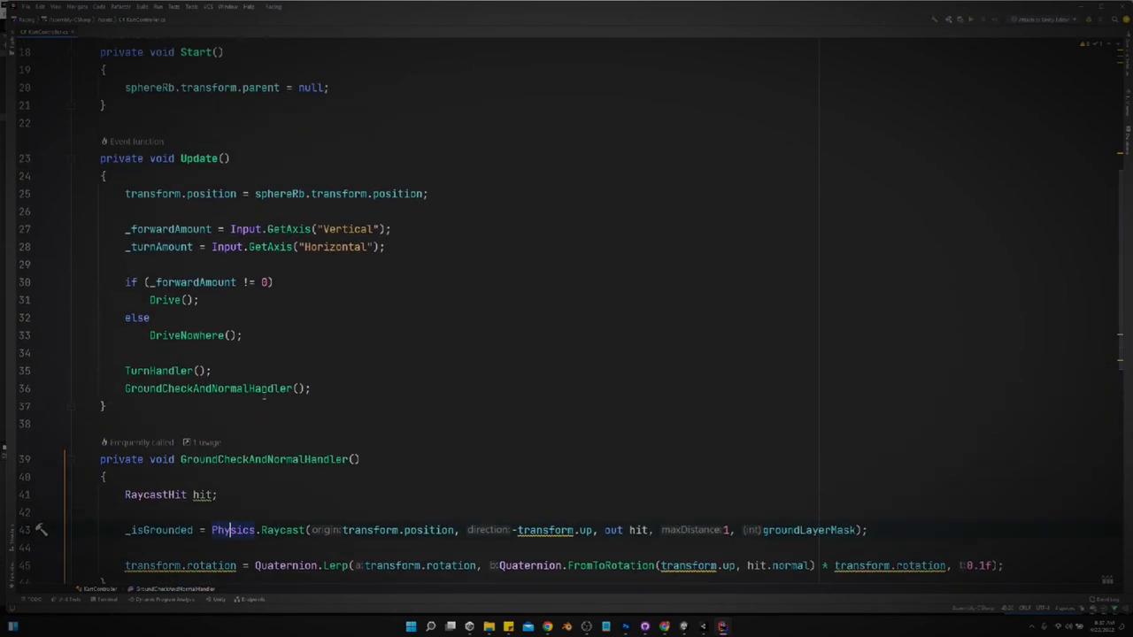
scroll("down", 3)
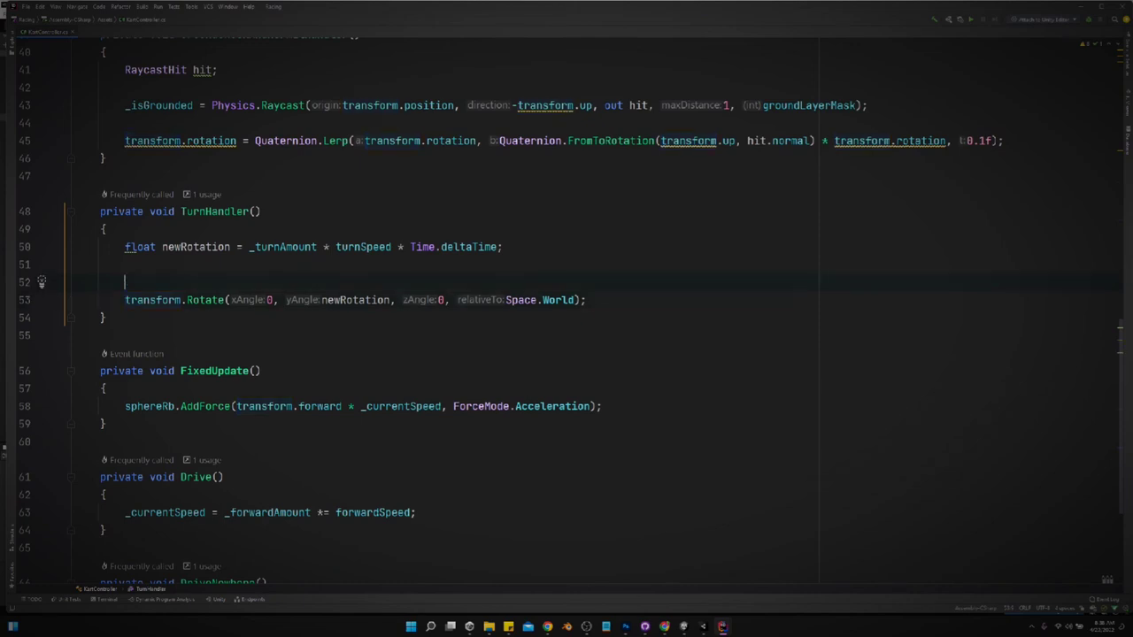
Wrap TurnHandler's Rotate call in if(_currentSpeed > 0.1f).
type("if(currentSpeed")
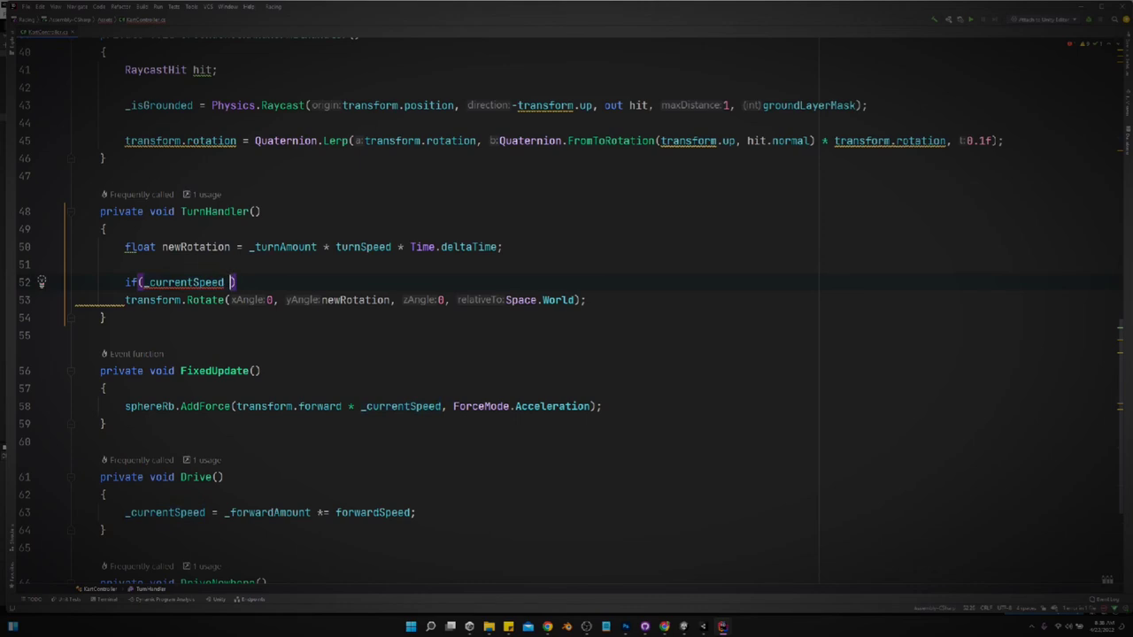
type(">0")
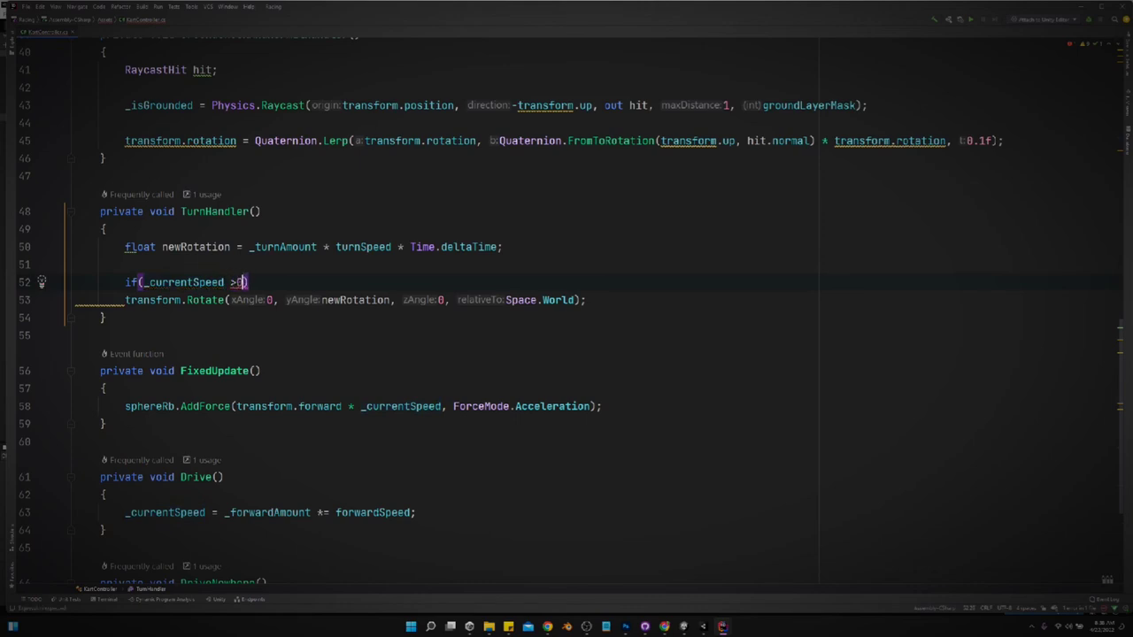
type(".1f")
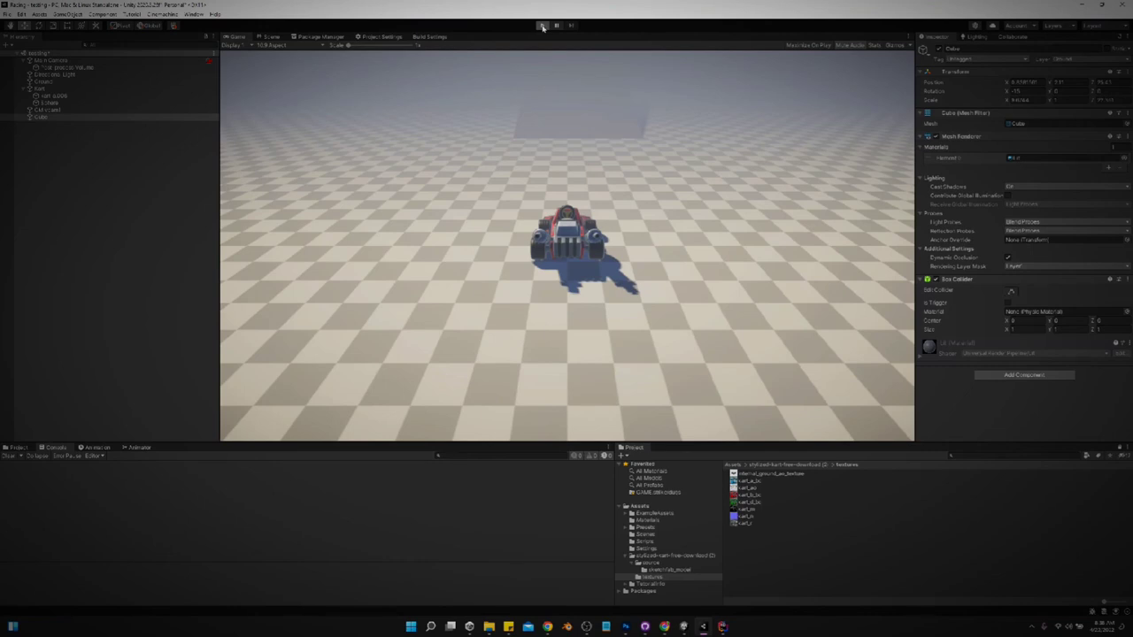
Enter Play mode to test that the kart turns only while moving.
left_click(542, 24)
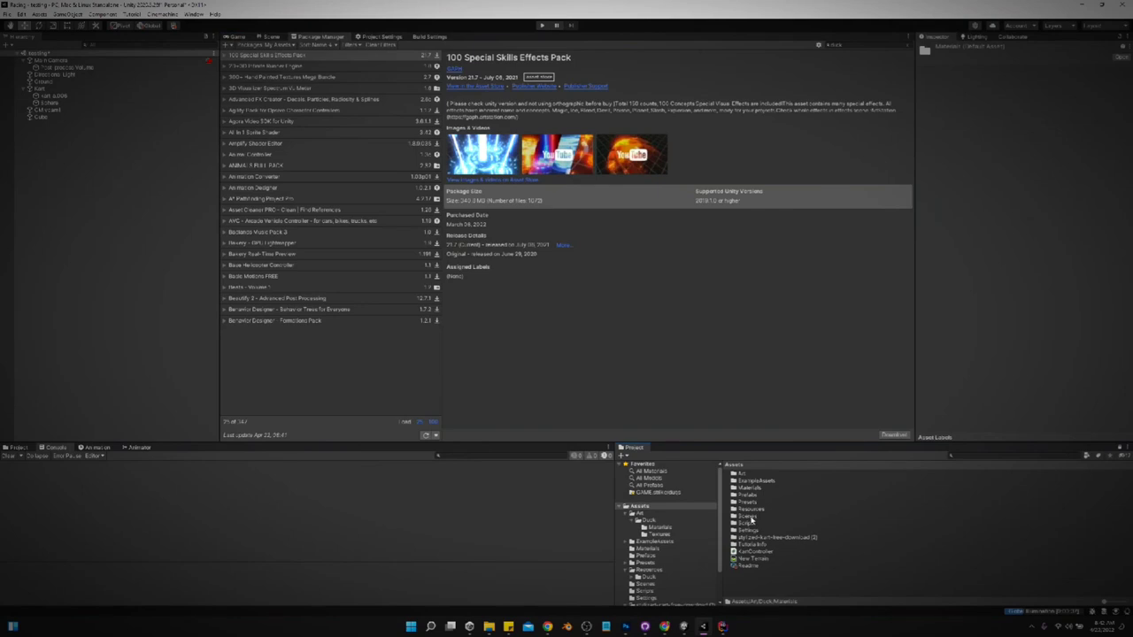
Place the Duck prefab in the scene, unpack it completely, and raise it onto the kart.
left_click(645, 555)
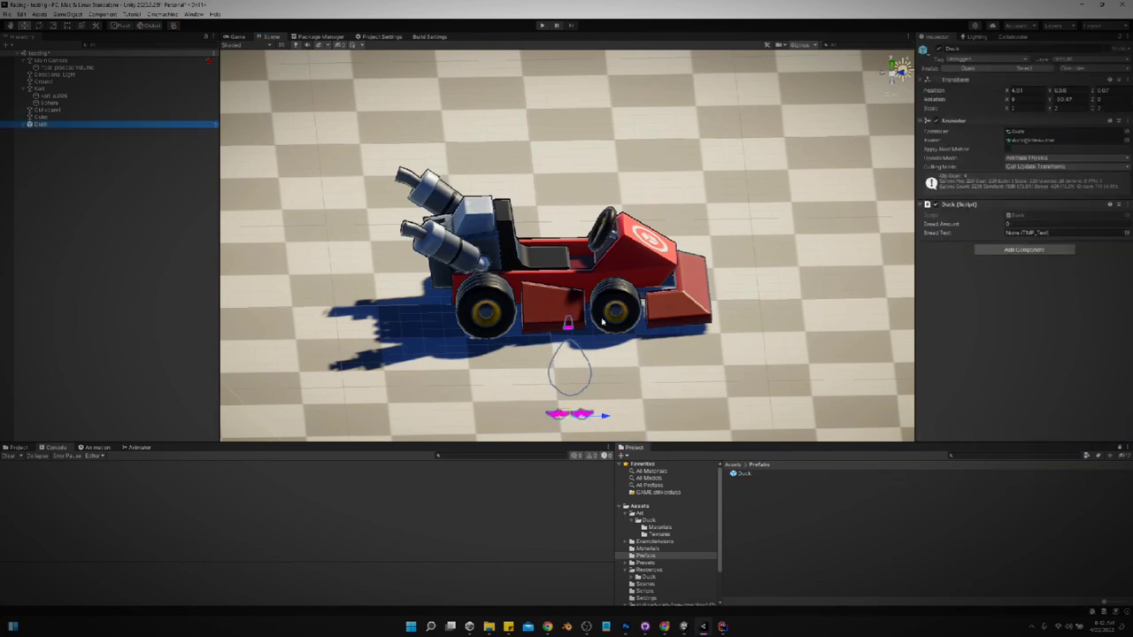
mouse_move(534, 328)
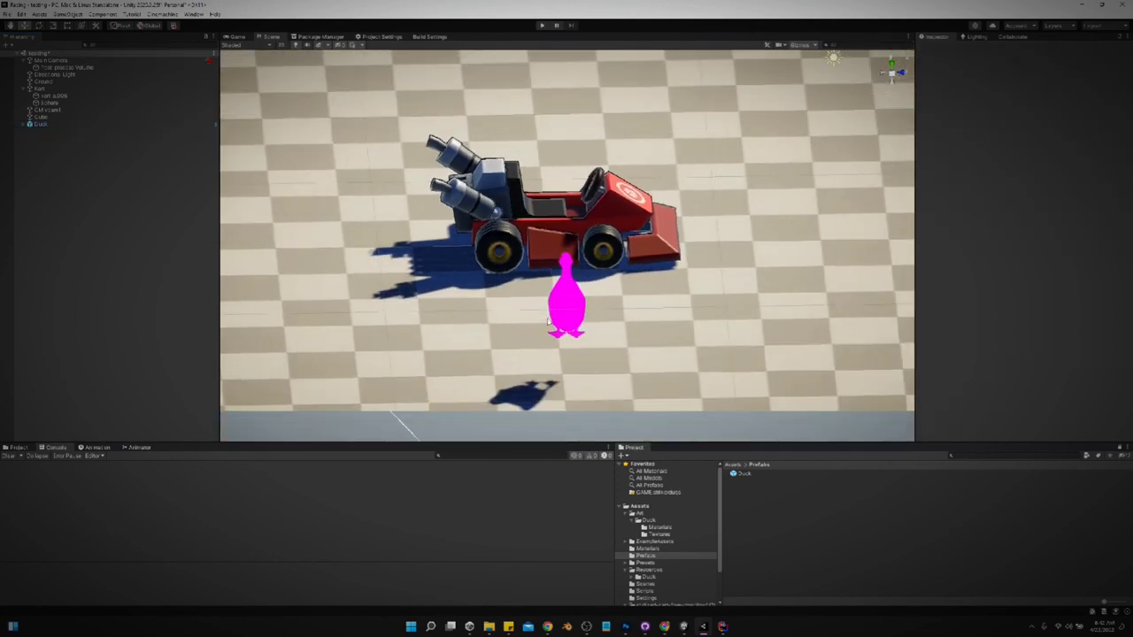
left_click(41, 124)
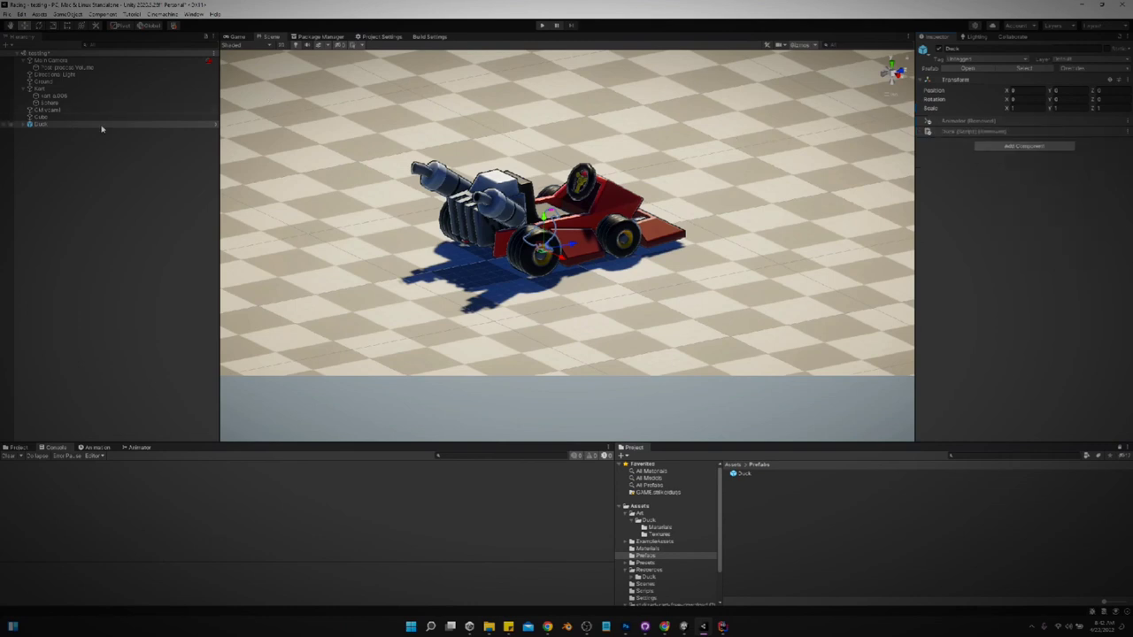
right_click(39, 124)
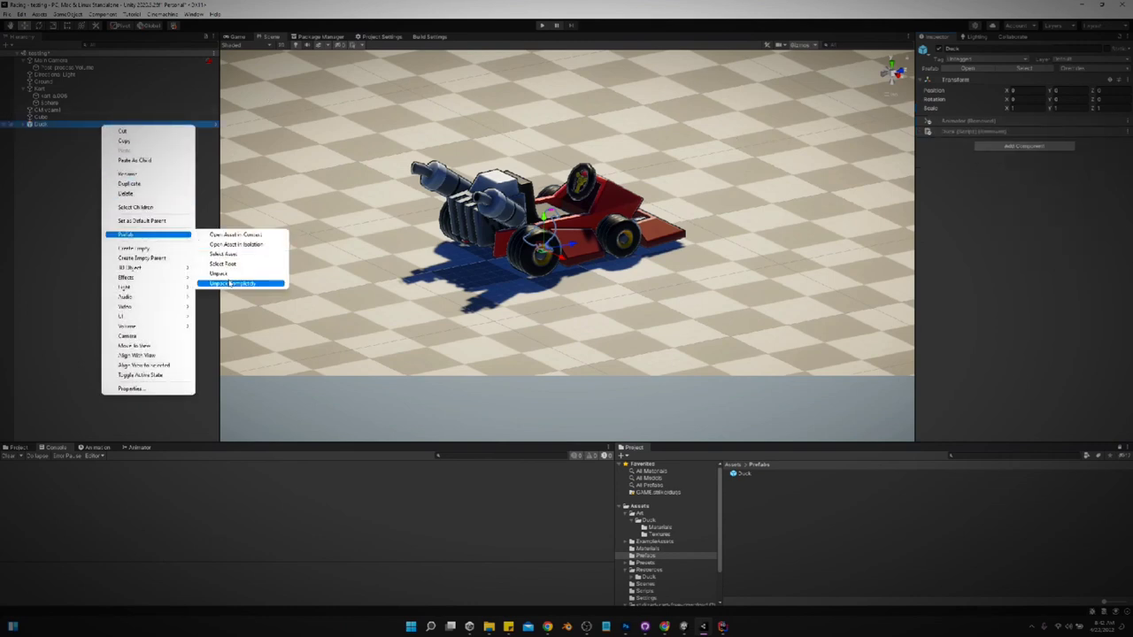
left_click(234, 283)
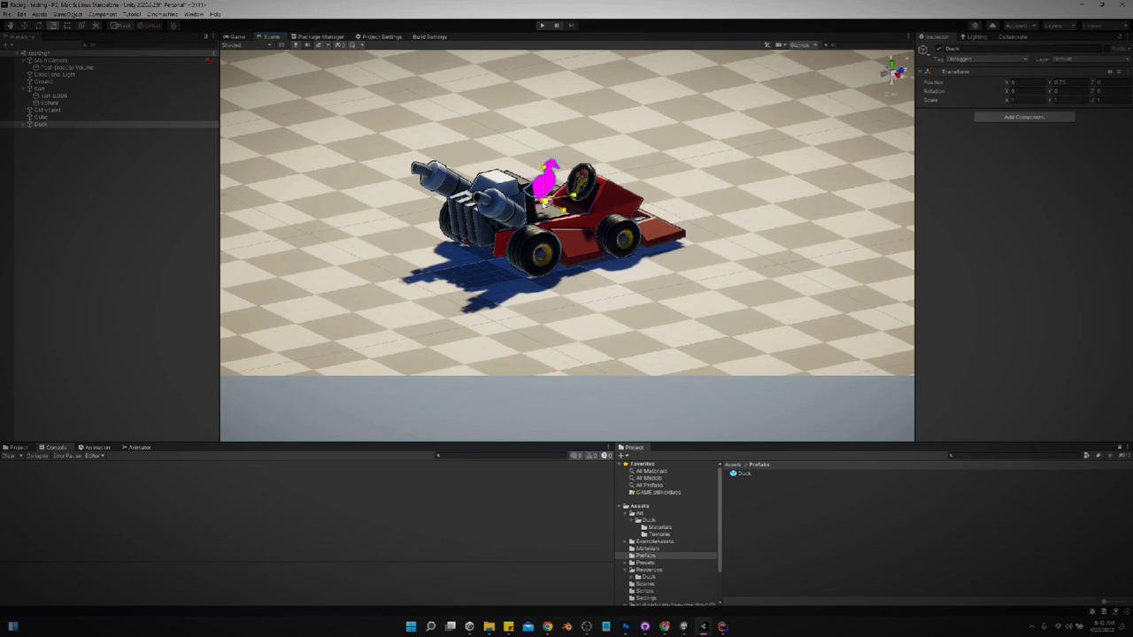
left_click_drag(547, 186, 553, 146)
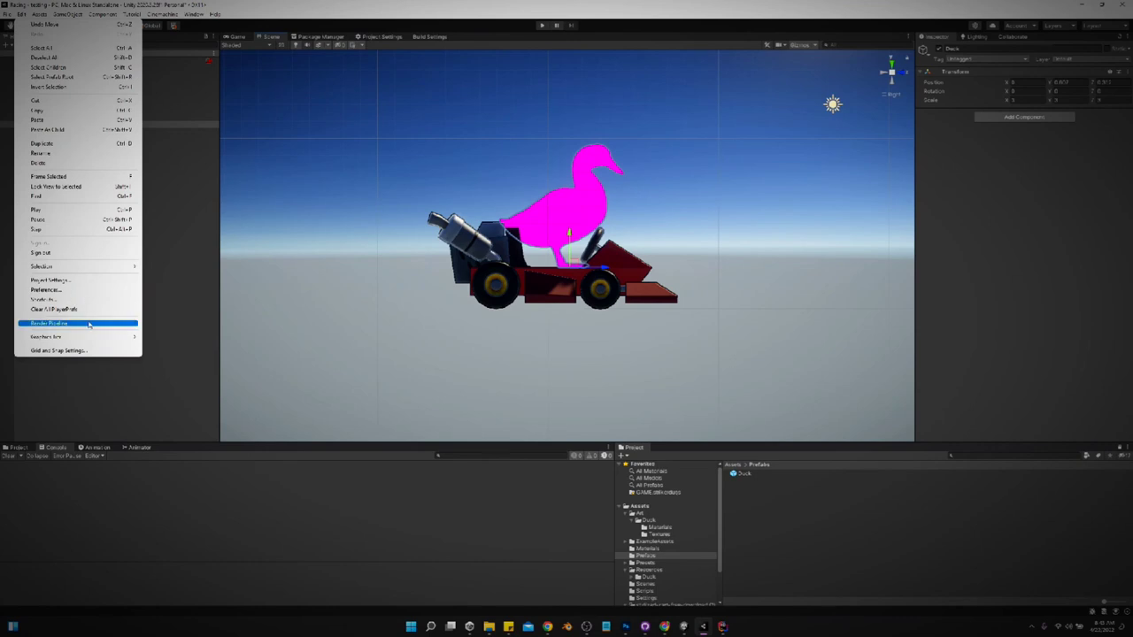
Run the render pipeline material conversion so the duck renders white instead of magenta.
left_click(48, 323)
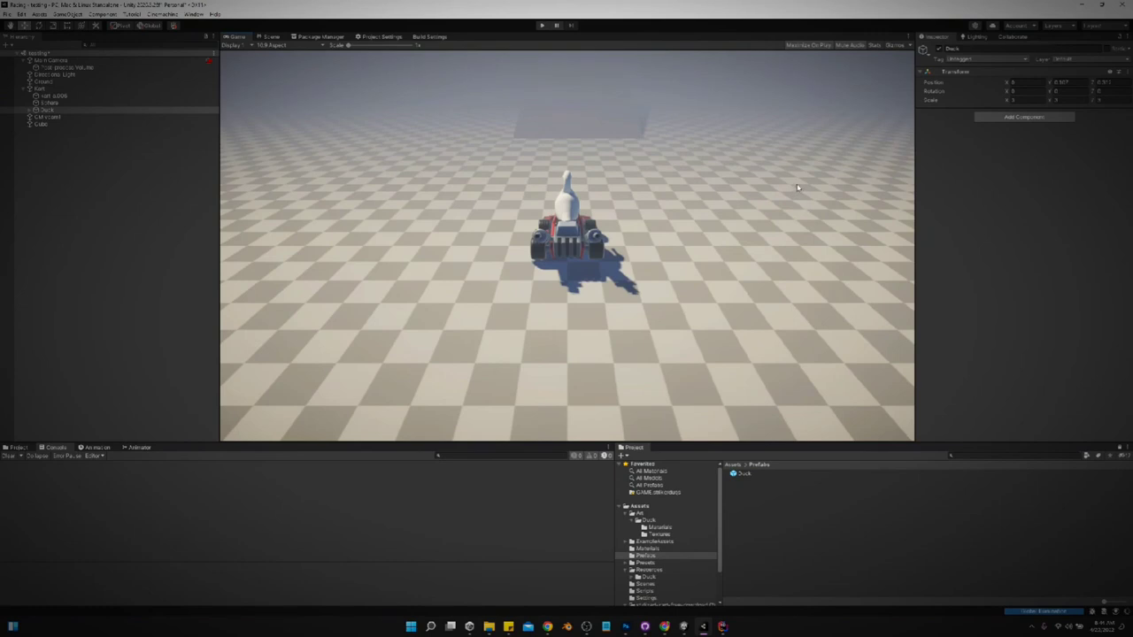
mouse_move(797, 183)
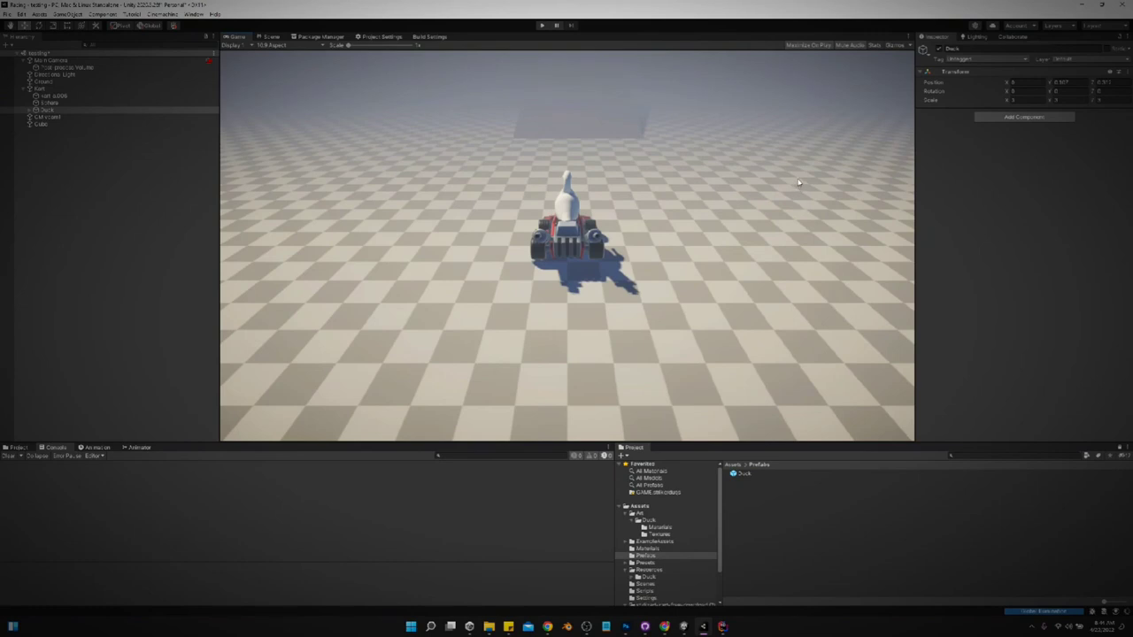
mouse_move(569, 157)
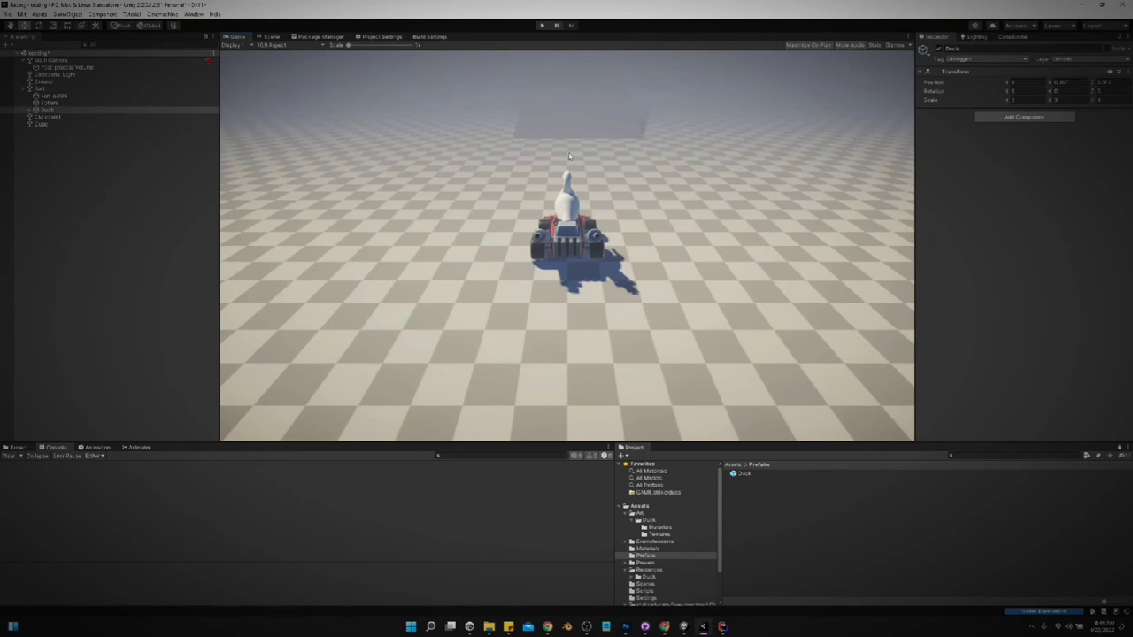